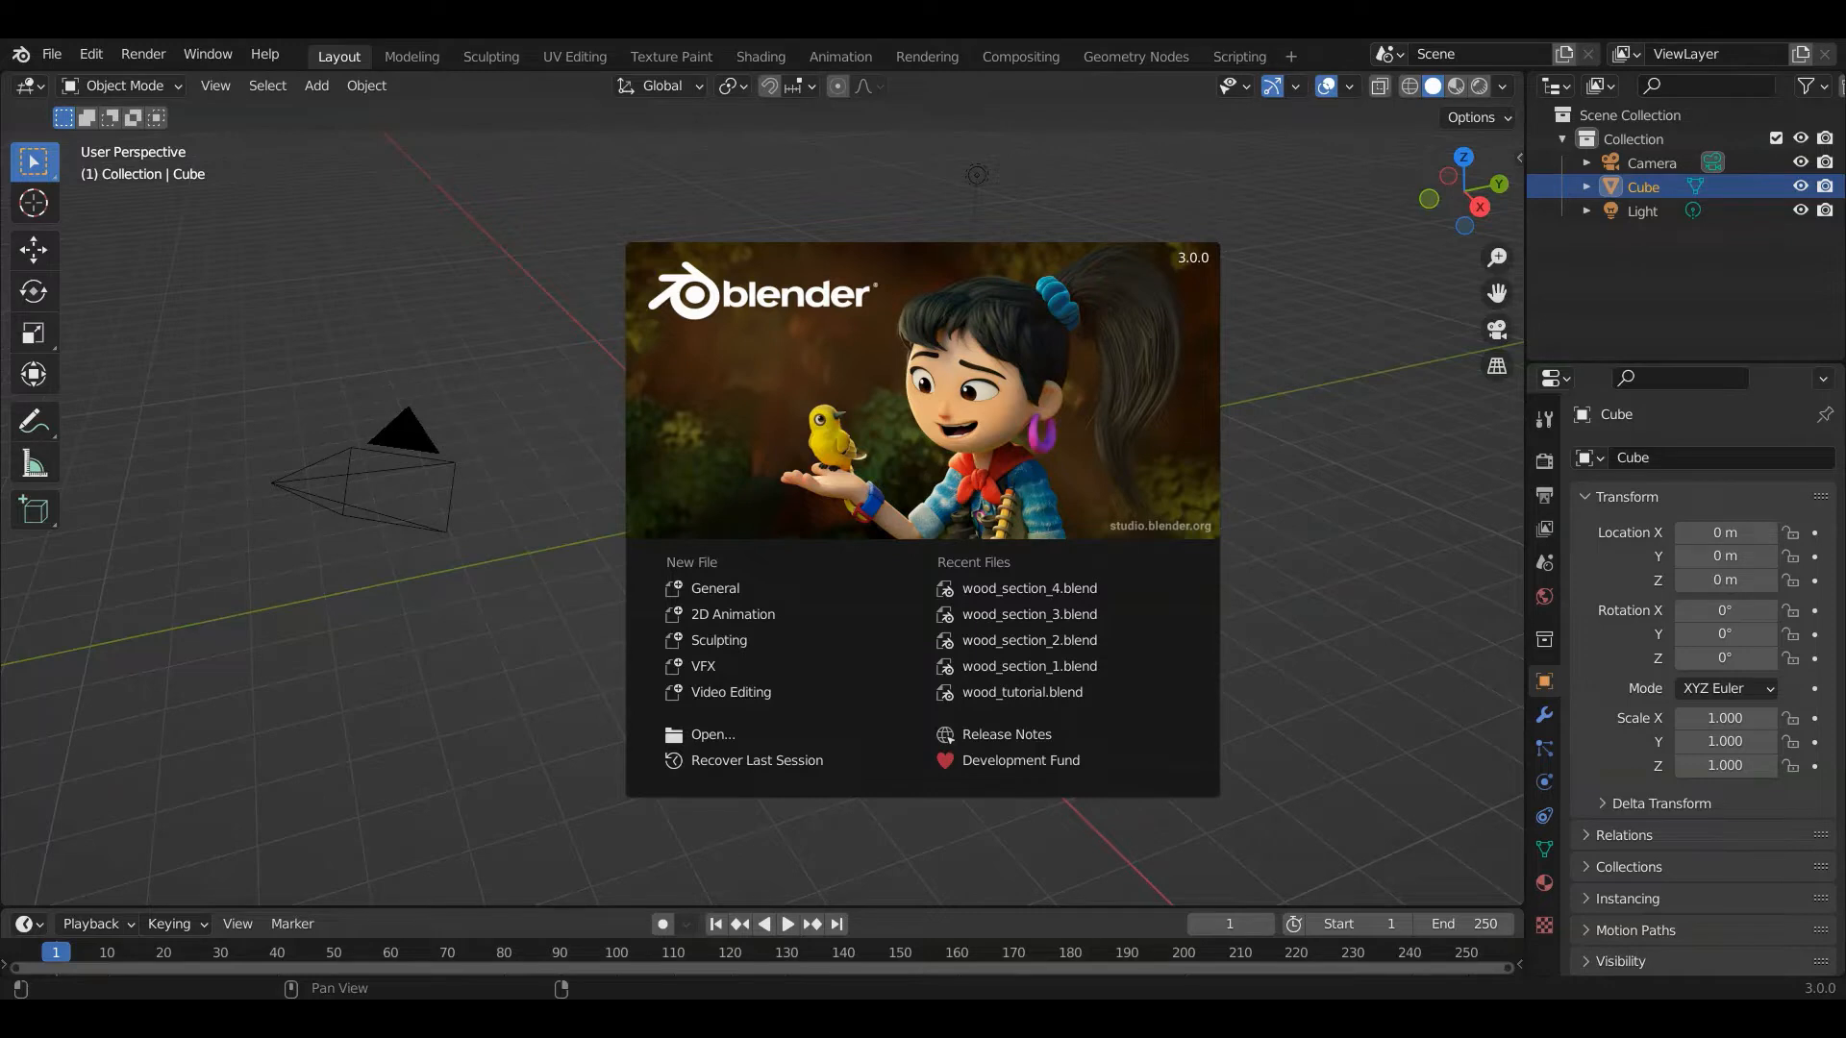
mouse_move(652, 66)
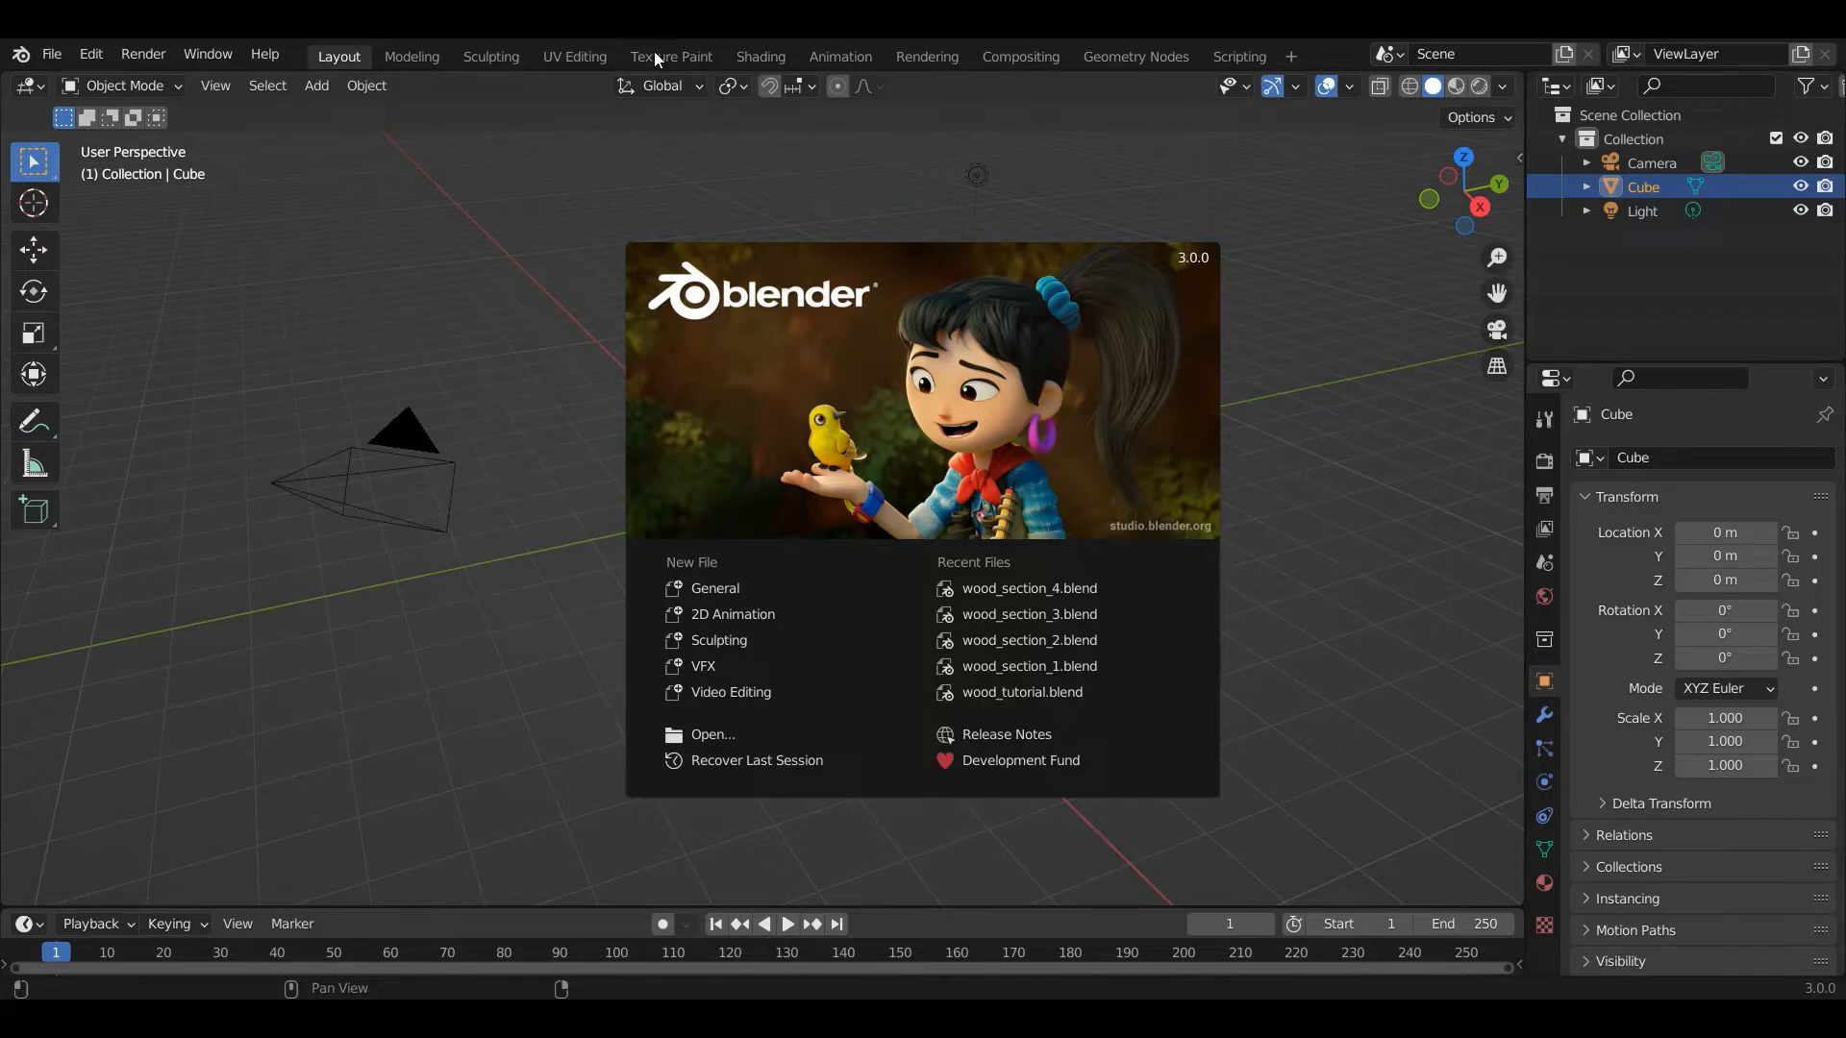
mouse_move(609, 188)
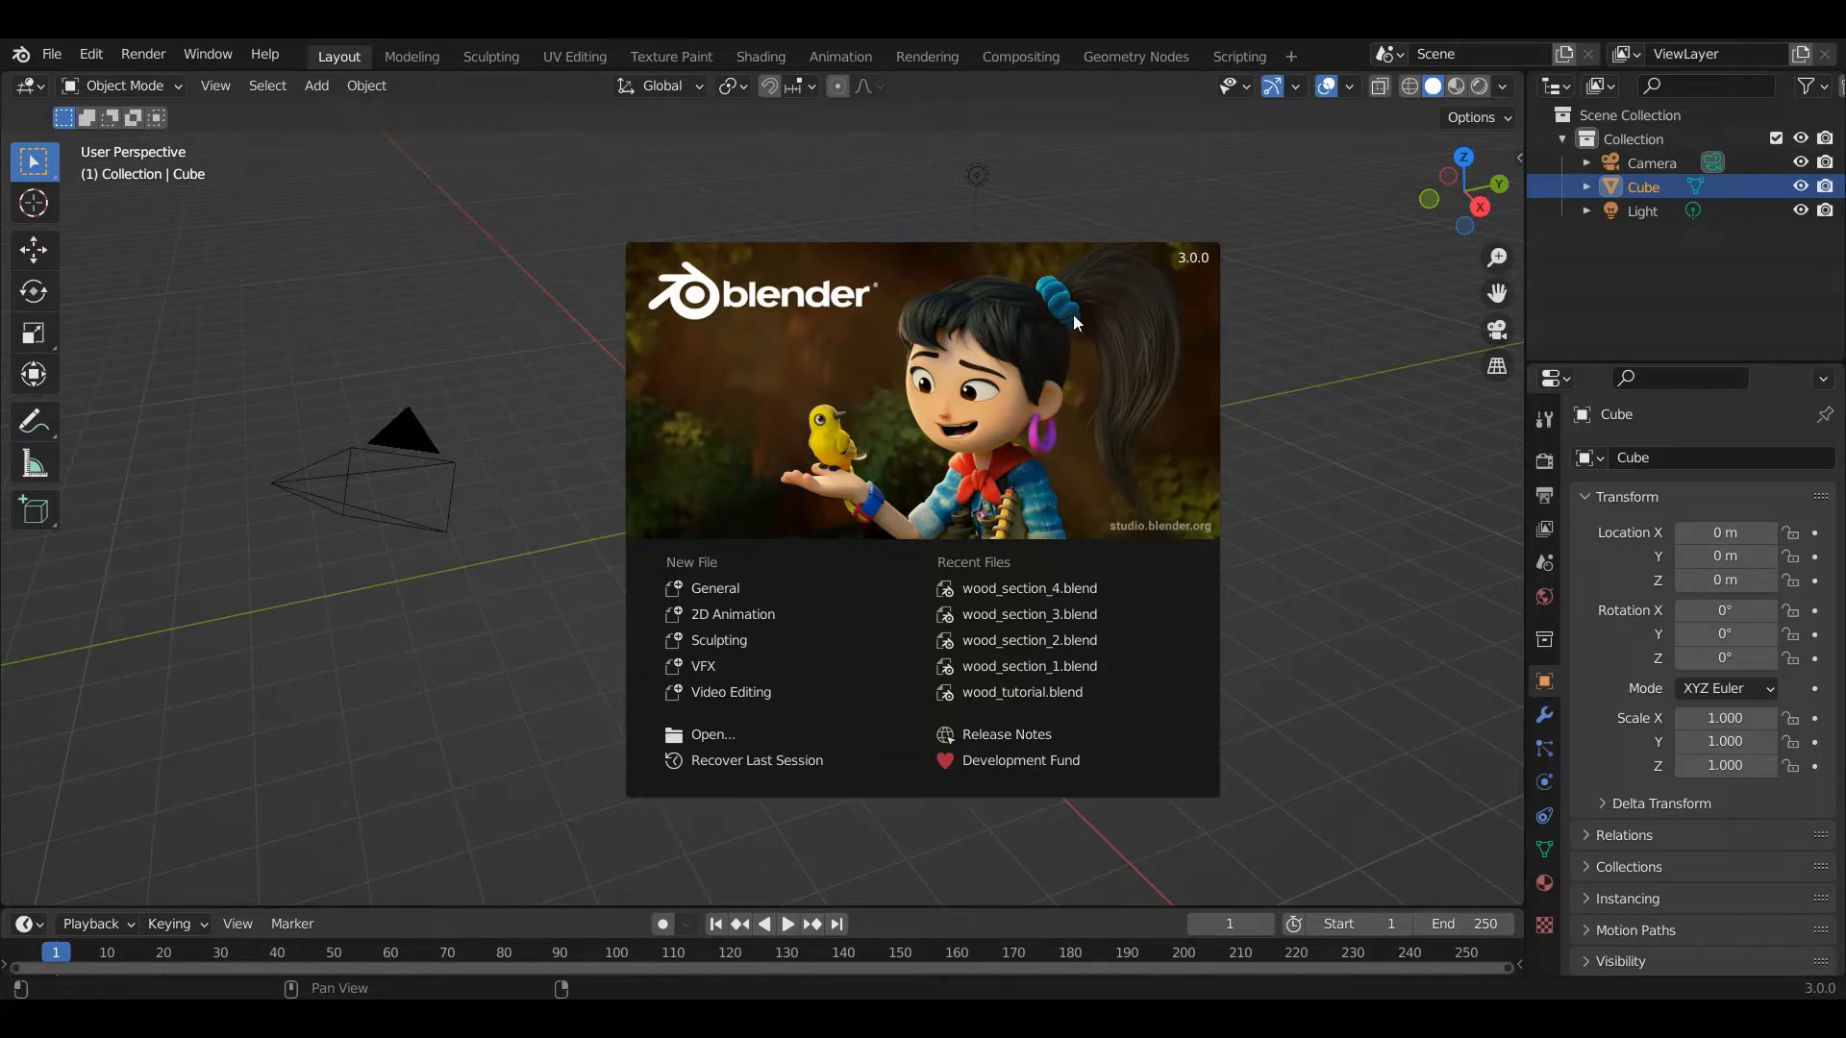
mouse_move(1288, 289)
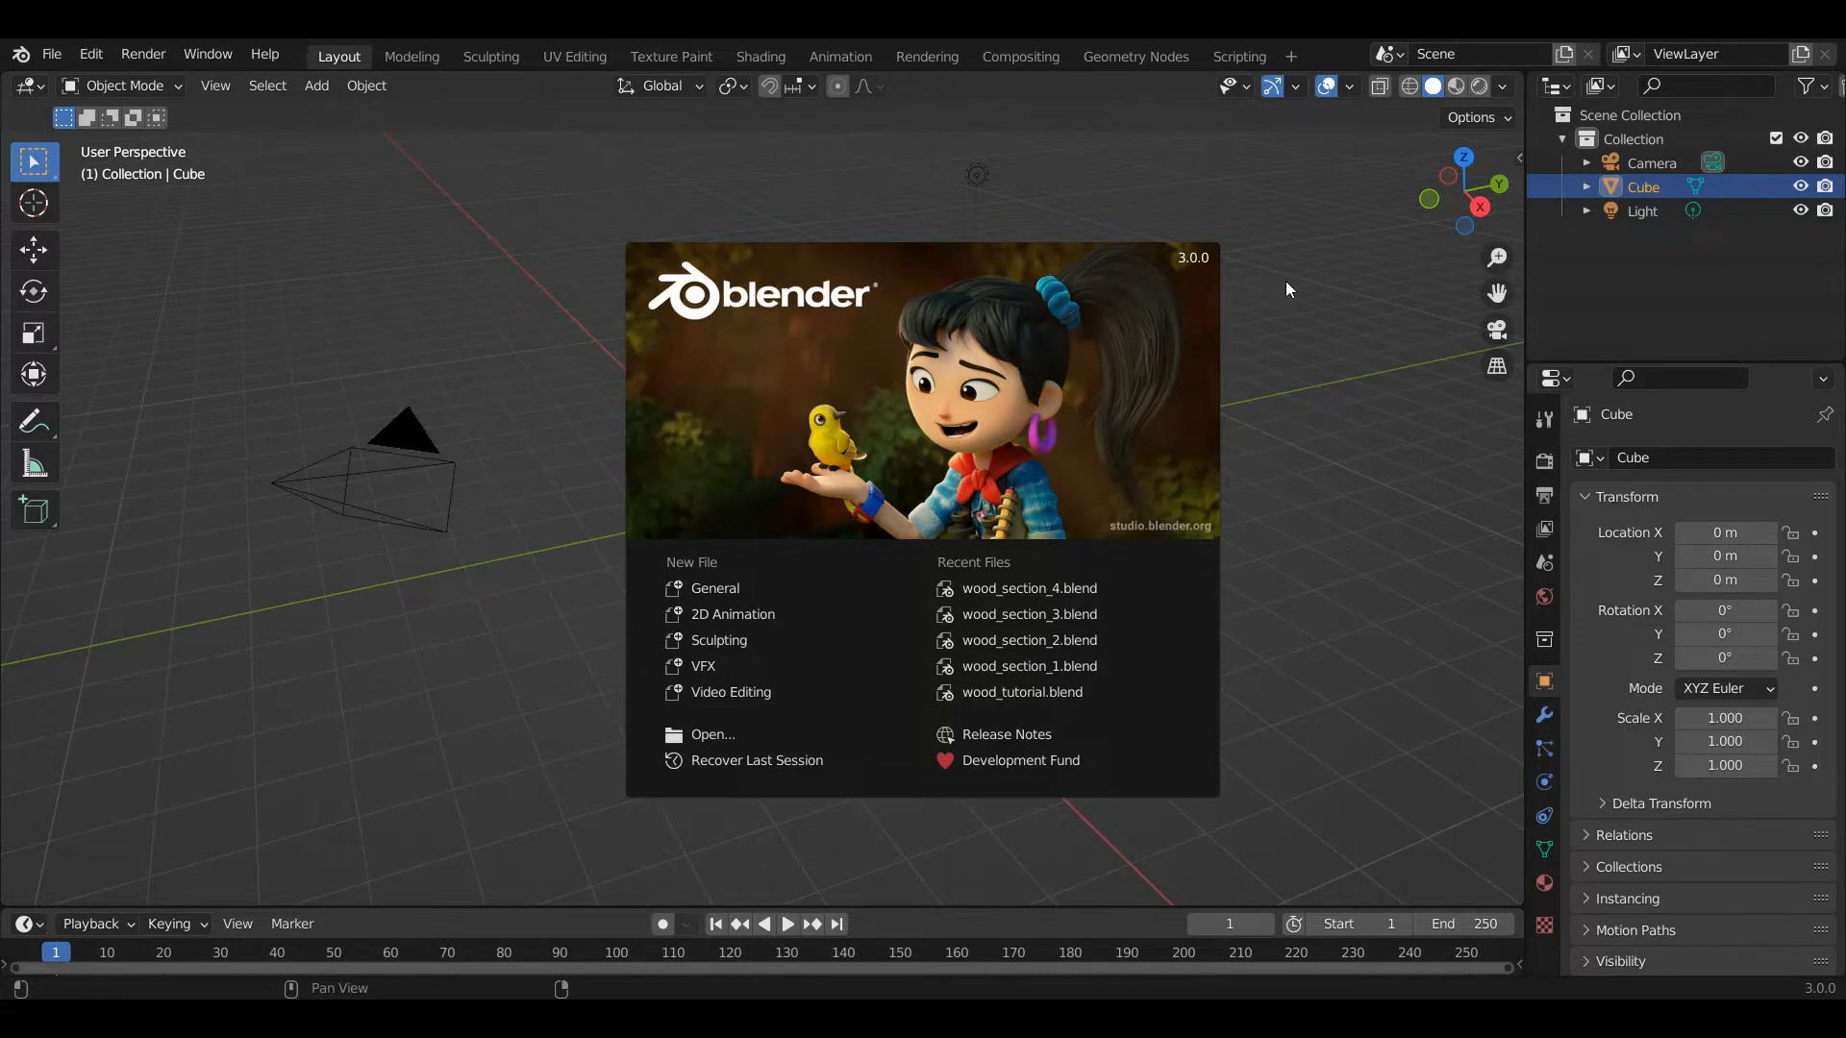
mouse_move(1293, 285)
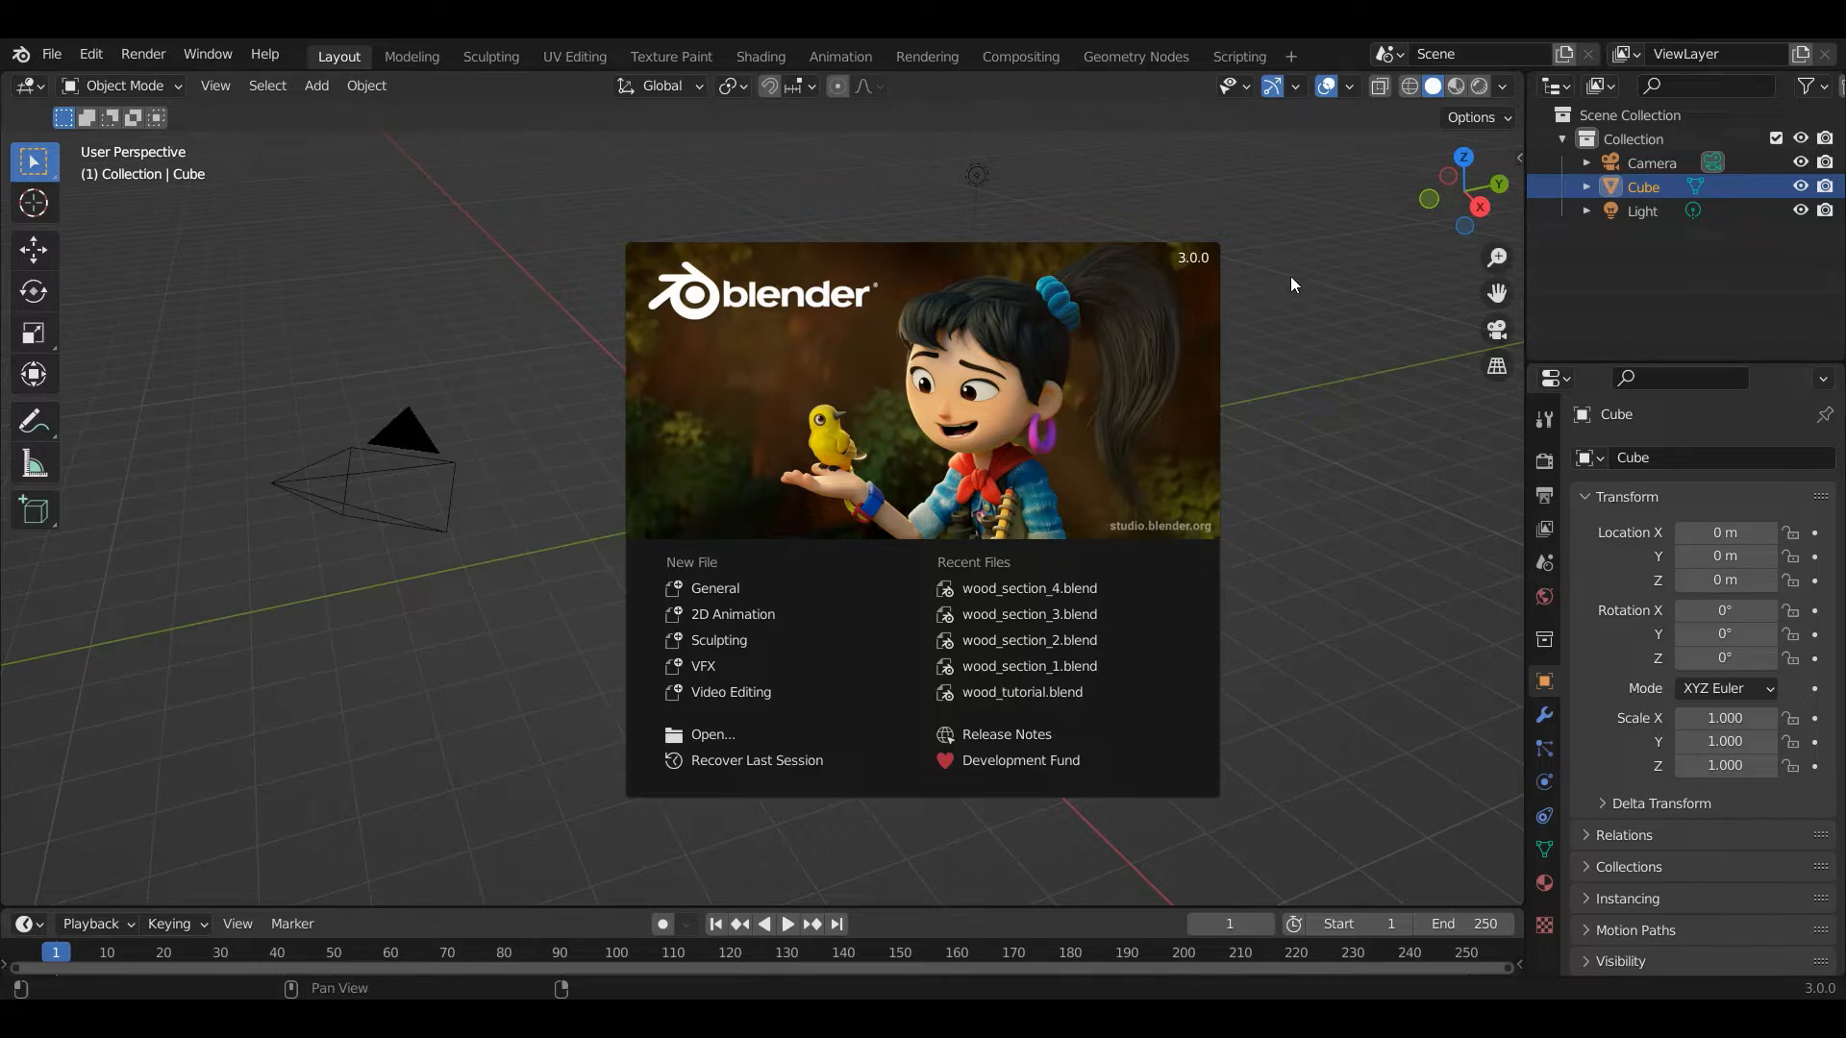
mouse_move(1284, 277)
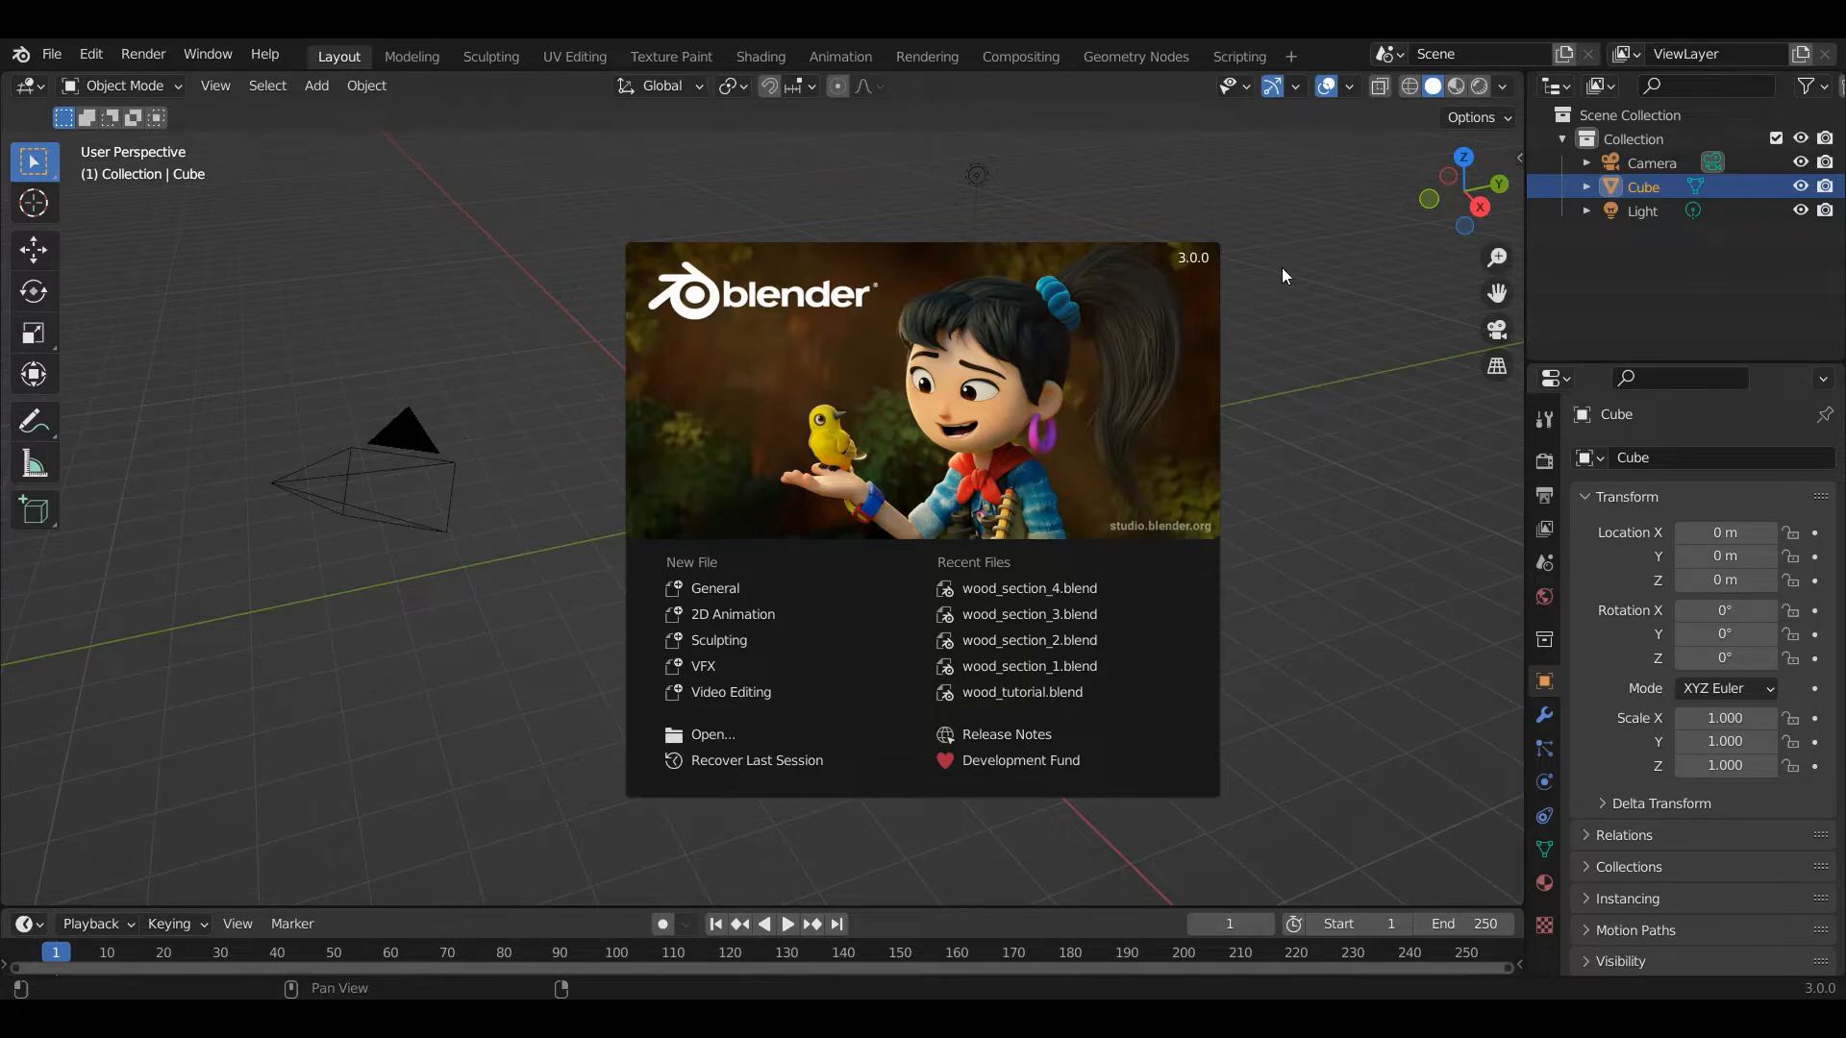
mouse_move(1278, 271)
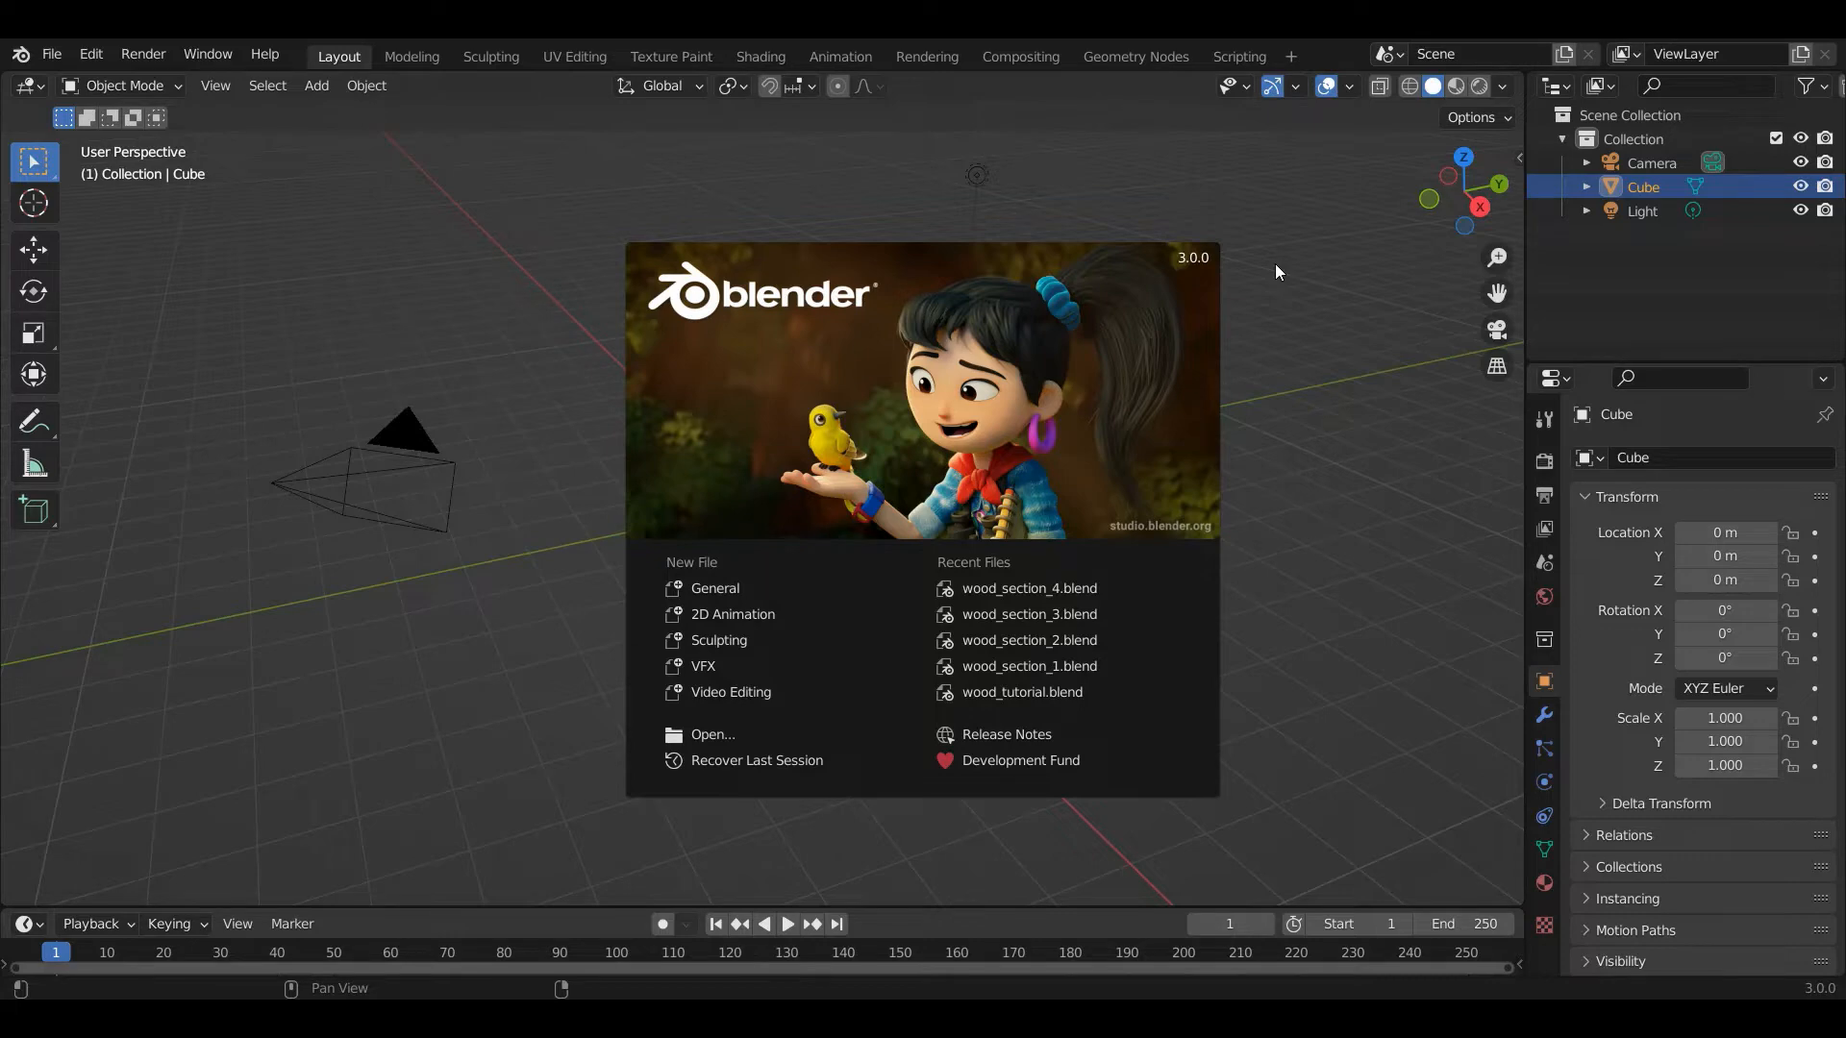
Dismiss the splash screen, switch to the Shading workspace and add a UV sphere
click(1298, 274)
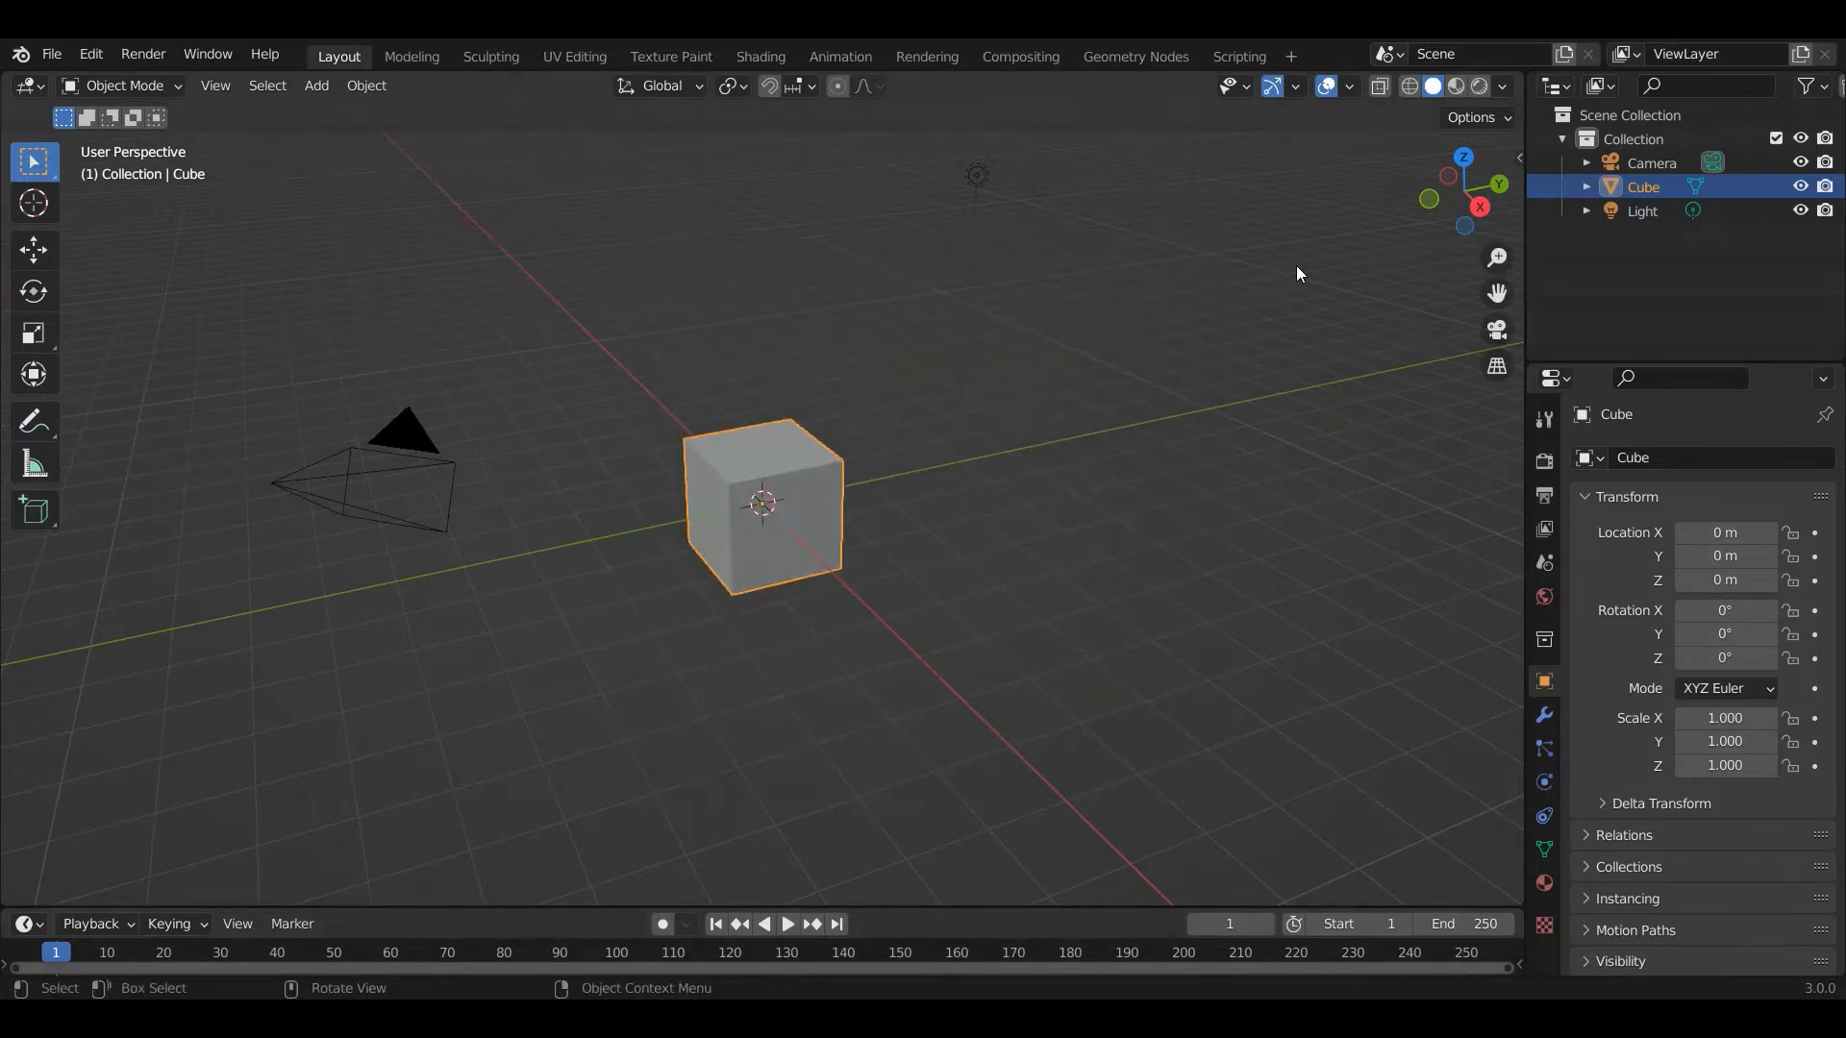
mouse_move(771, 572)
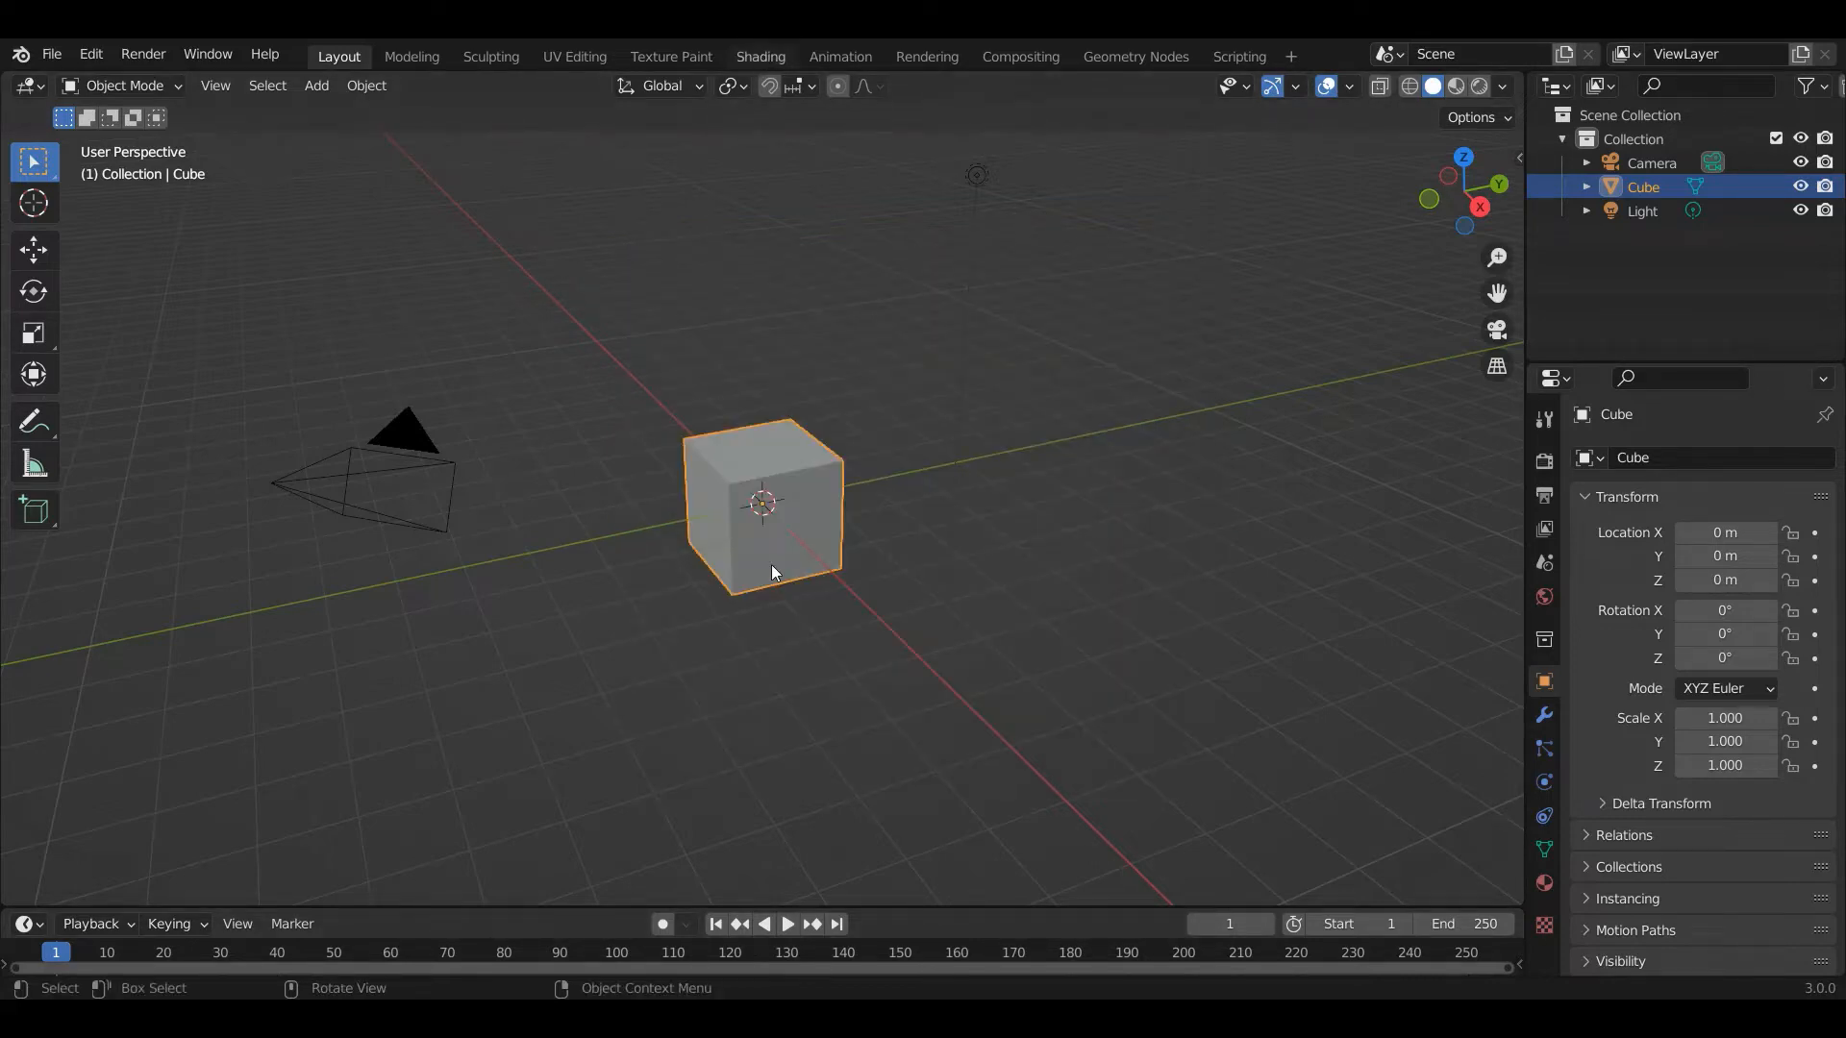
click(760, 57)
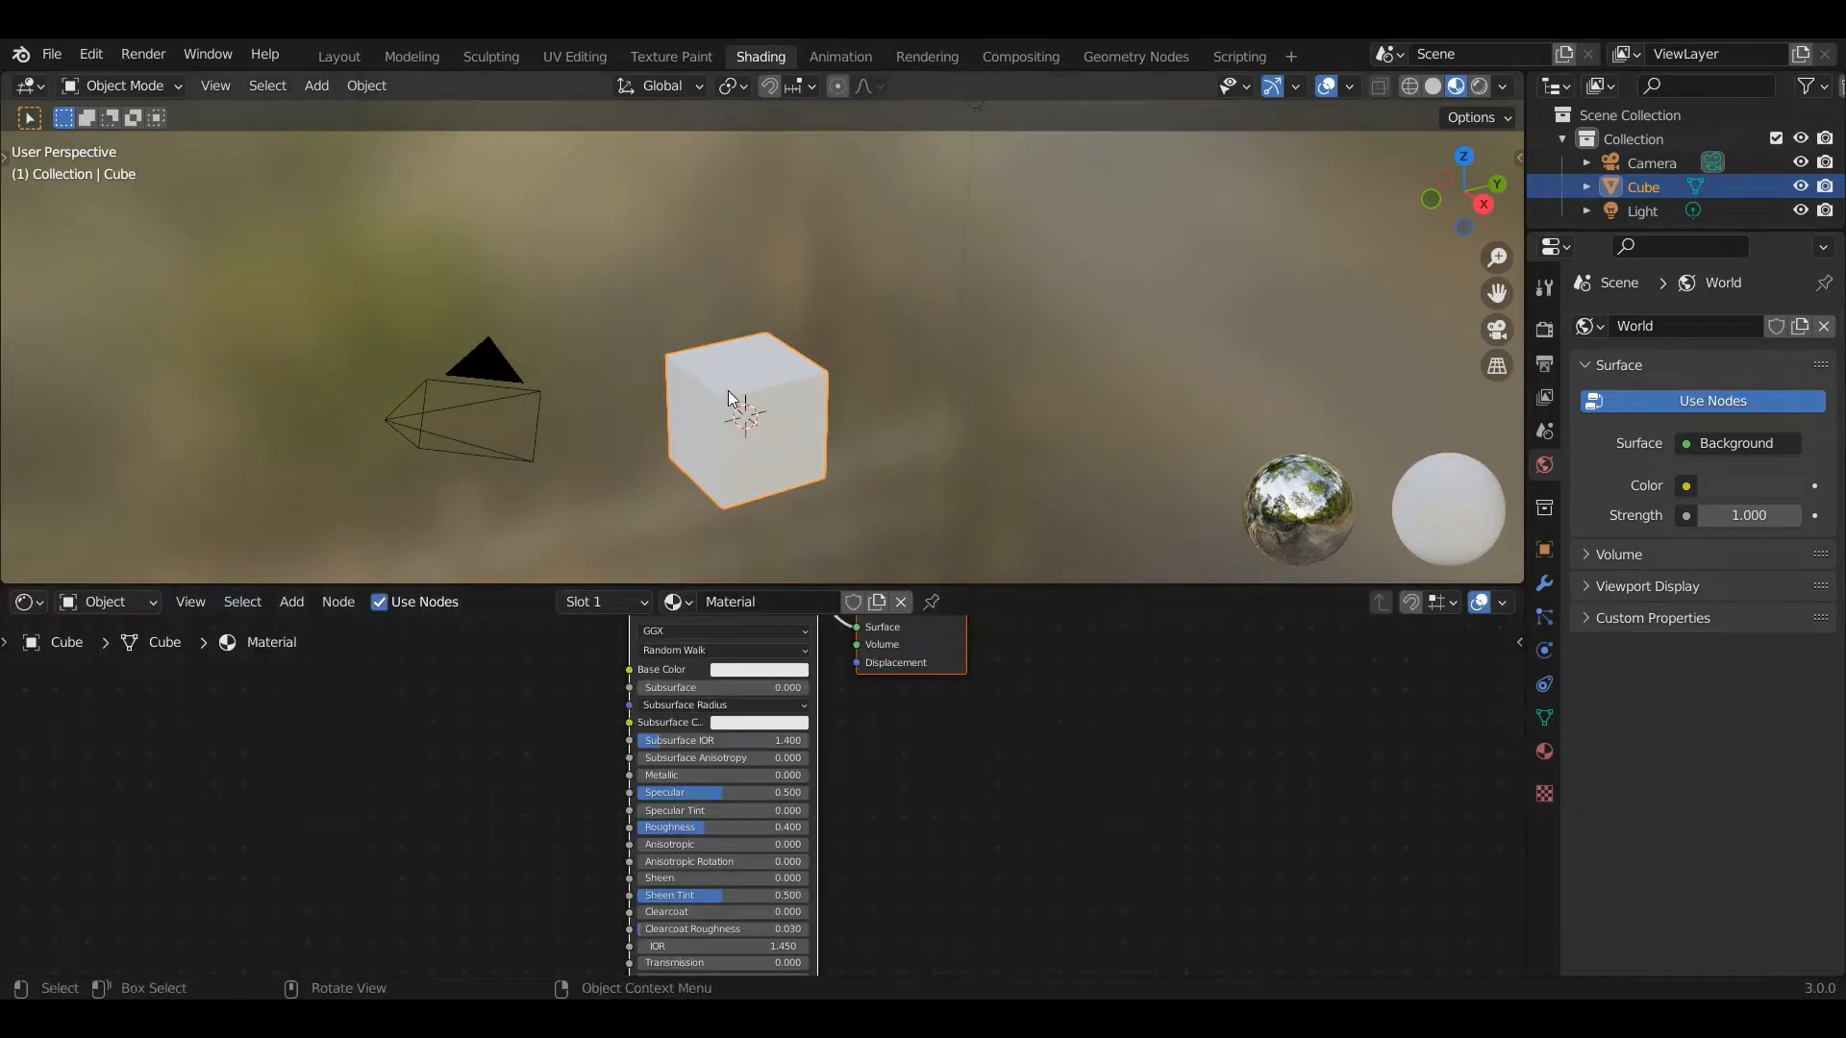
mouse_move(745, 389)
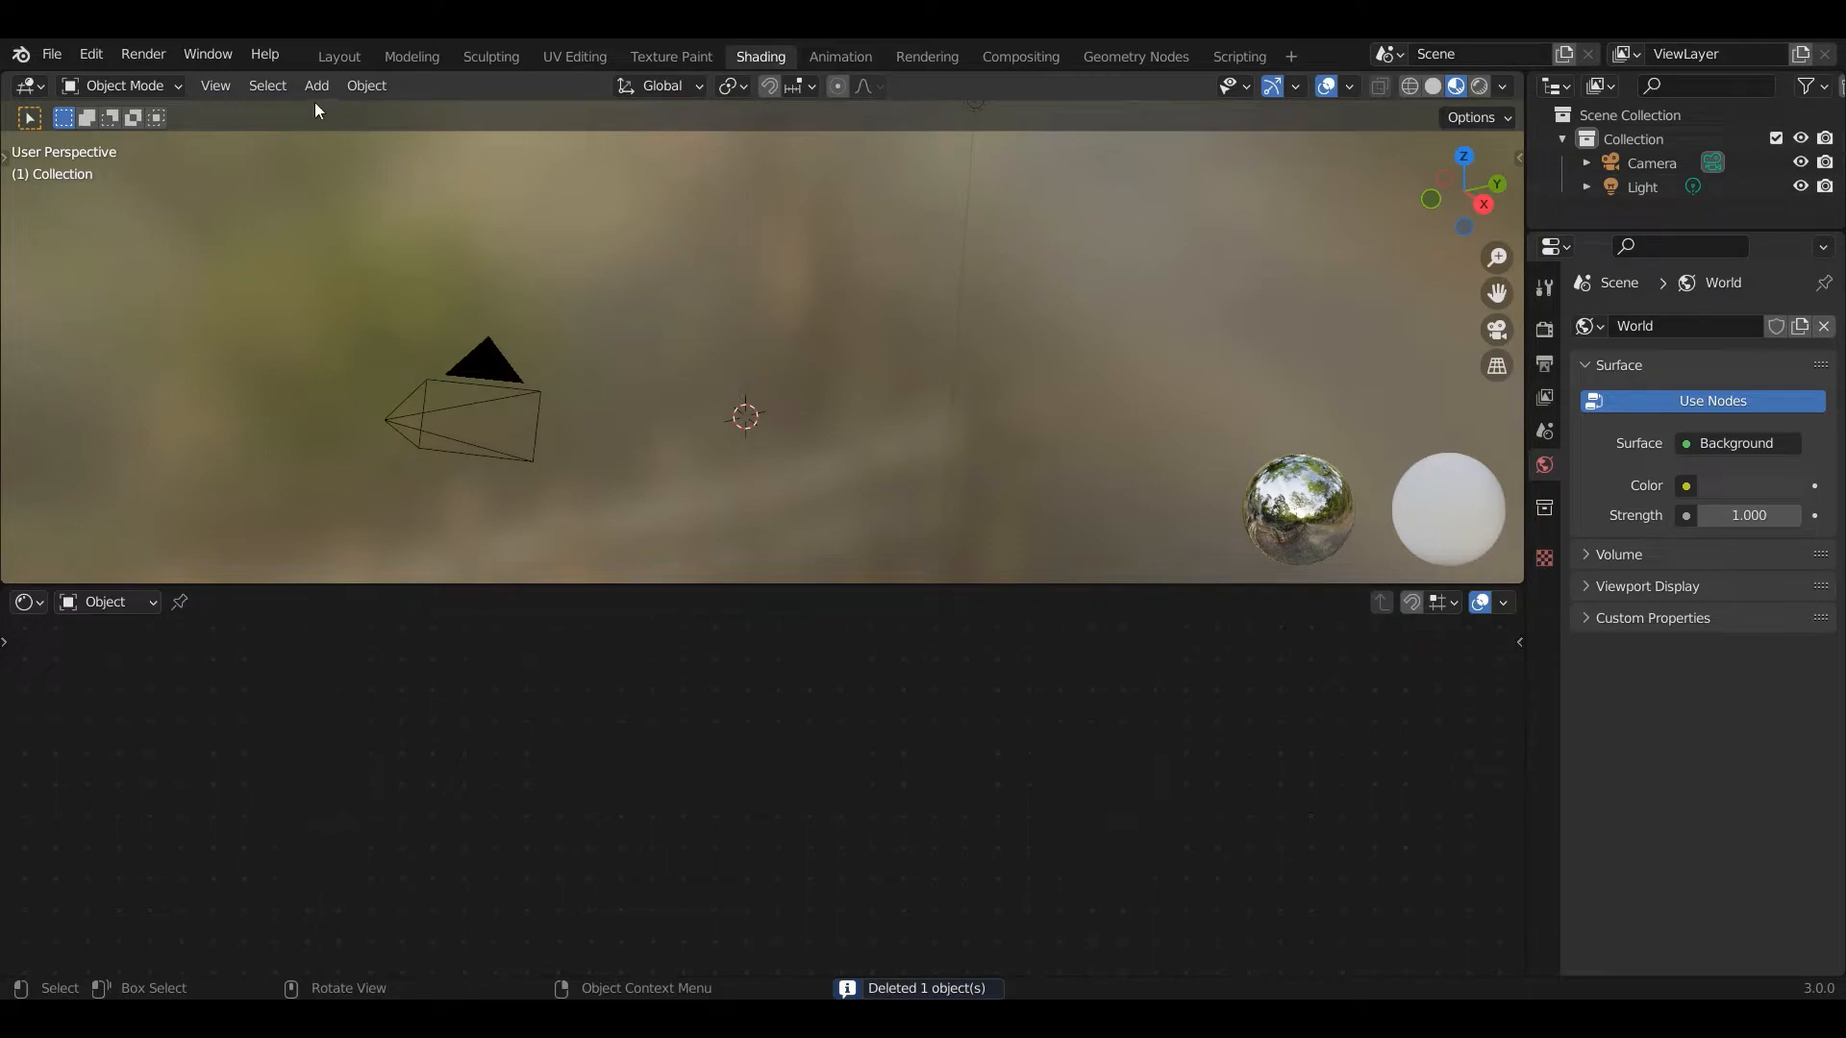
click(316, 86)
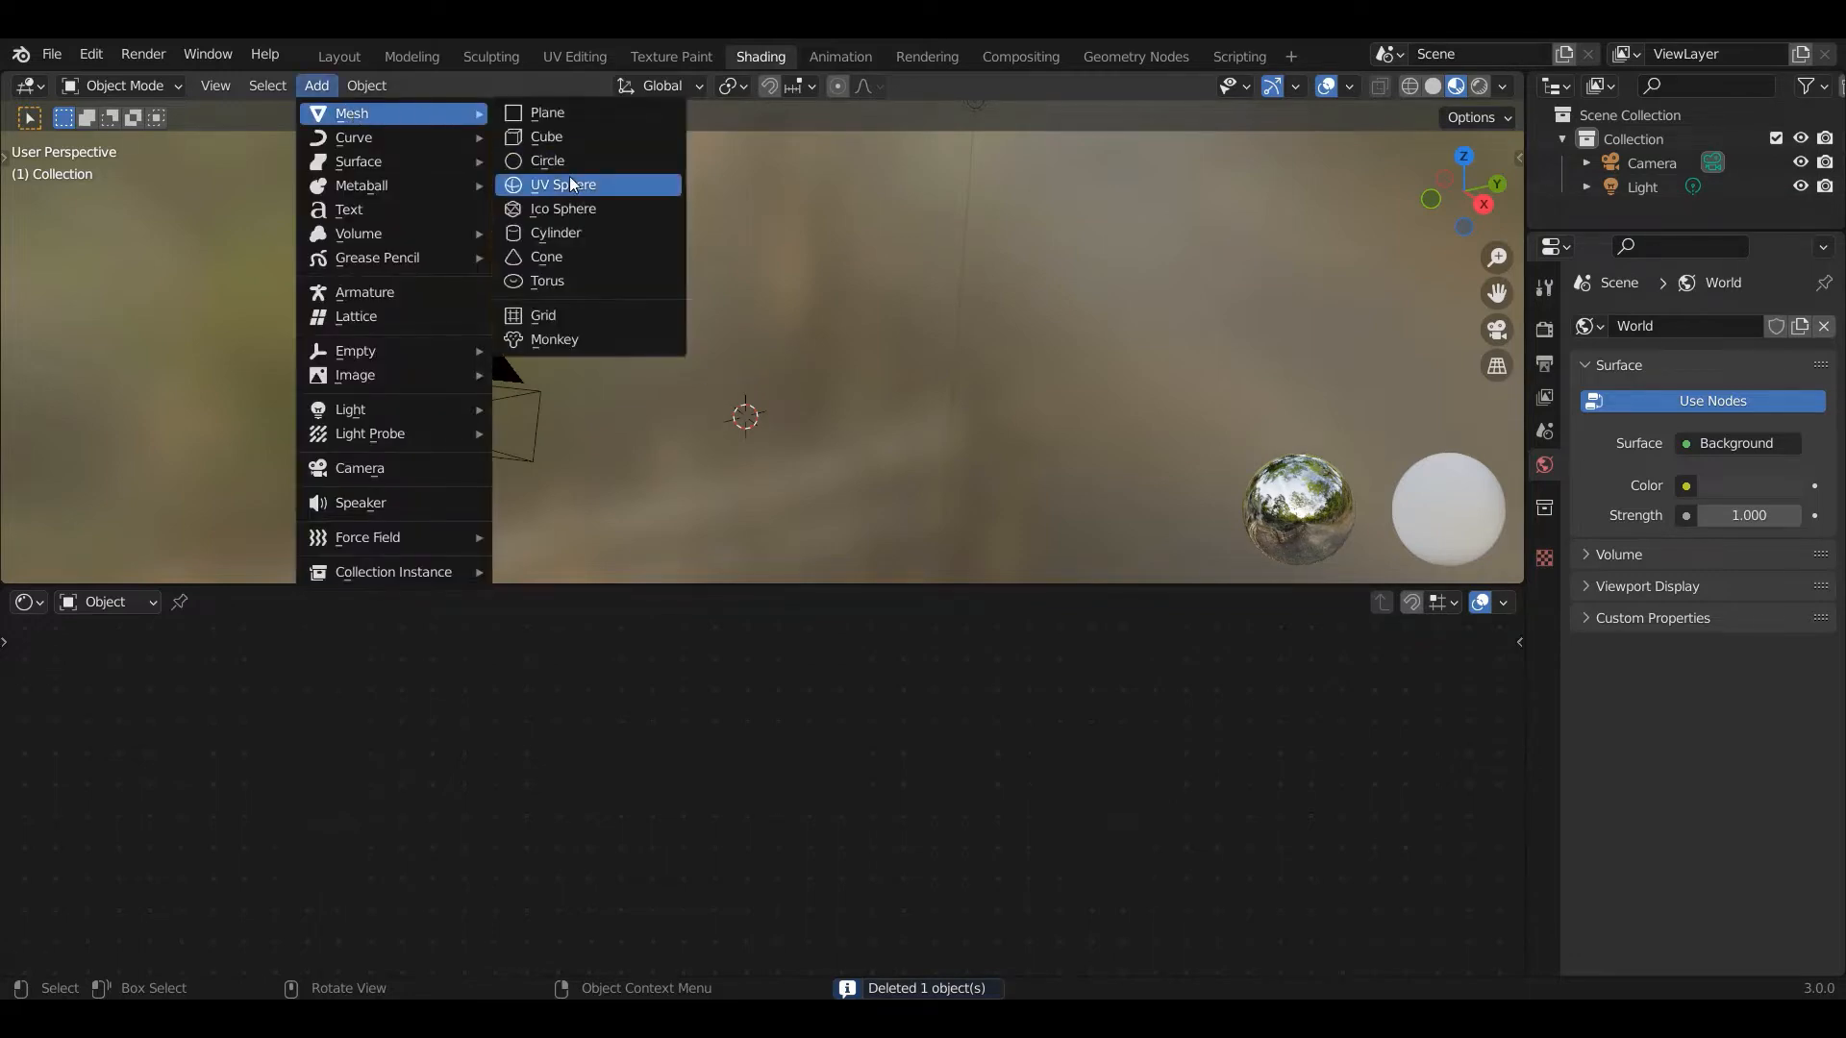
click(562, 184)
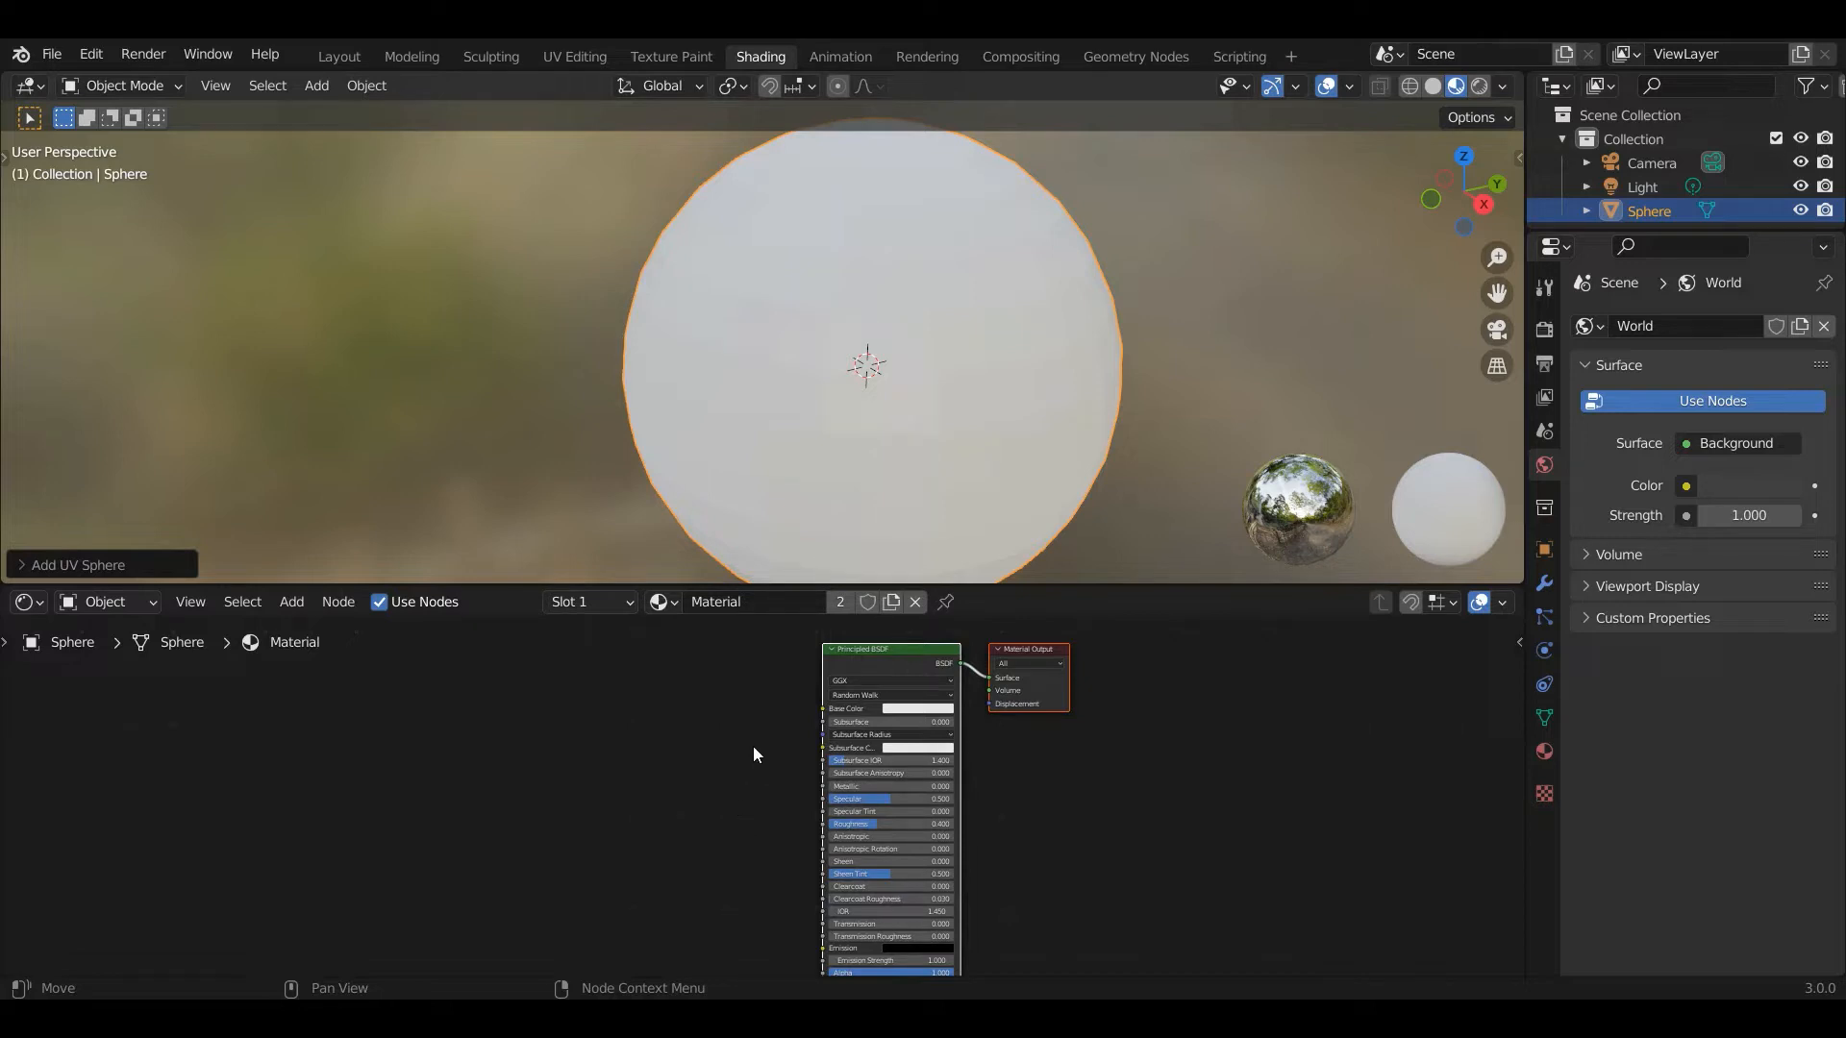
Add Texture Coordinate and Noise Texture nodes, linking Generated to Vector and Color to Base Color
click(291, 602)
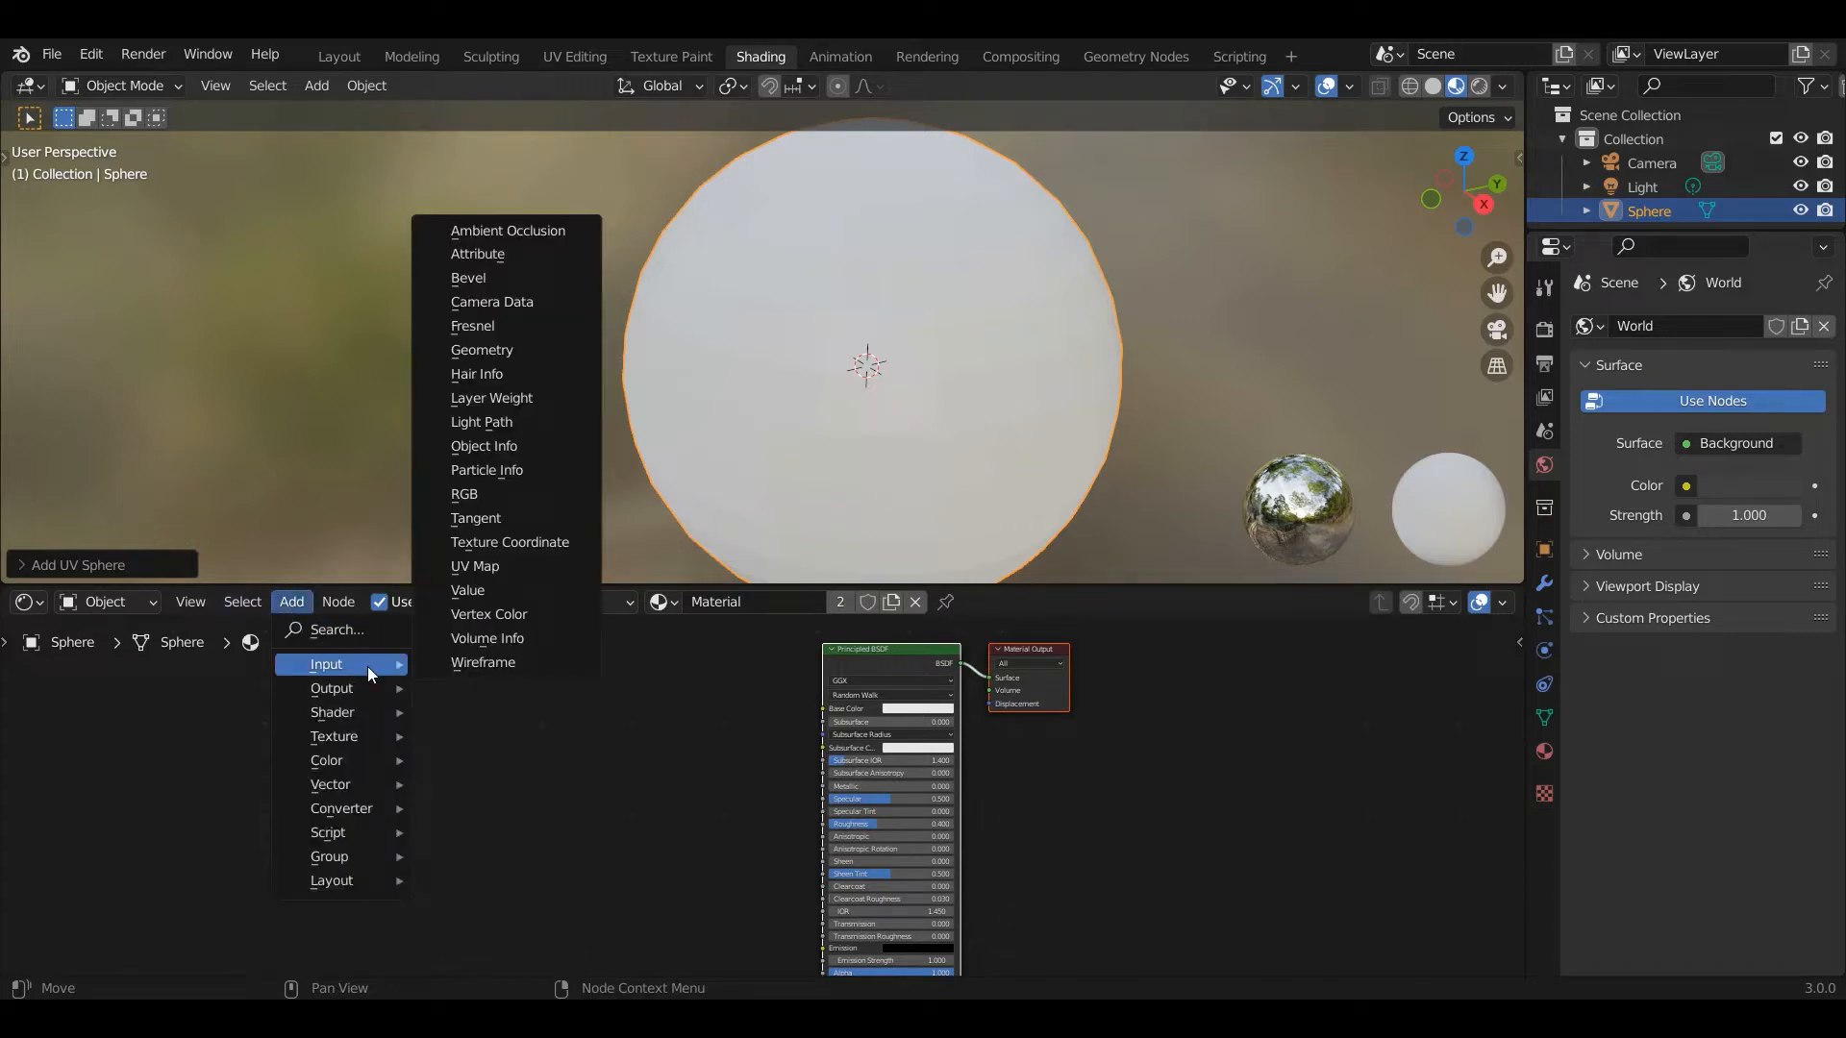
mouse_move(488, 622)
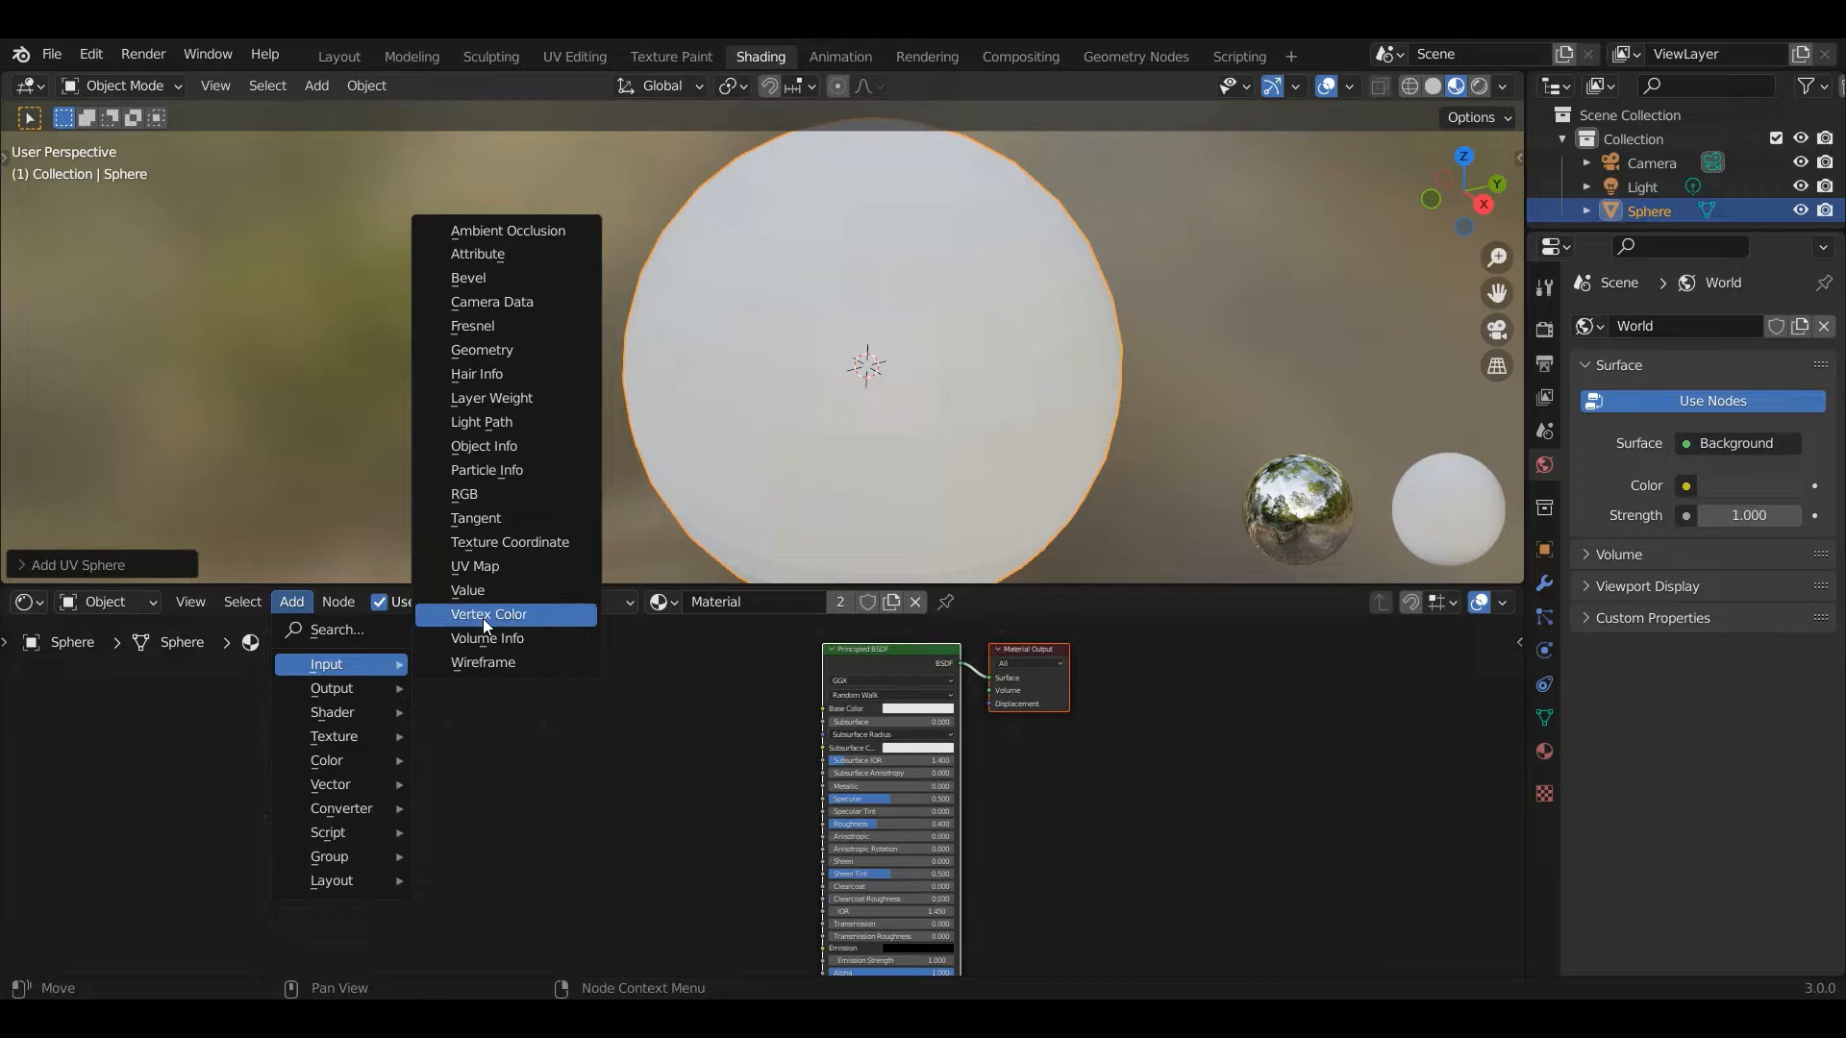
mouse_move(471, 614)
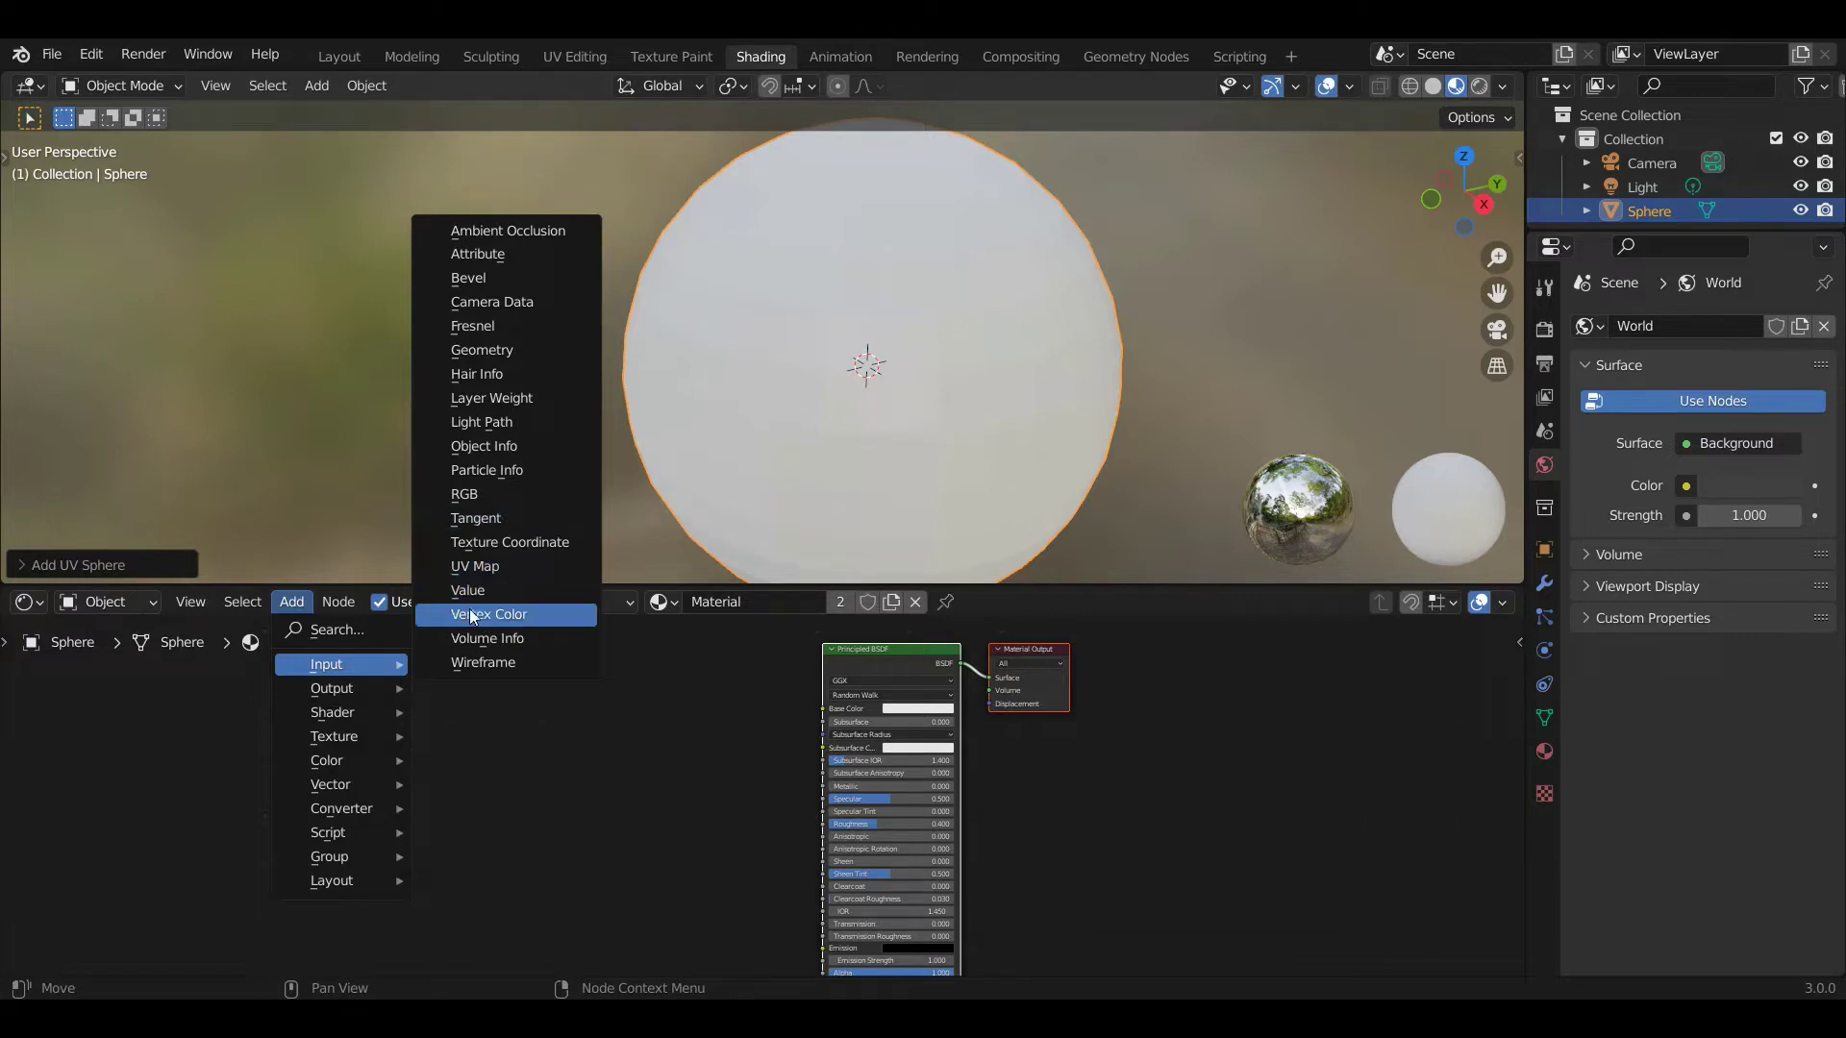
click(510, 542)
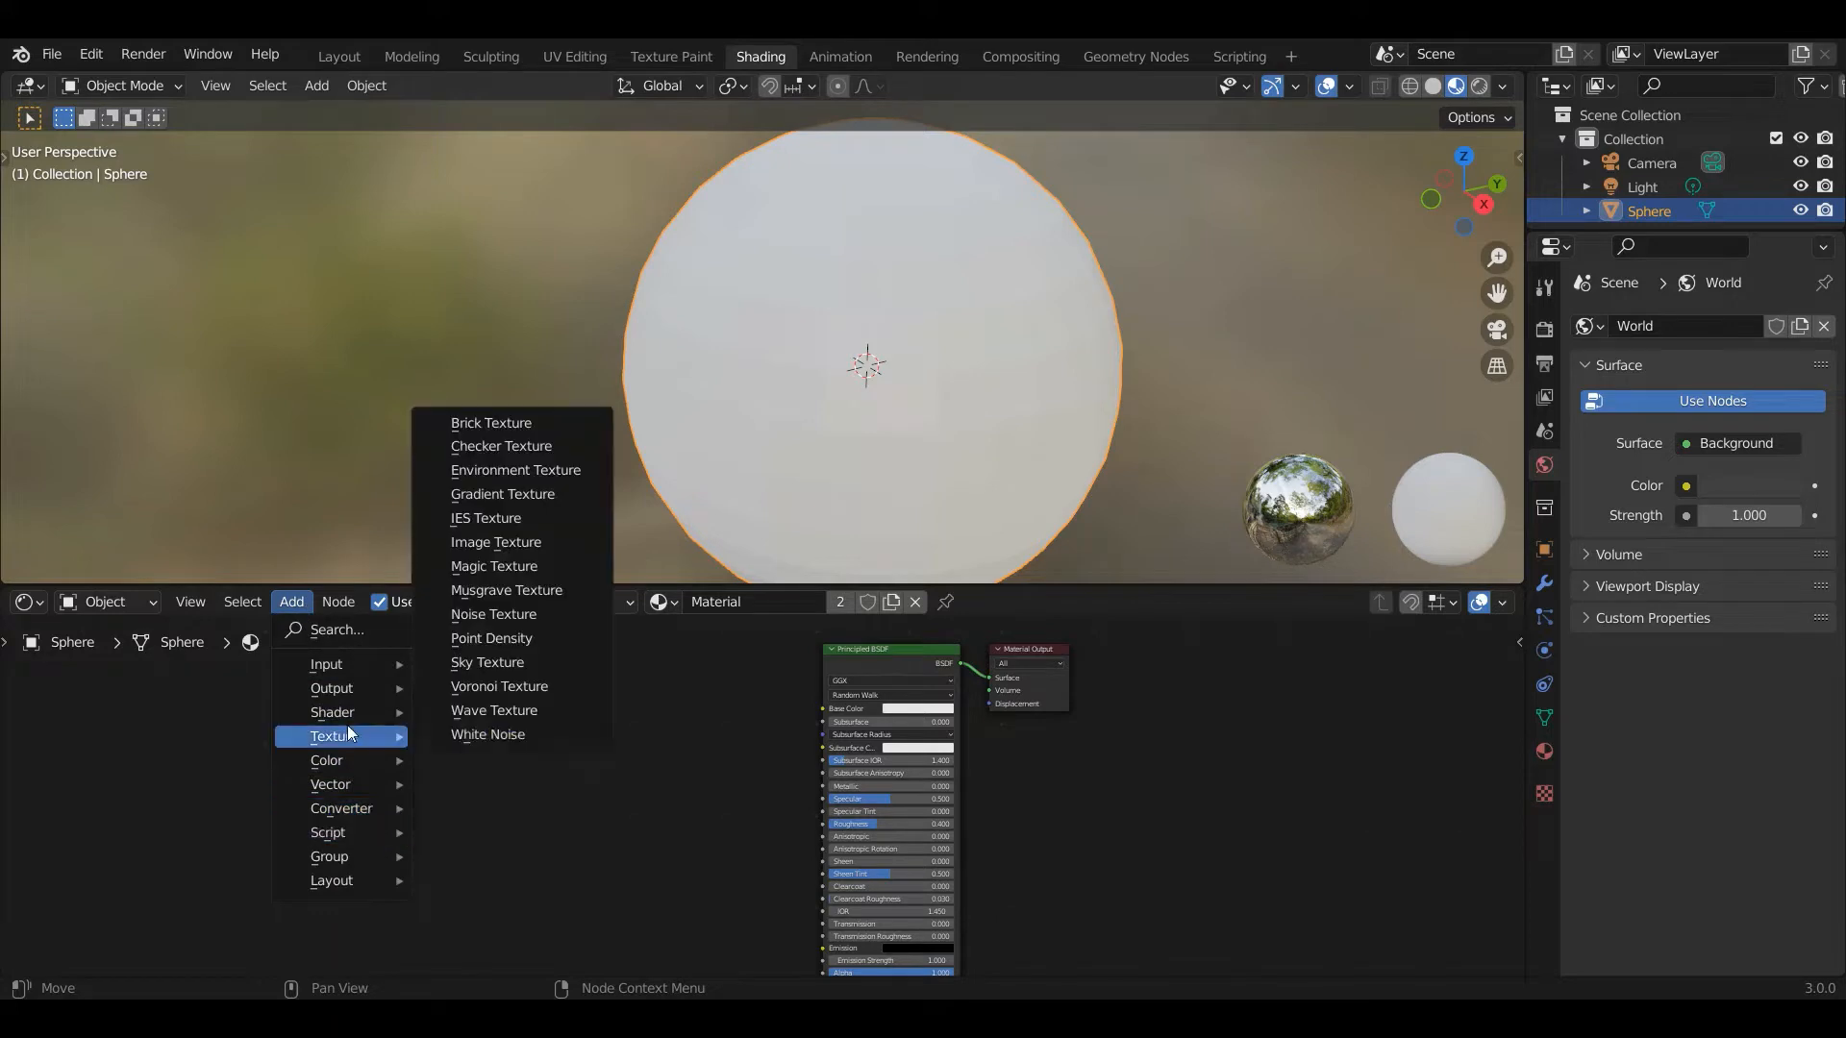
click(493, 614)
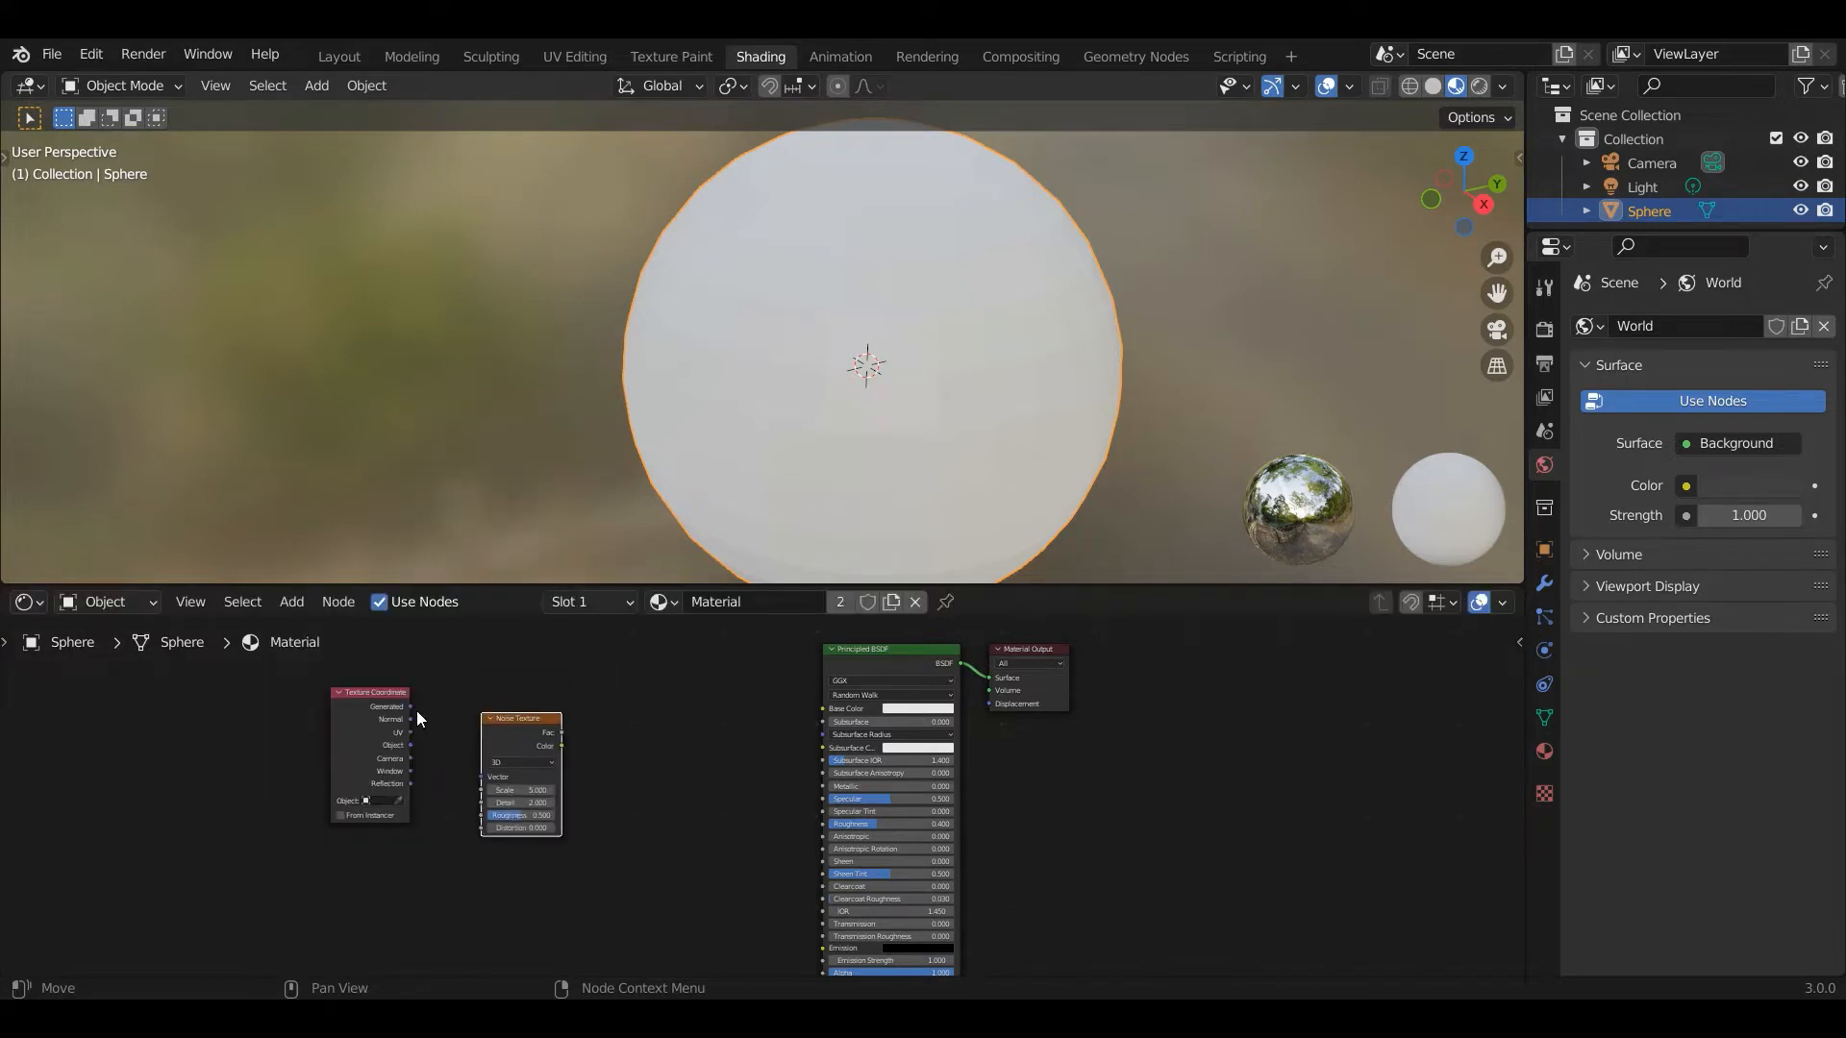
drag(410, 706, 481, 776)
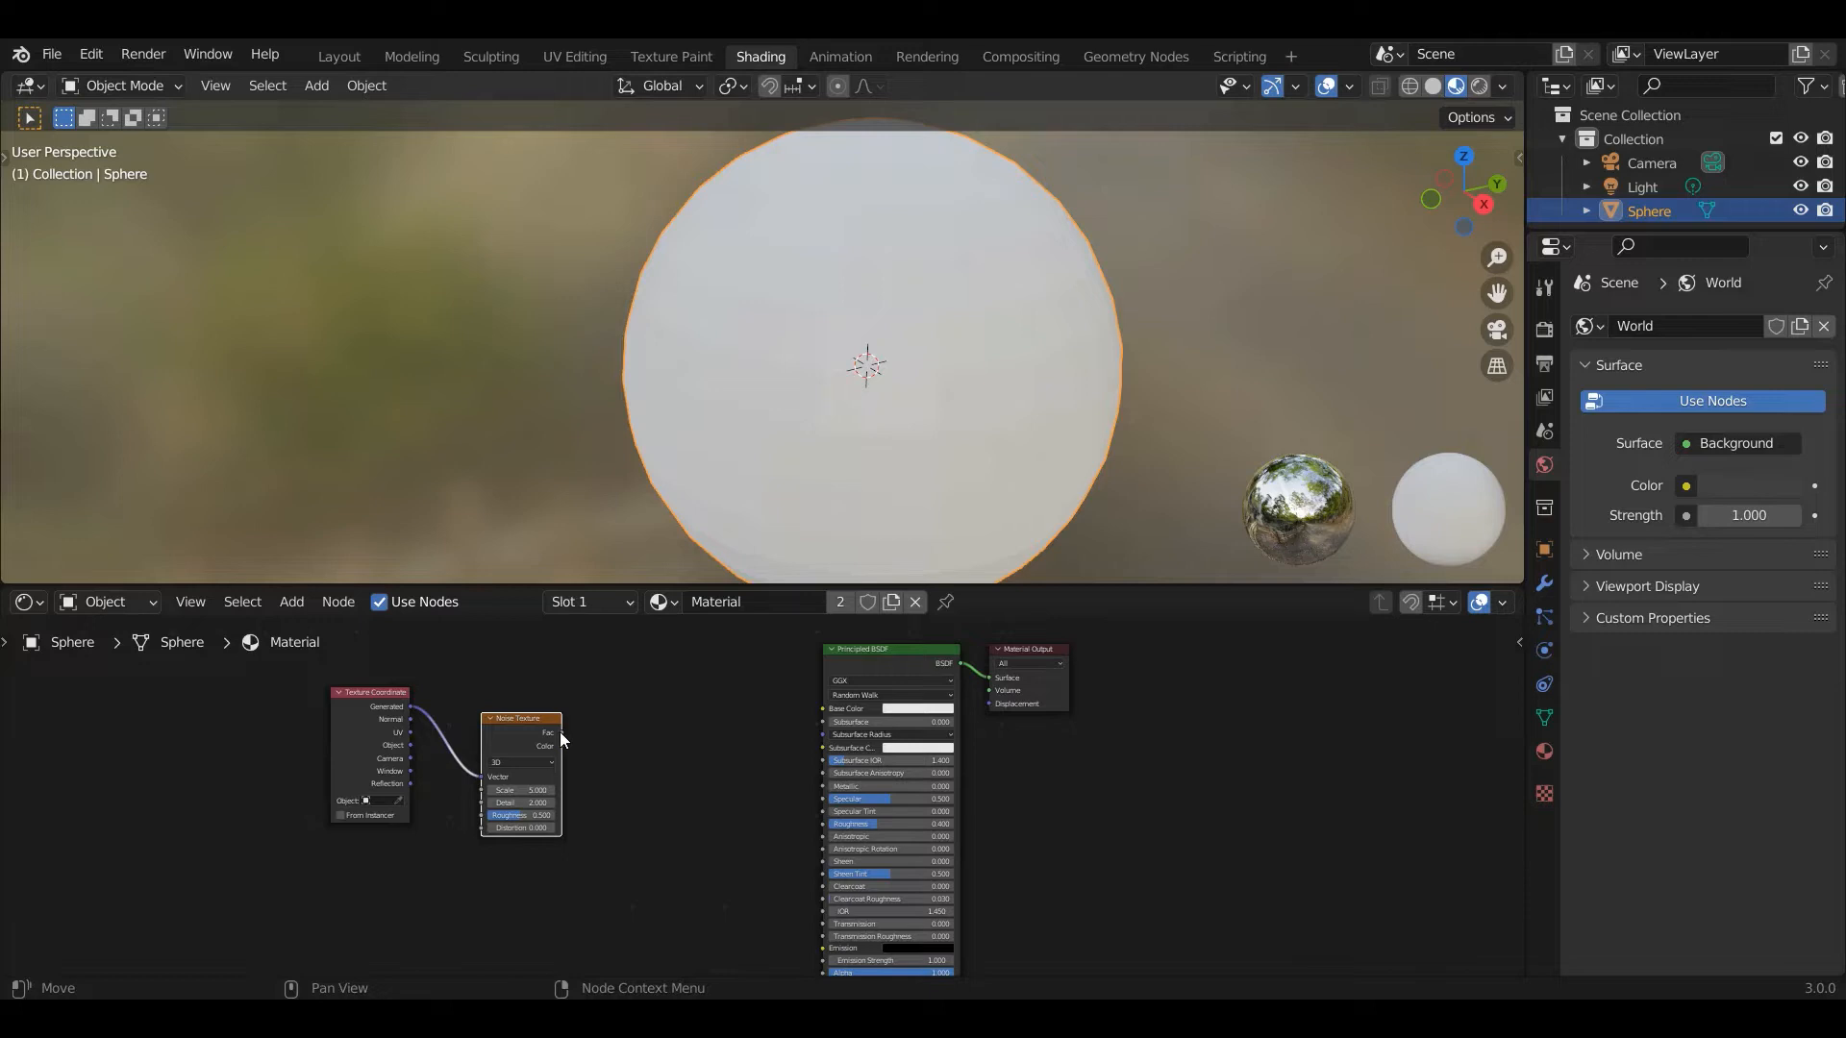
mouse_move(750, 827)
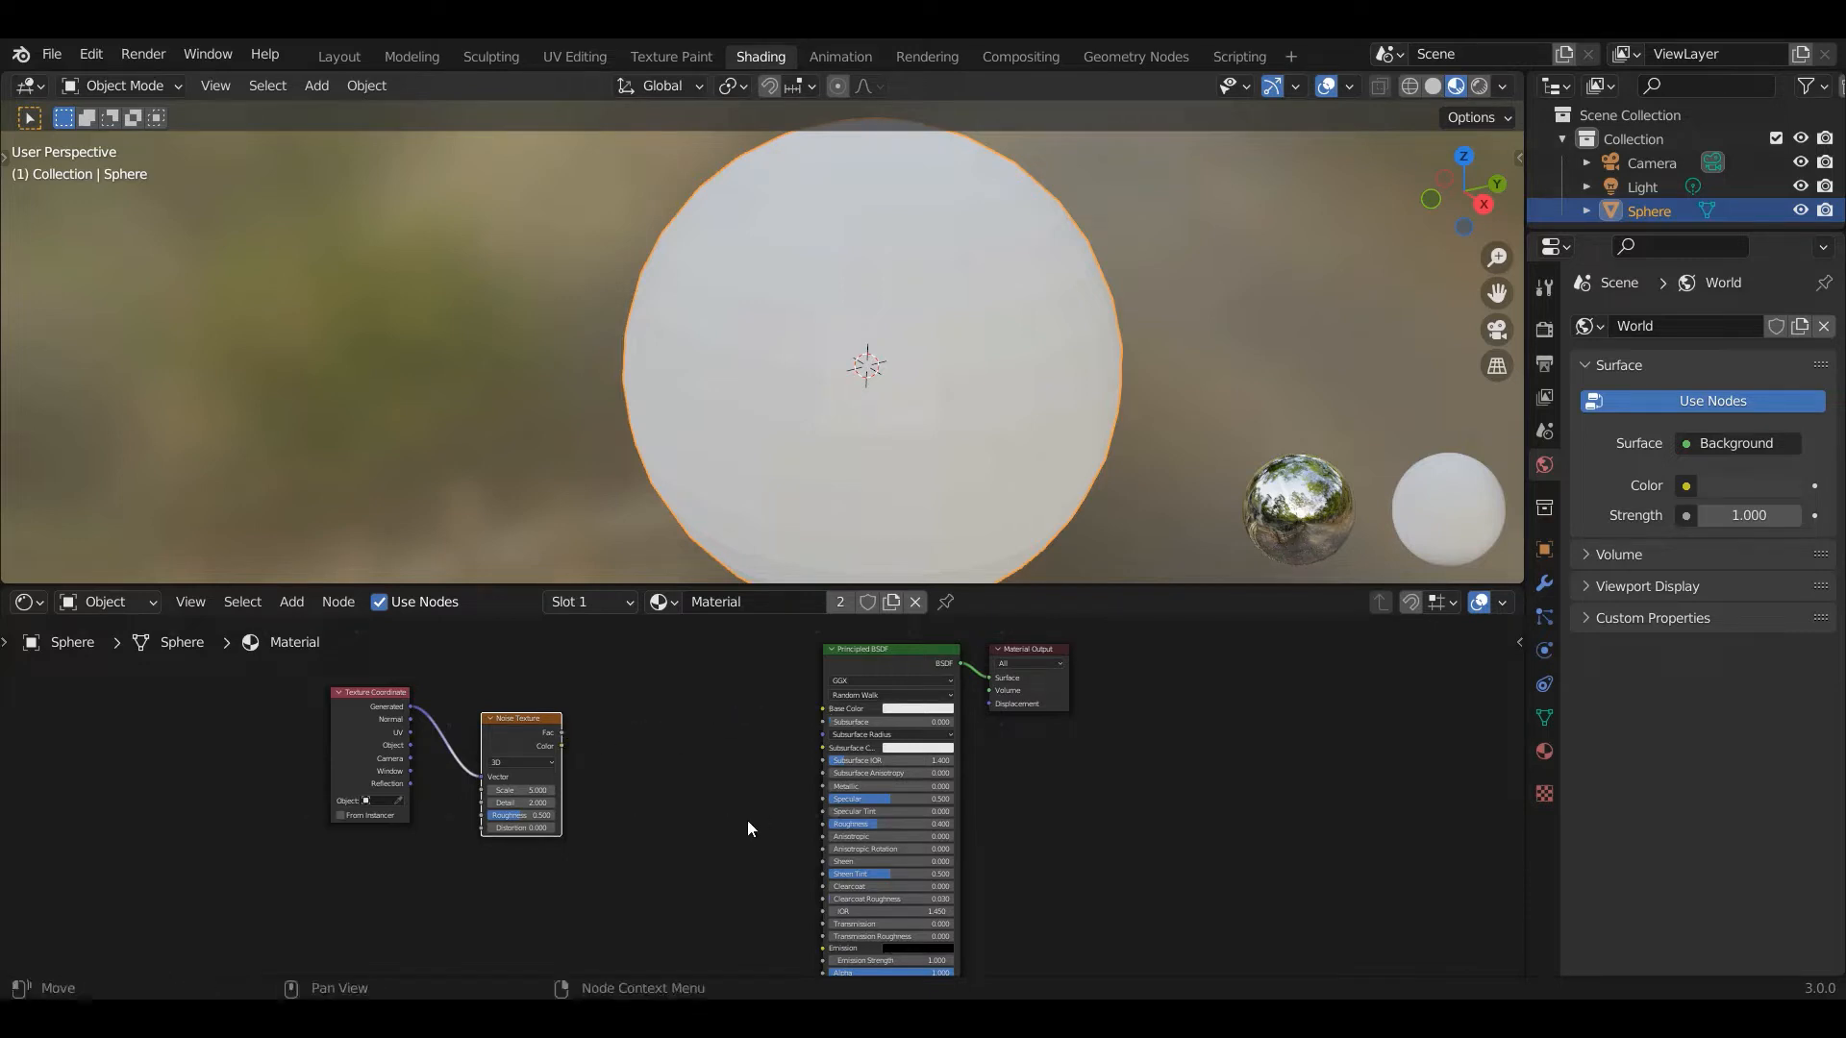
drag(560, 745, 812, 712)
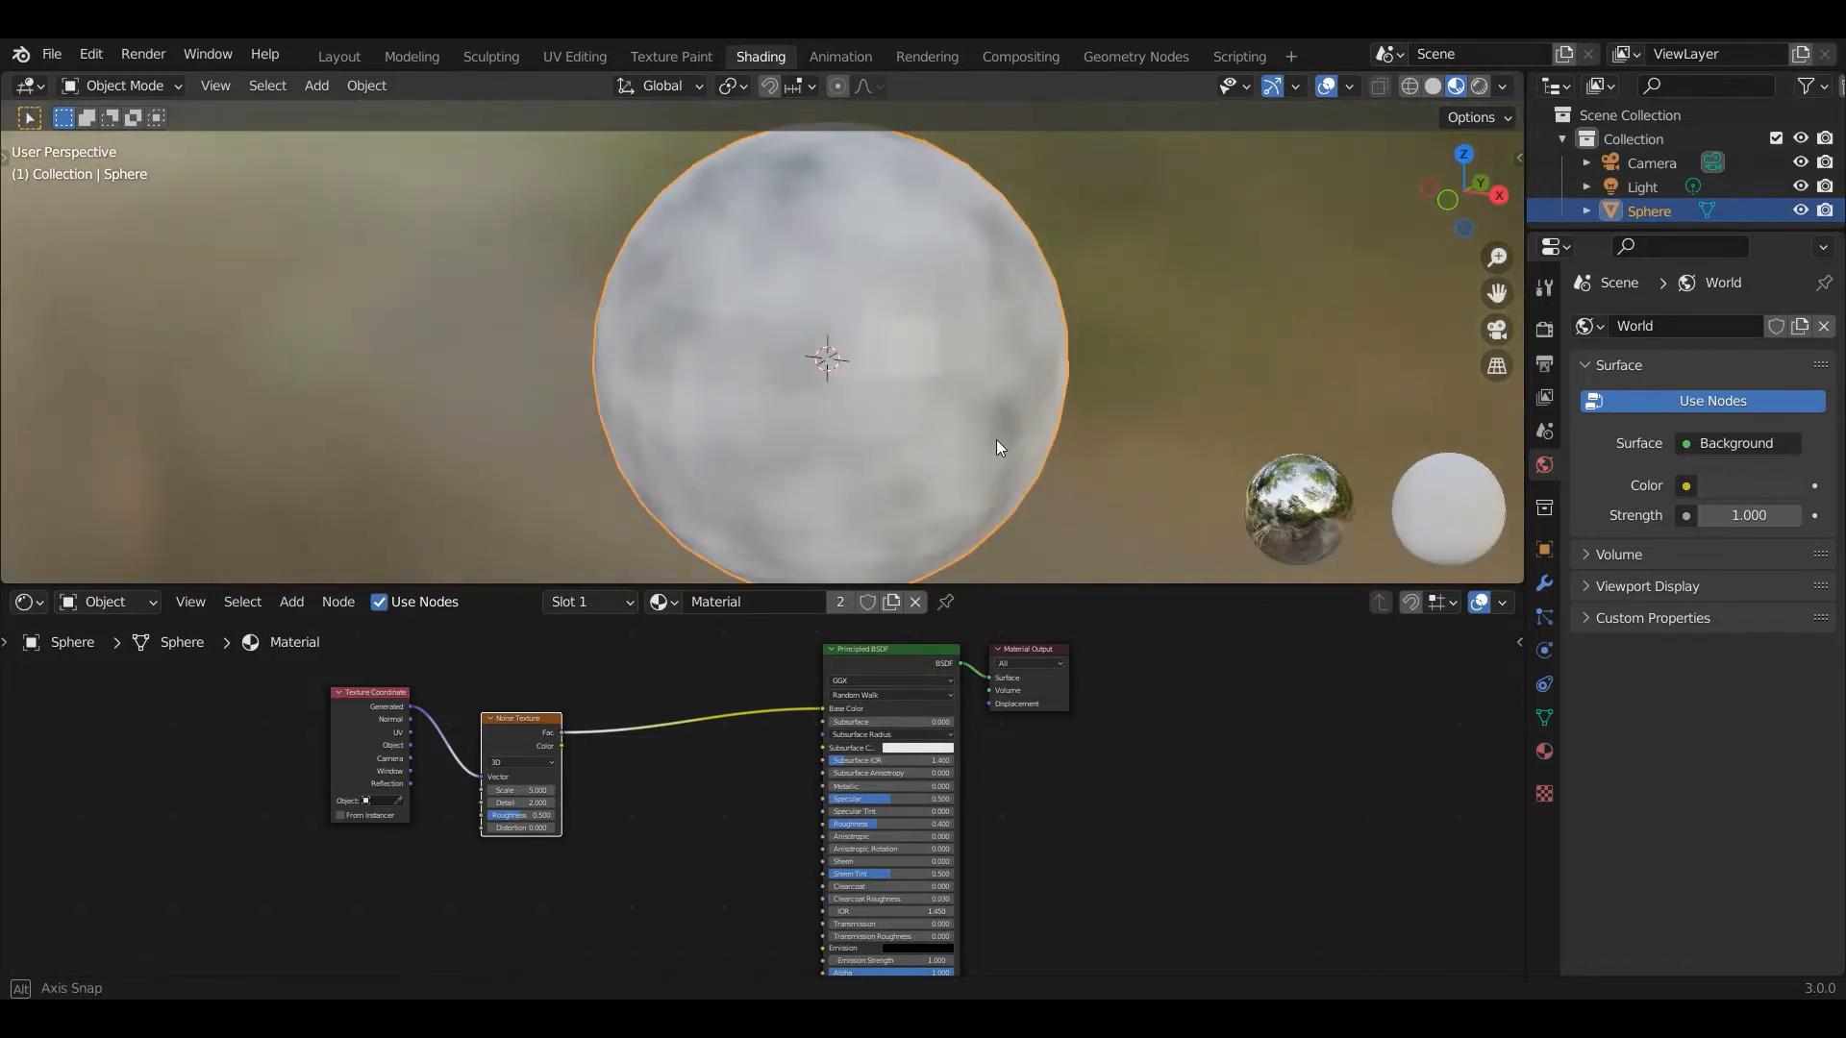
drag(997, 447, 808, 438)
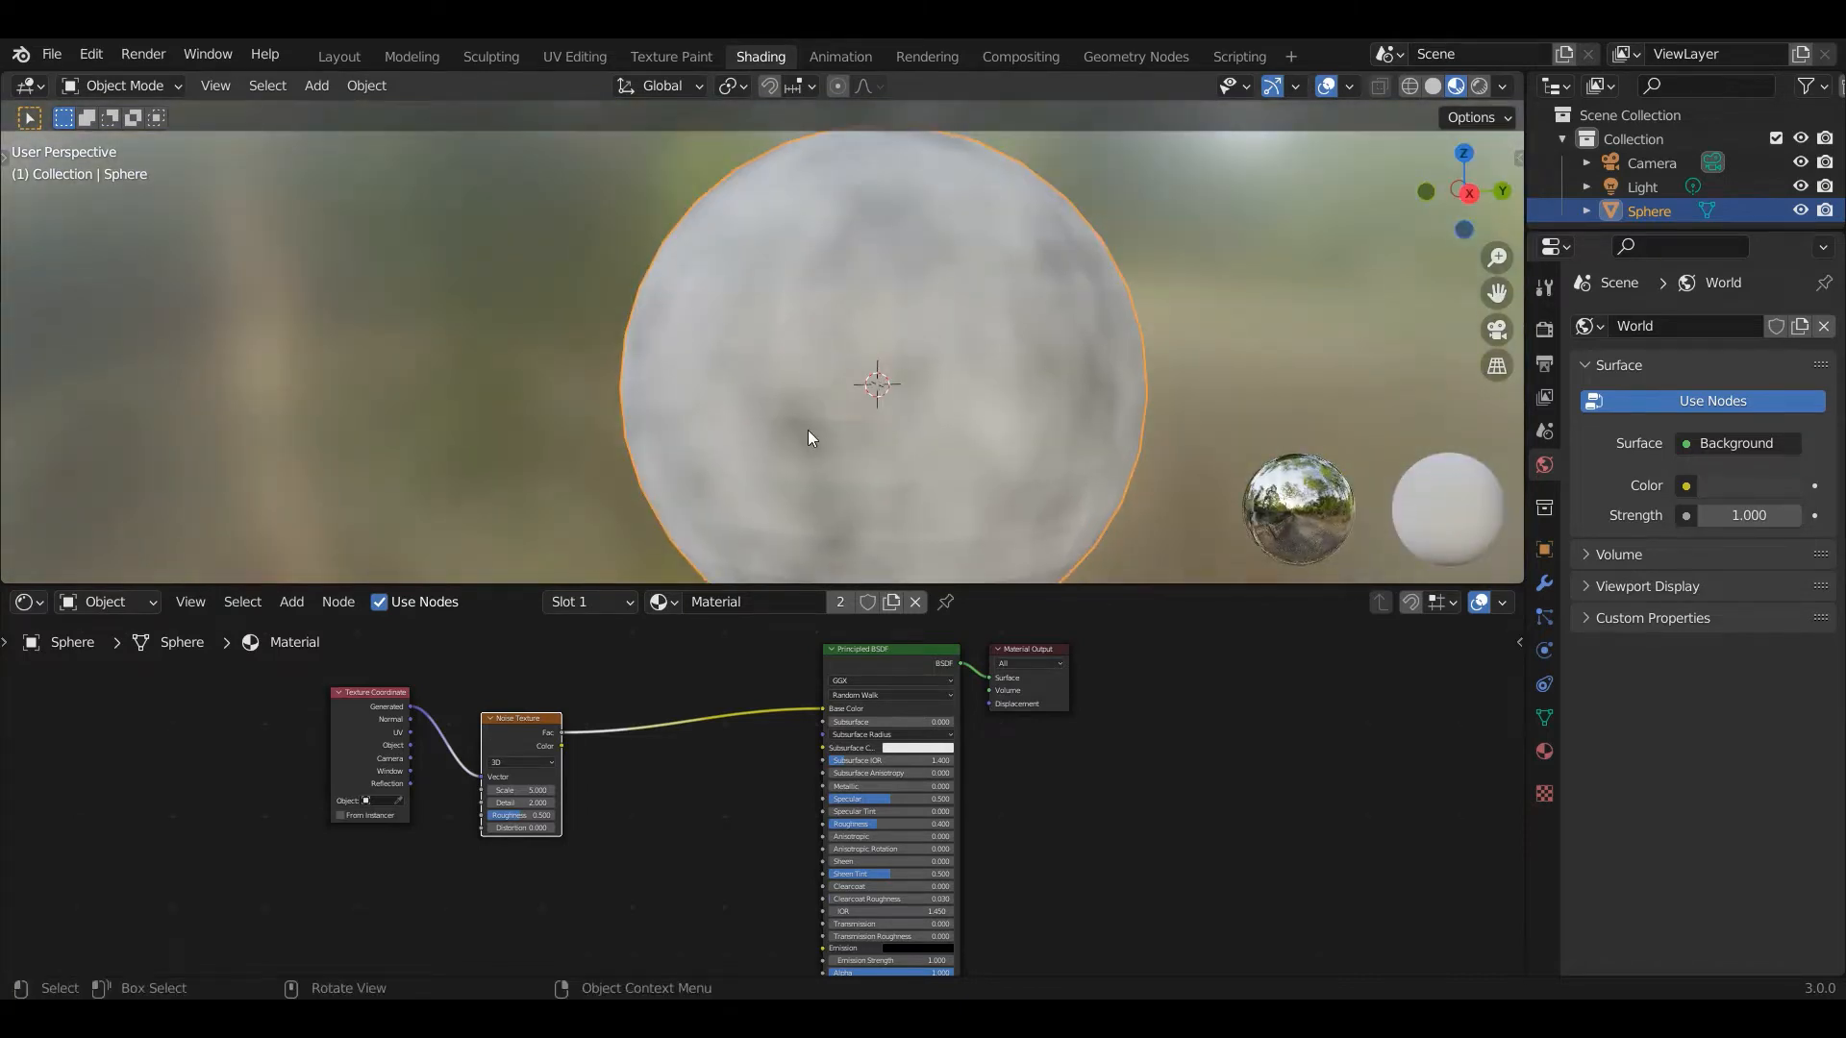
mouse_move(868, 416)
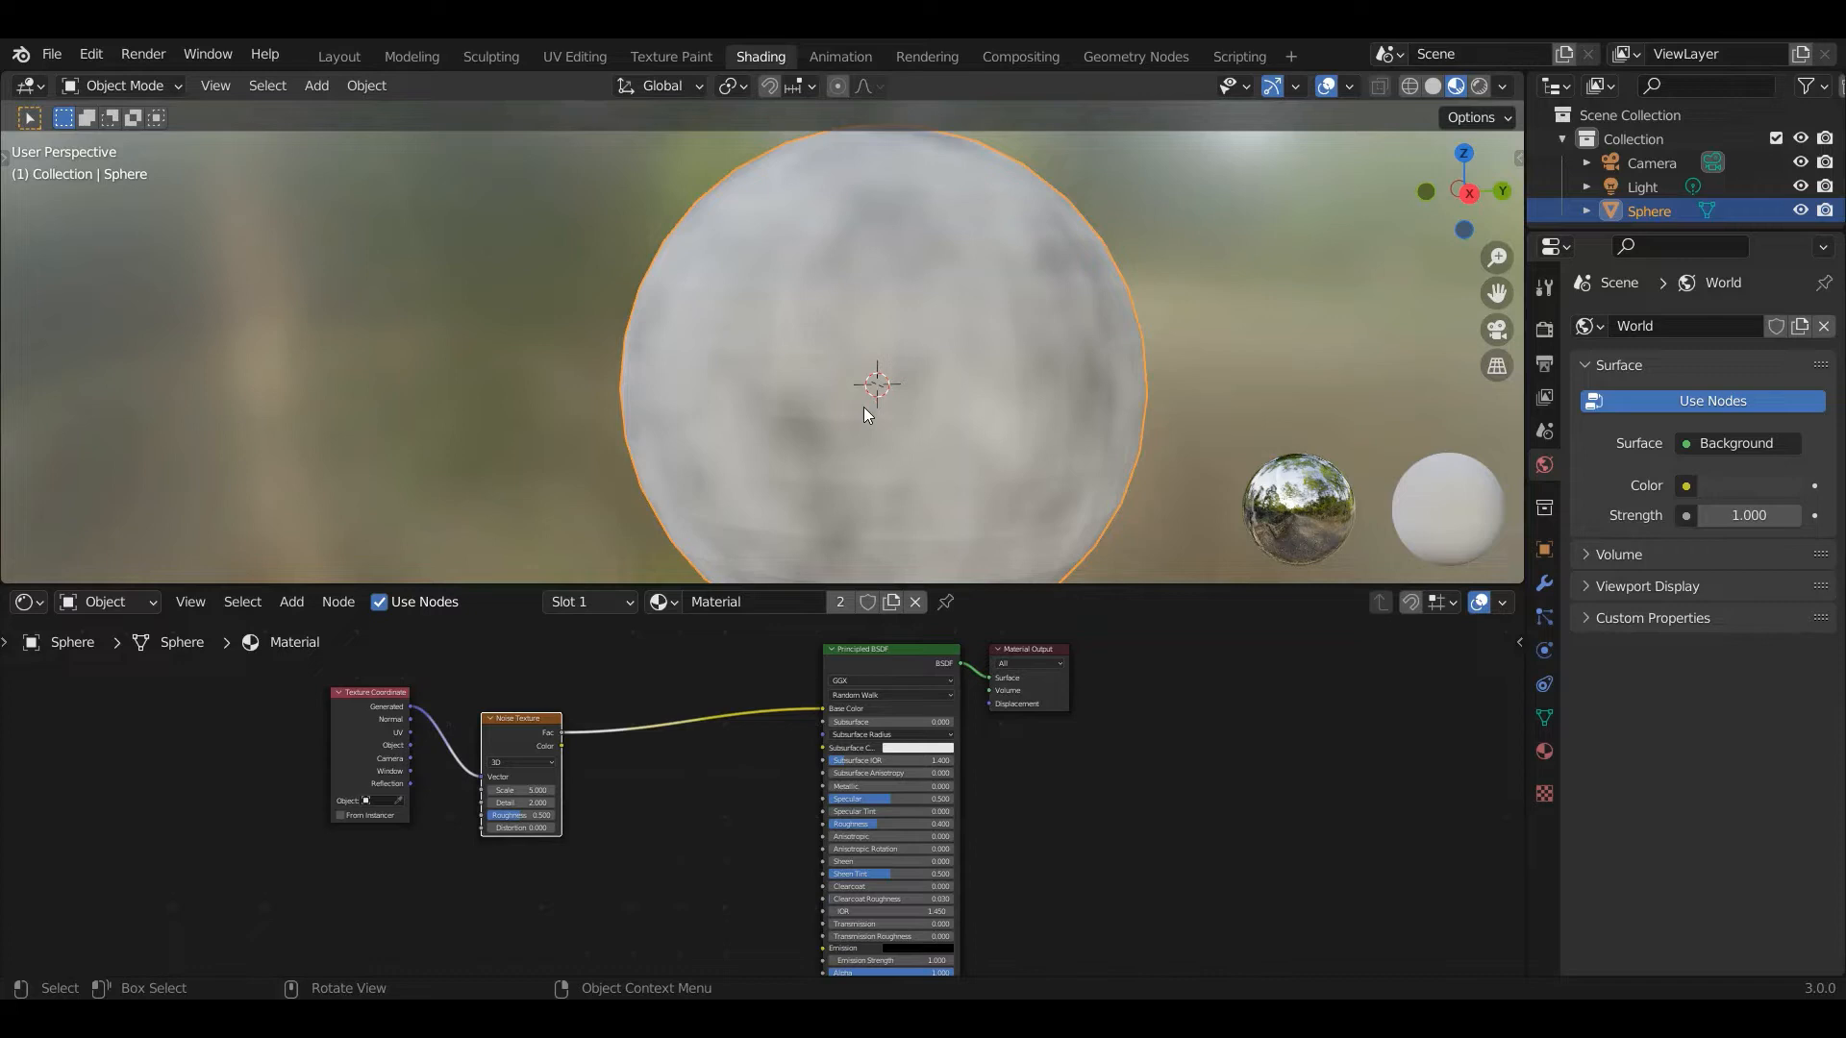
drag(871, 412, 924, 460)
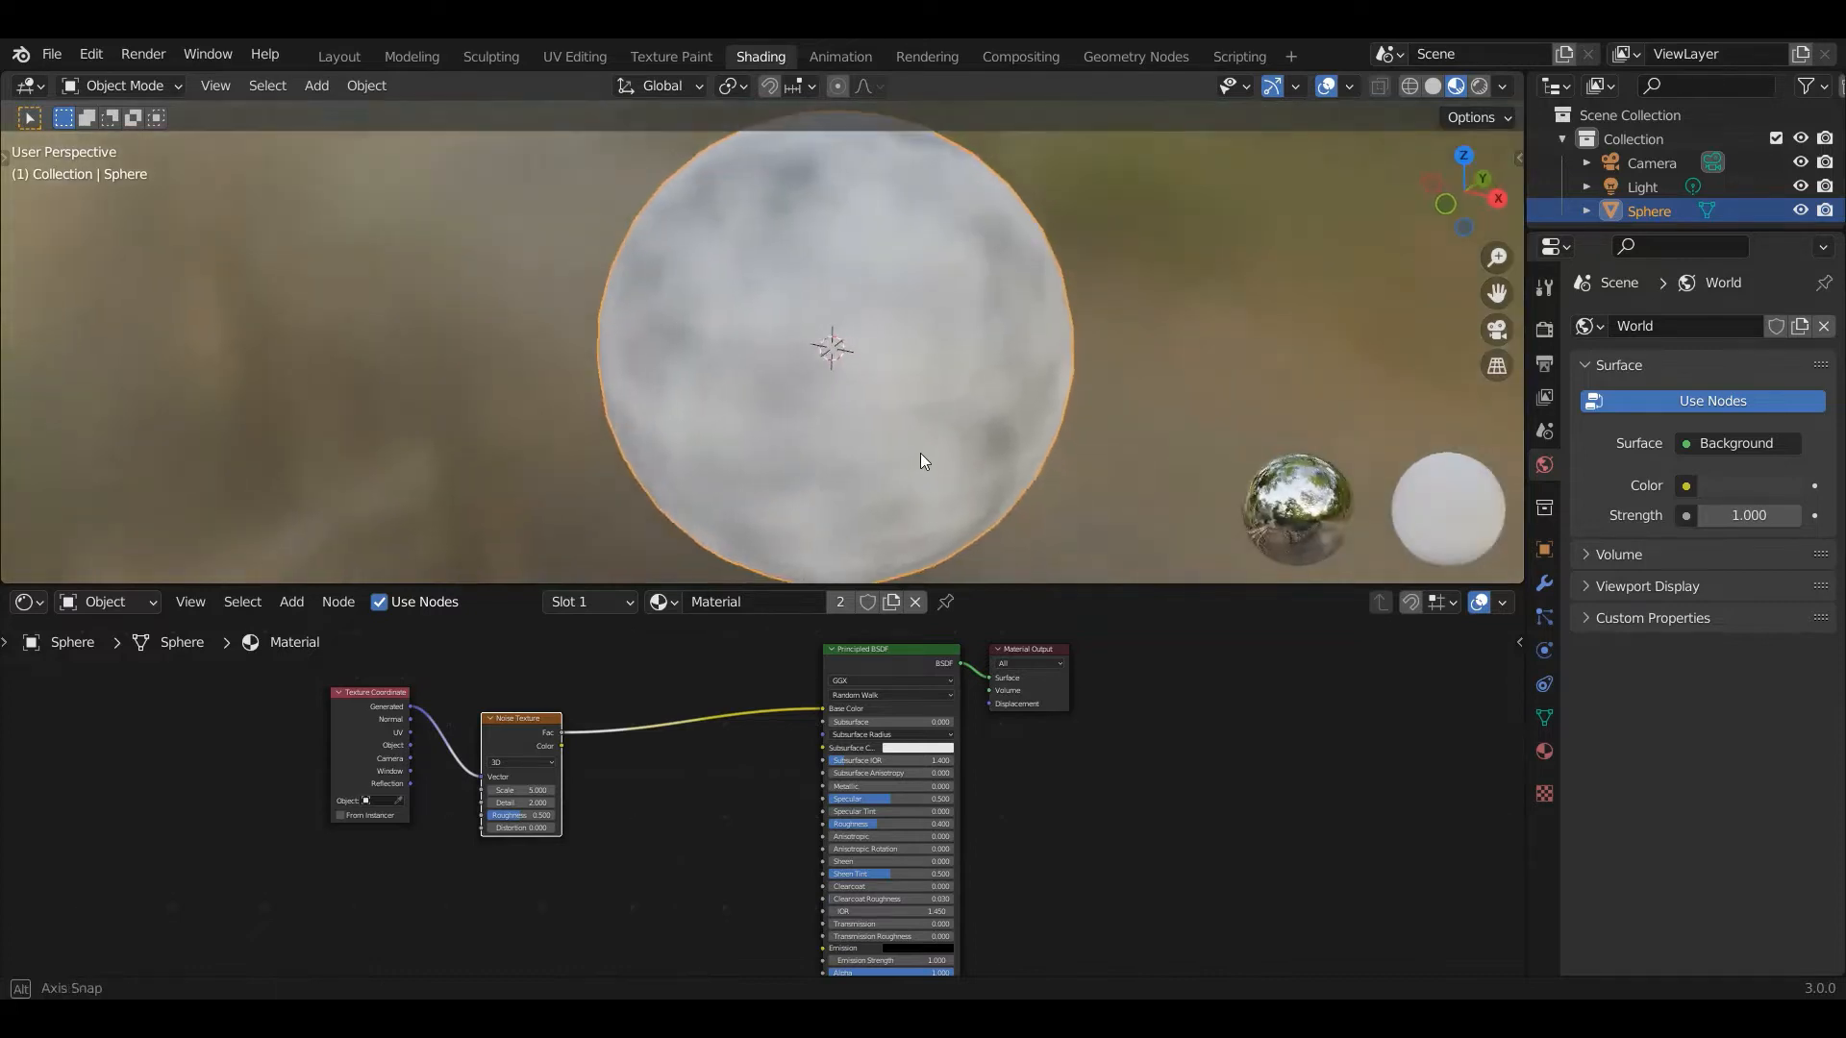
drag(924, 460, 842, 307)
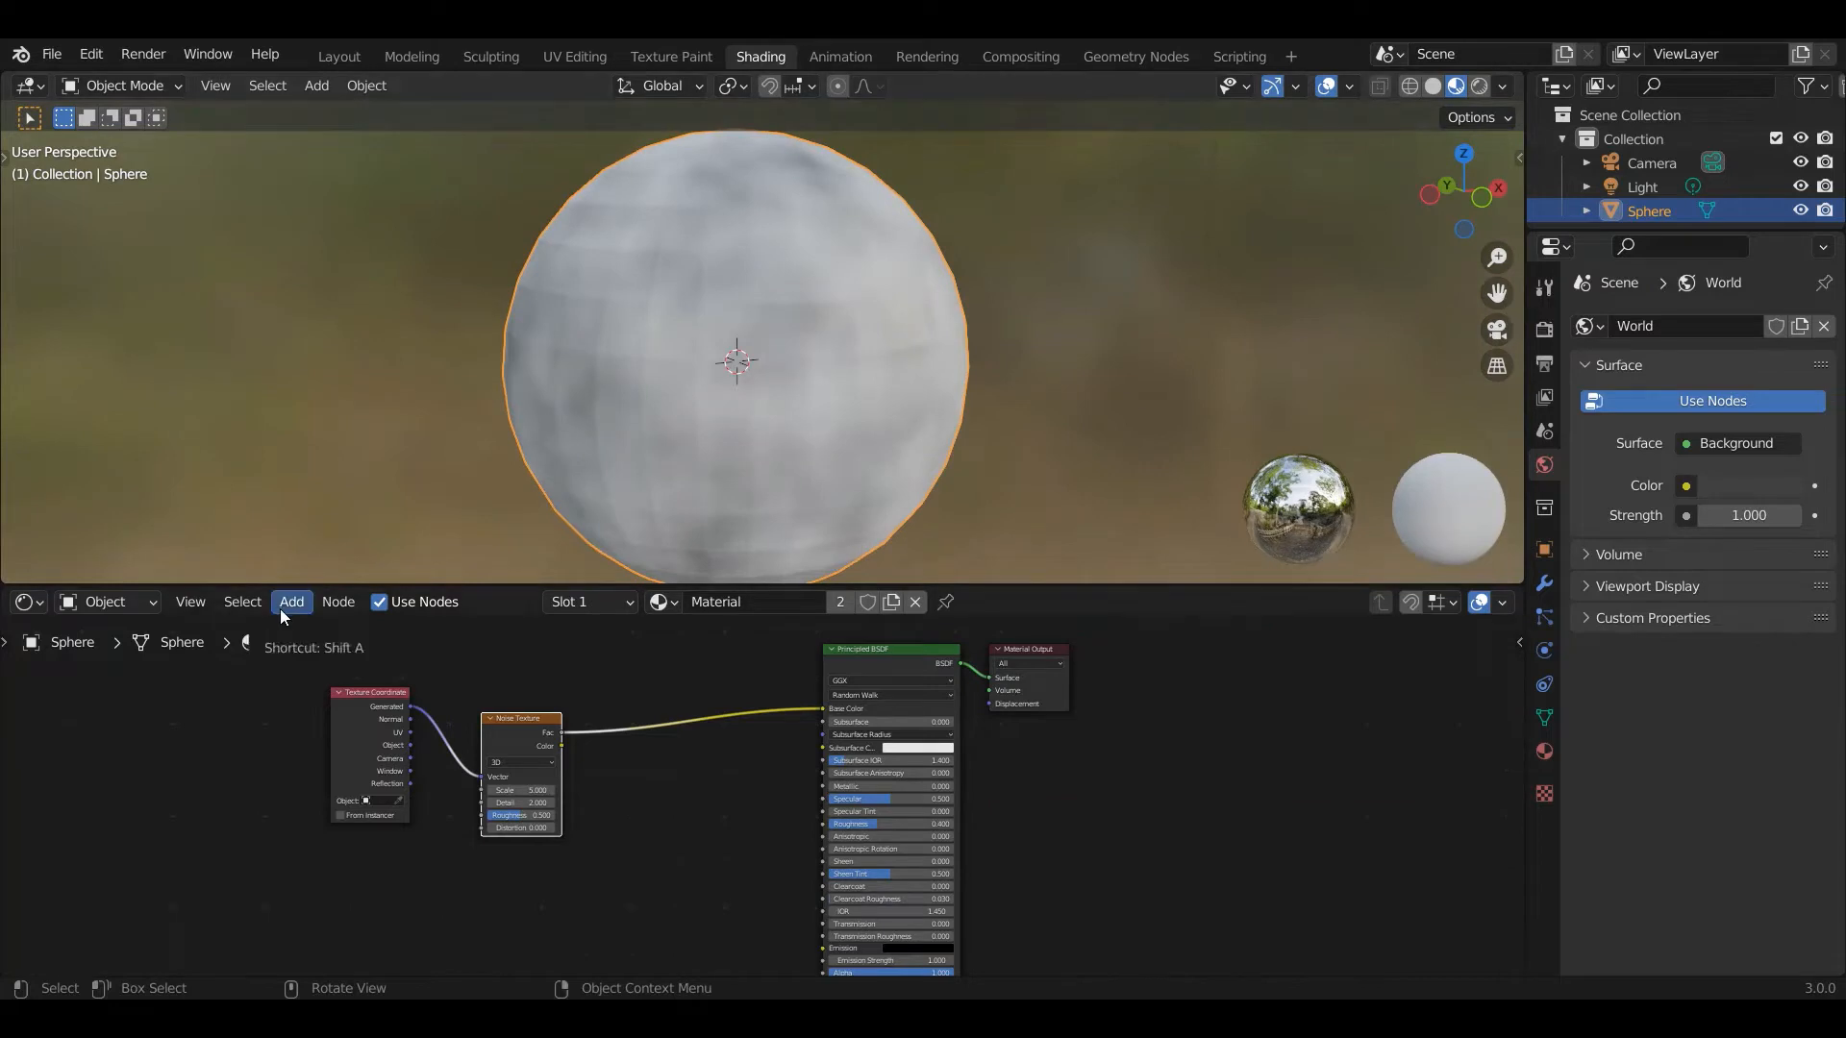
Insert a Color Ramp and pull its stops close together for crisp black-and-white patches
click(291, 601)
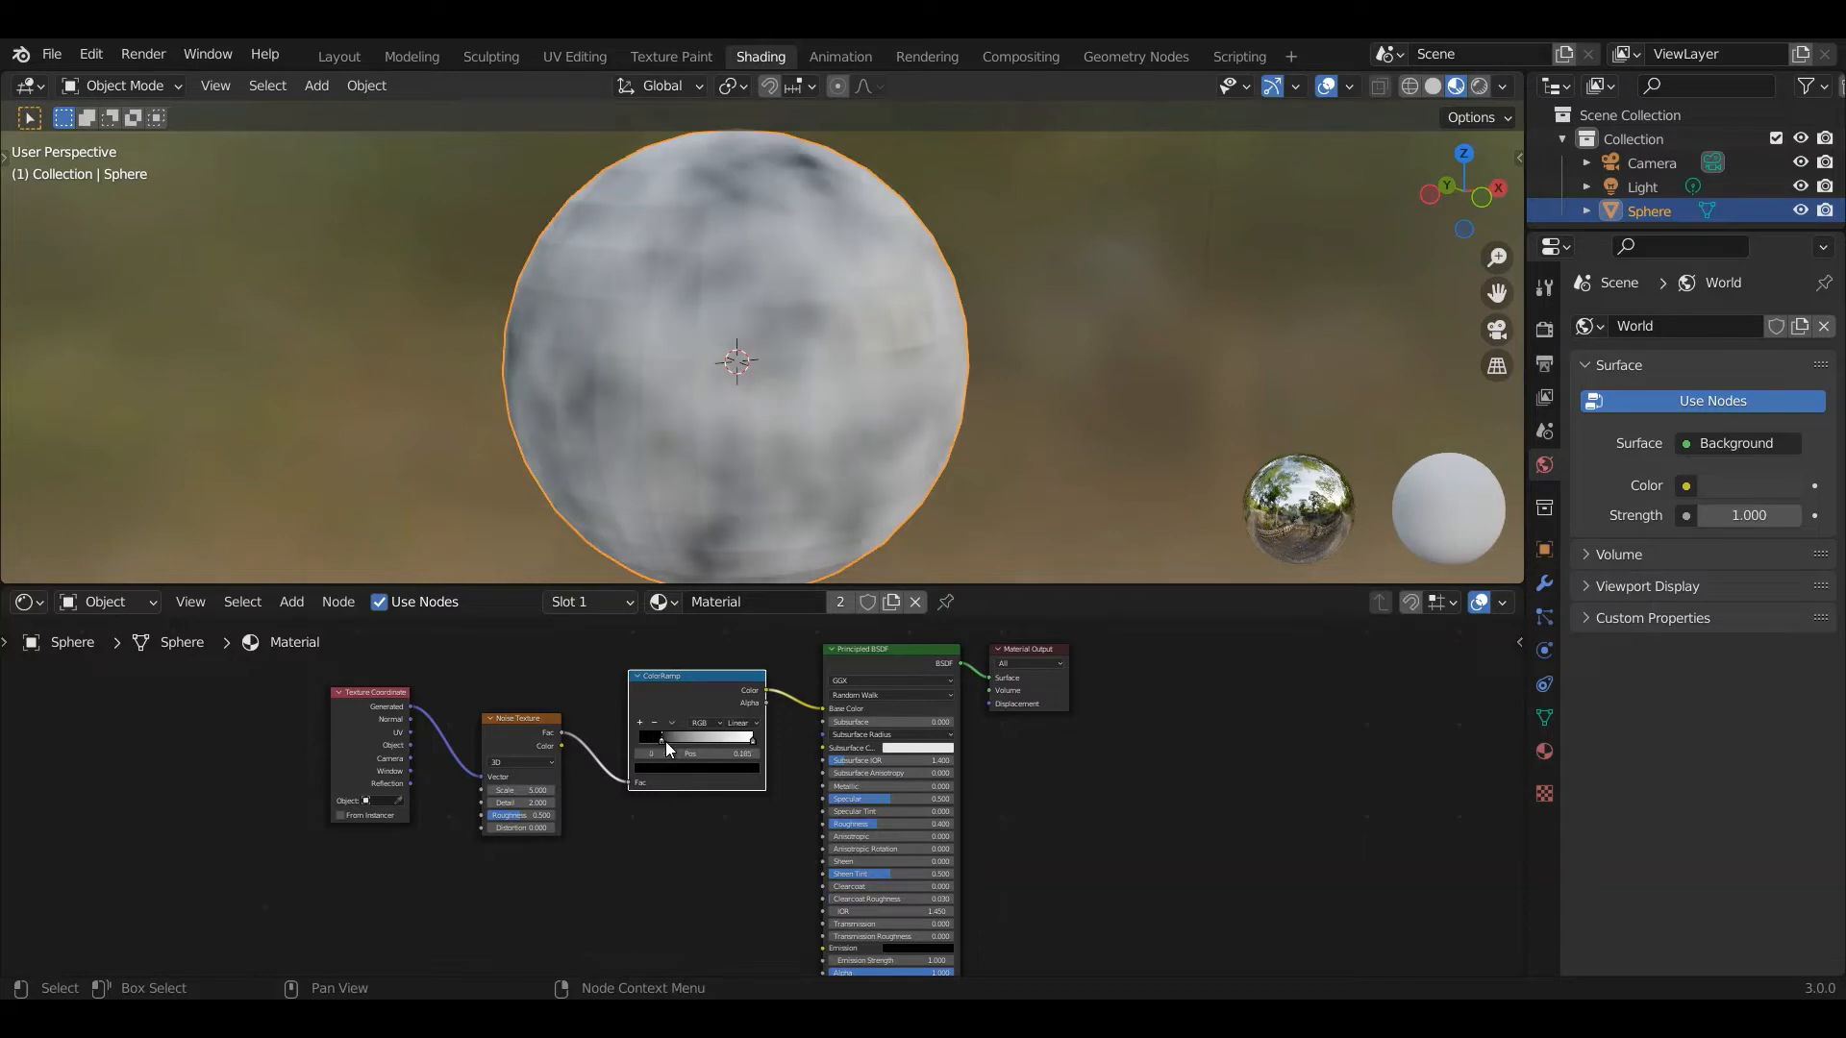
drag(662, 737, 681, 737)
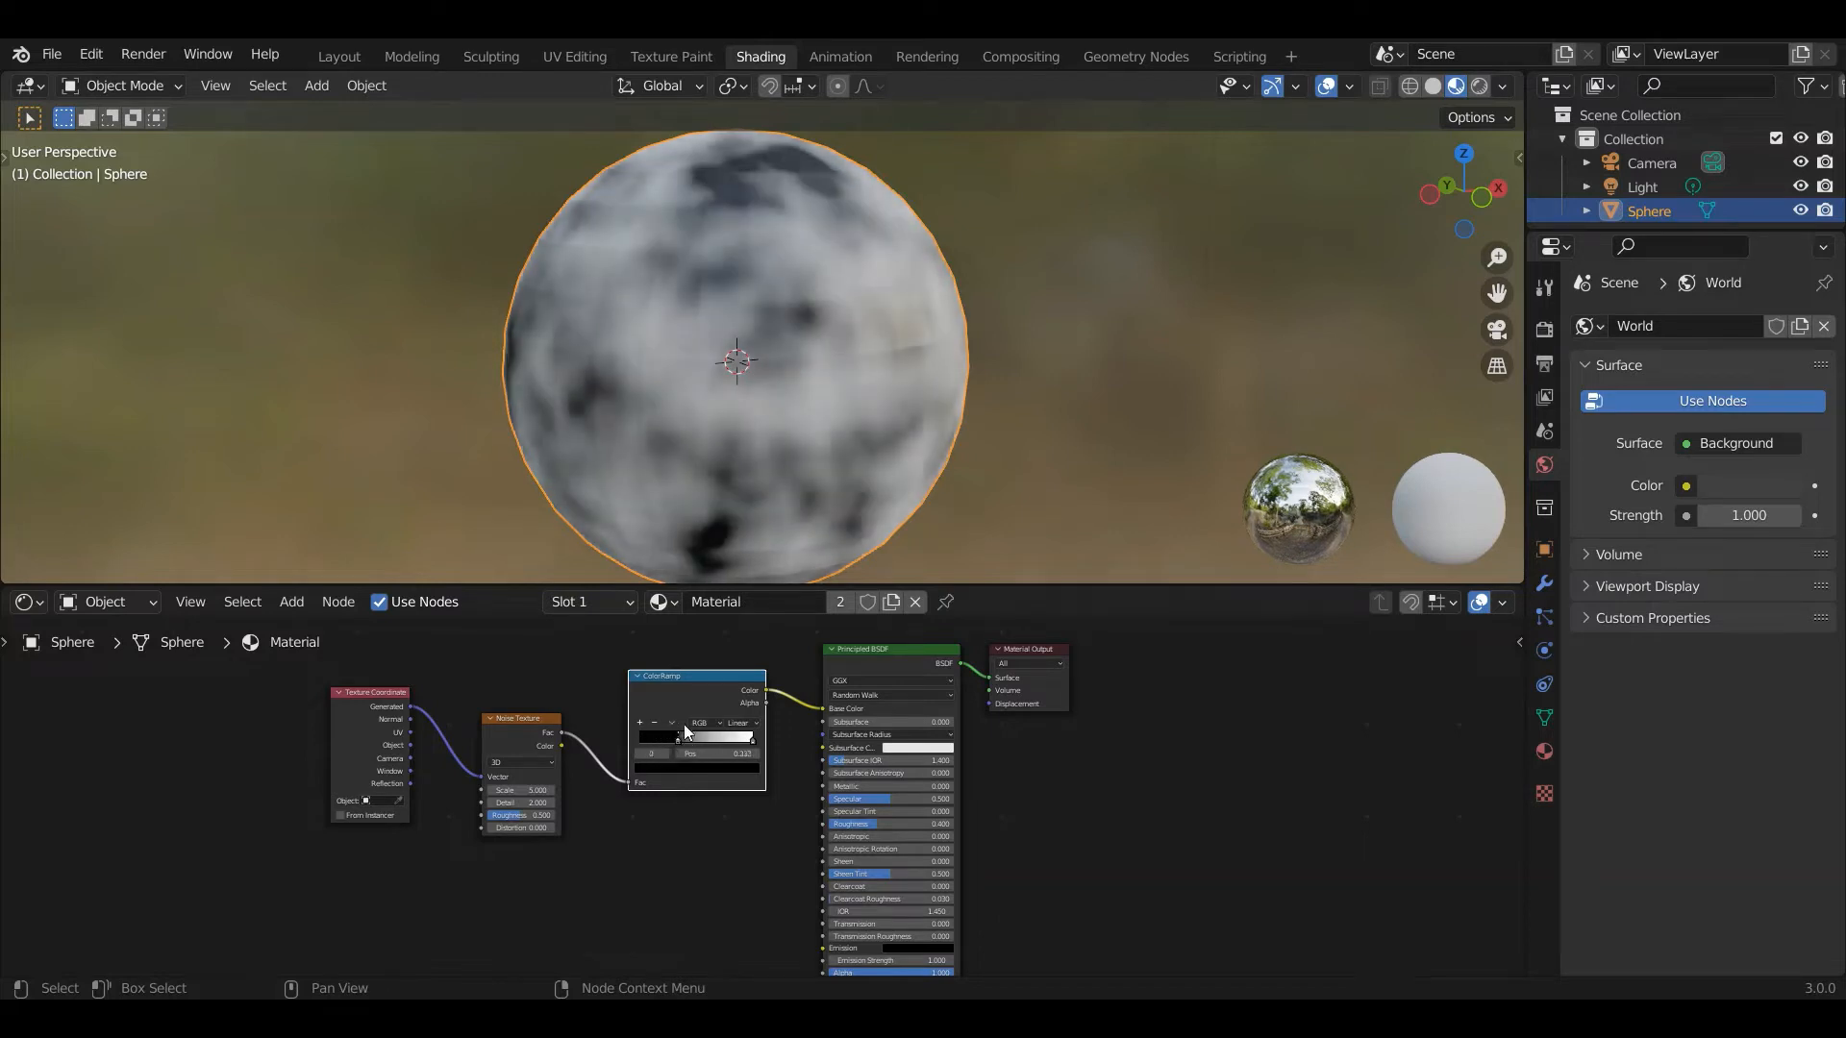
drag(678, 735, 749, 737)
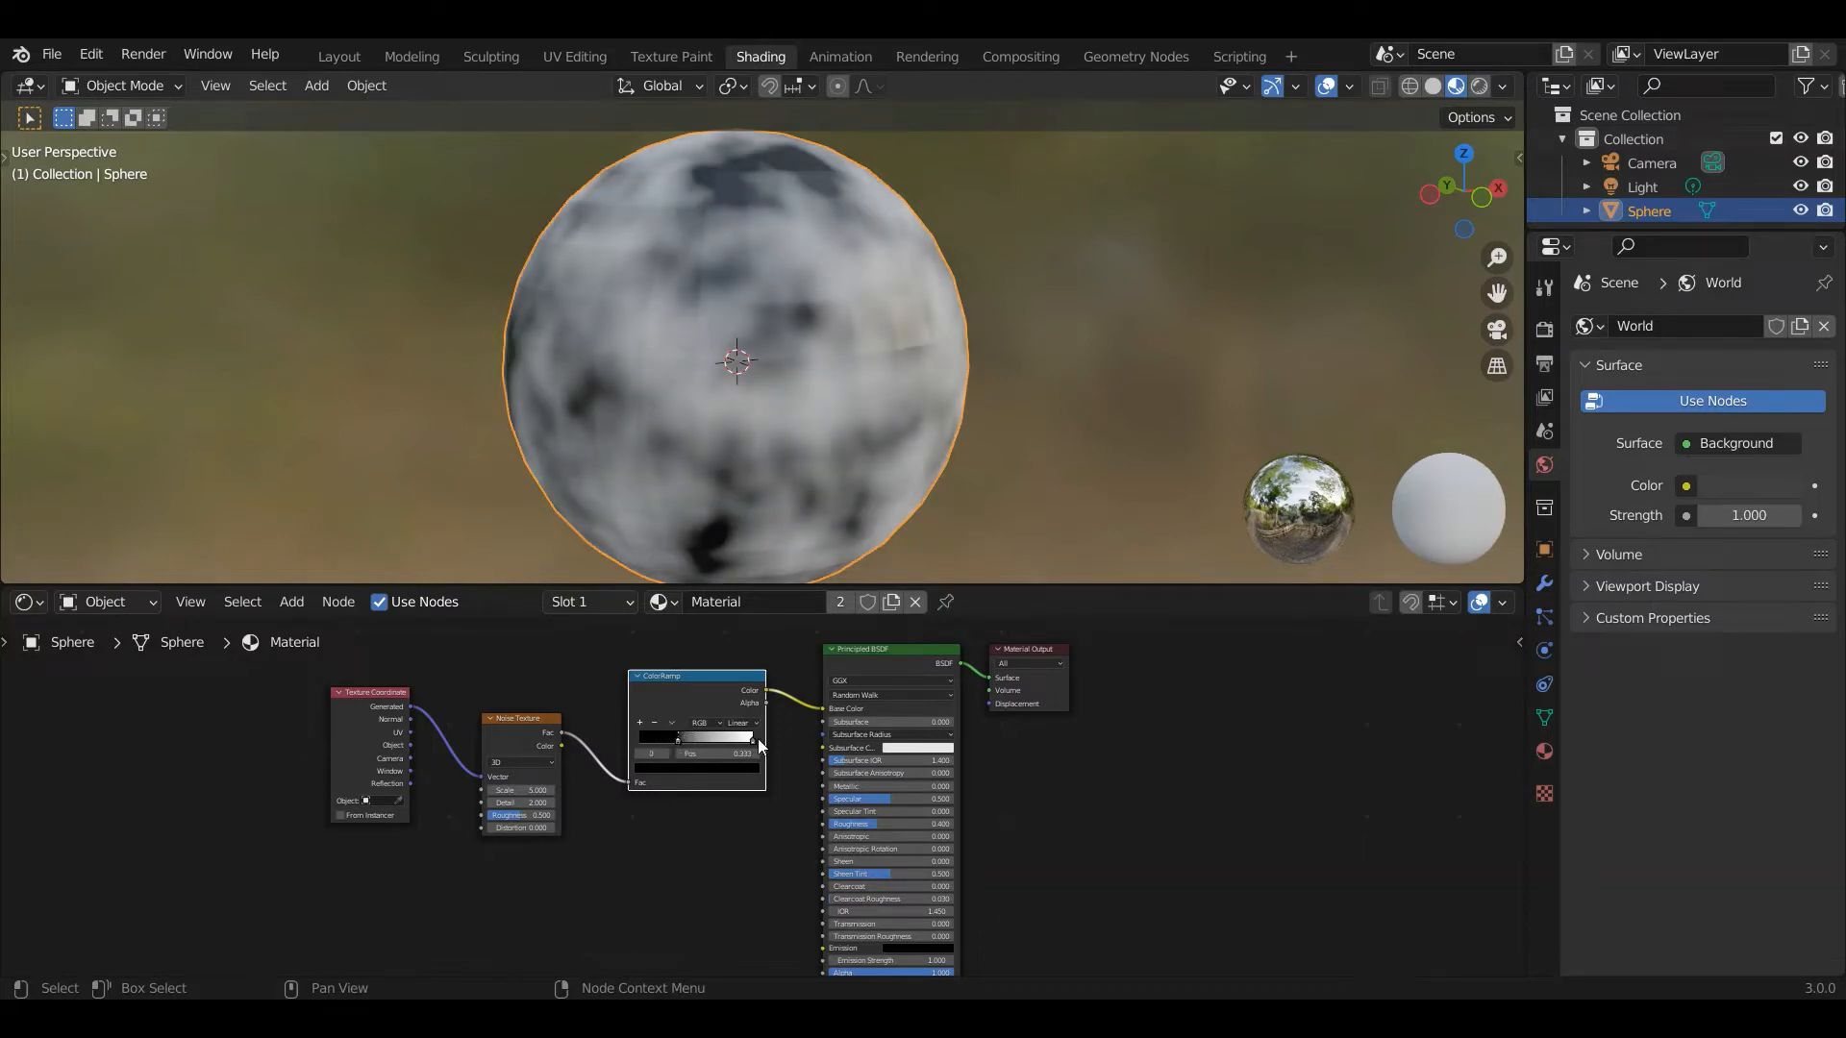
drag(677, 738, 688, 739)
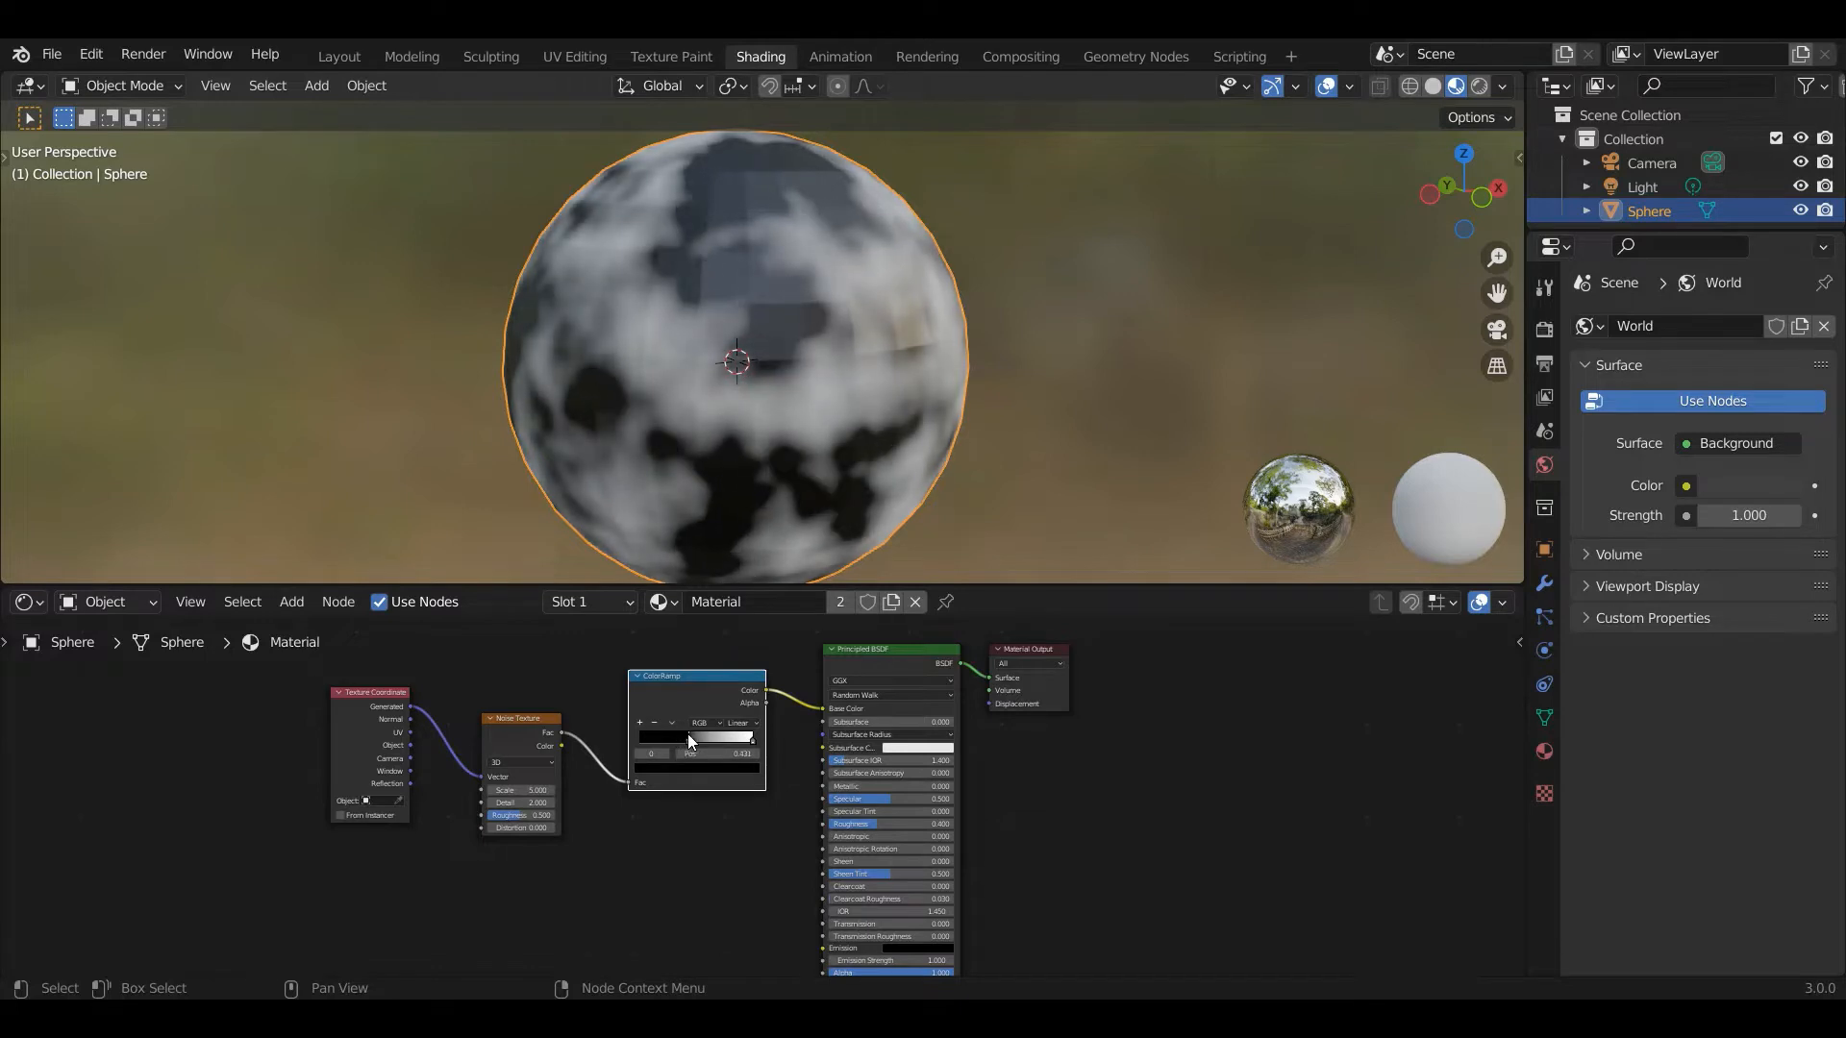
drag(689, 738, 722, 738)
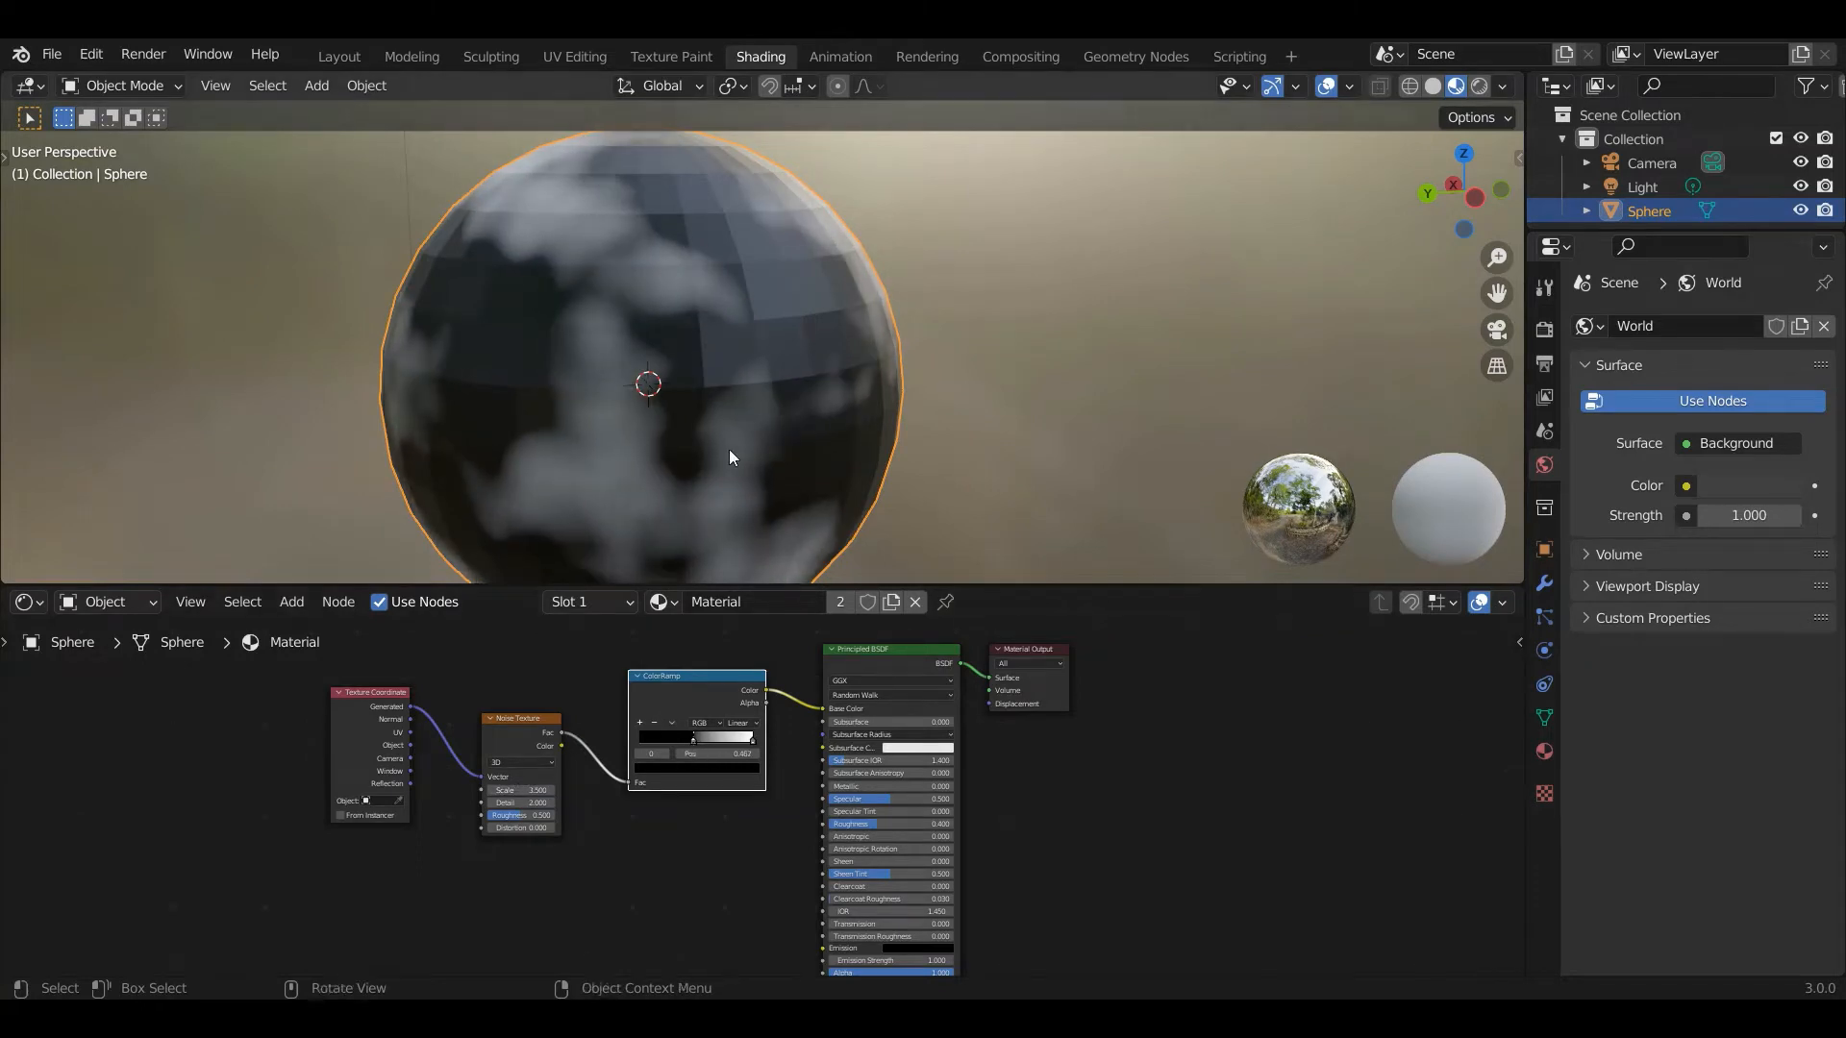
drag(729, 457, 703, 463)
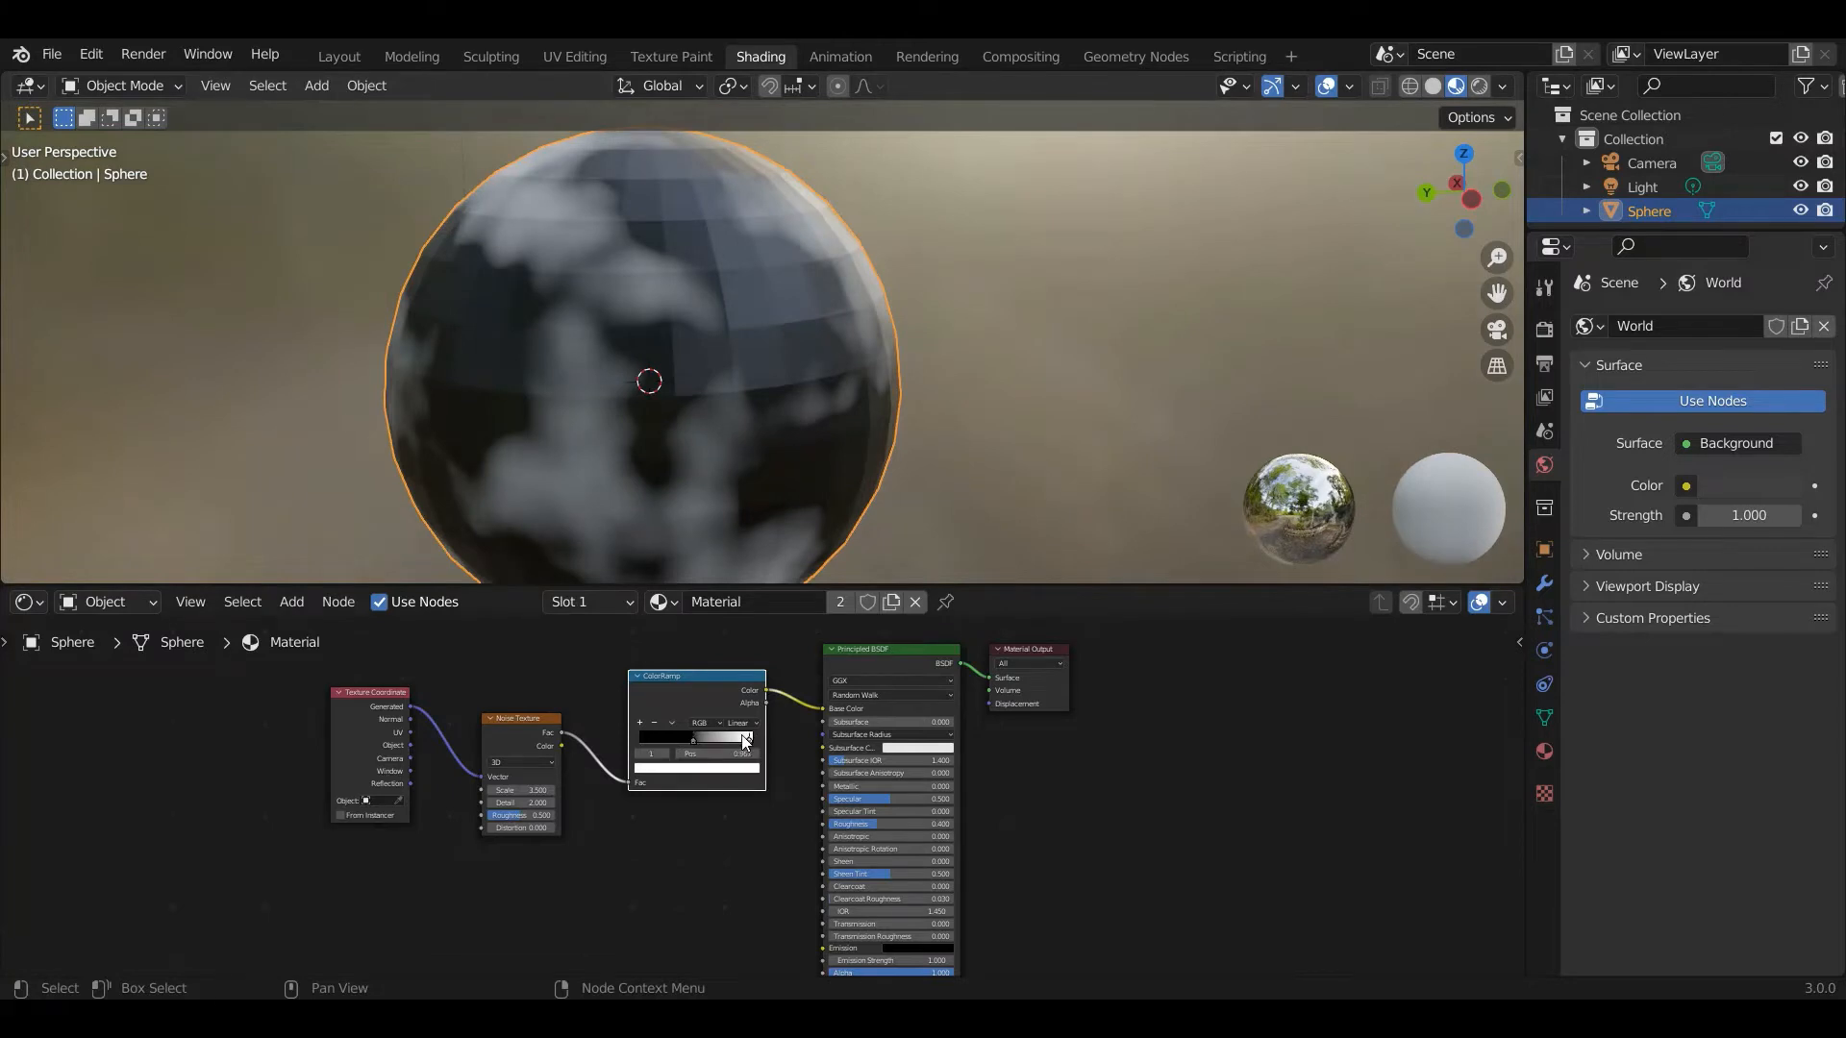
drag(739, 738, 701, 738)
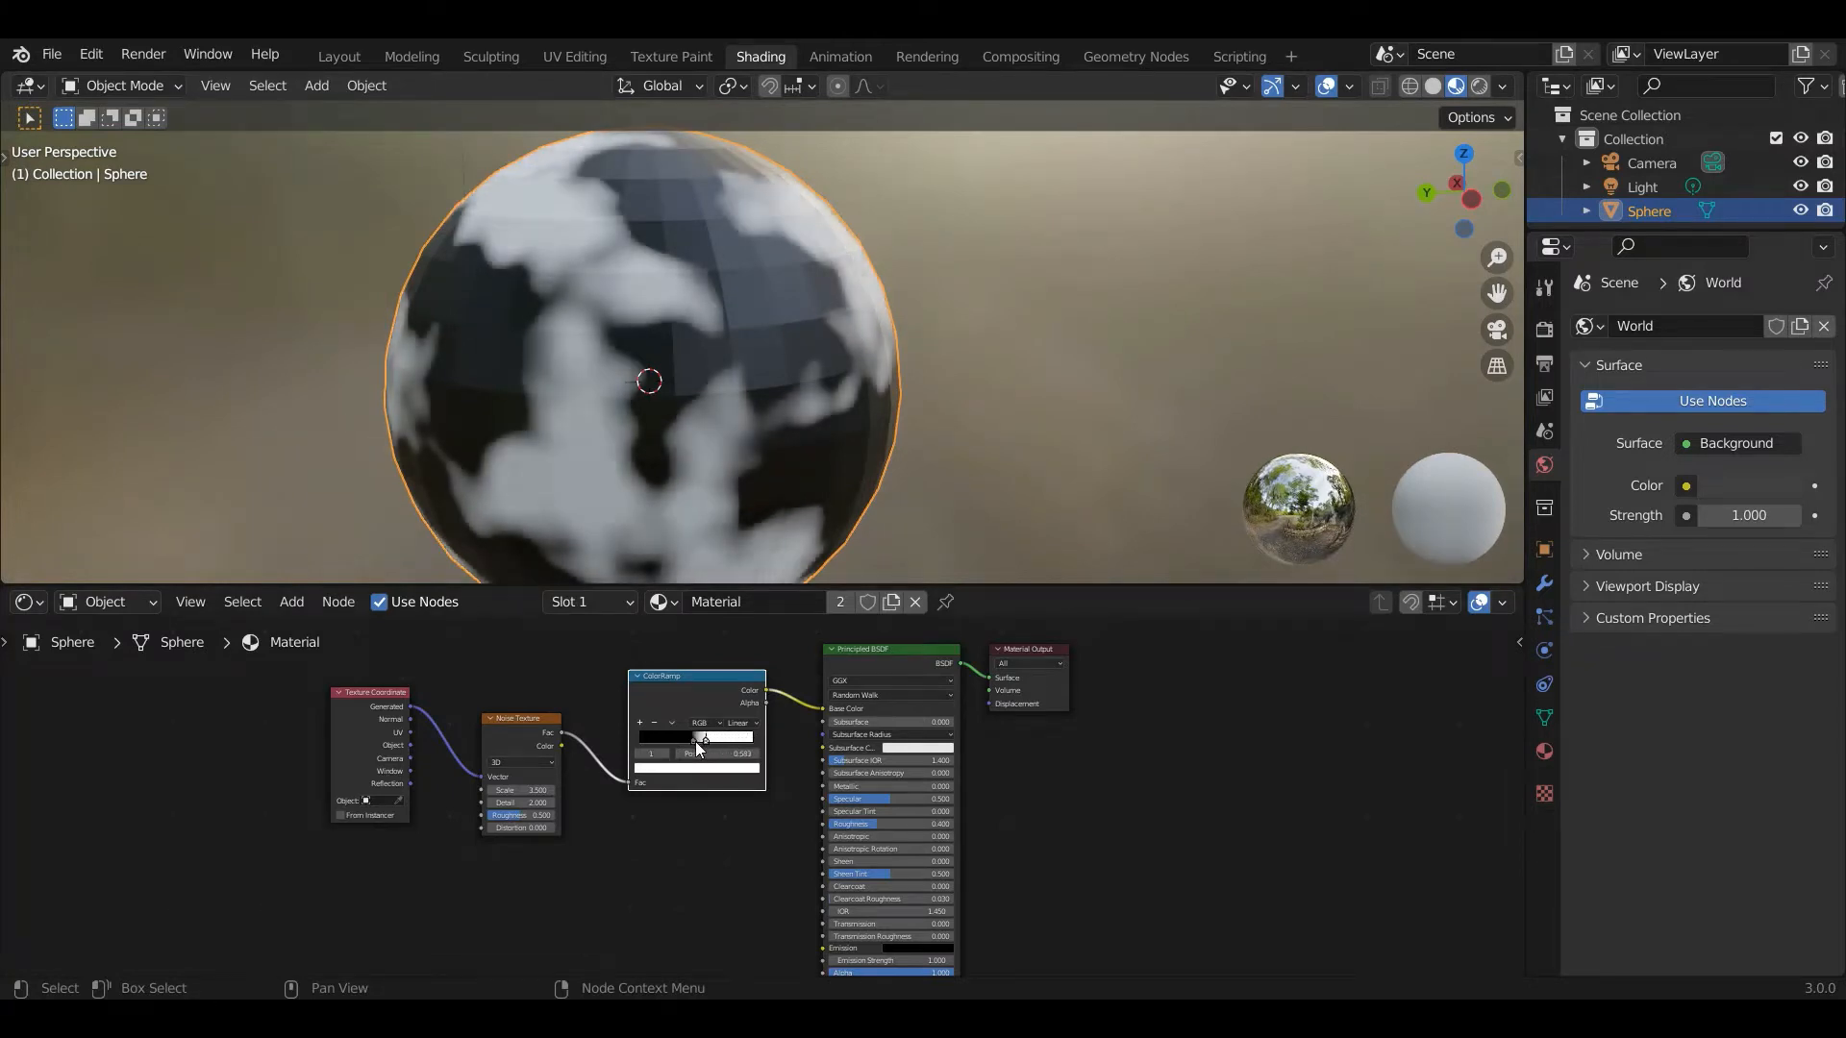
drag(702, 738, 694, 737)
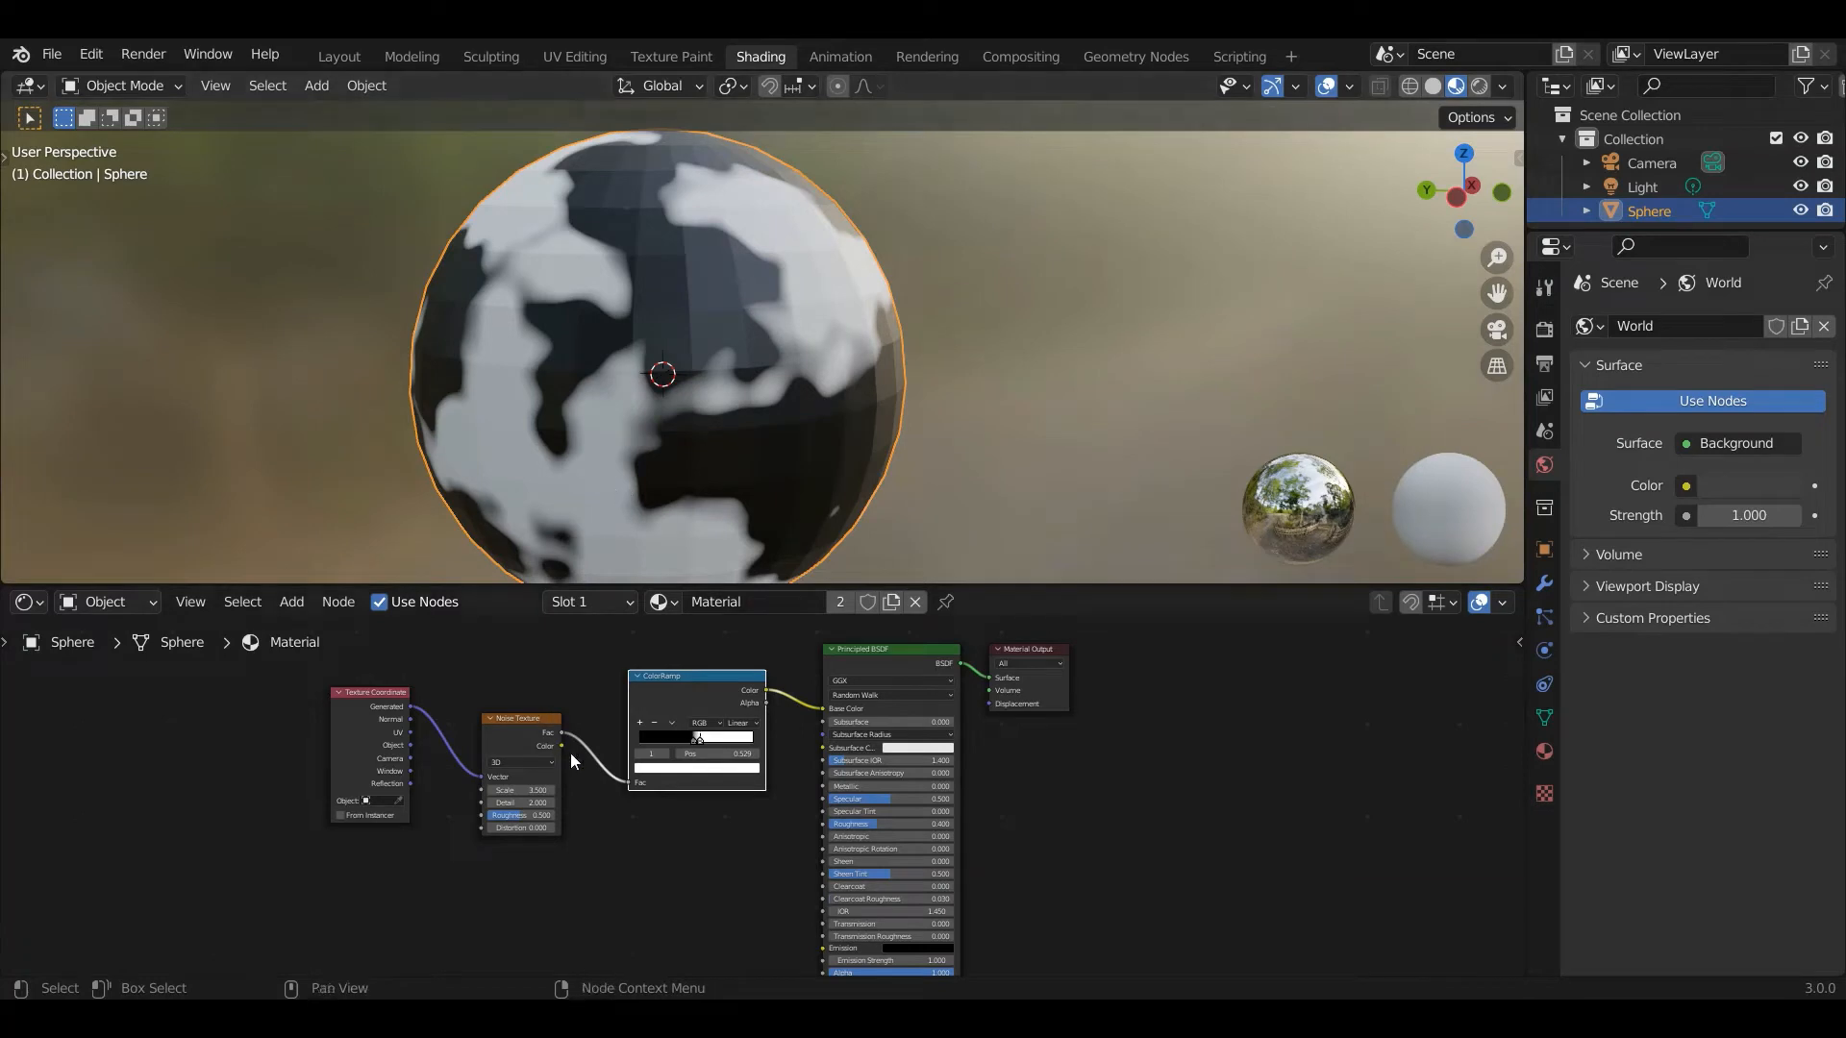
mouse_move(627, 512)
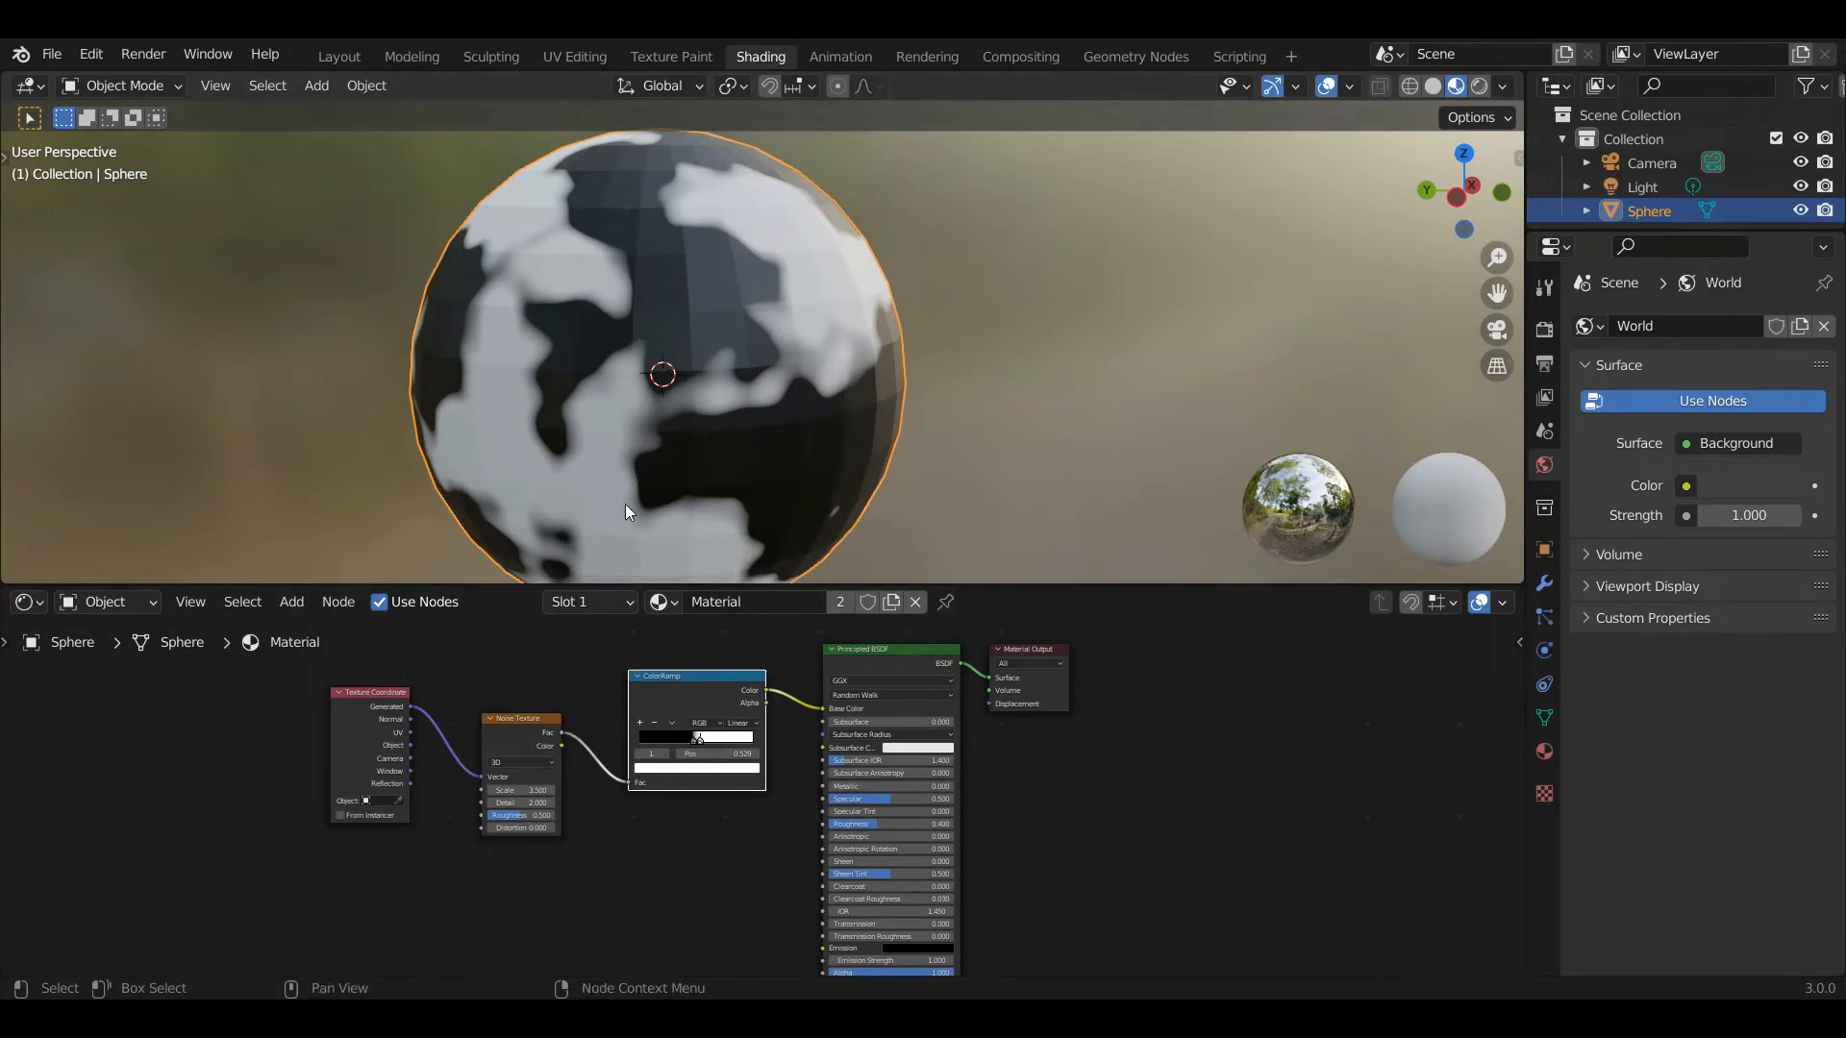
mouse_move(662, 641)
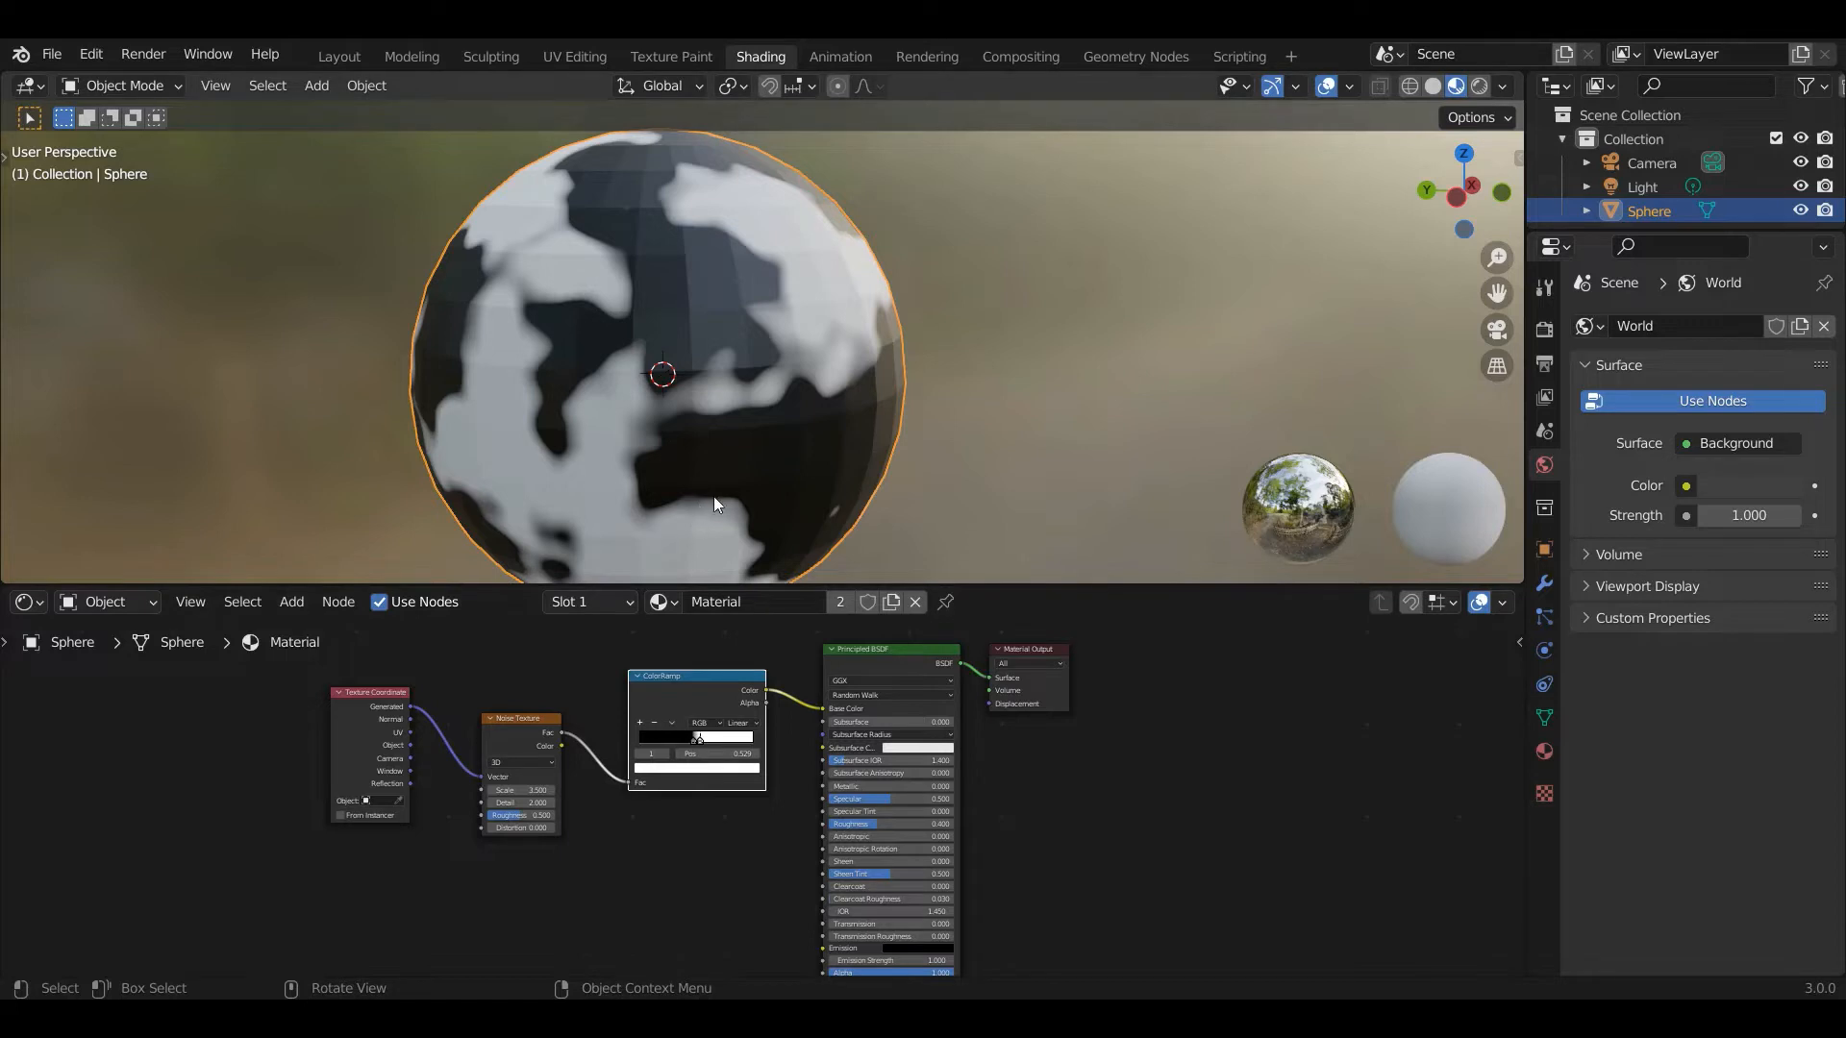
mouse_move(741, 405)
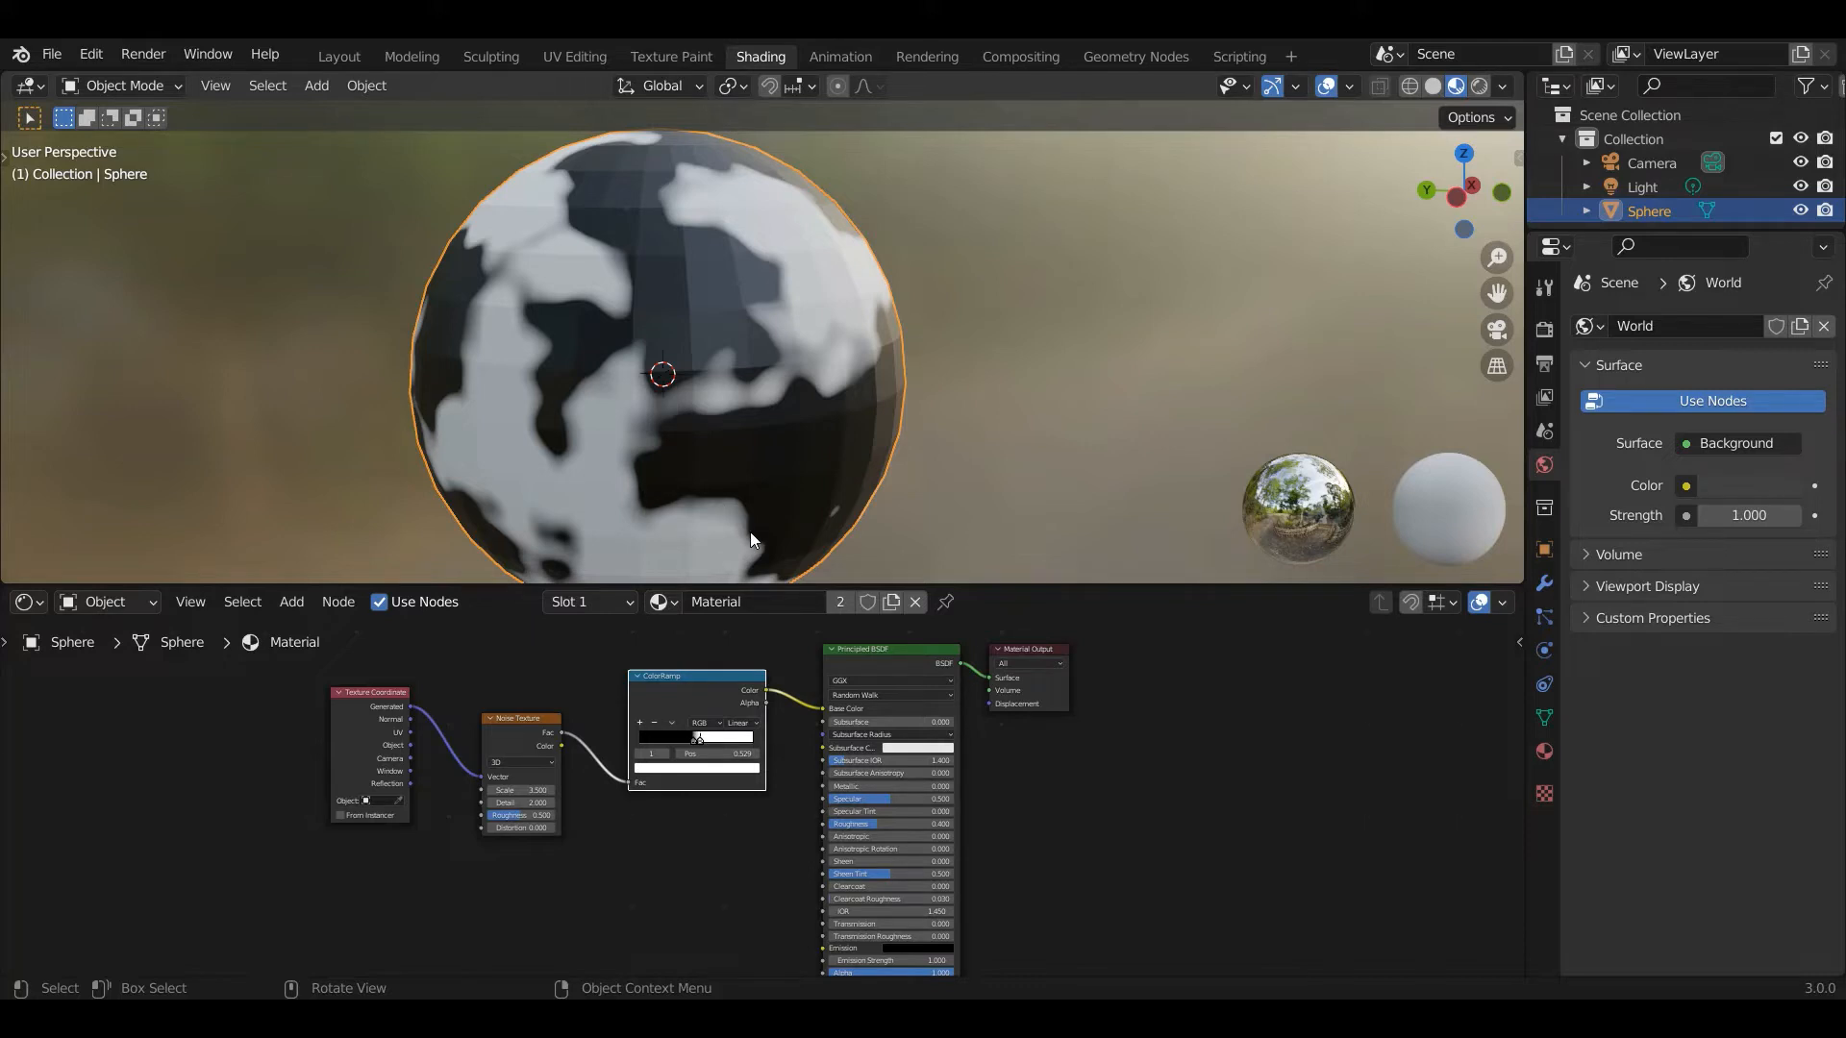
mouse_move(633, 478)
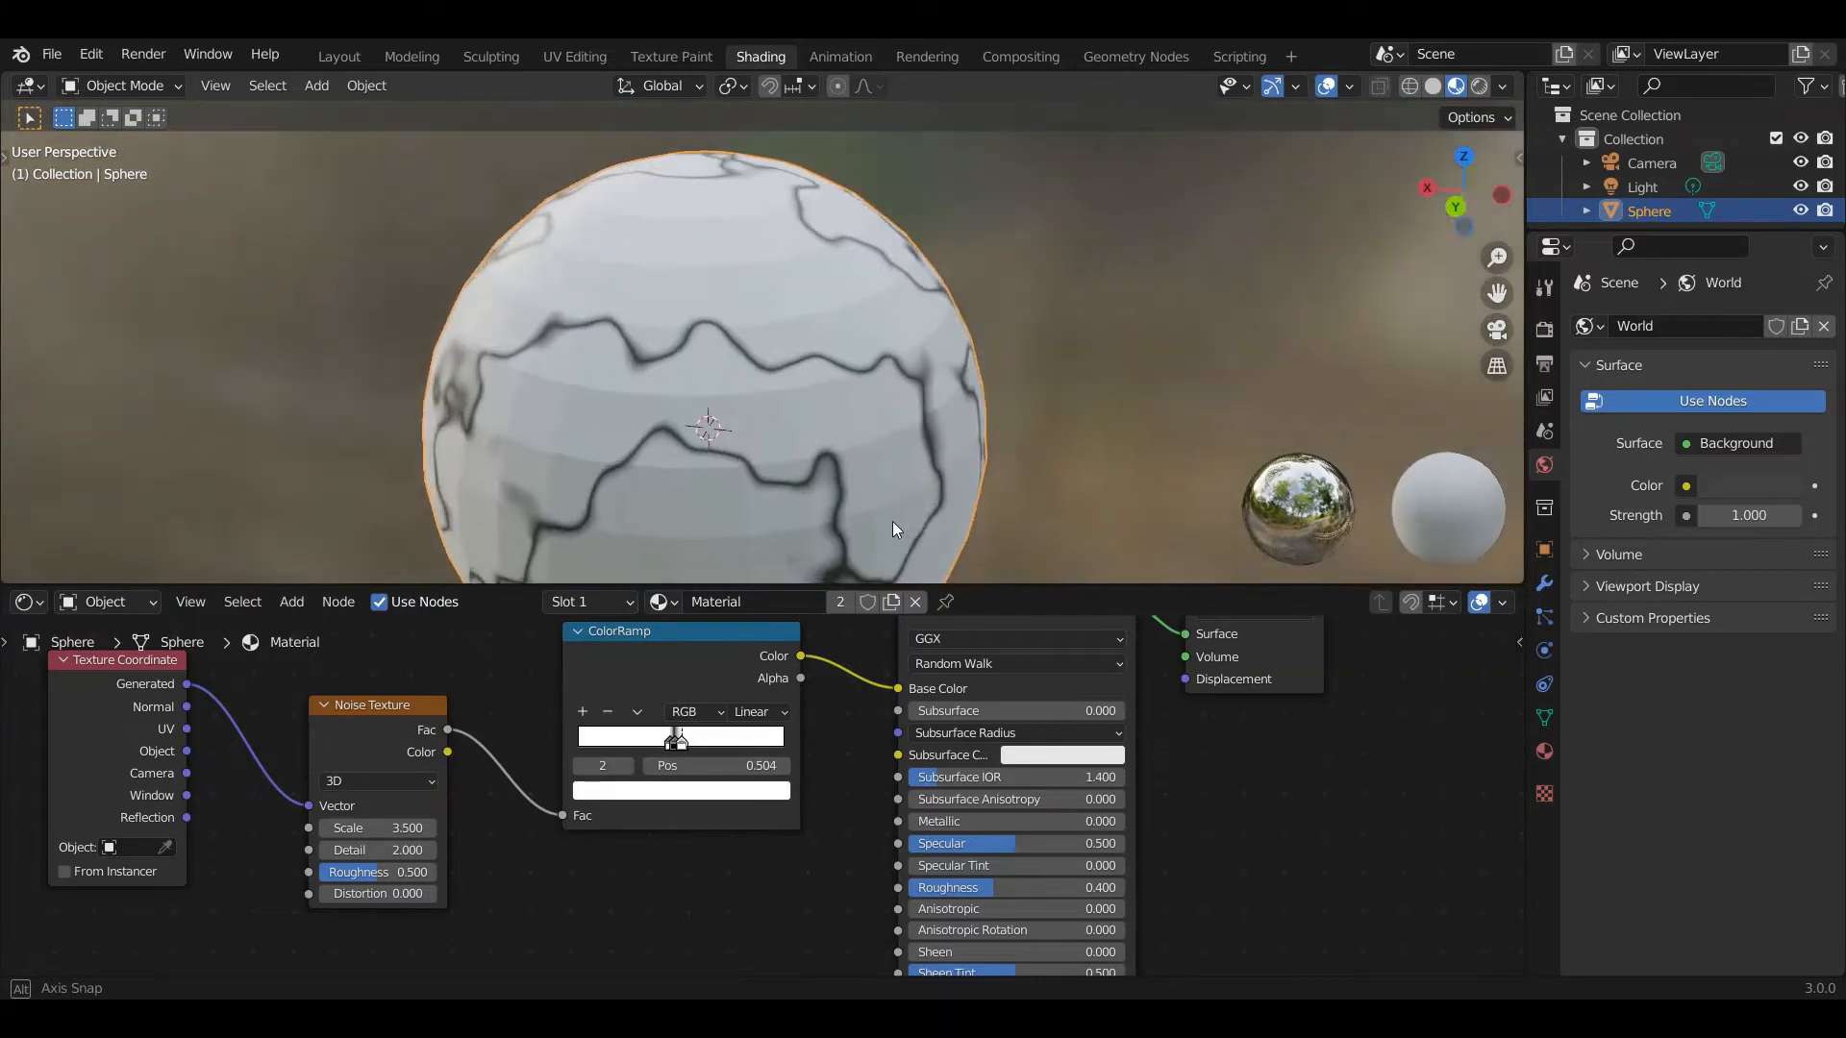
Raise Noise Texture Roughness to 0.9 and Detail to 2.7 for thin, jagged cracks
drag(895, 529, 735, 542)
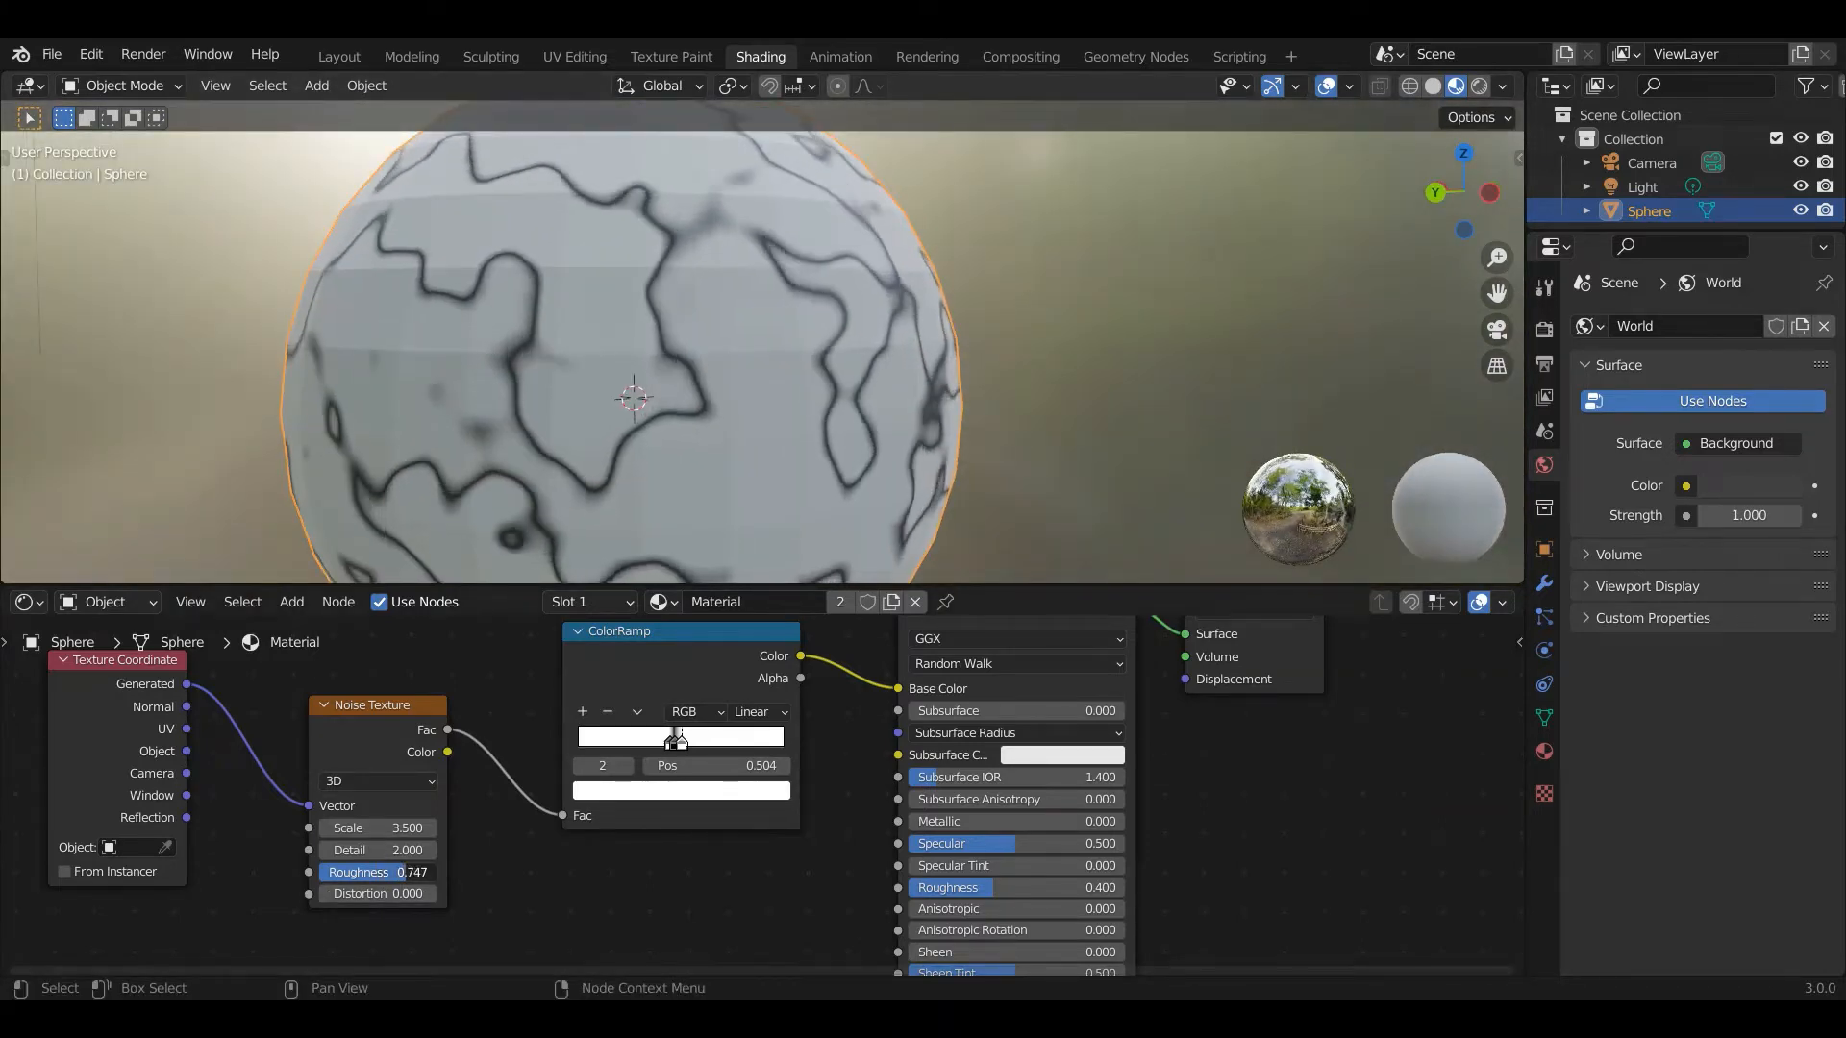
drag(377, 870, 400, 871)
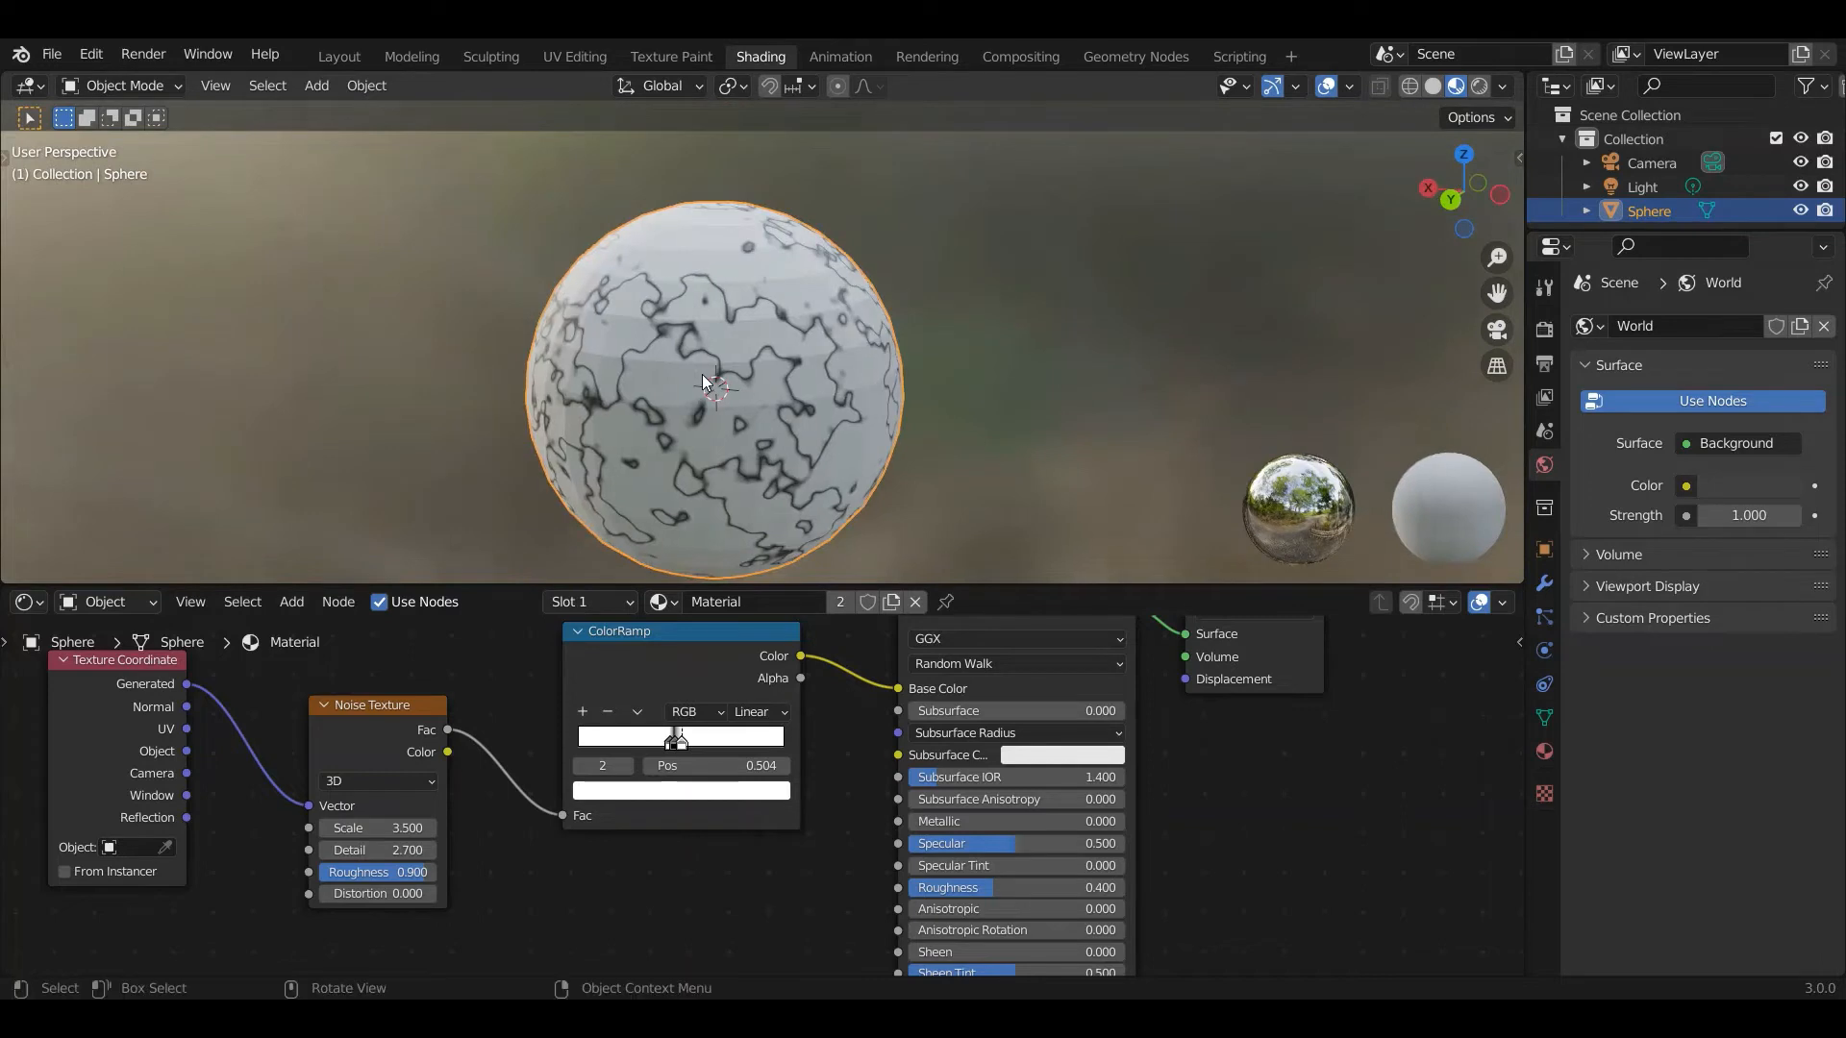
mouse_move(831, 467)
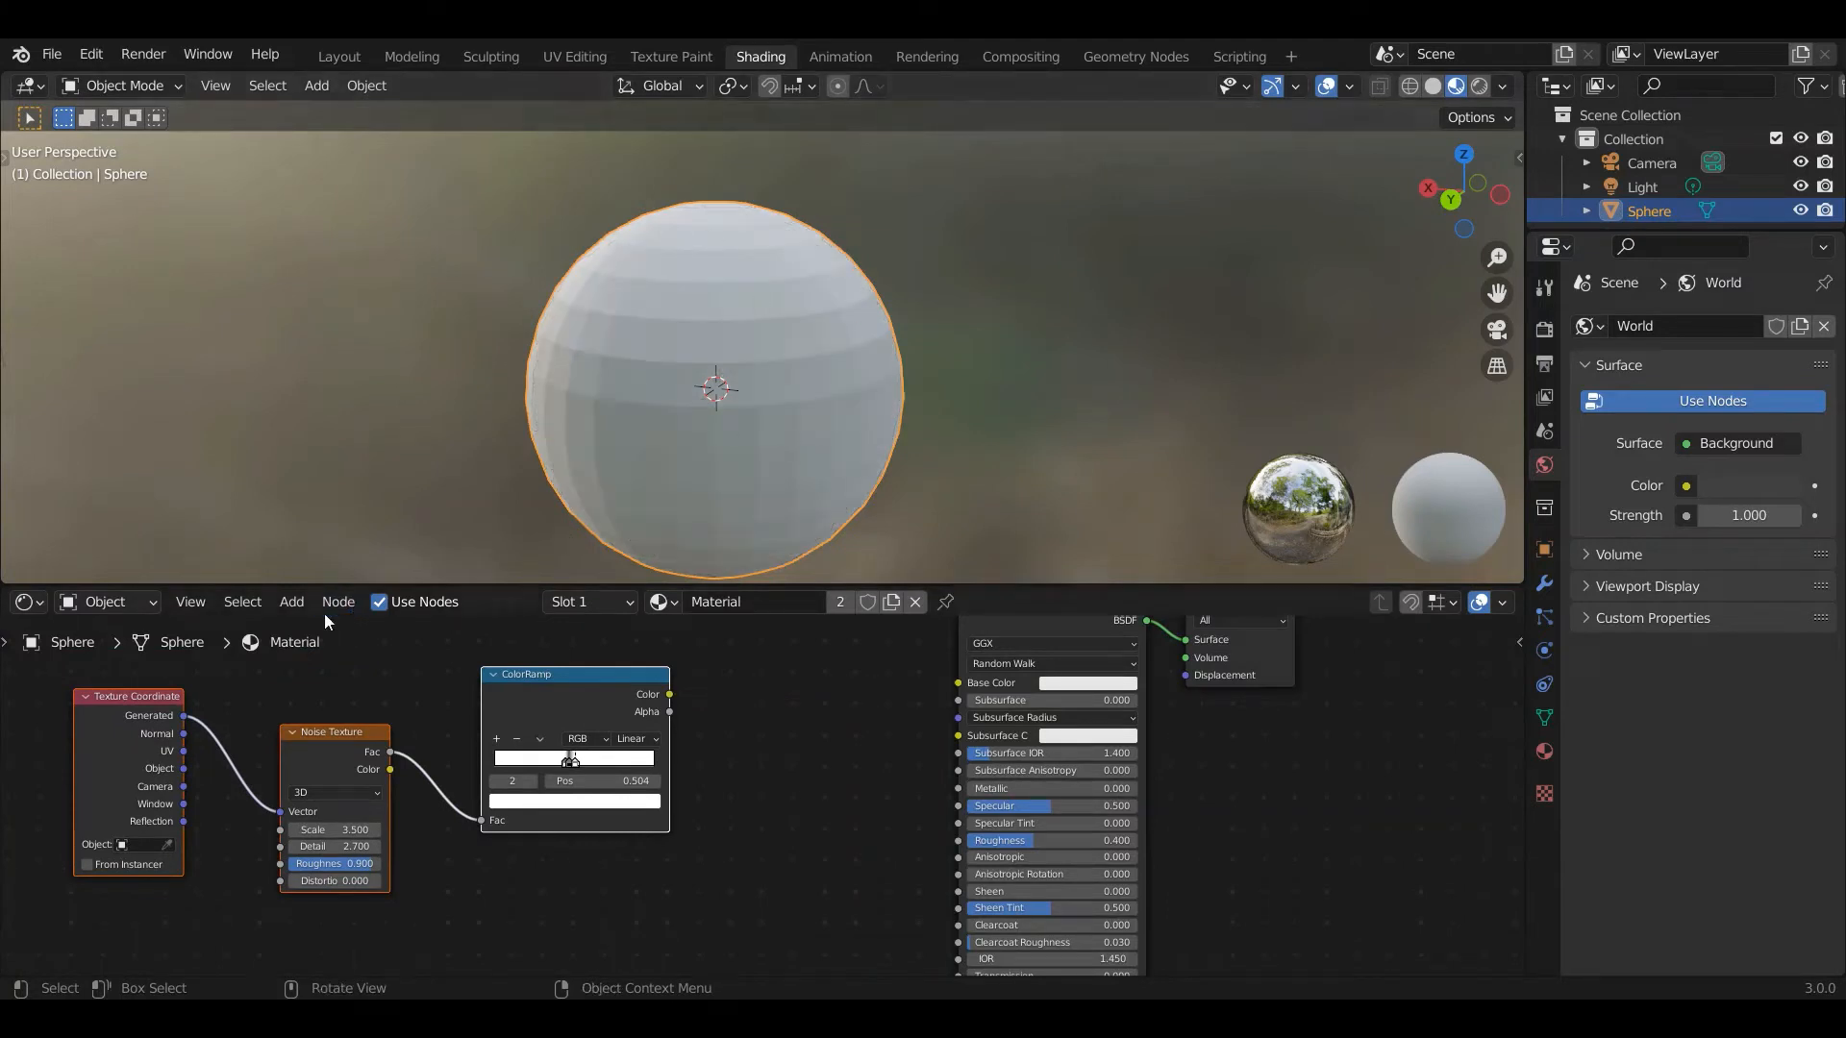
Add a Bump node fed by the Color Ramp into the Principled BSDF Normal input
click(291, 602)
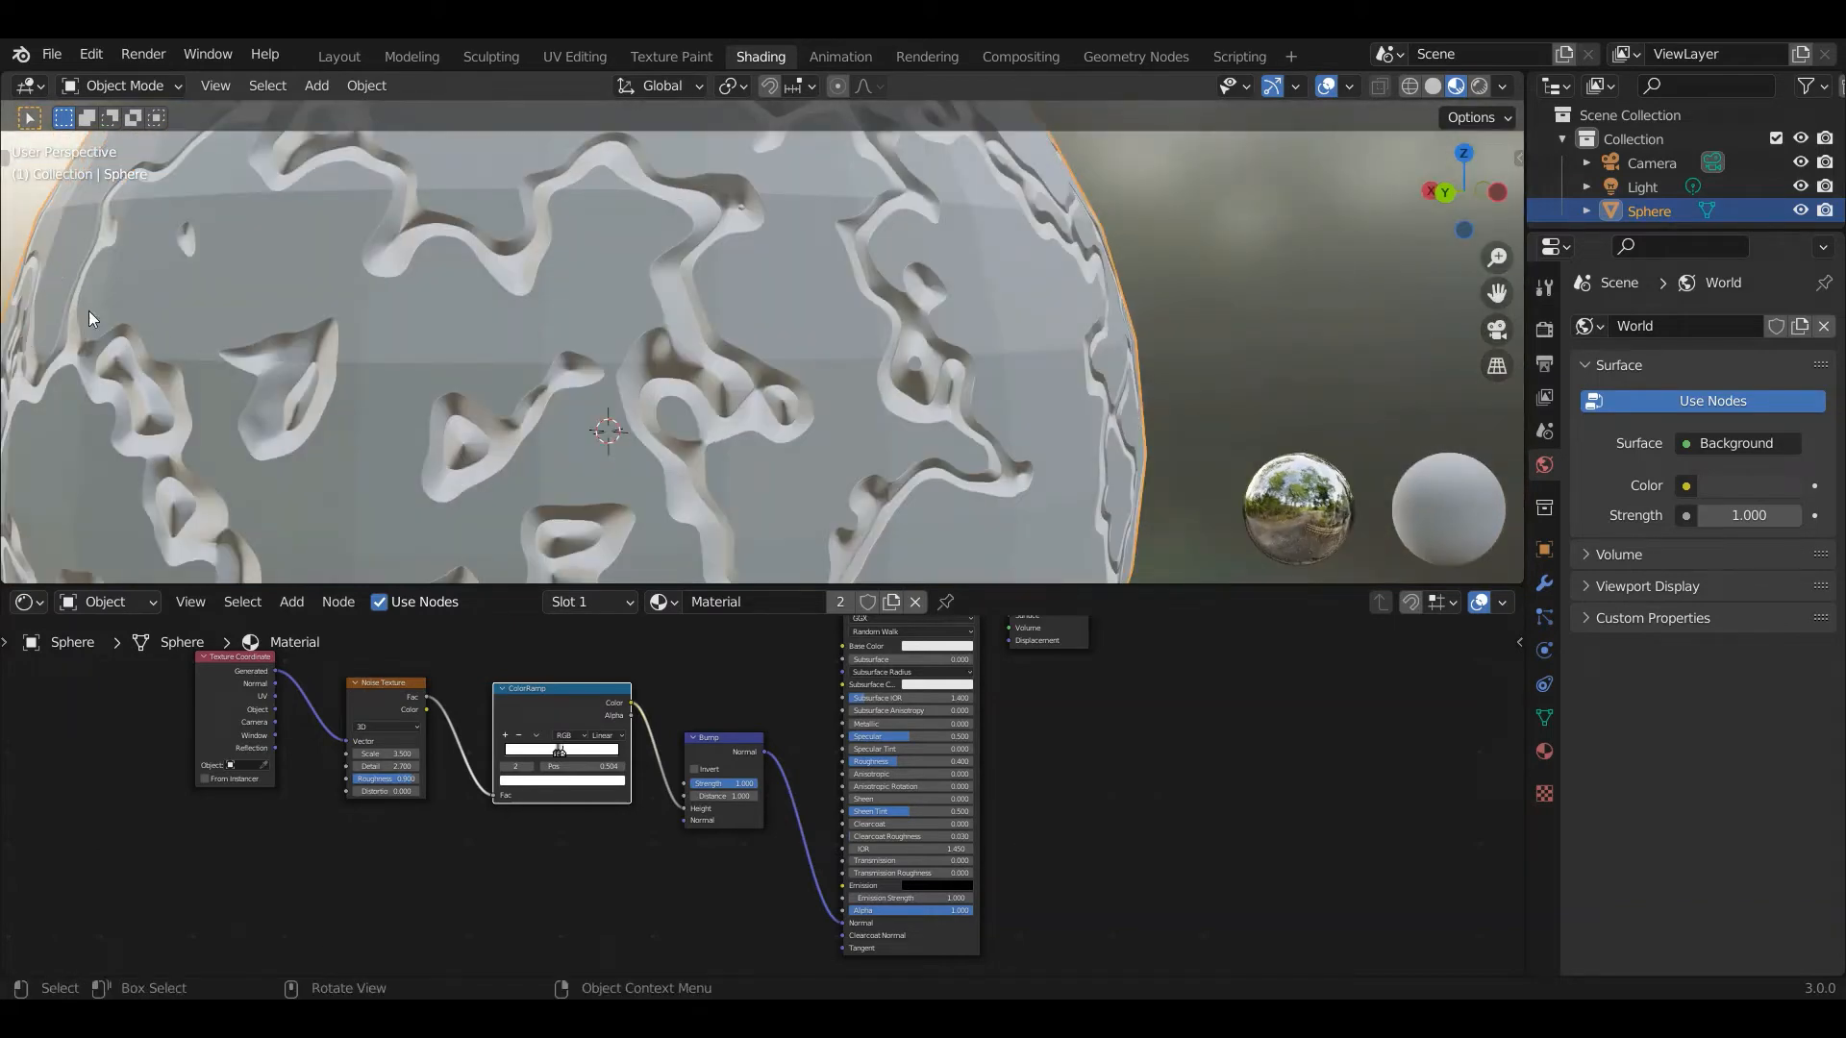
drag(589, 353, 813, 330)
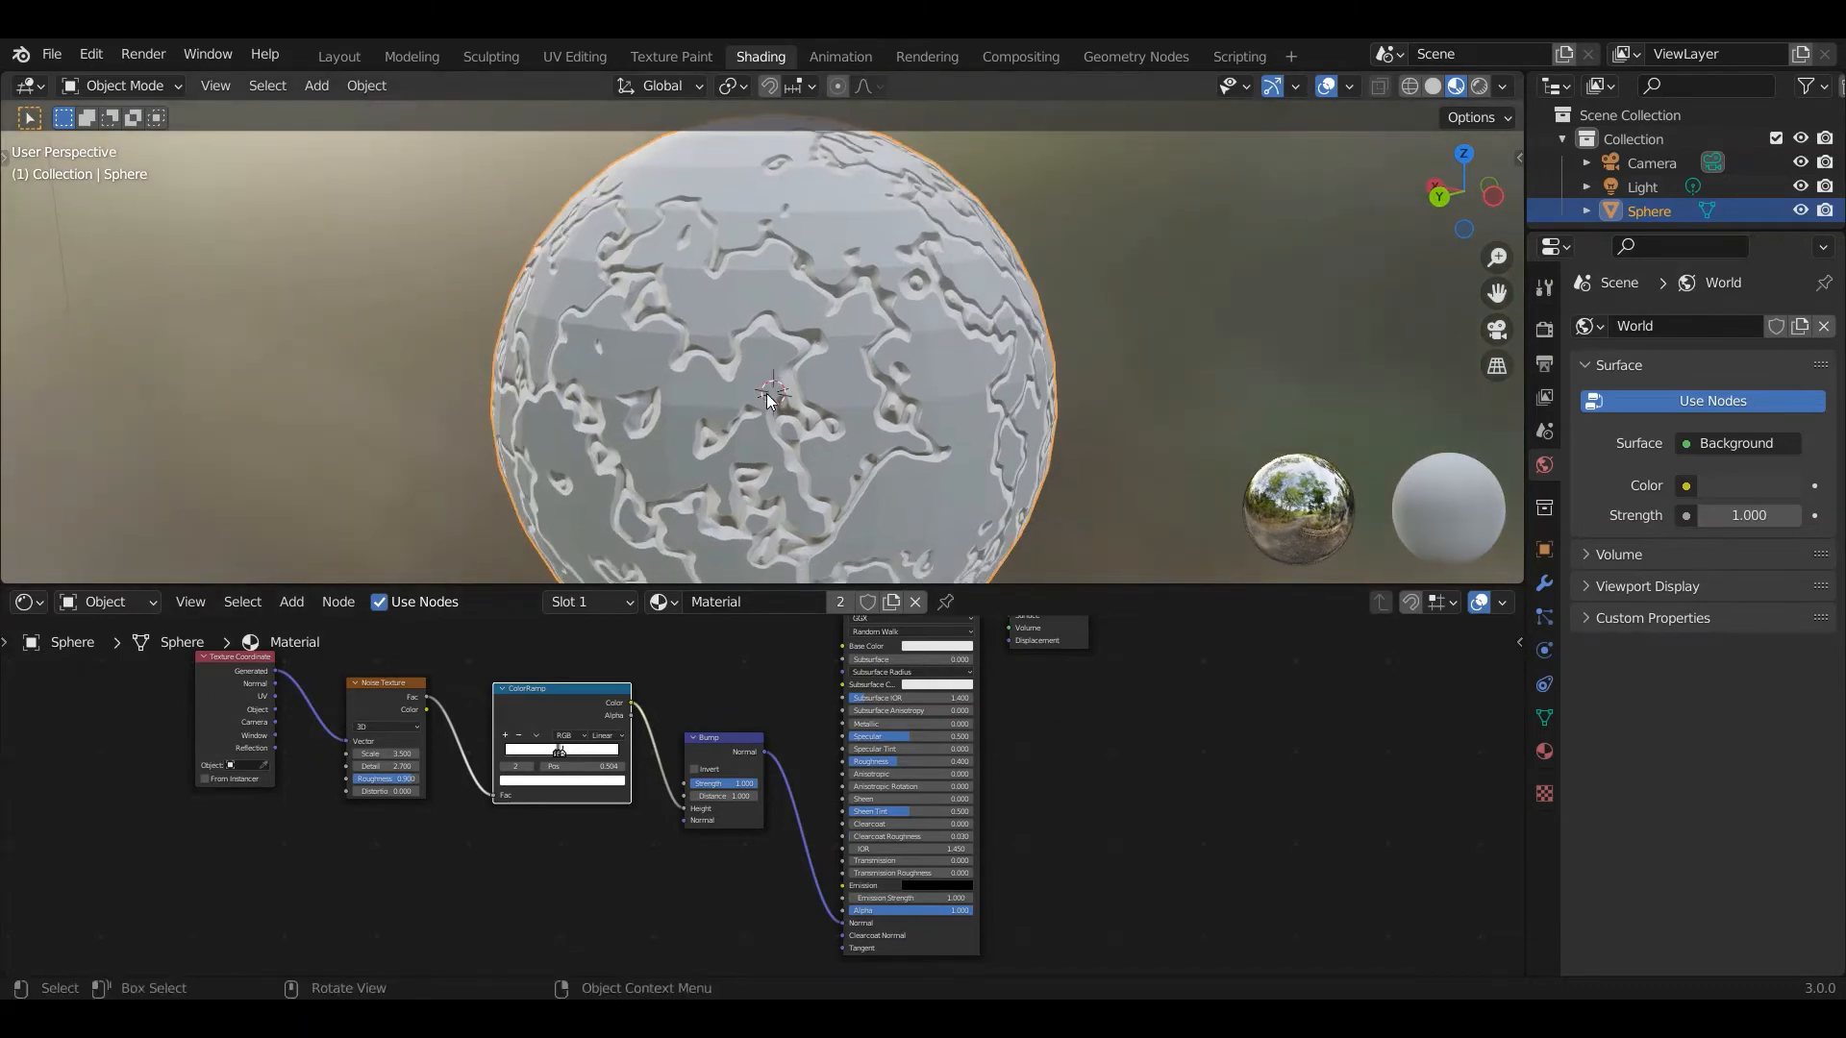
mouse_move(874, 559)
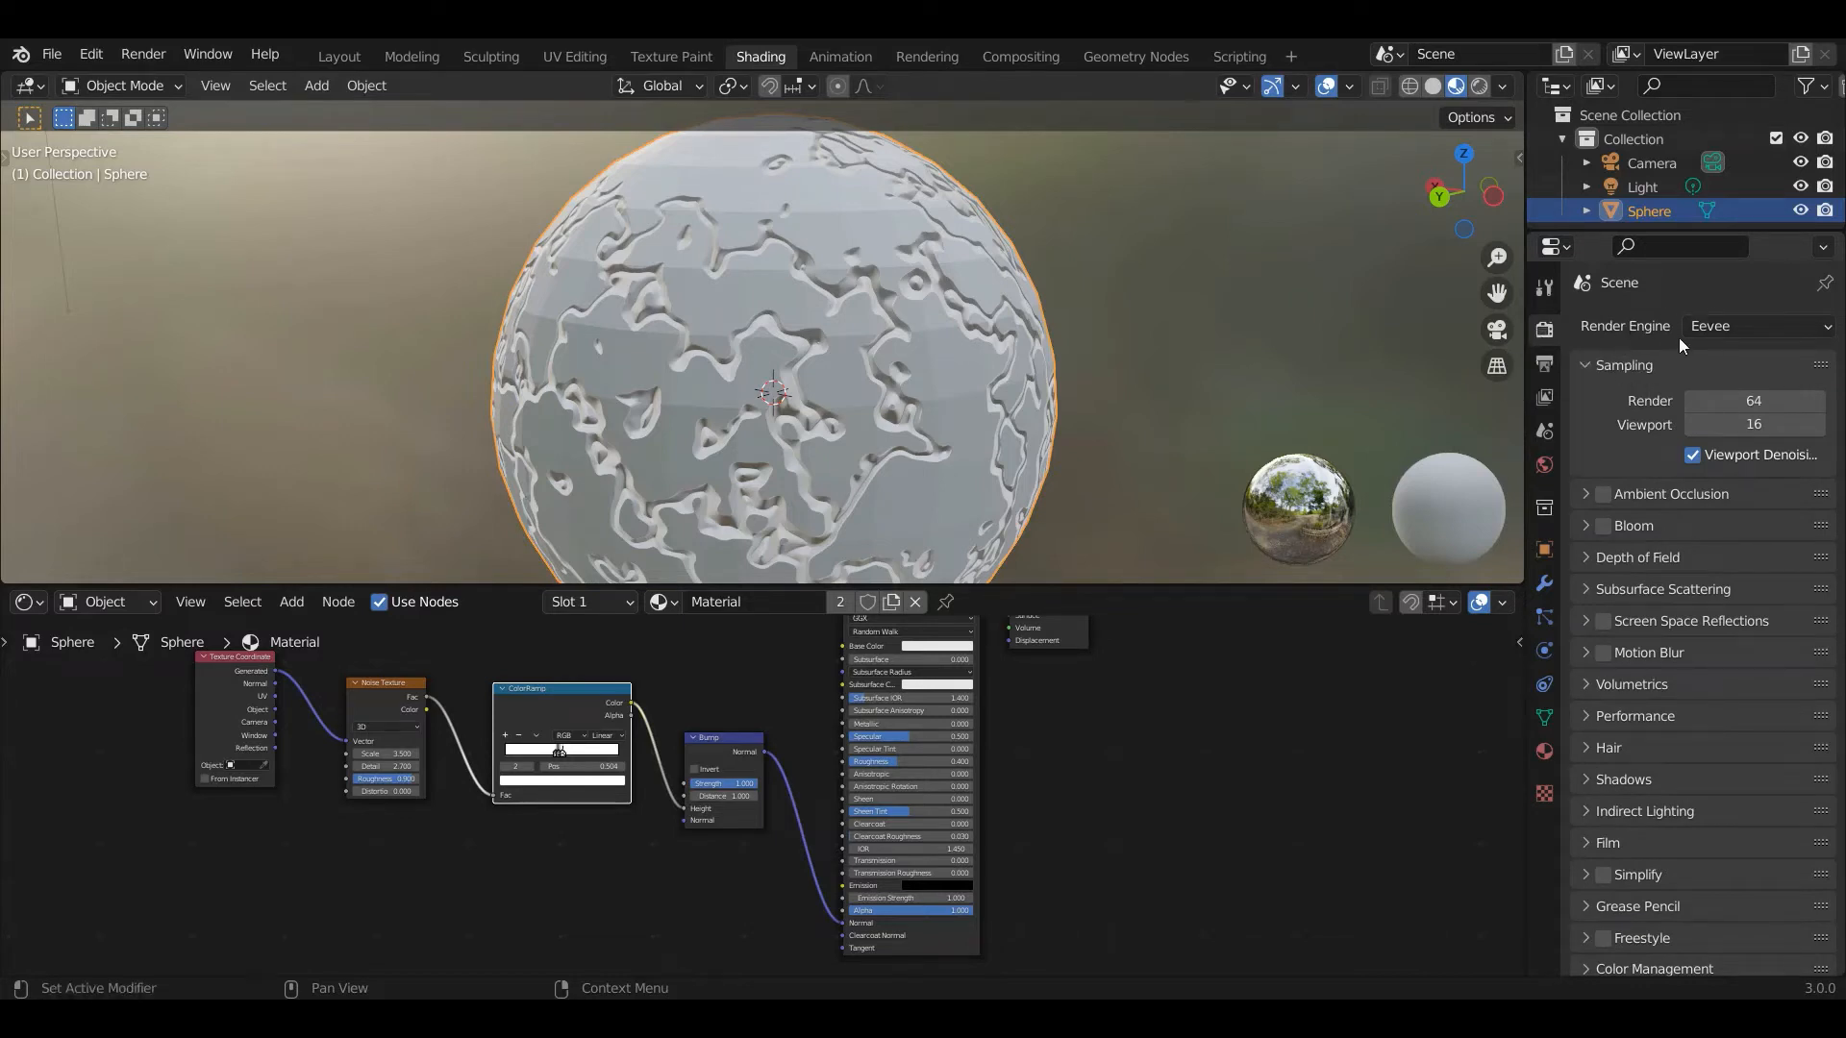
Set the render engine to Cycles and enable rendered viewport shading
click(1757, 325)
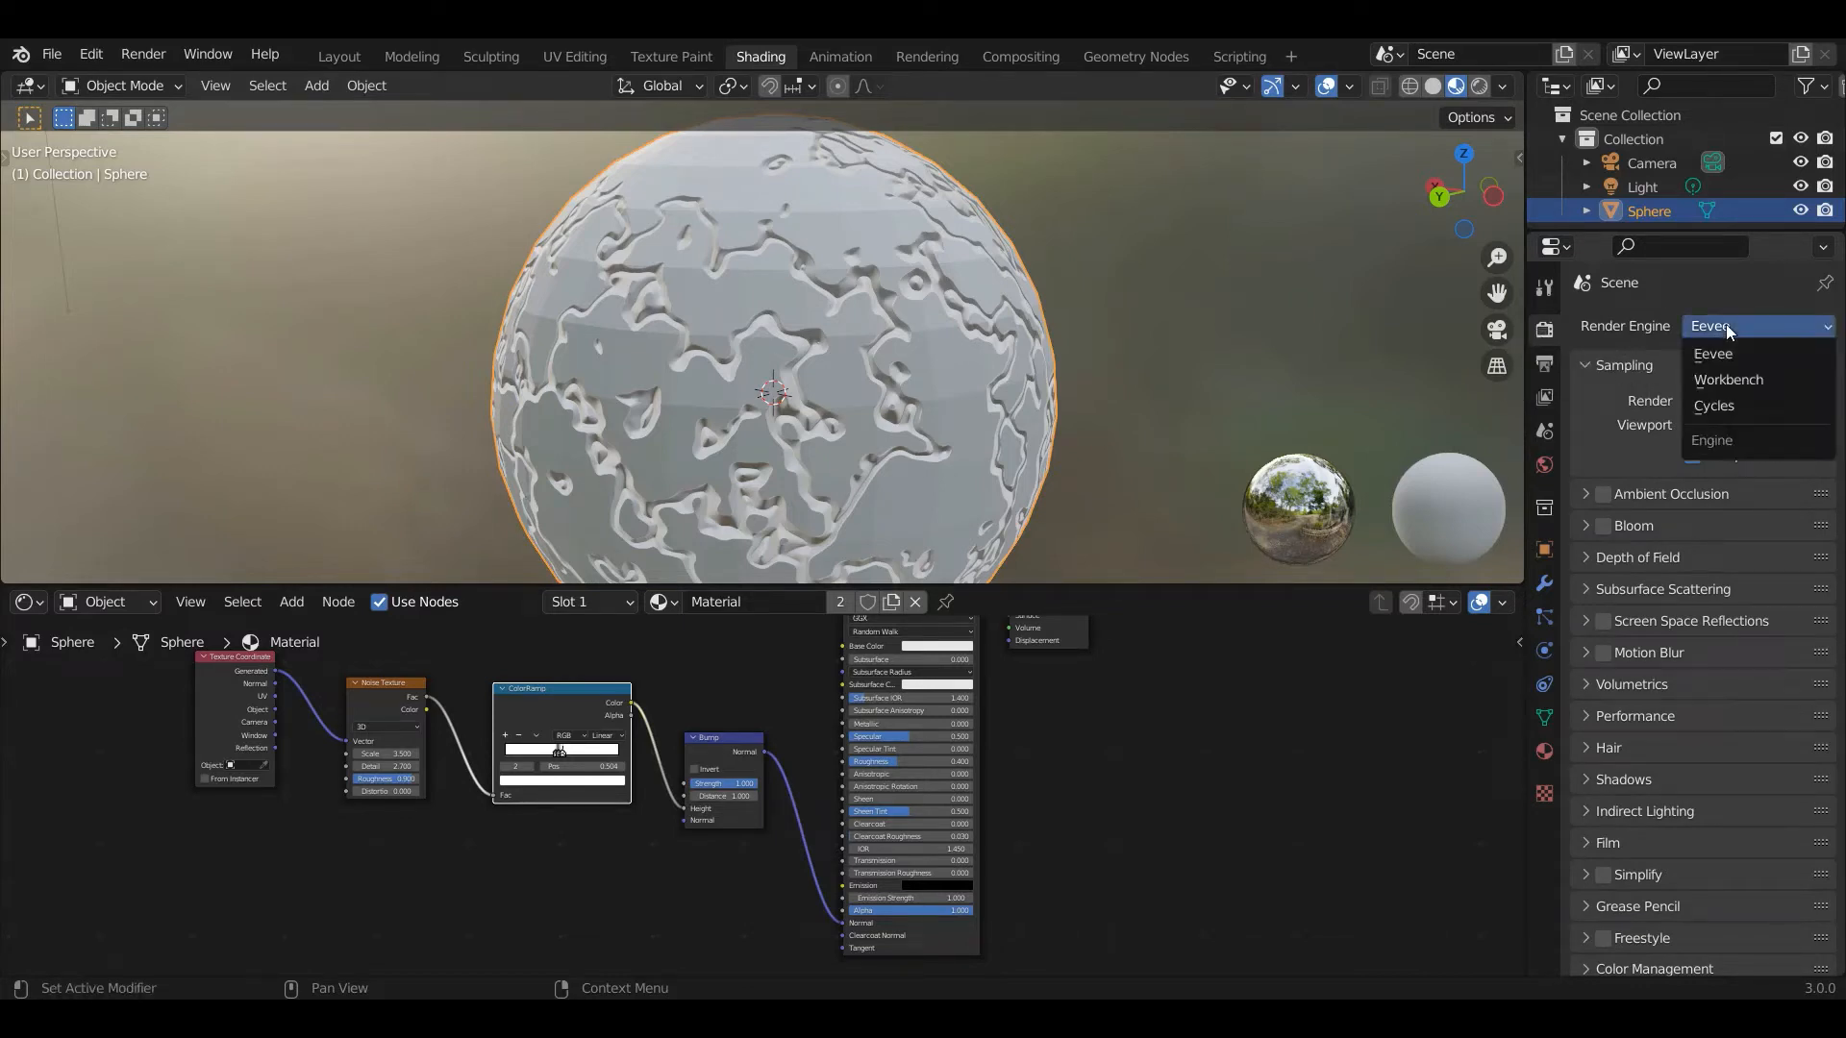
mouse_move(1714, 405)
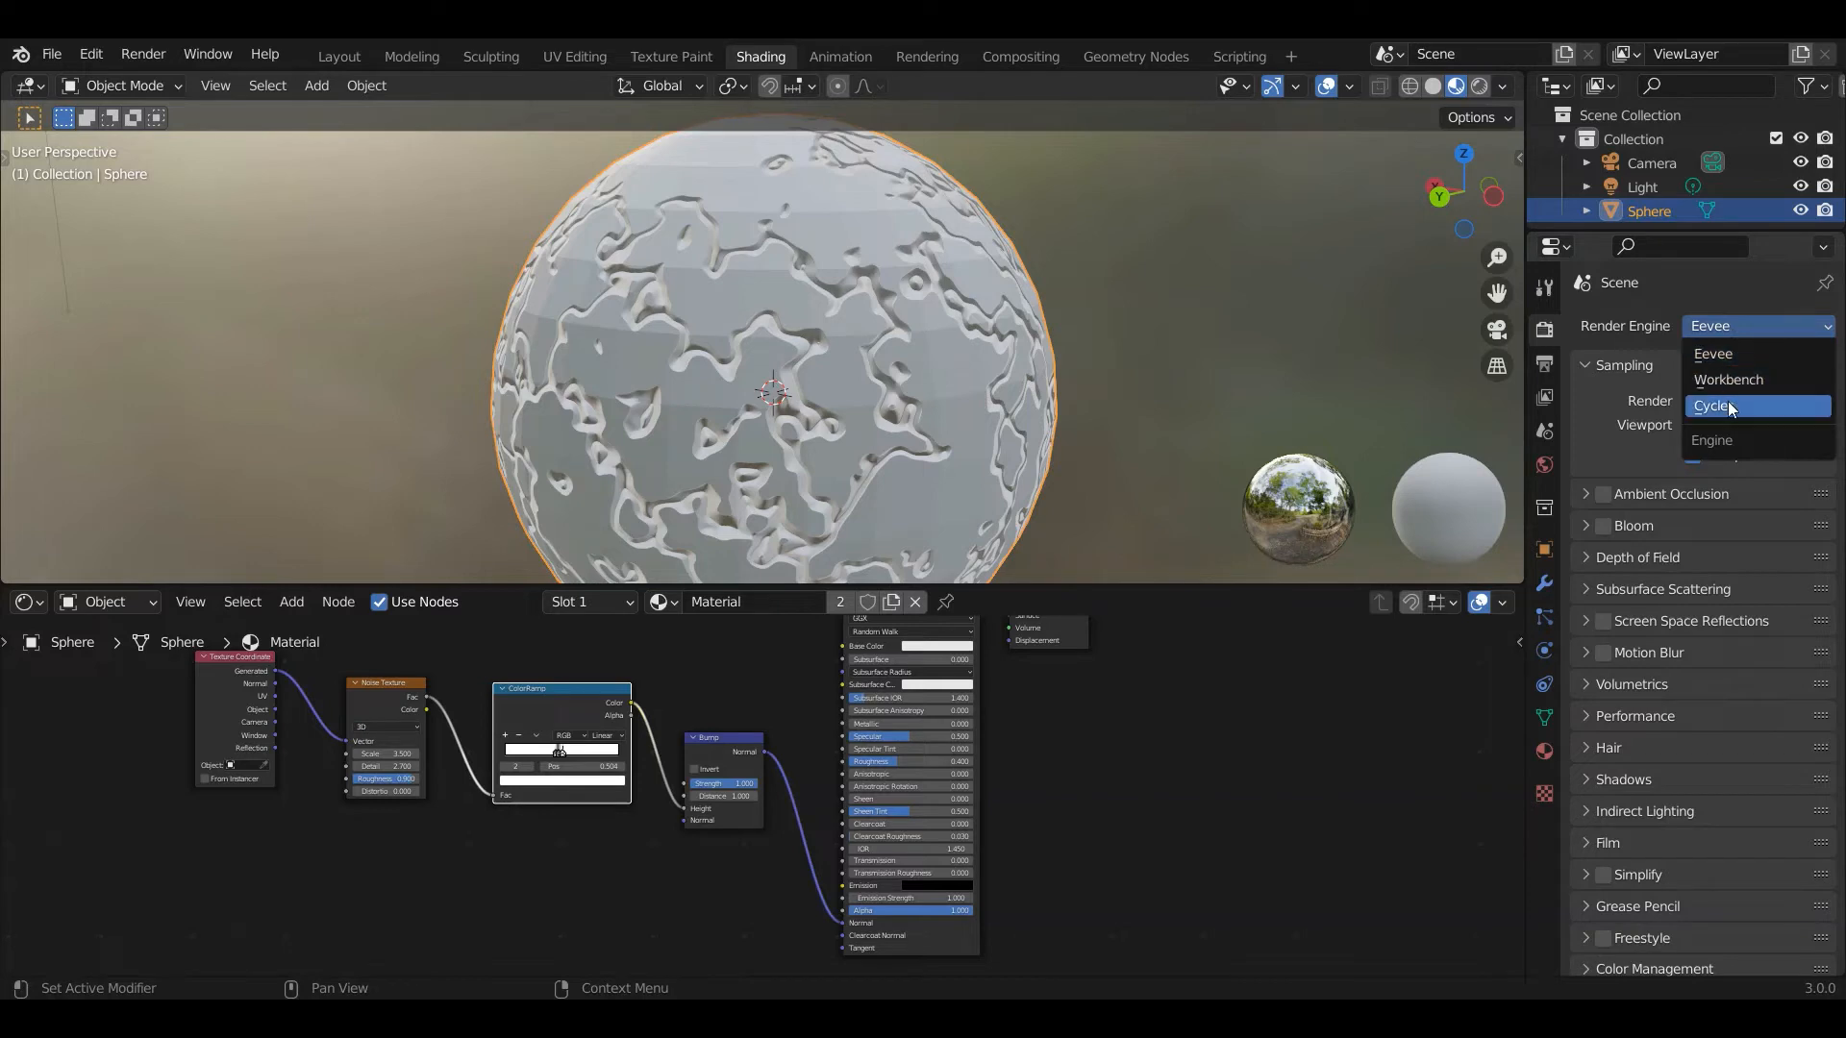
click(1715, 405)
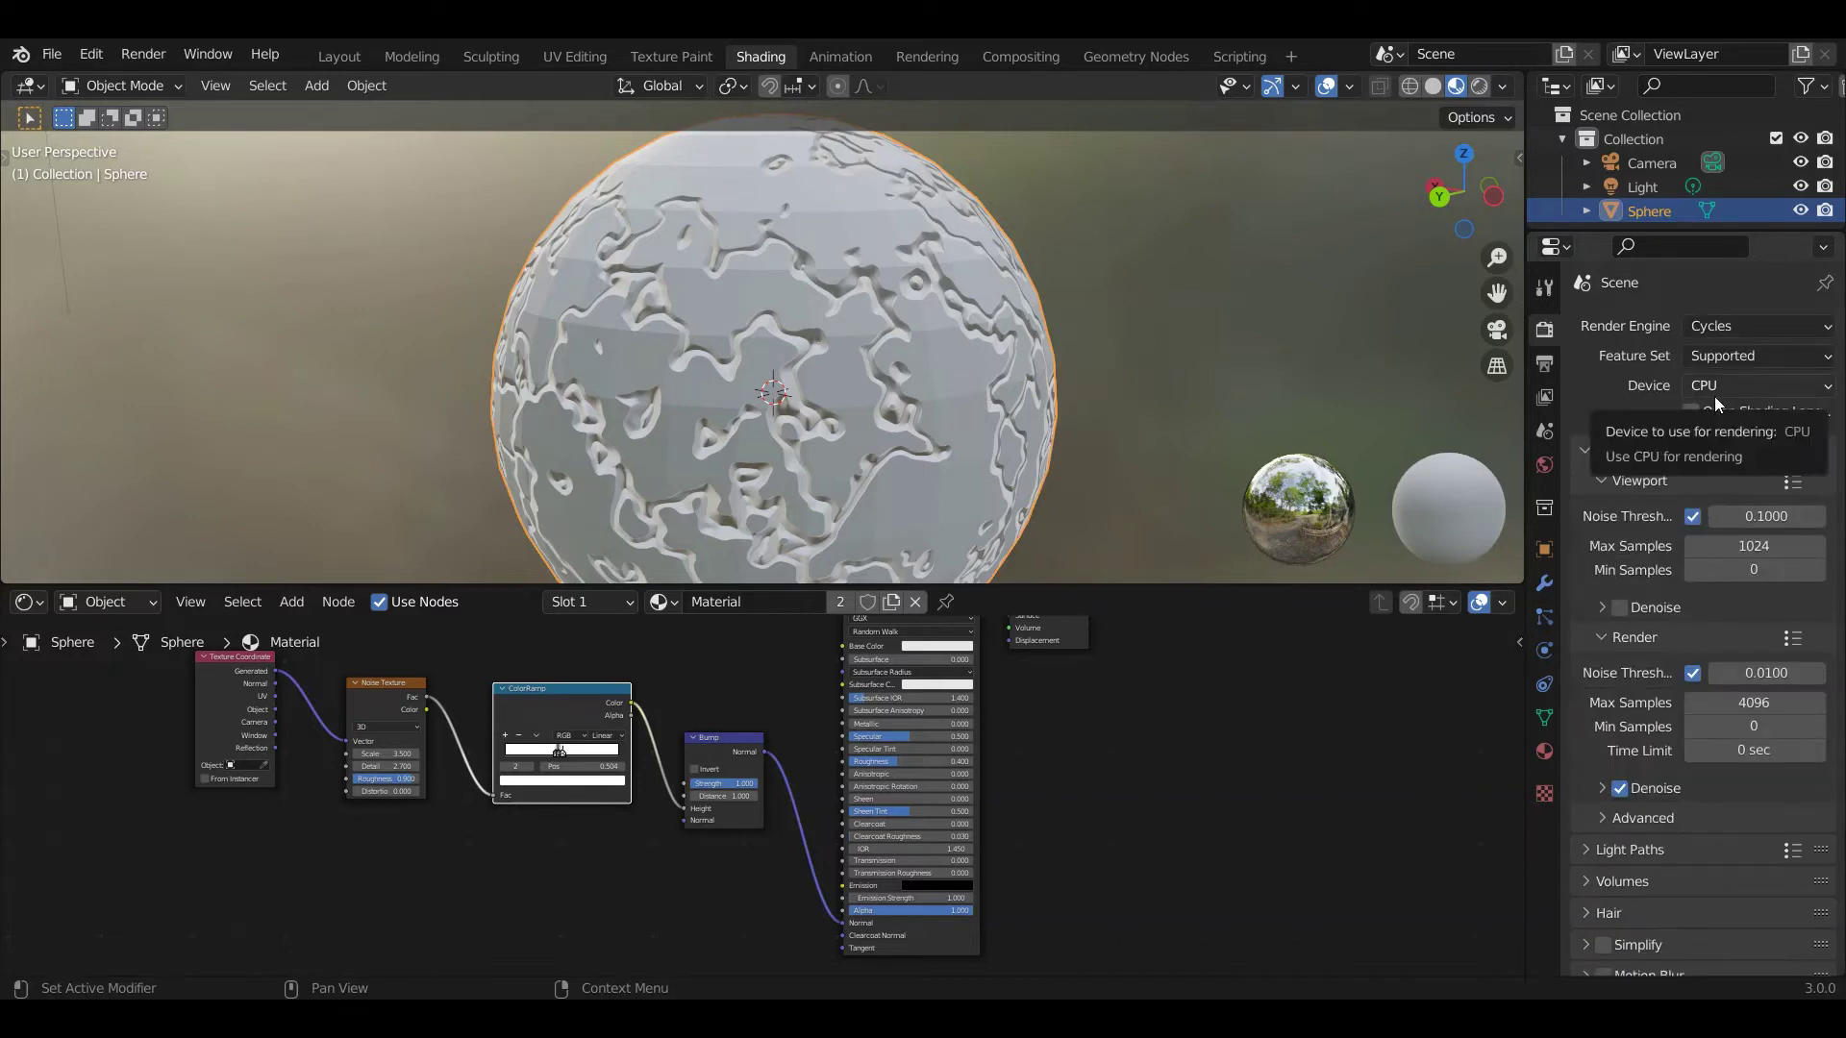
mouse_move(862, 407)
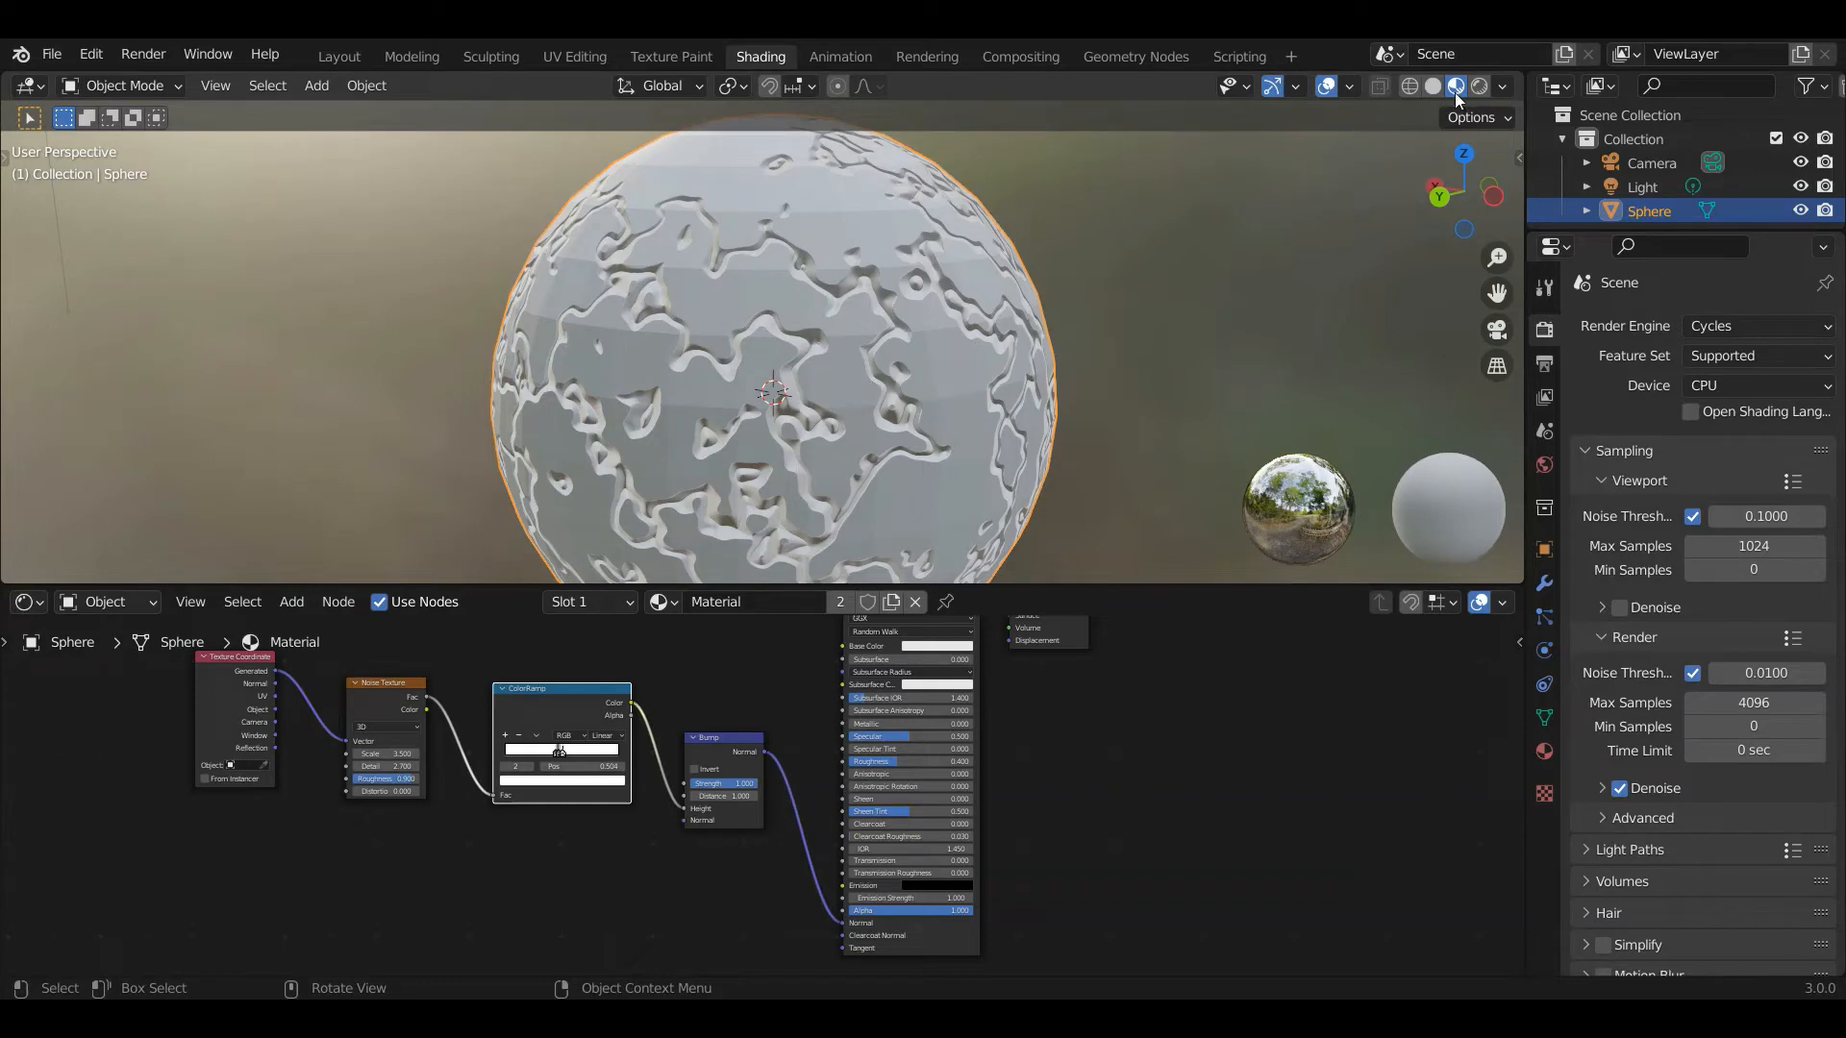
mouse_move(1478, 87)
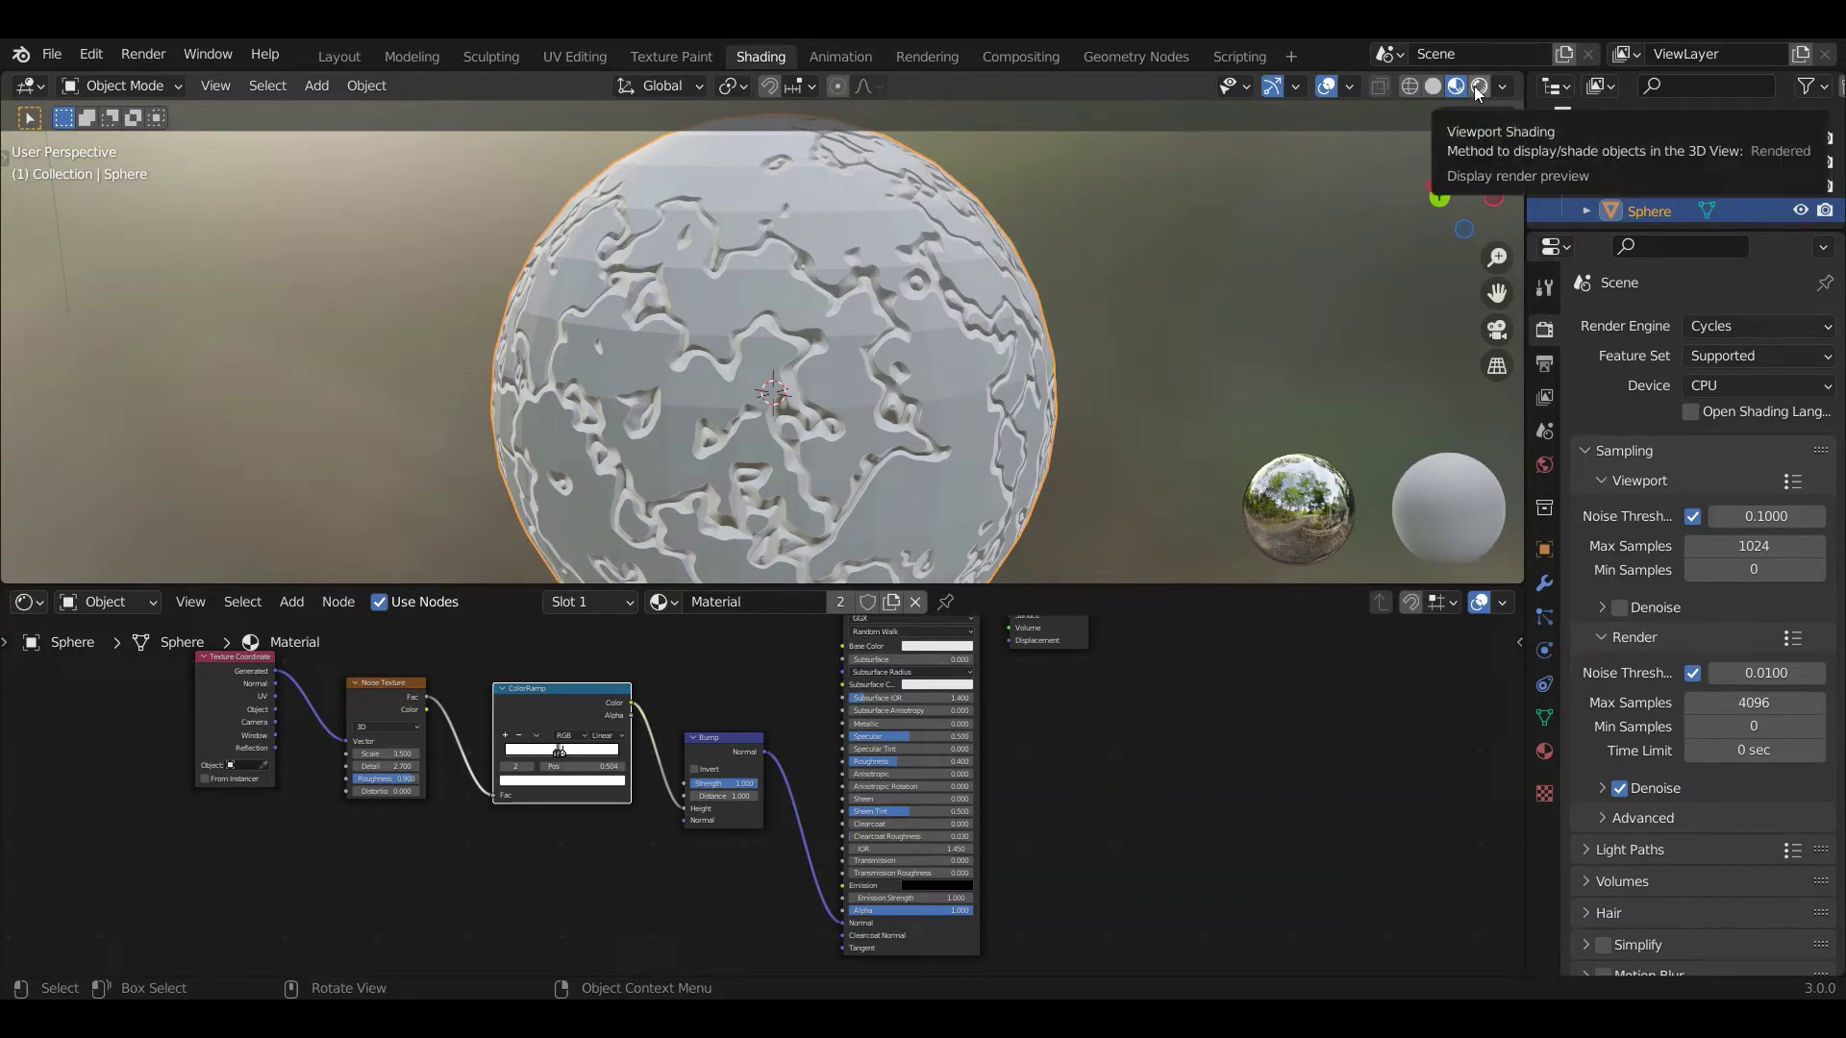
click(1477, 85)
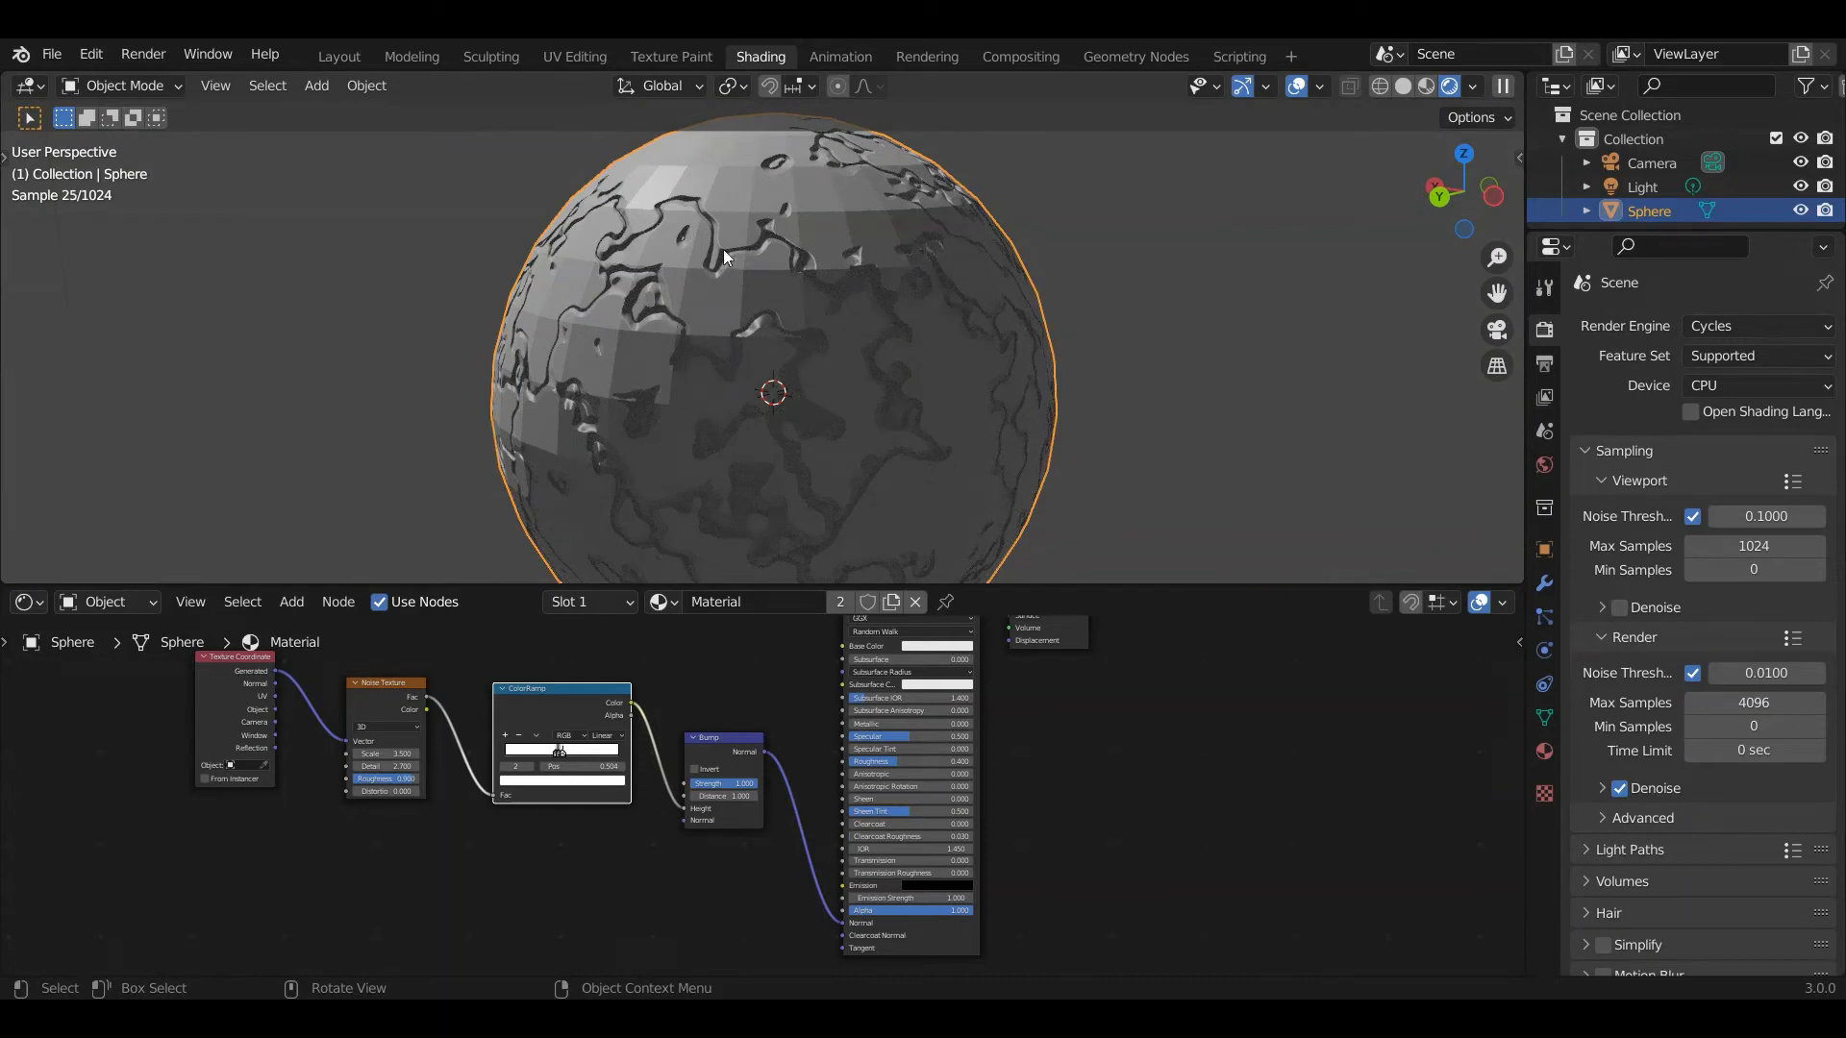
mouse_move(790, 296)
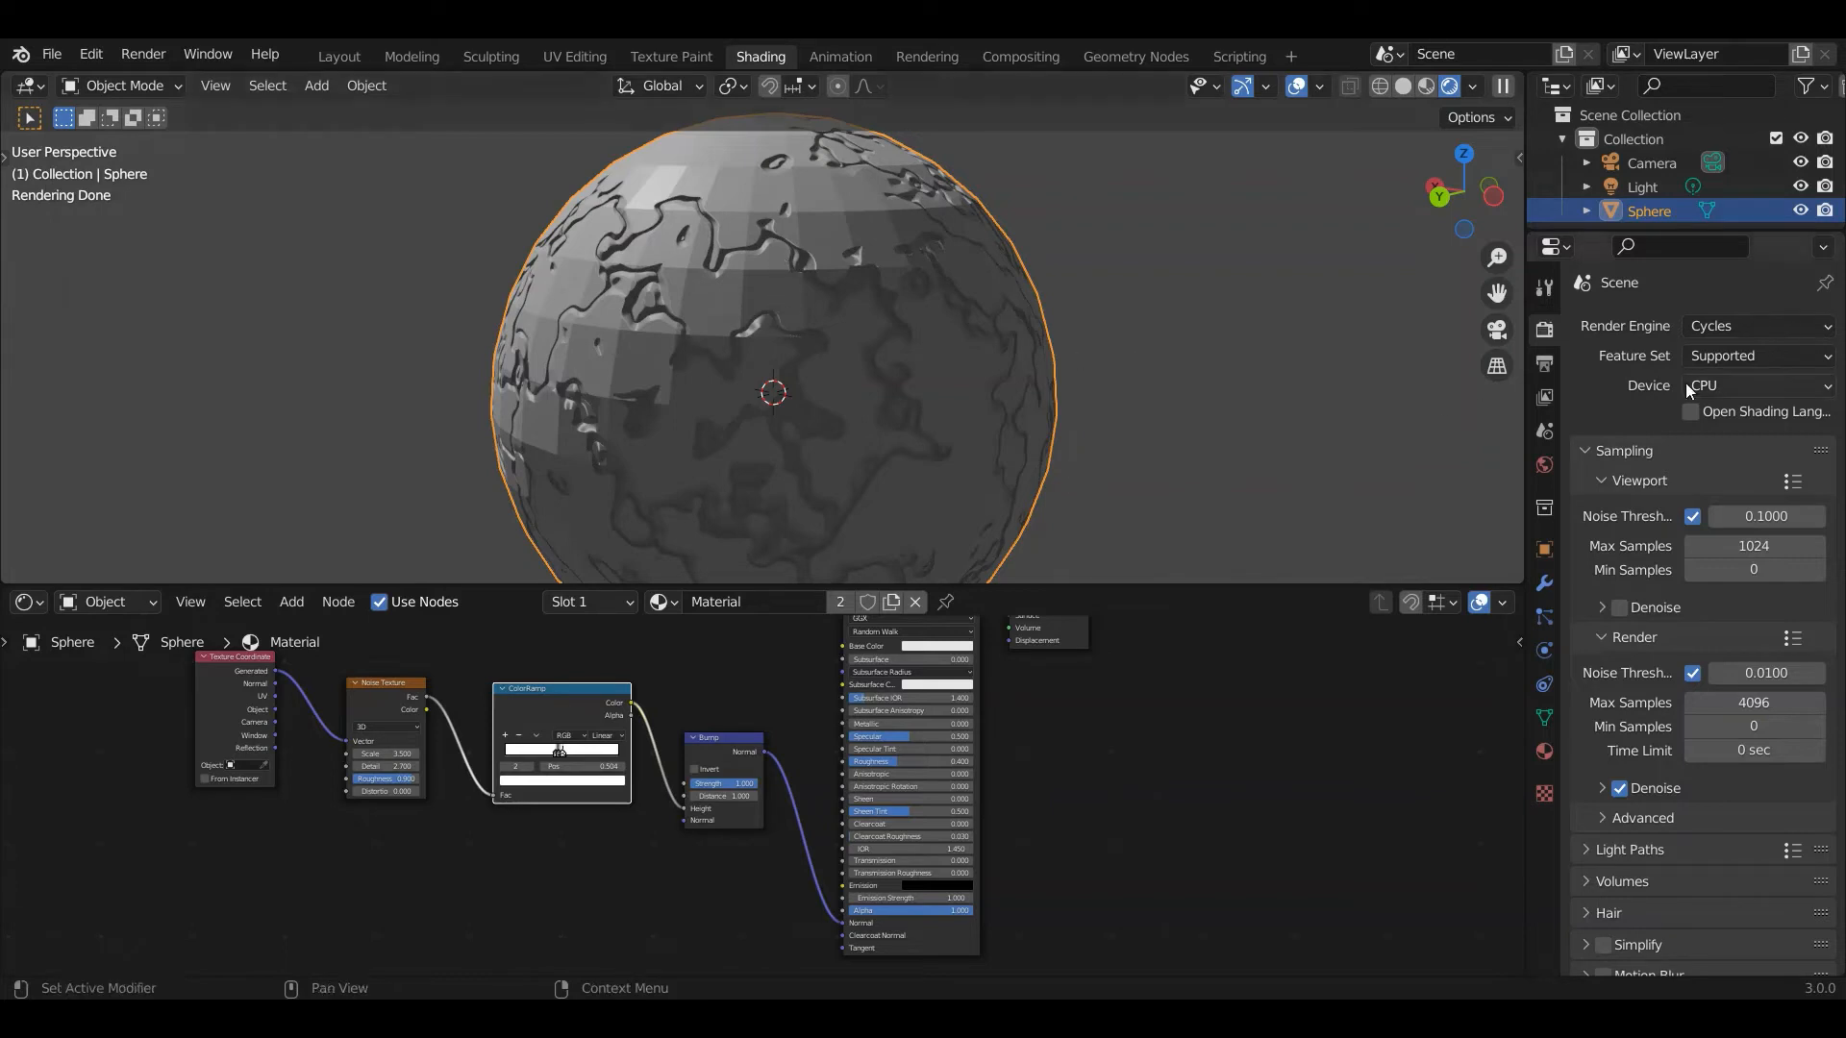
Set the Cycles device to GPU Compute and the Feature Set to Experimental
click(1756, 386)
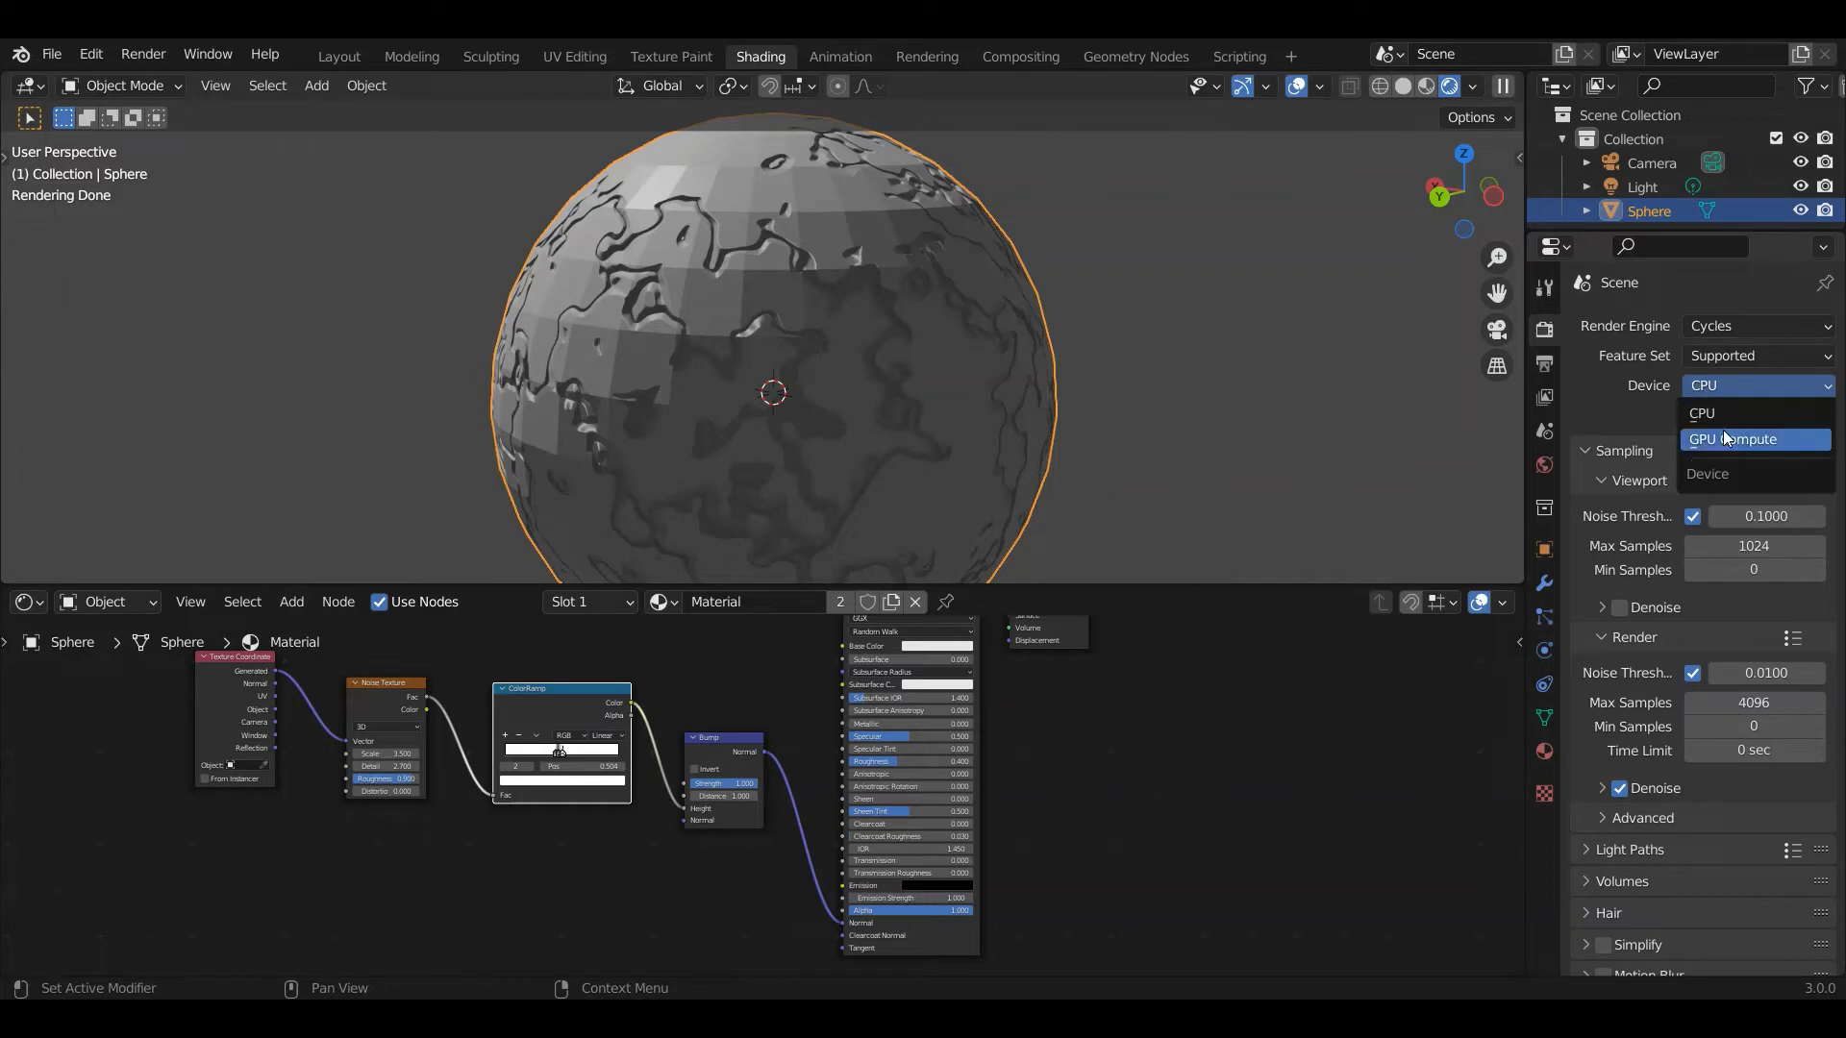
click(1734, 439)
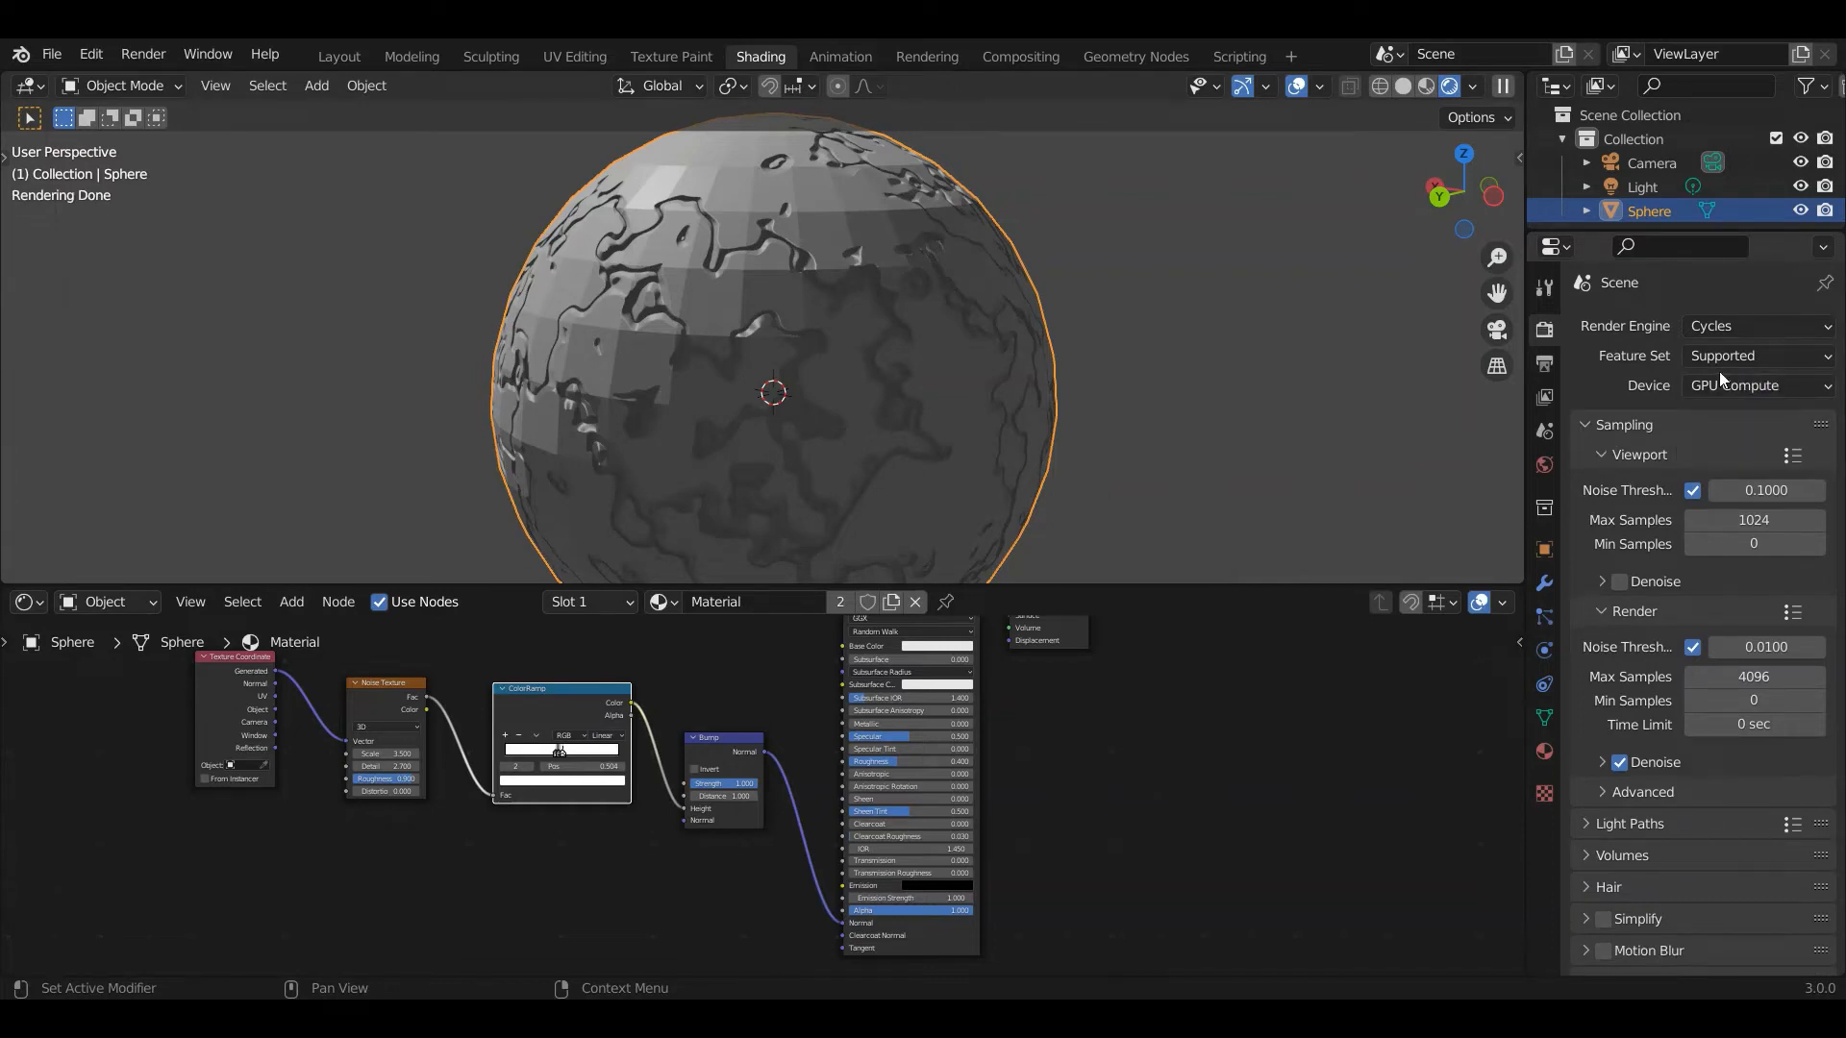
click(1756, 355)
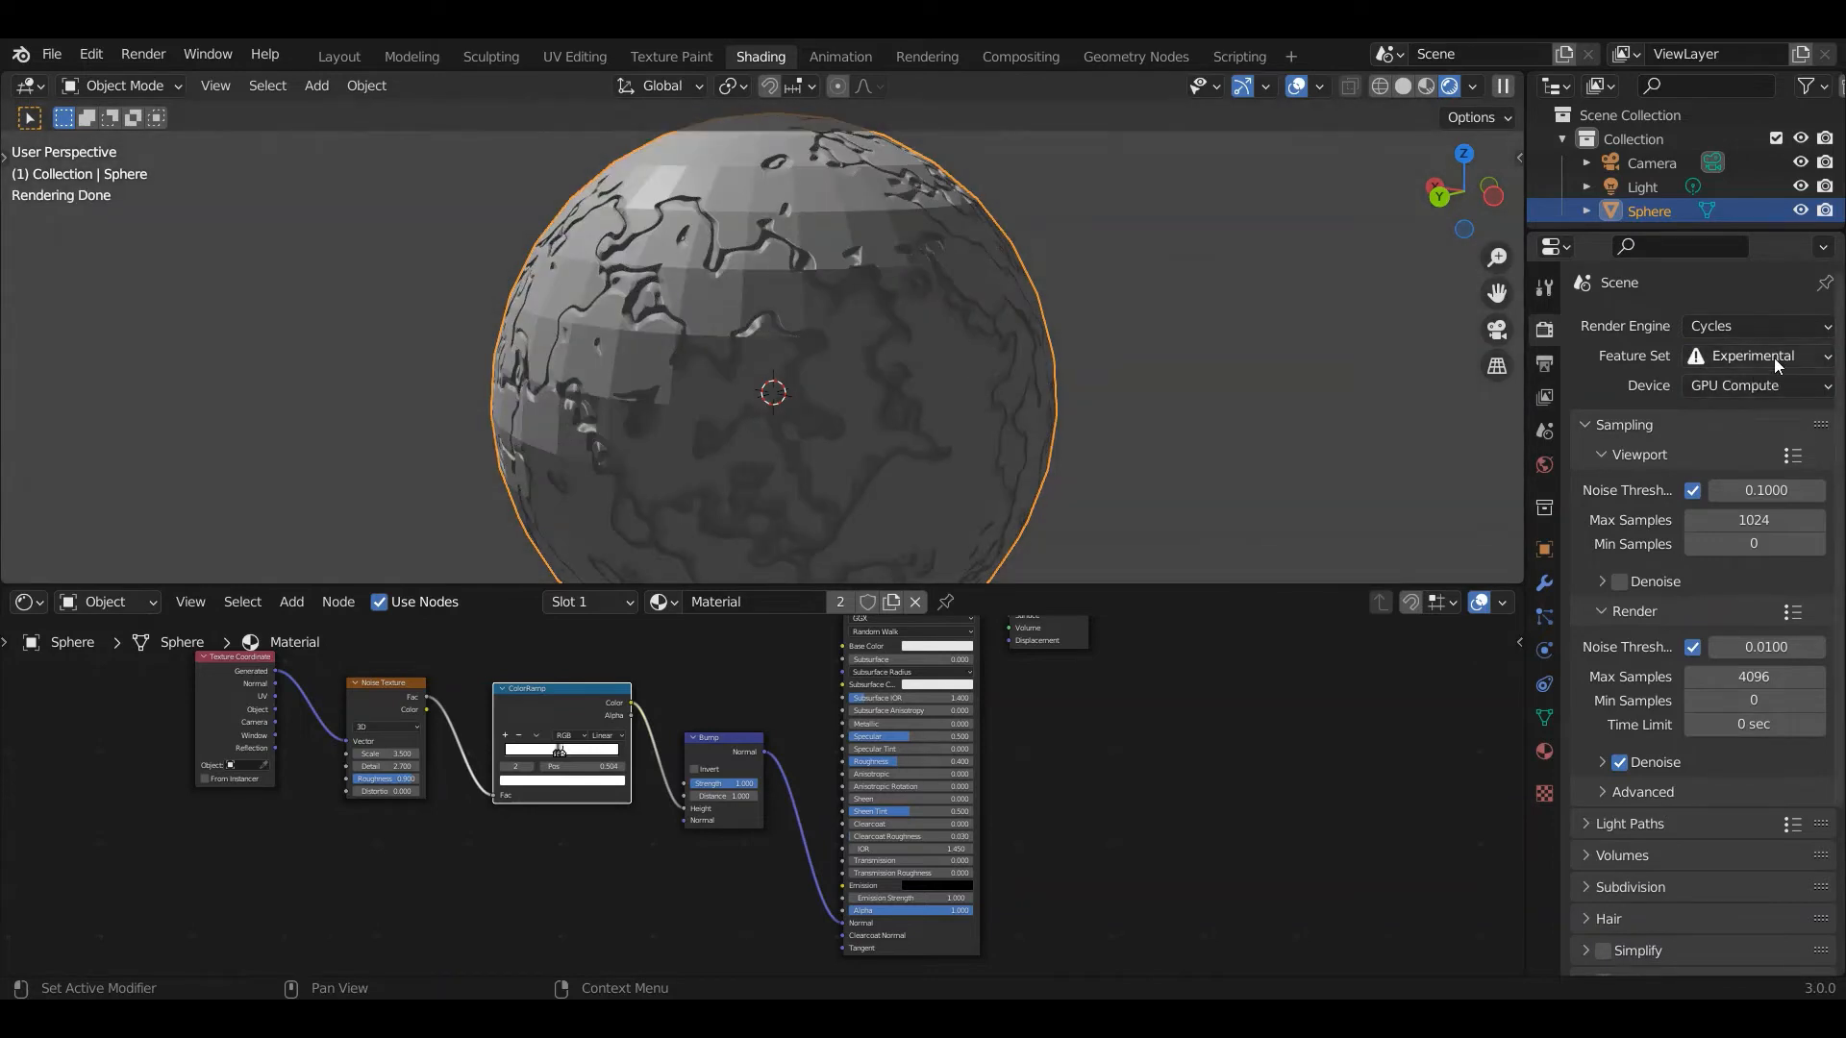
mouse_move(1786, 377)
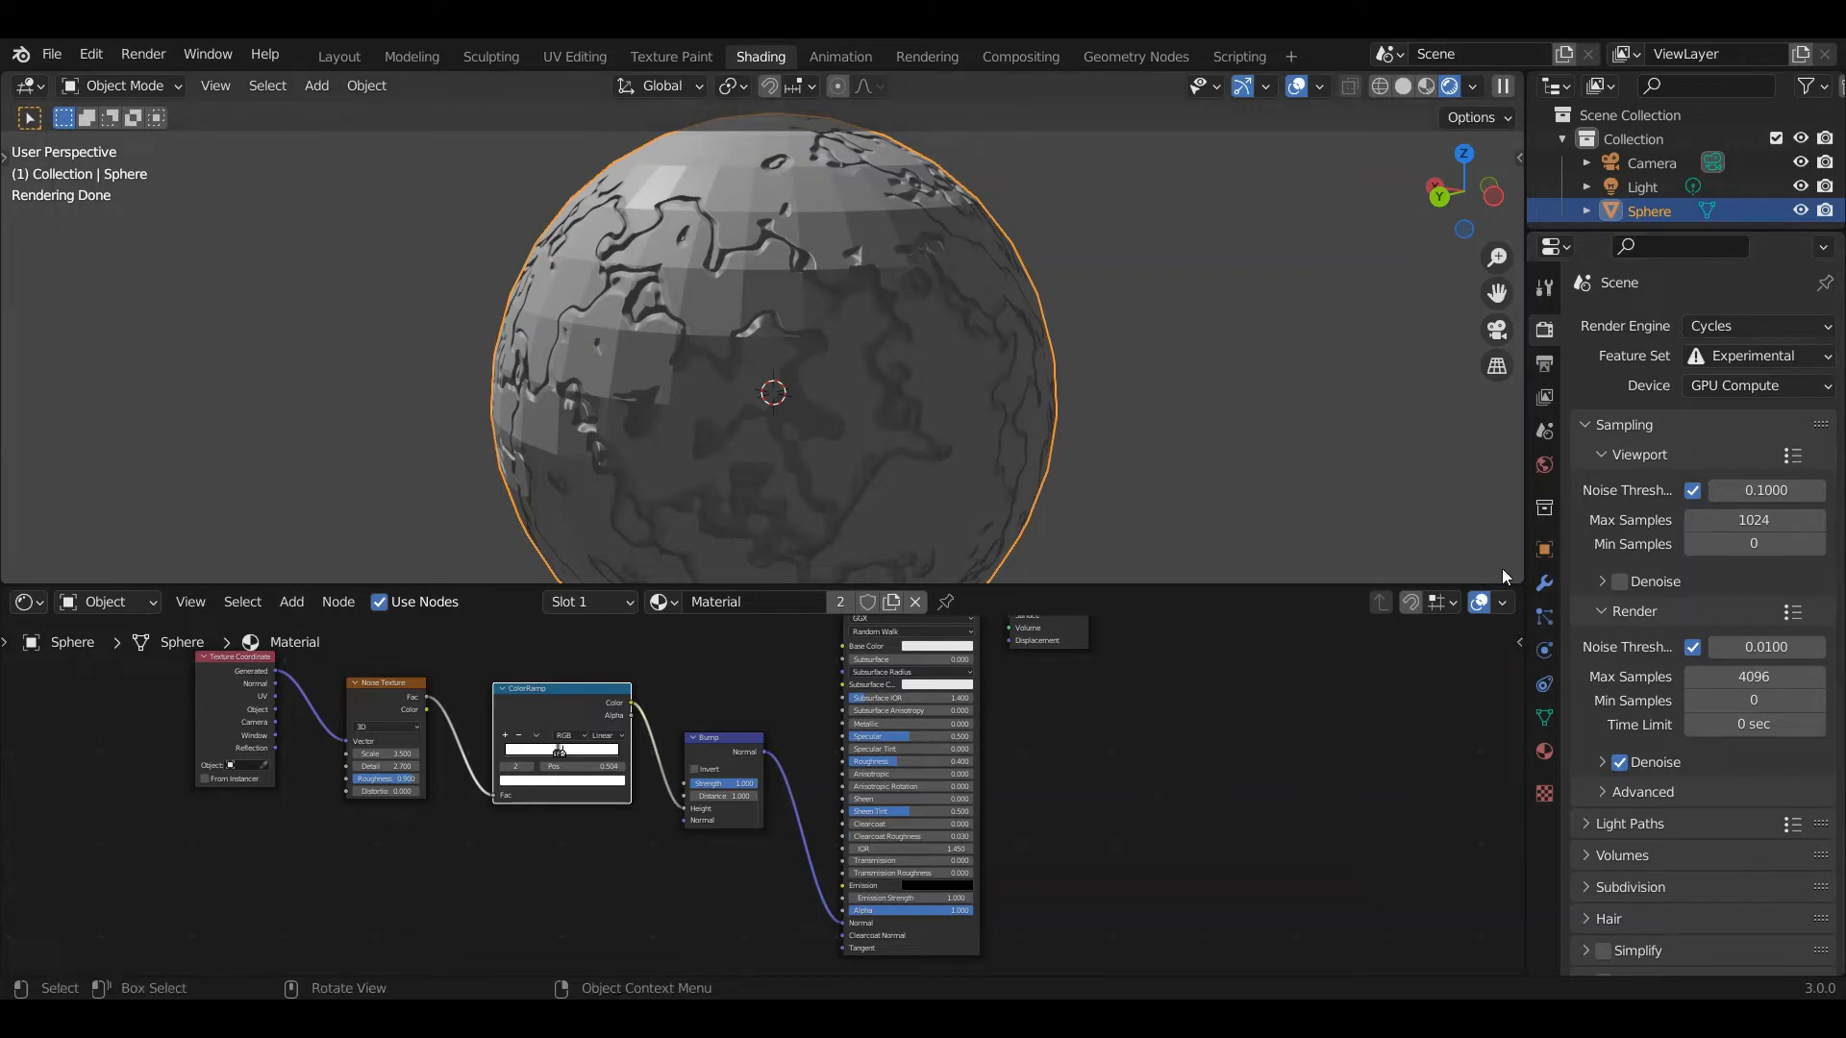
mouse_move(1543, 582)
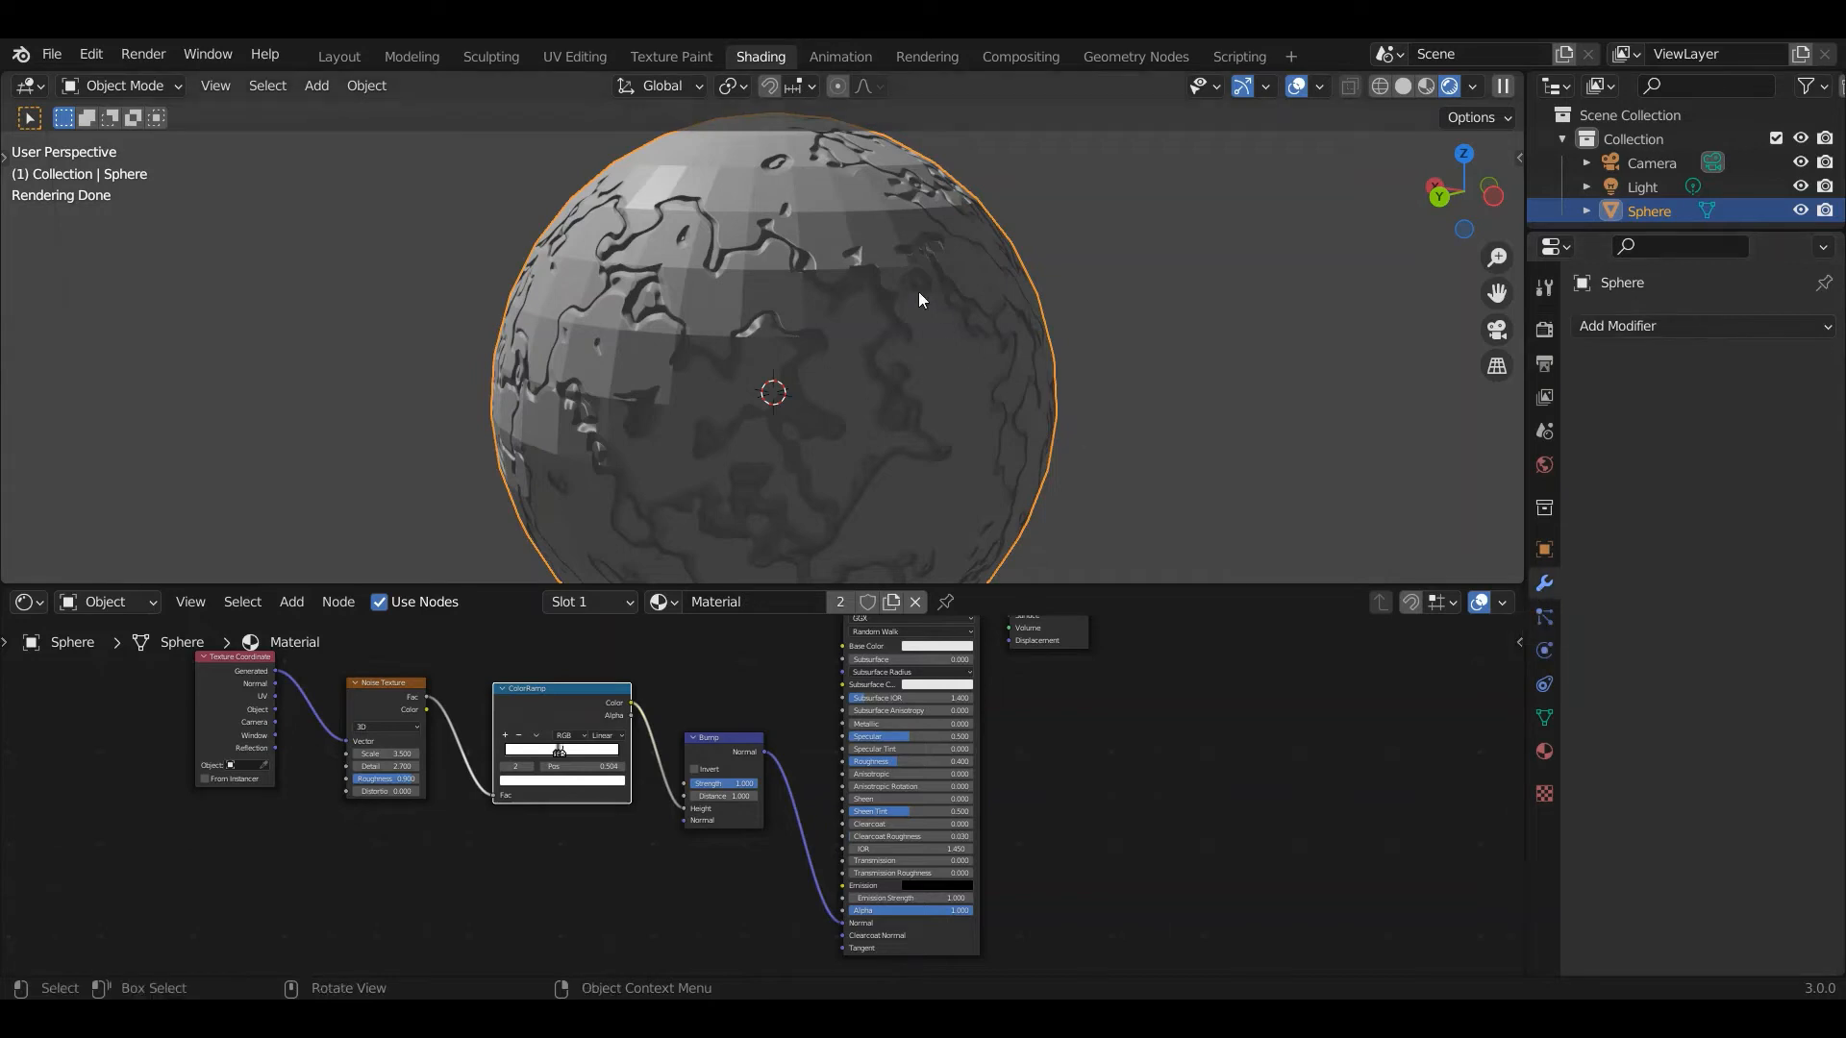
mouse_move(947, 245)
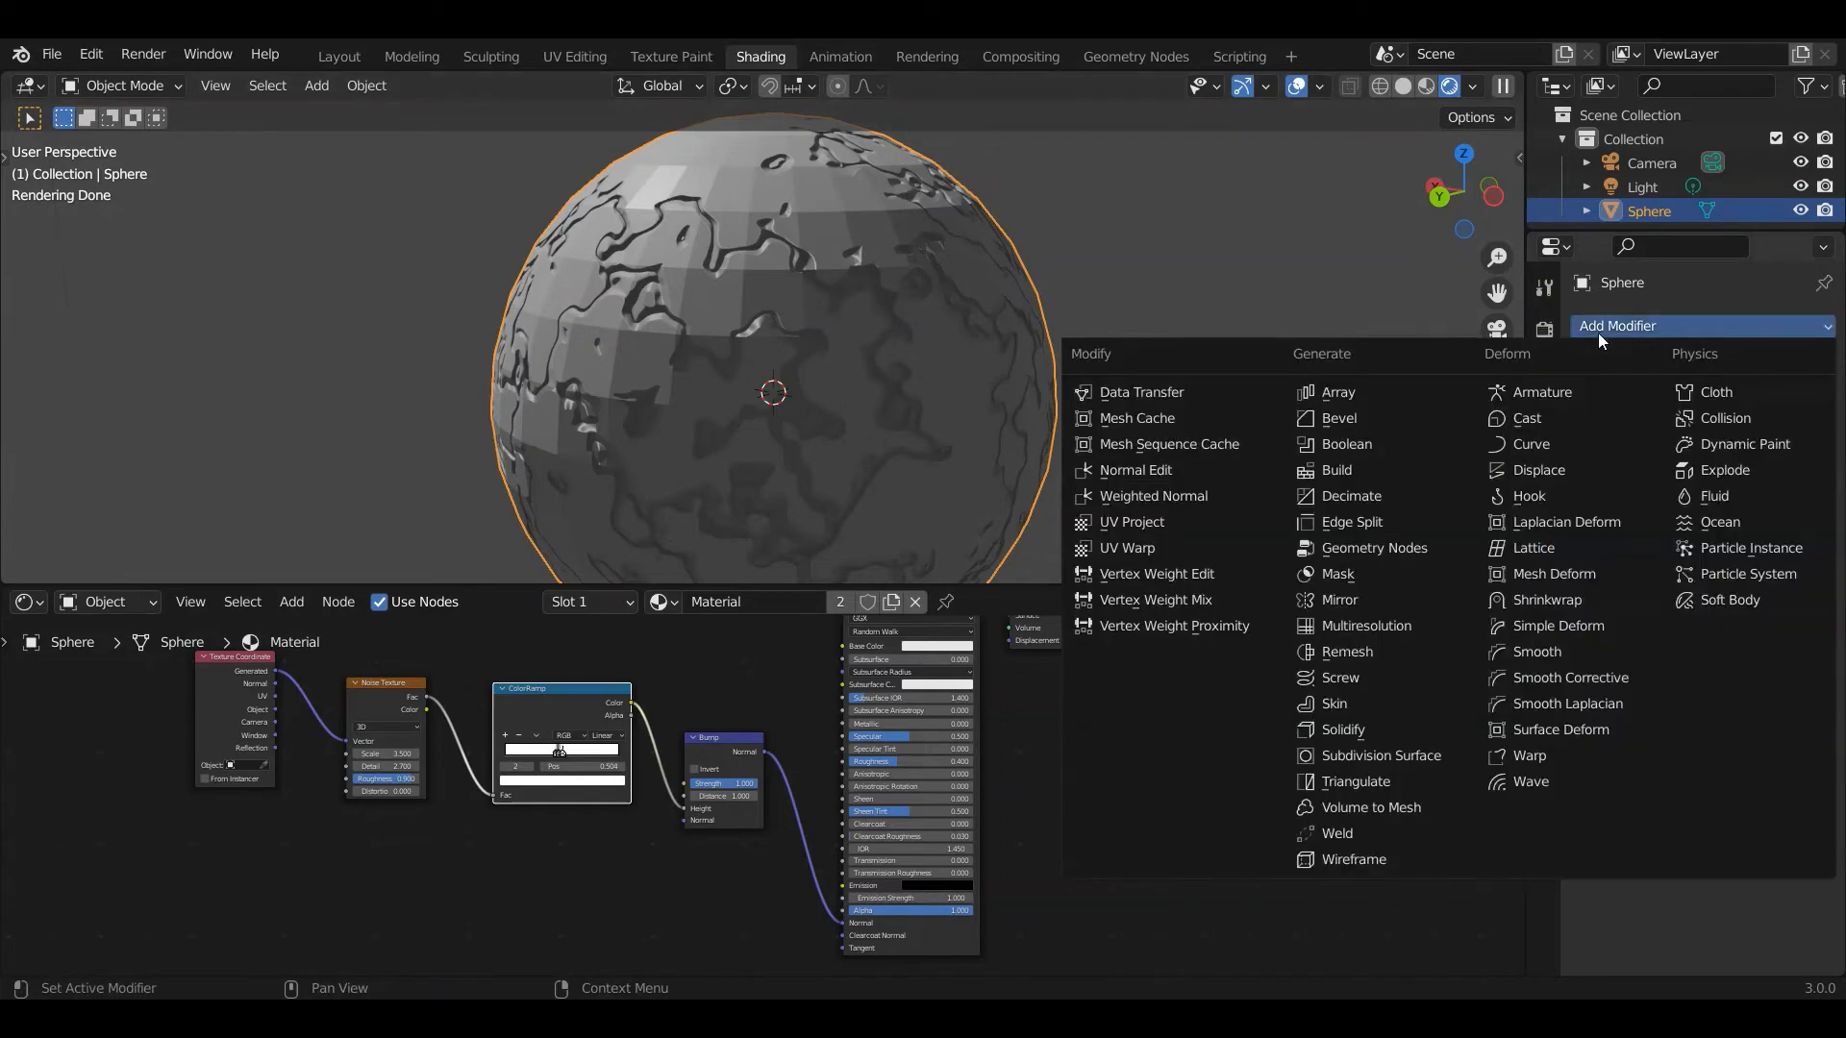
click(1379, 756)
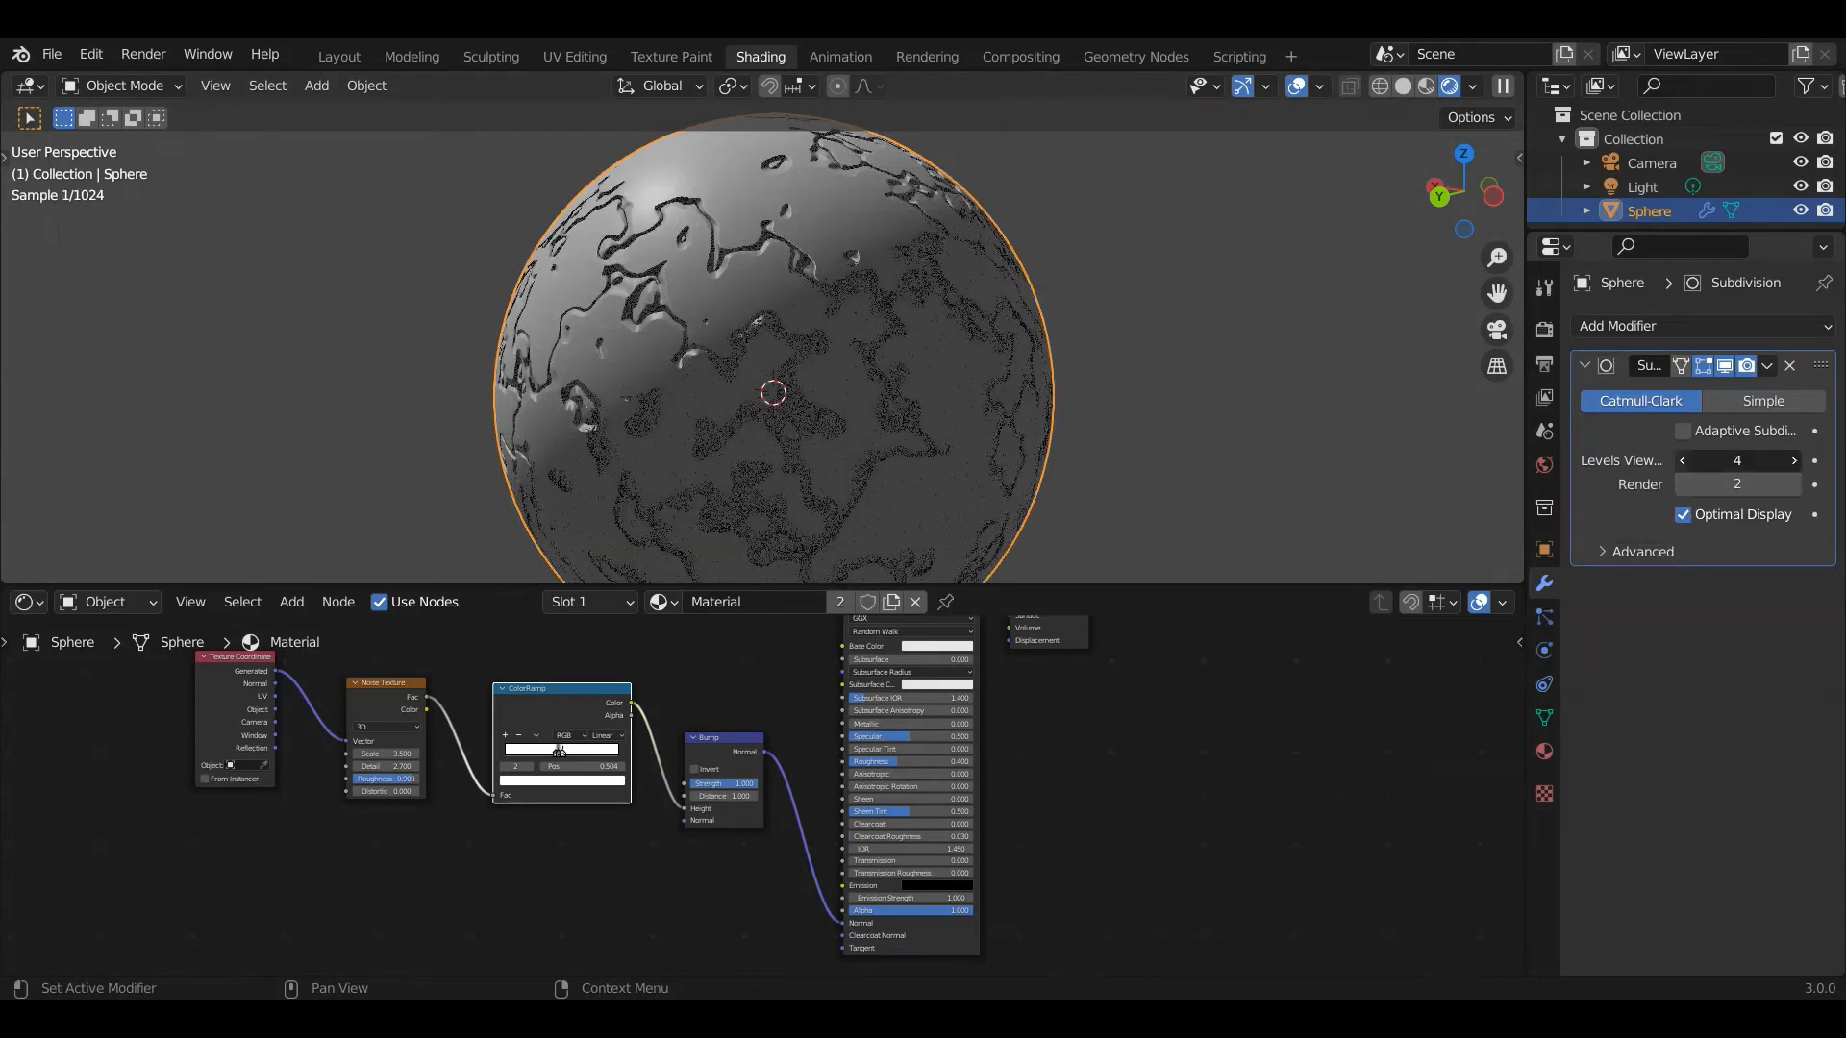
click(1682, 461)
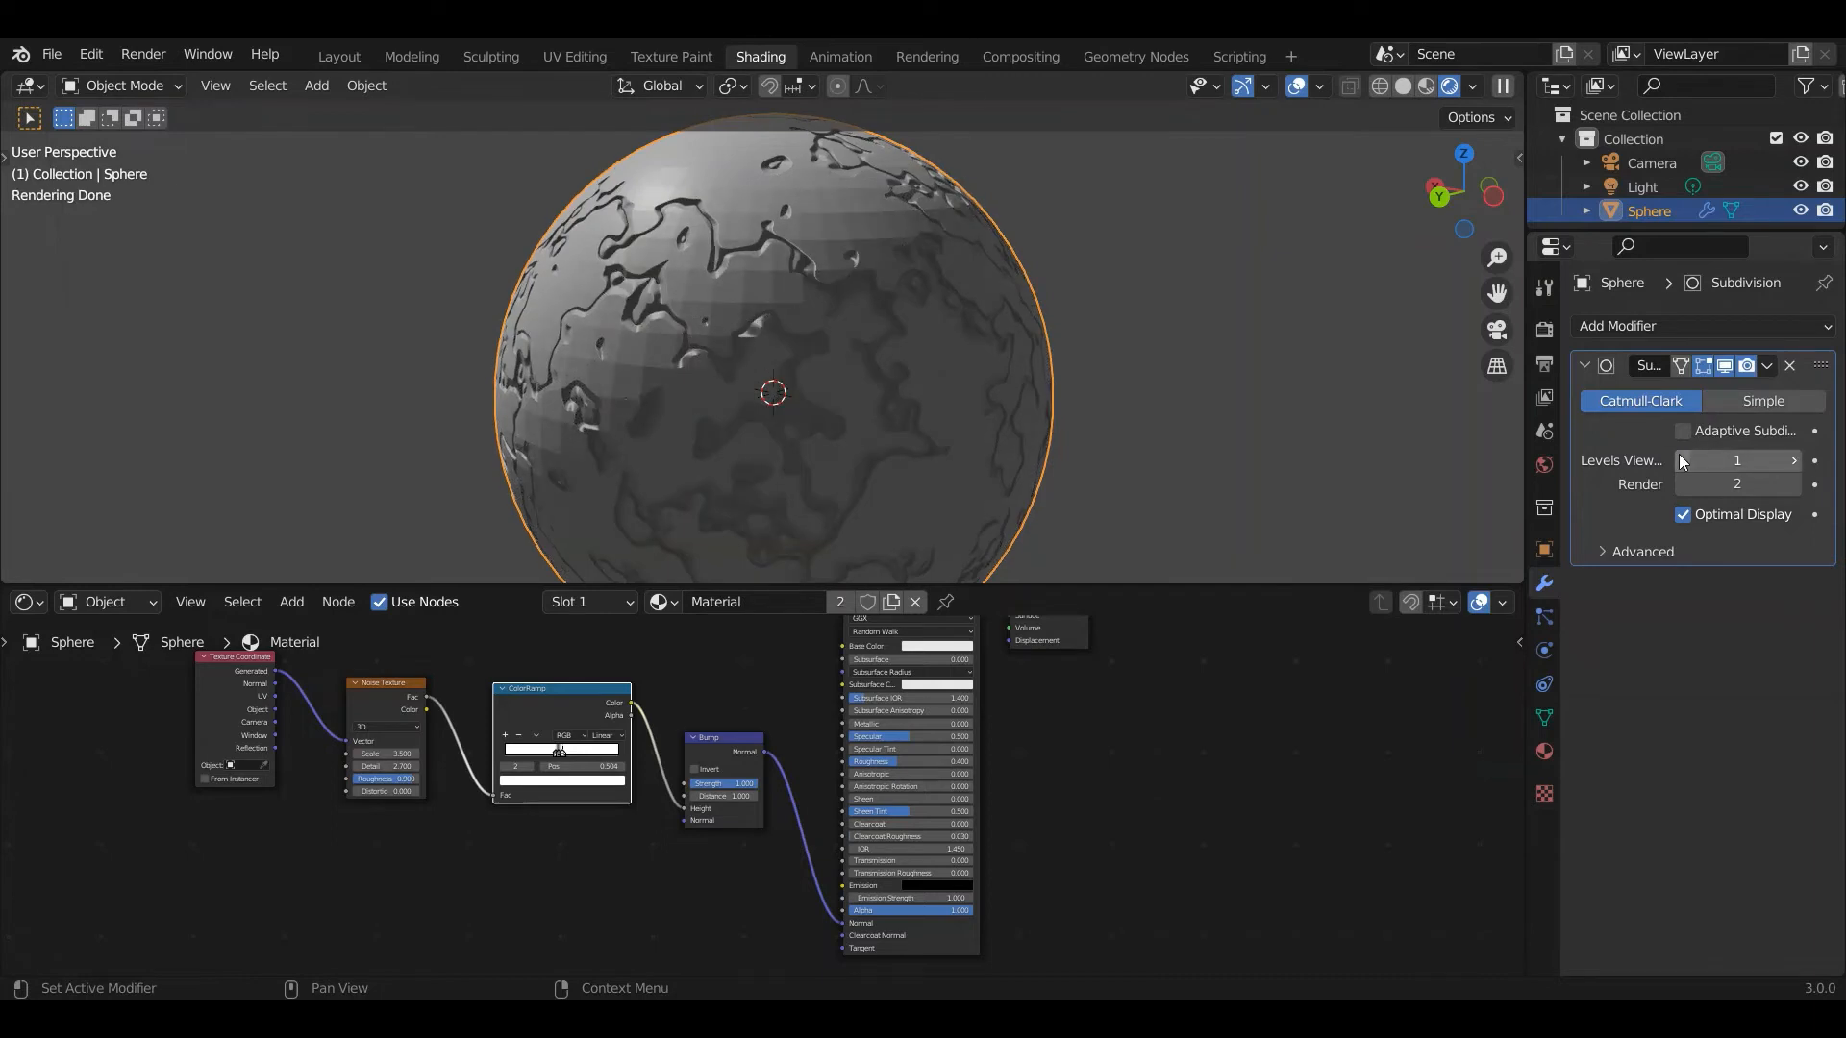
click(1682, 431)
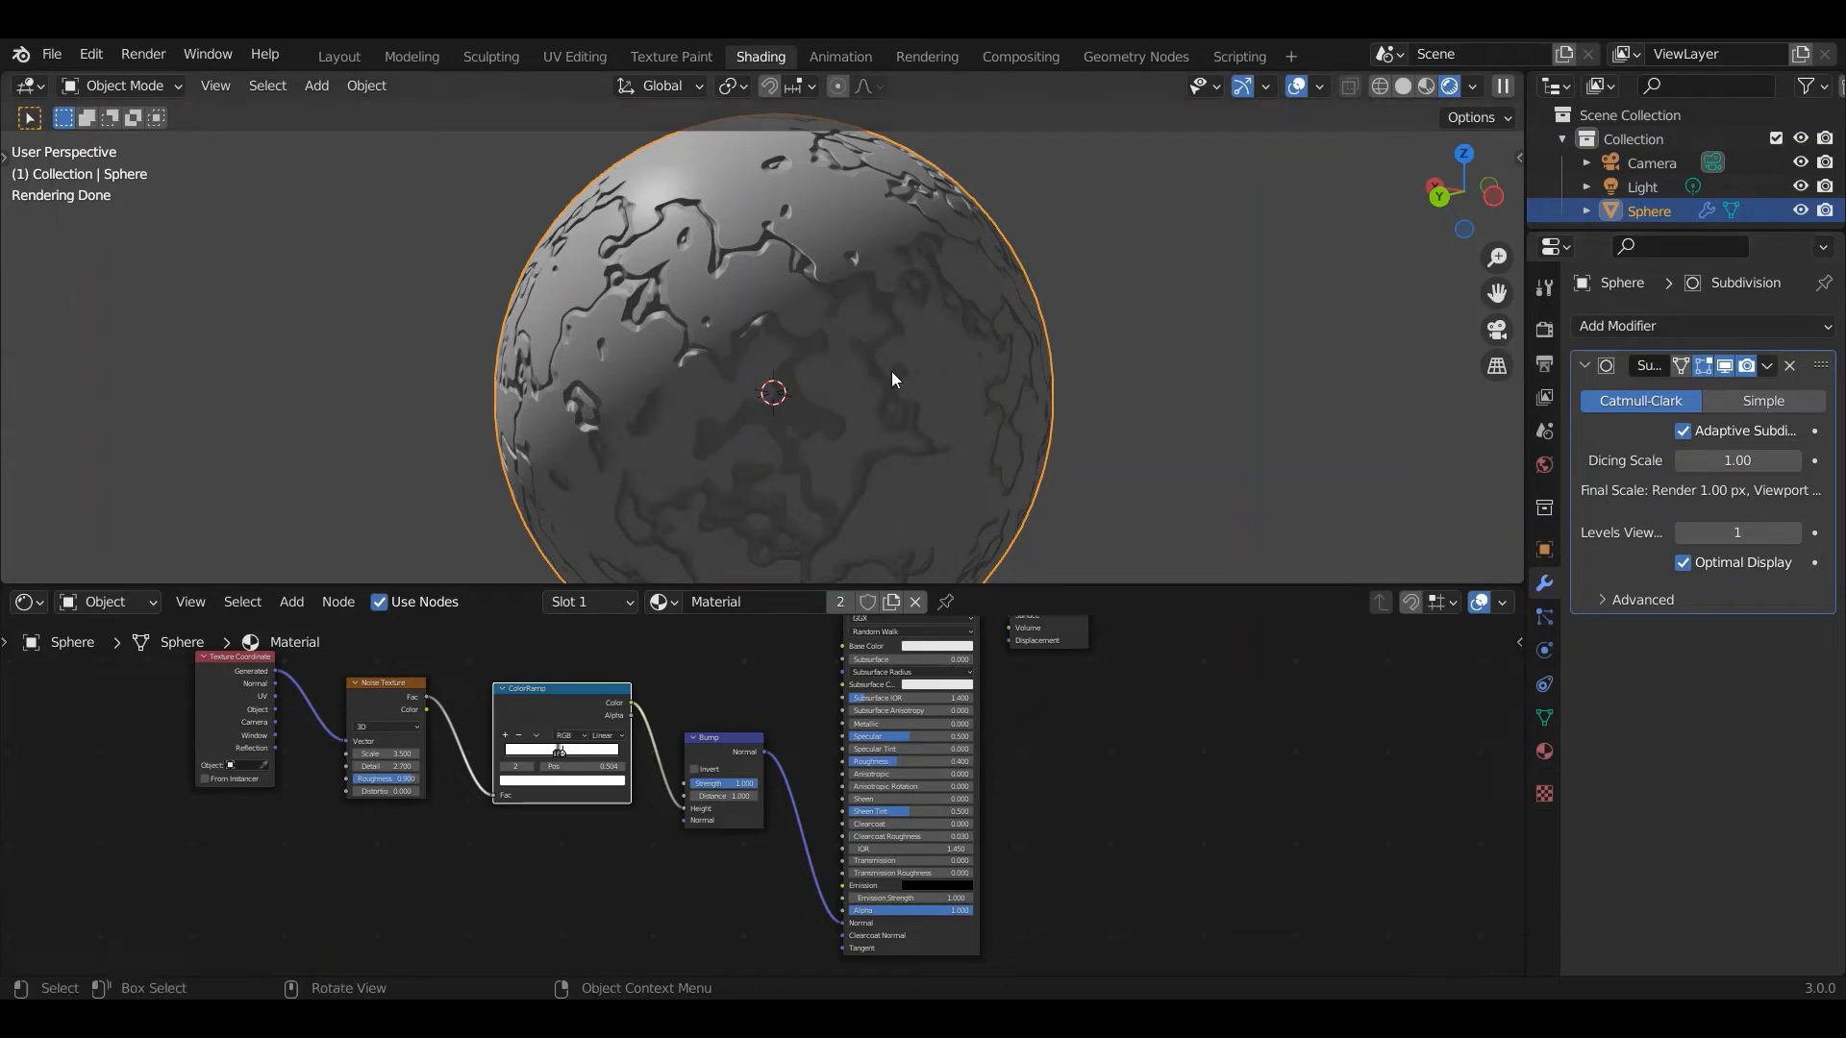
mouse_move(735, 382)
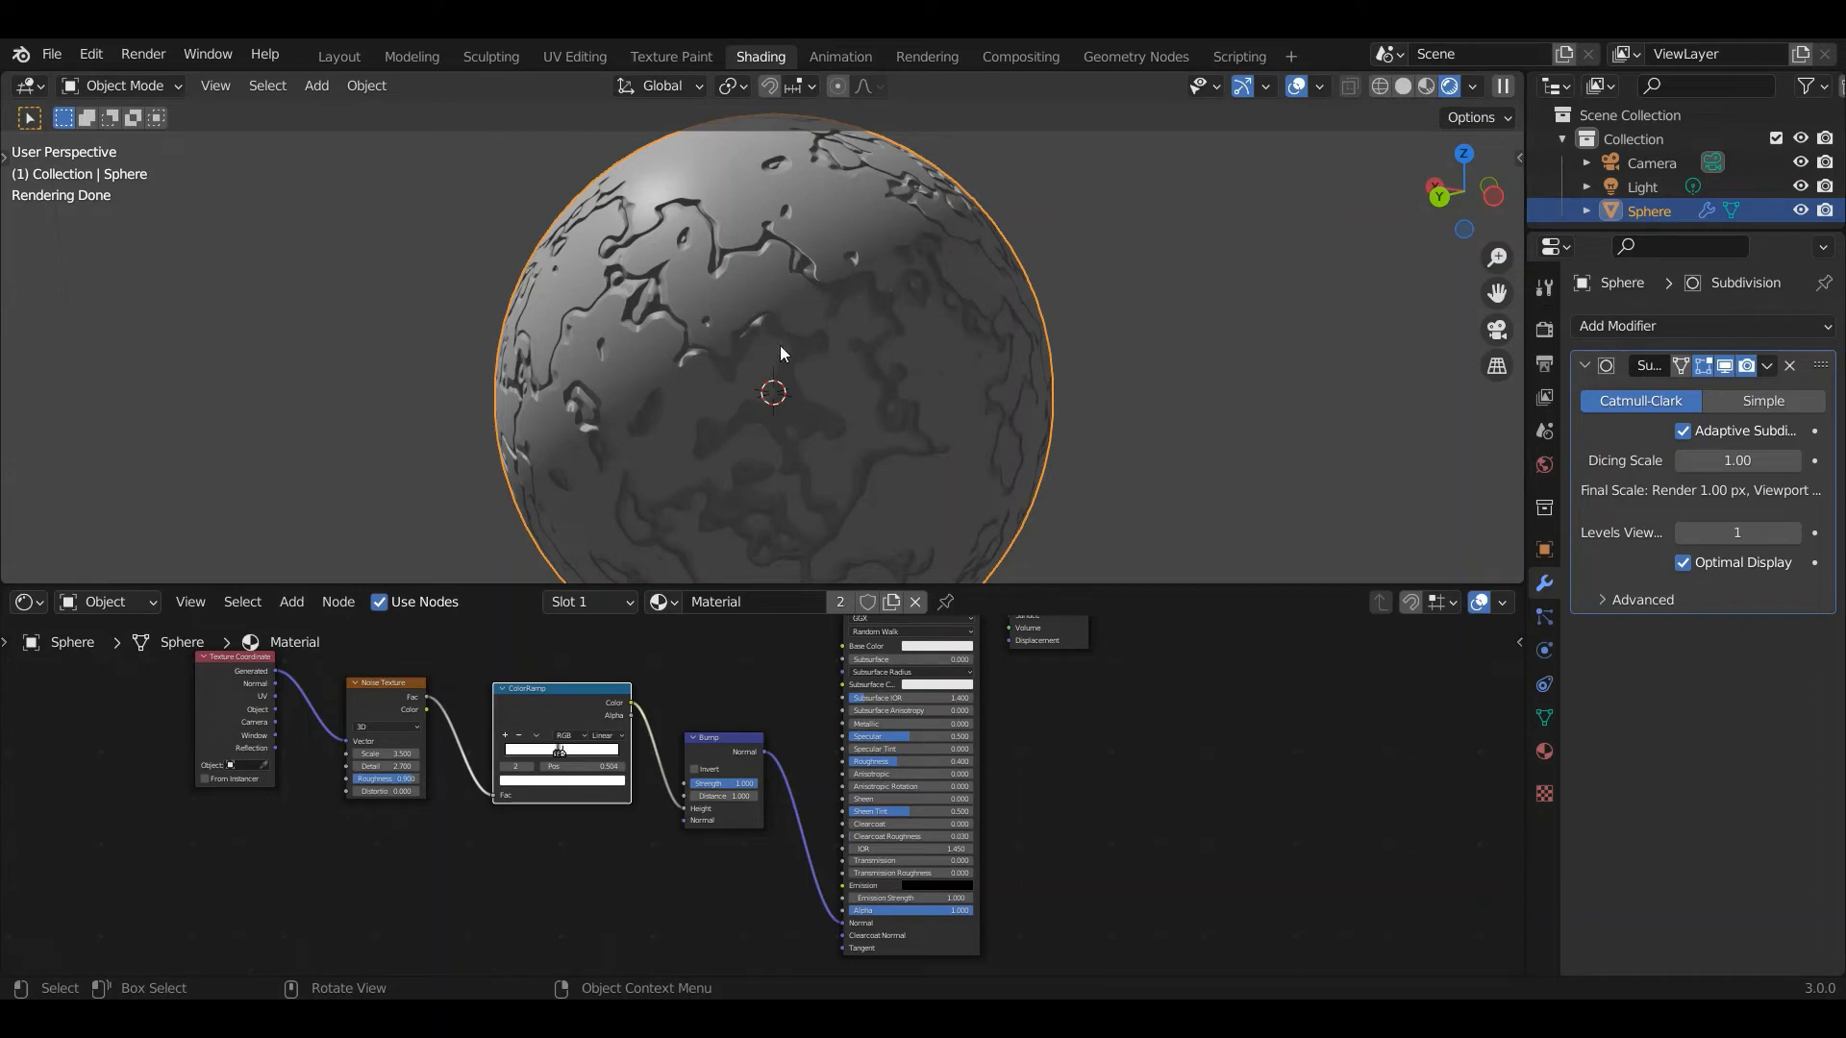
mouse_move(776, 336)
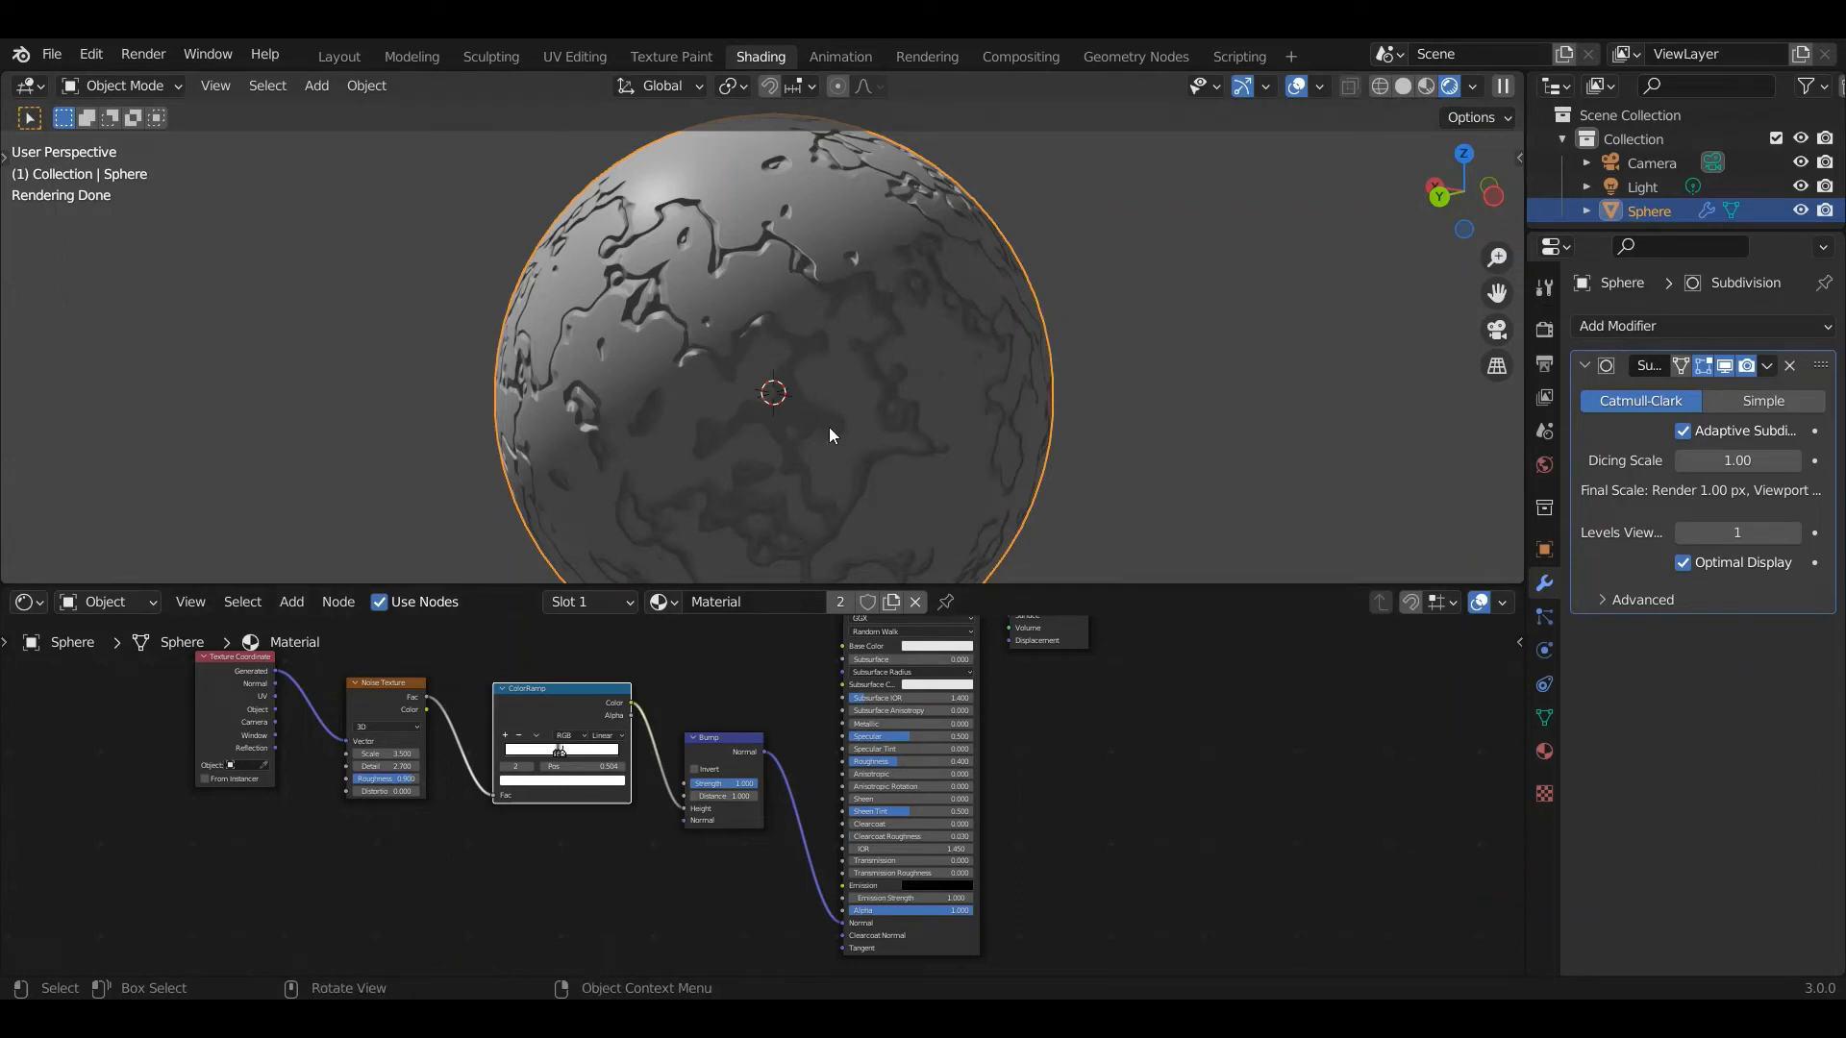
mouse_move(1181, 146)
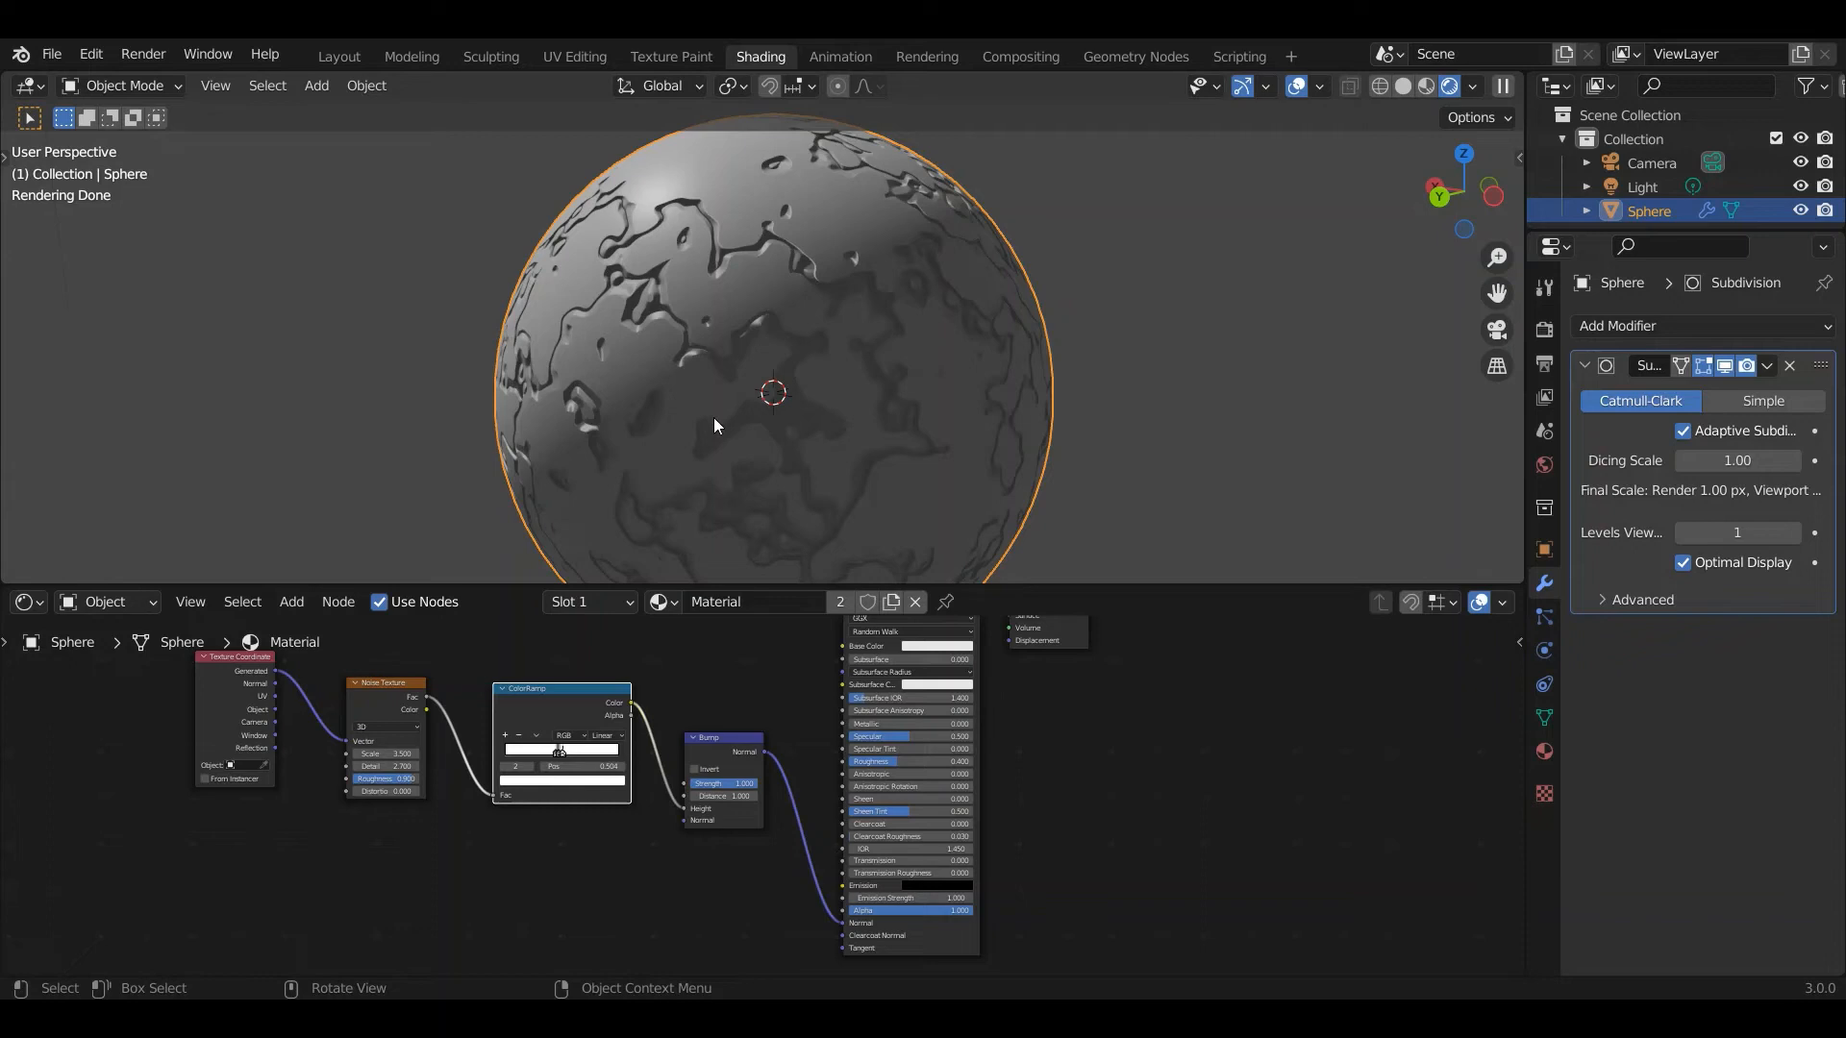
mouse_move(555, 260)
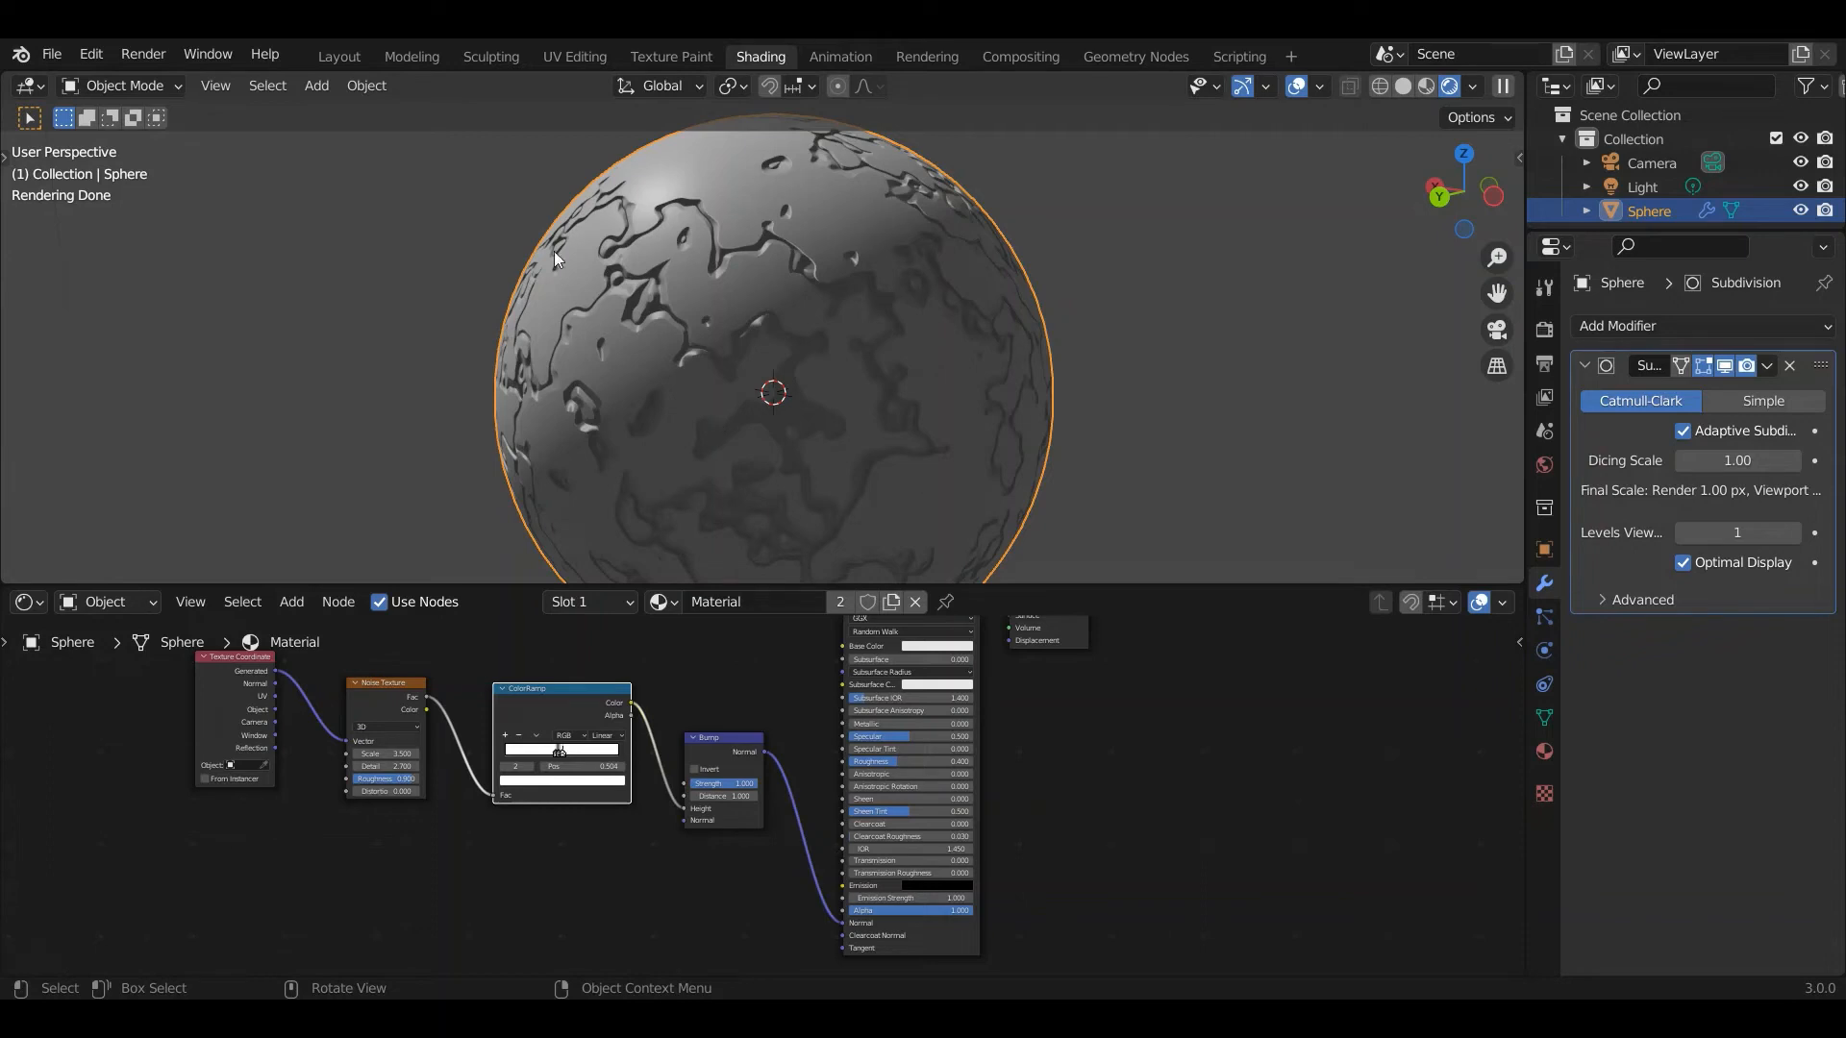
mouse_move(949, 299)
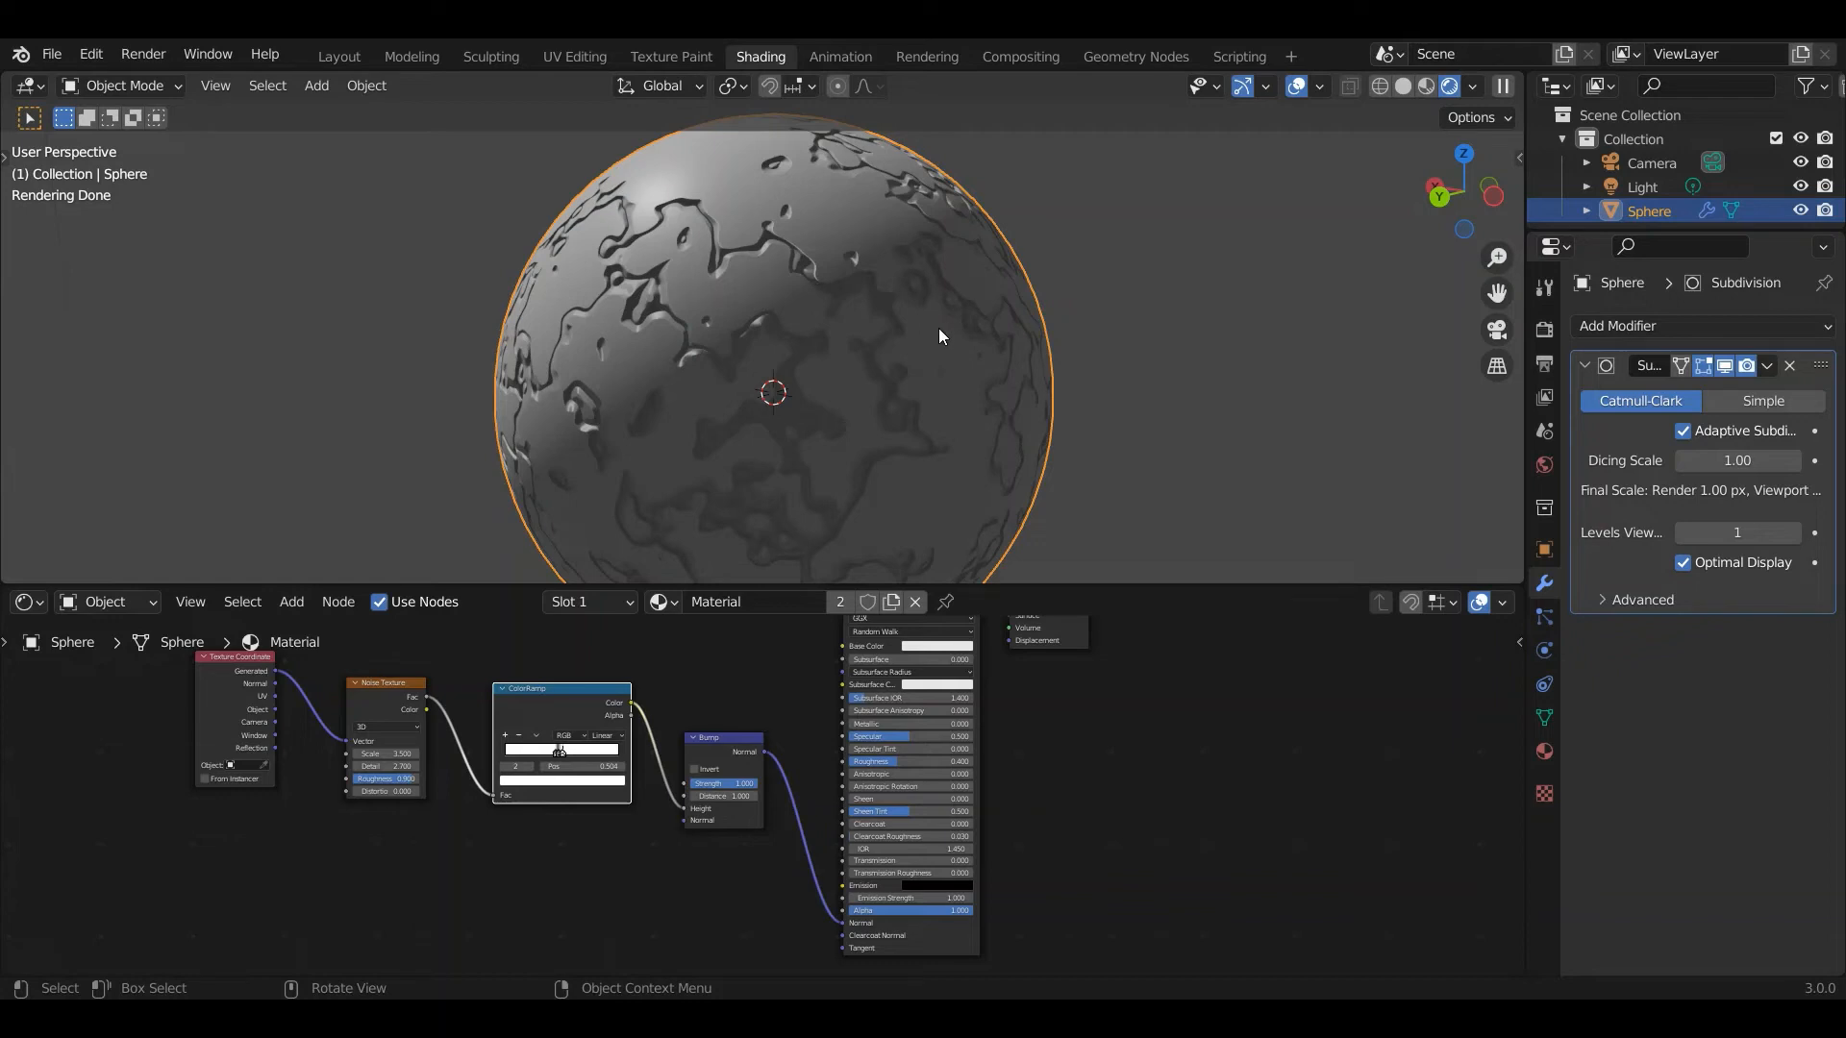
mouse_move(804, 261)
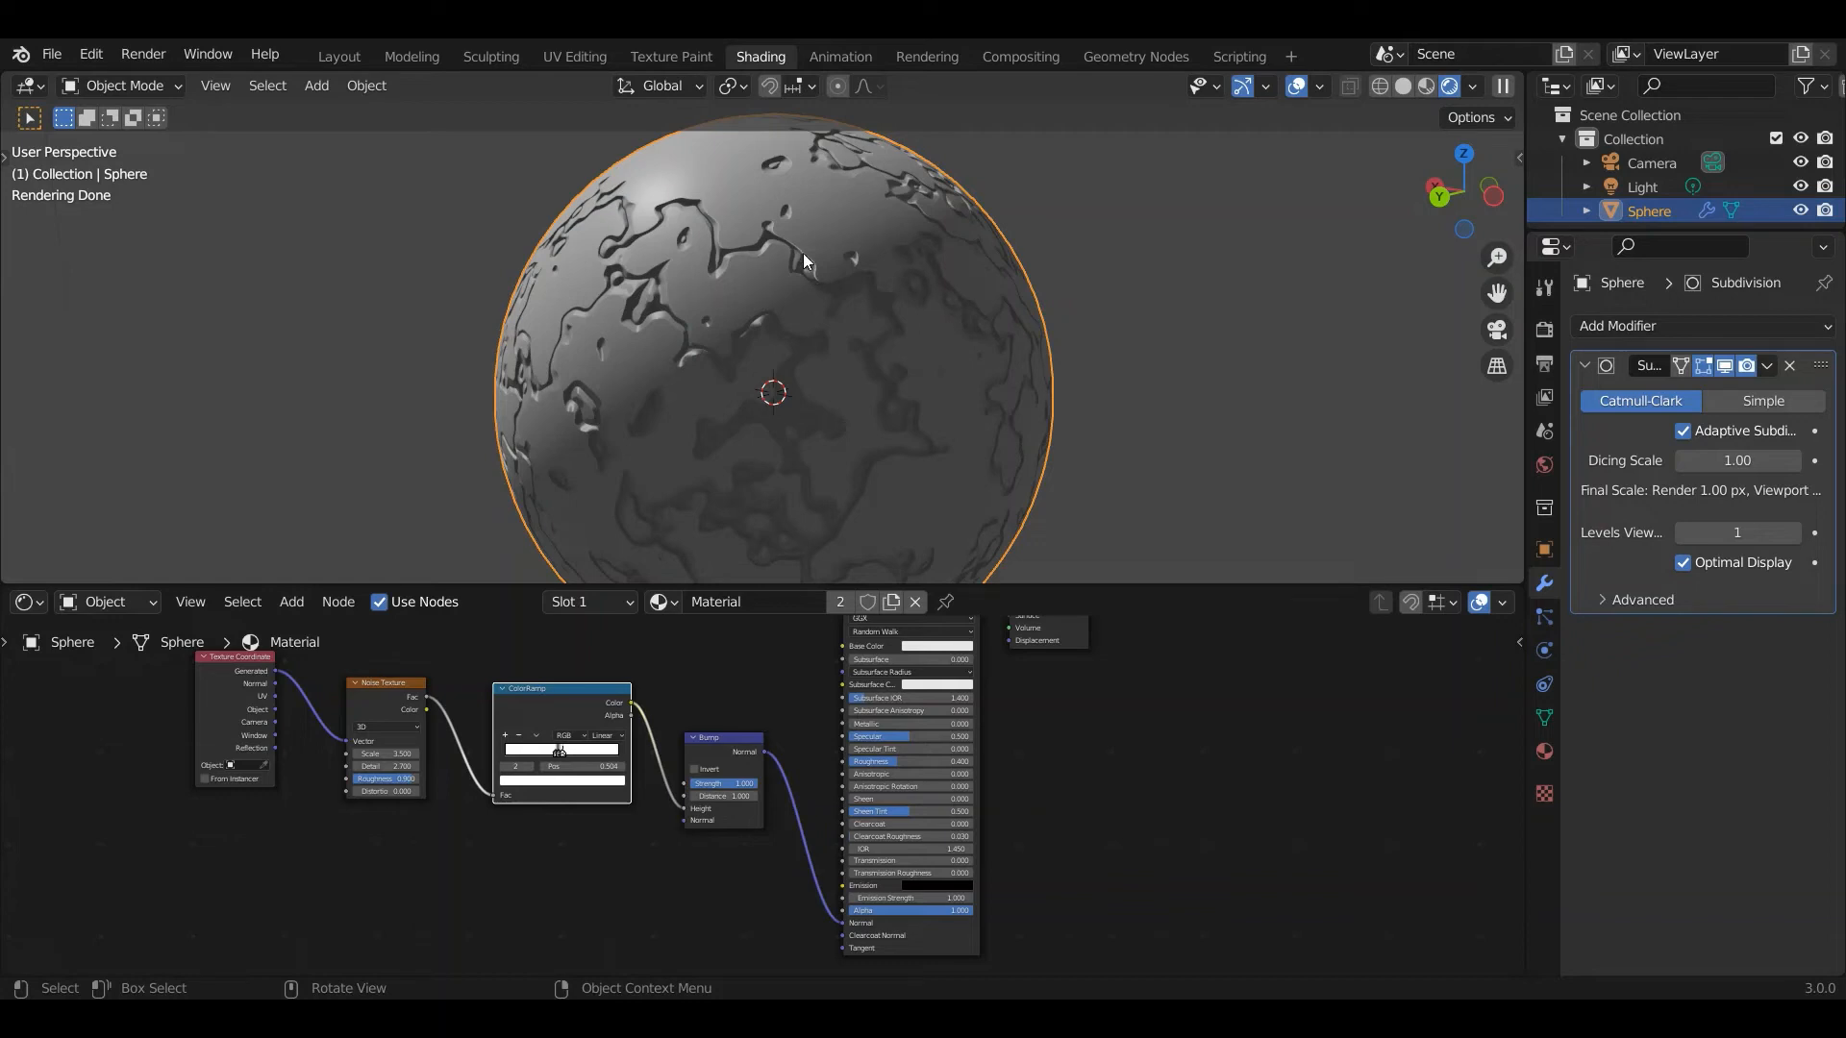
mouse_move(923, 397)
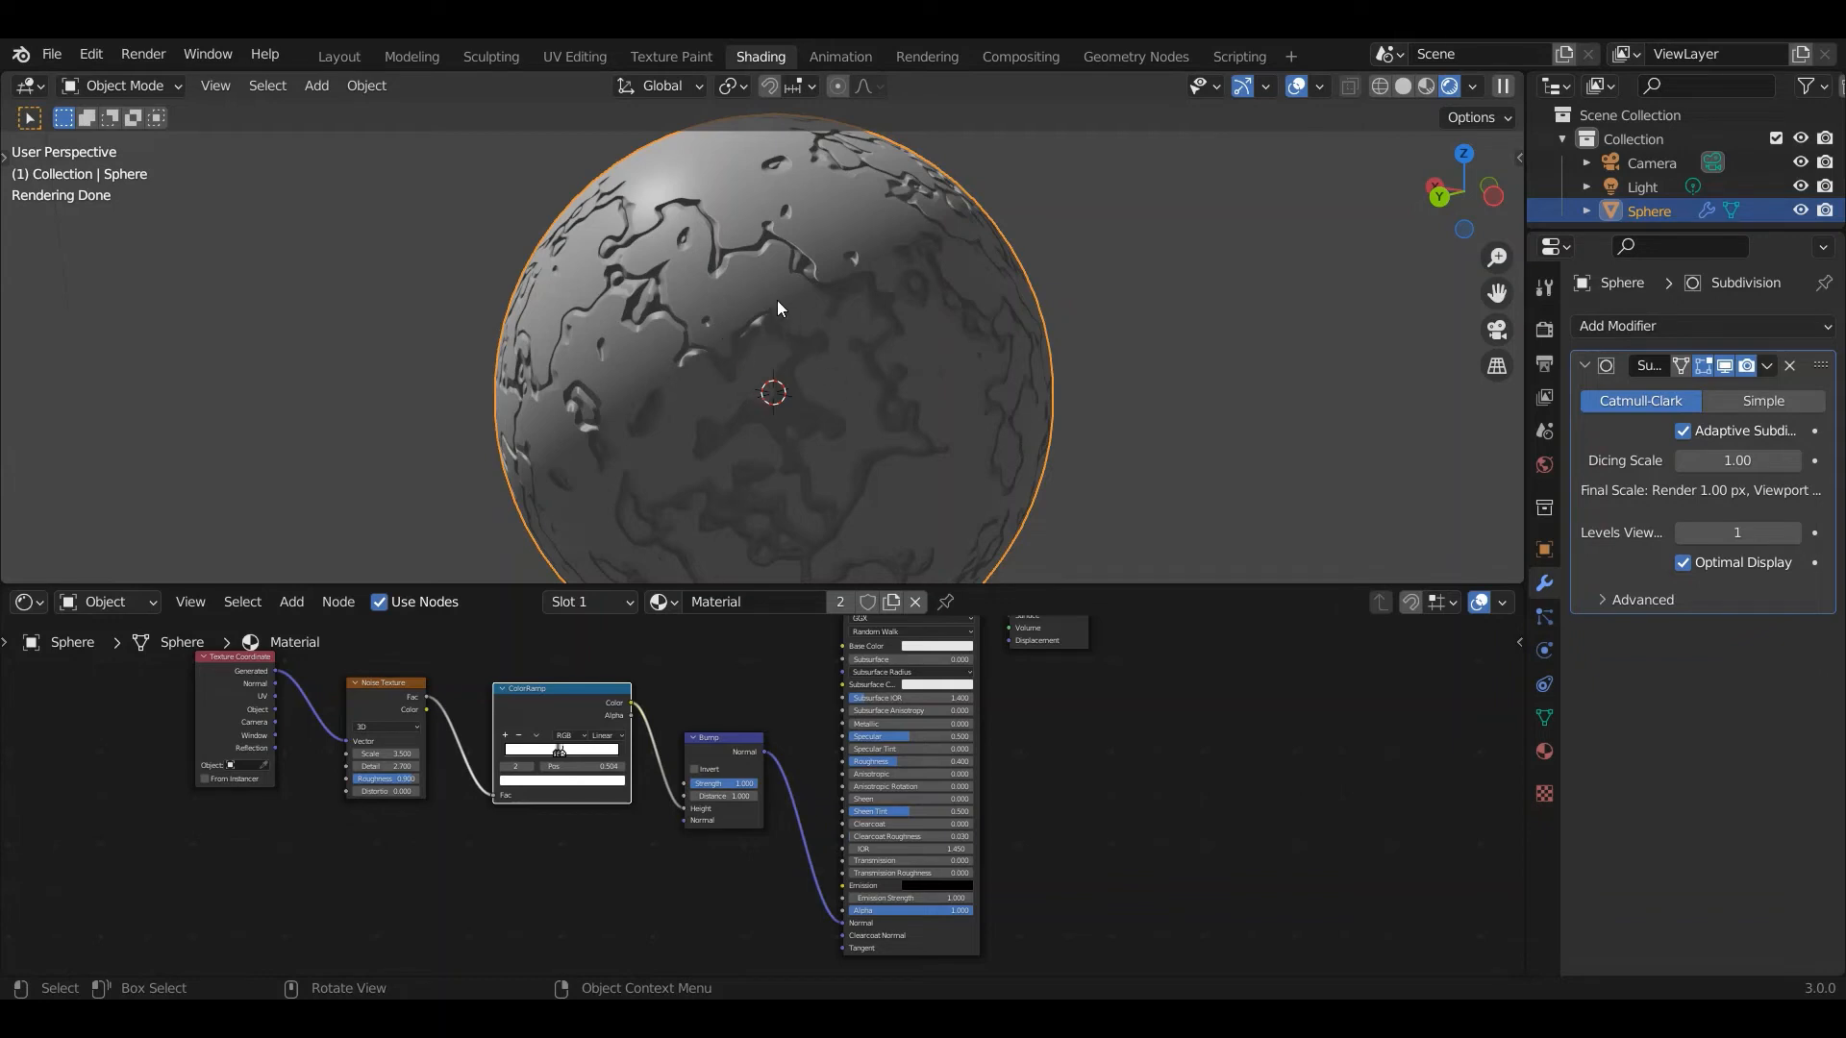
mouse_move(740, 248)
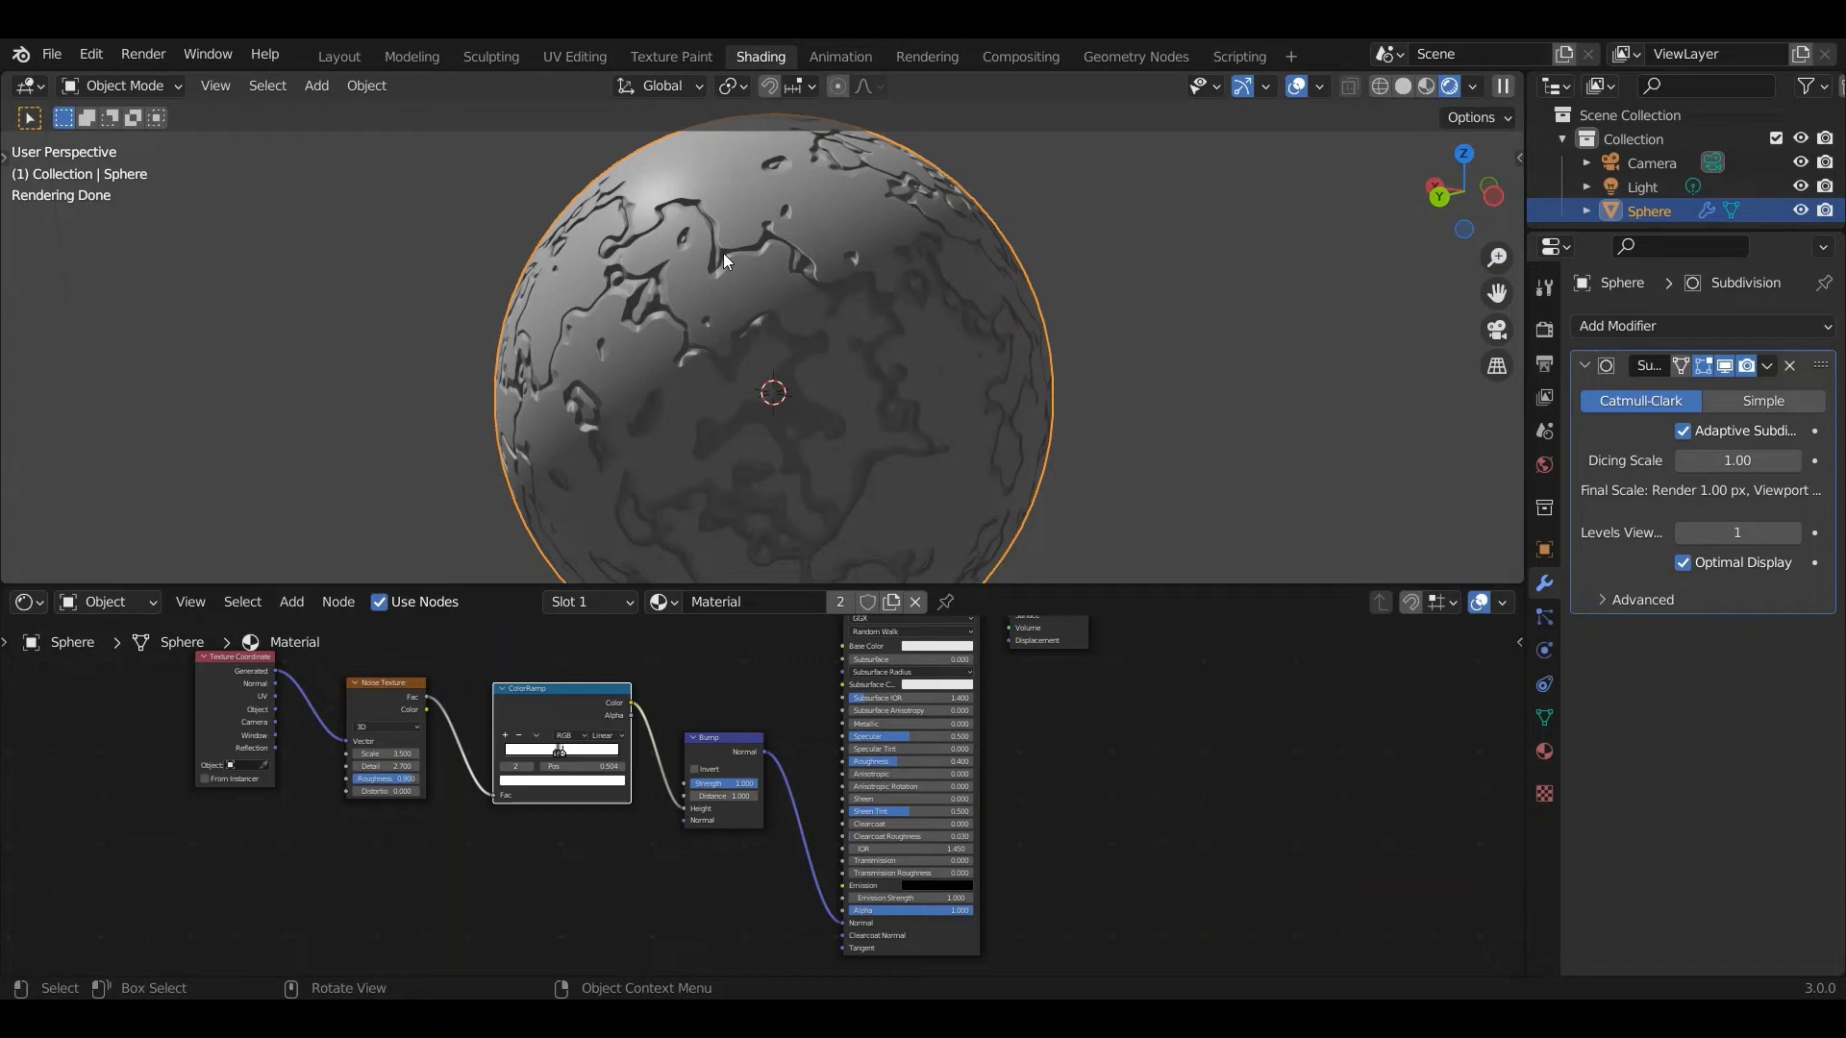
mouse_move(755, 237)
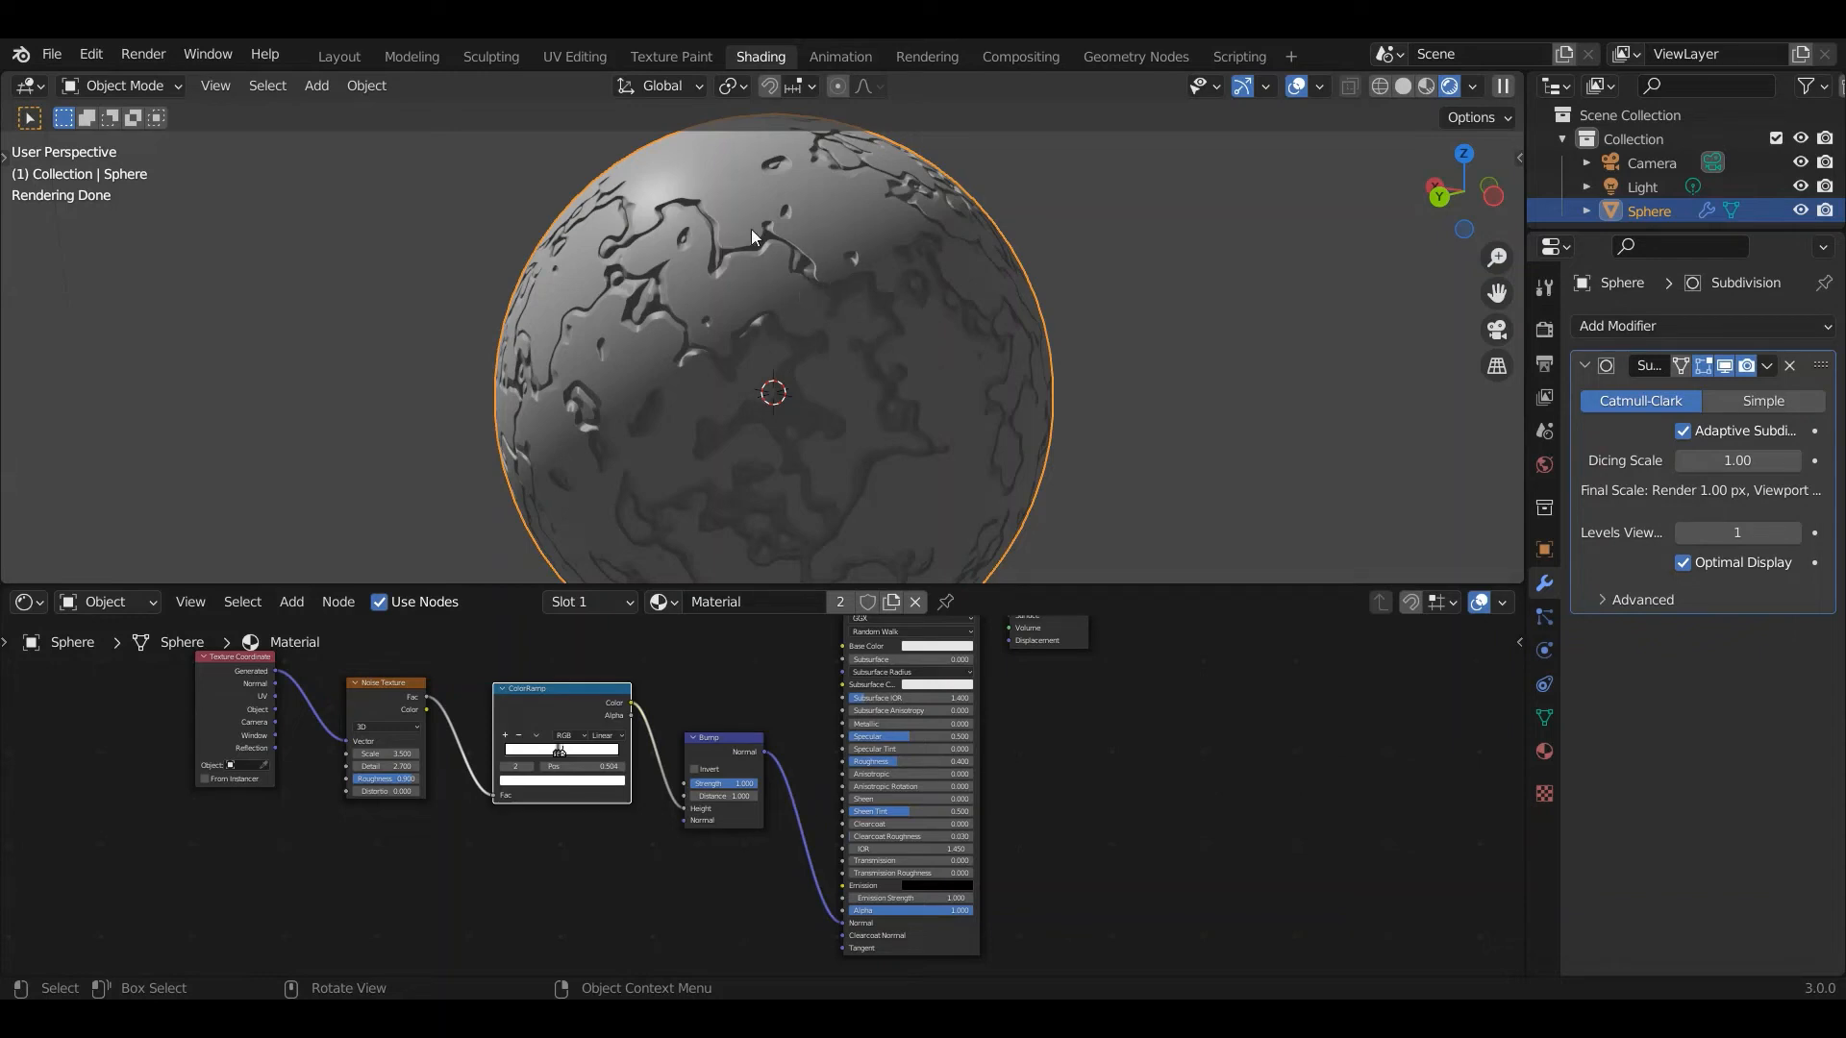
mouse_move(759, 227)
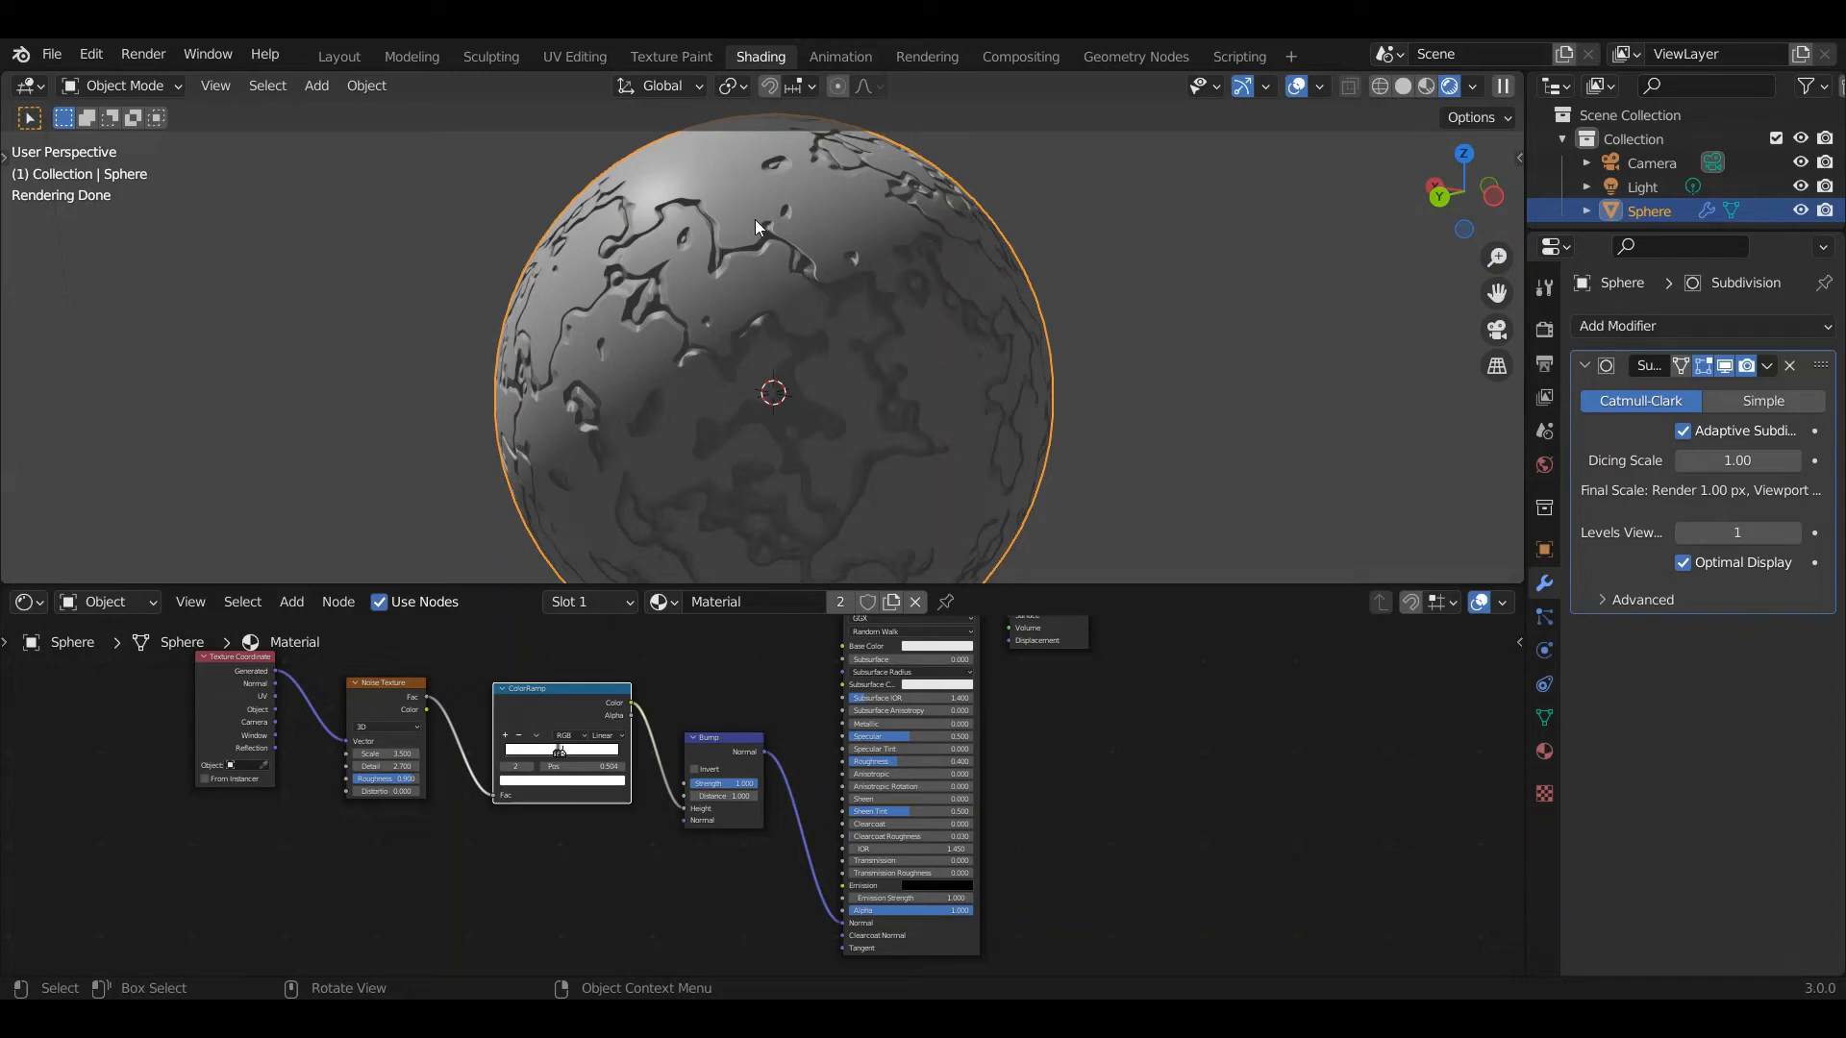
mouse_move(897, 413)
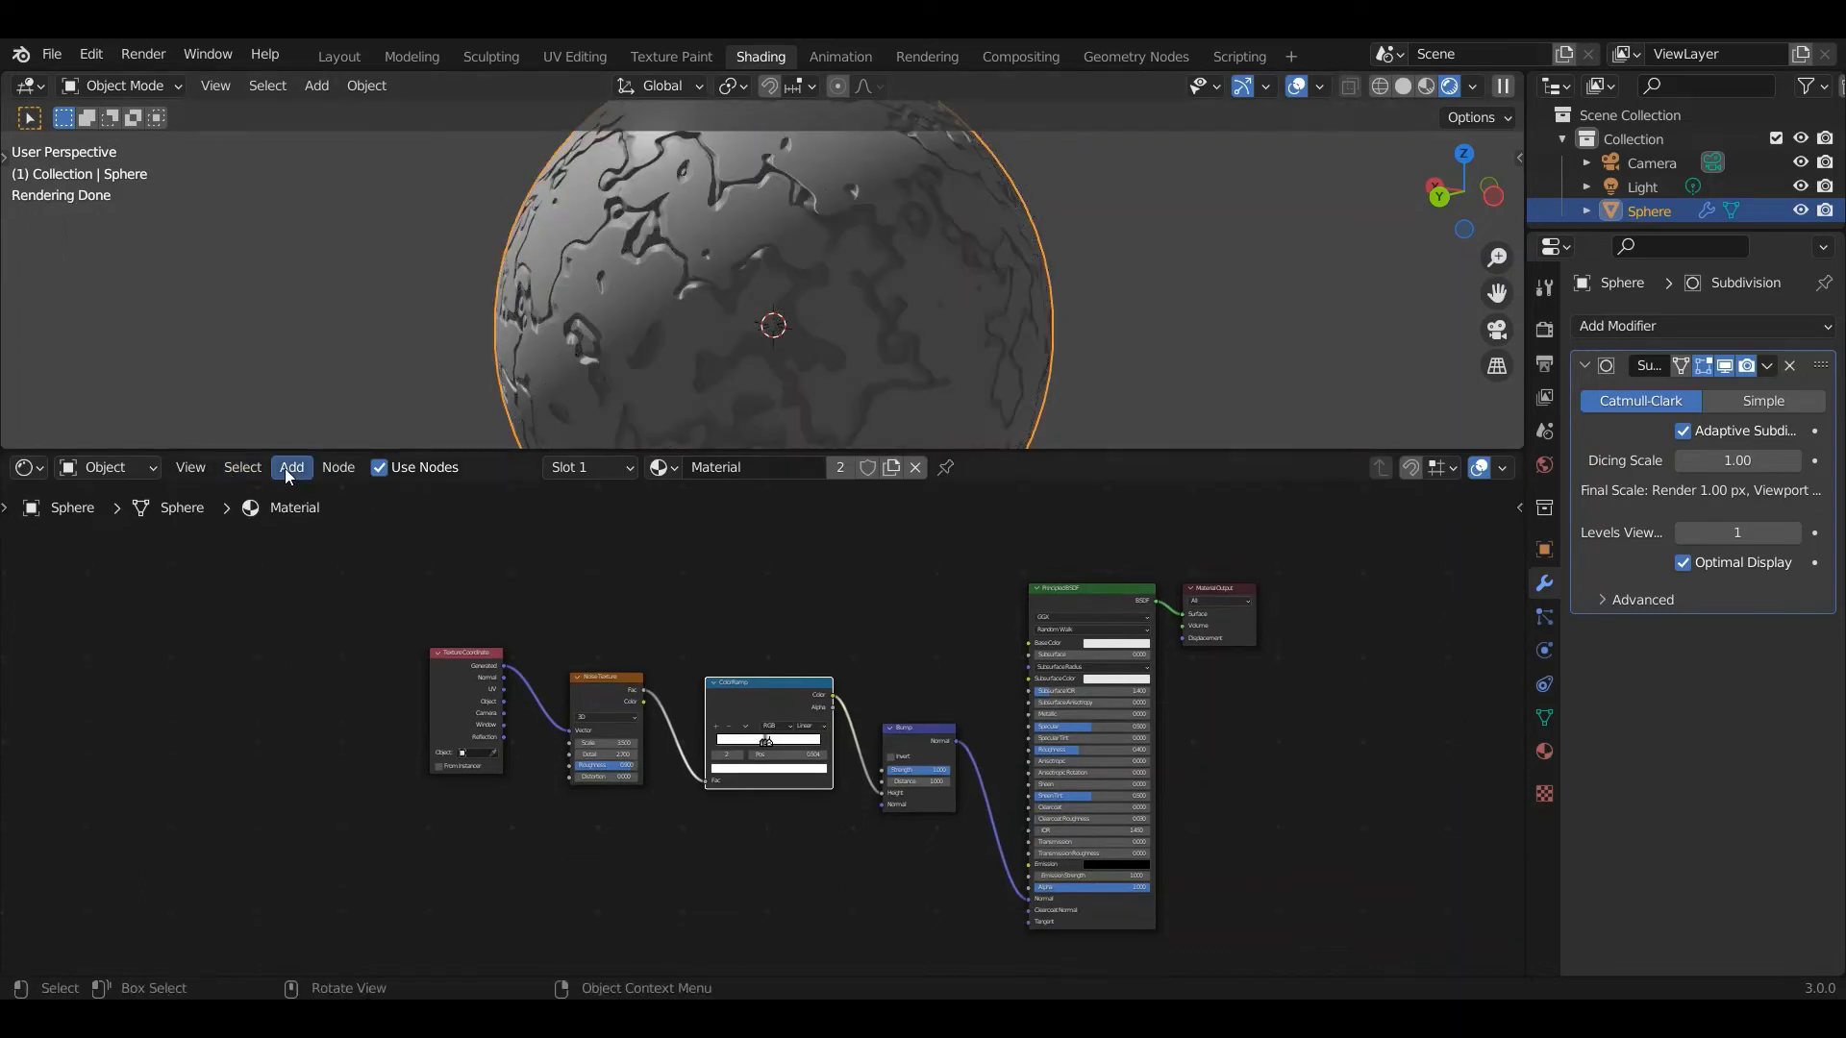
Open the Shader Editor's add-node list to insert a Displacement node
click(292, 467)
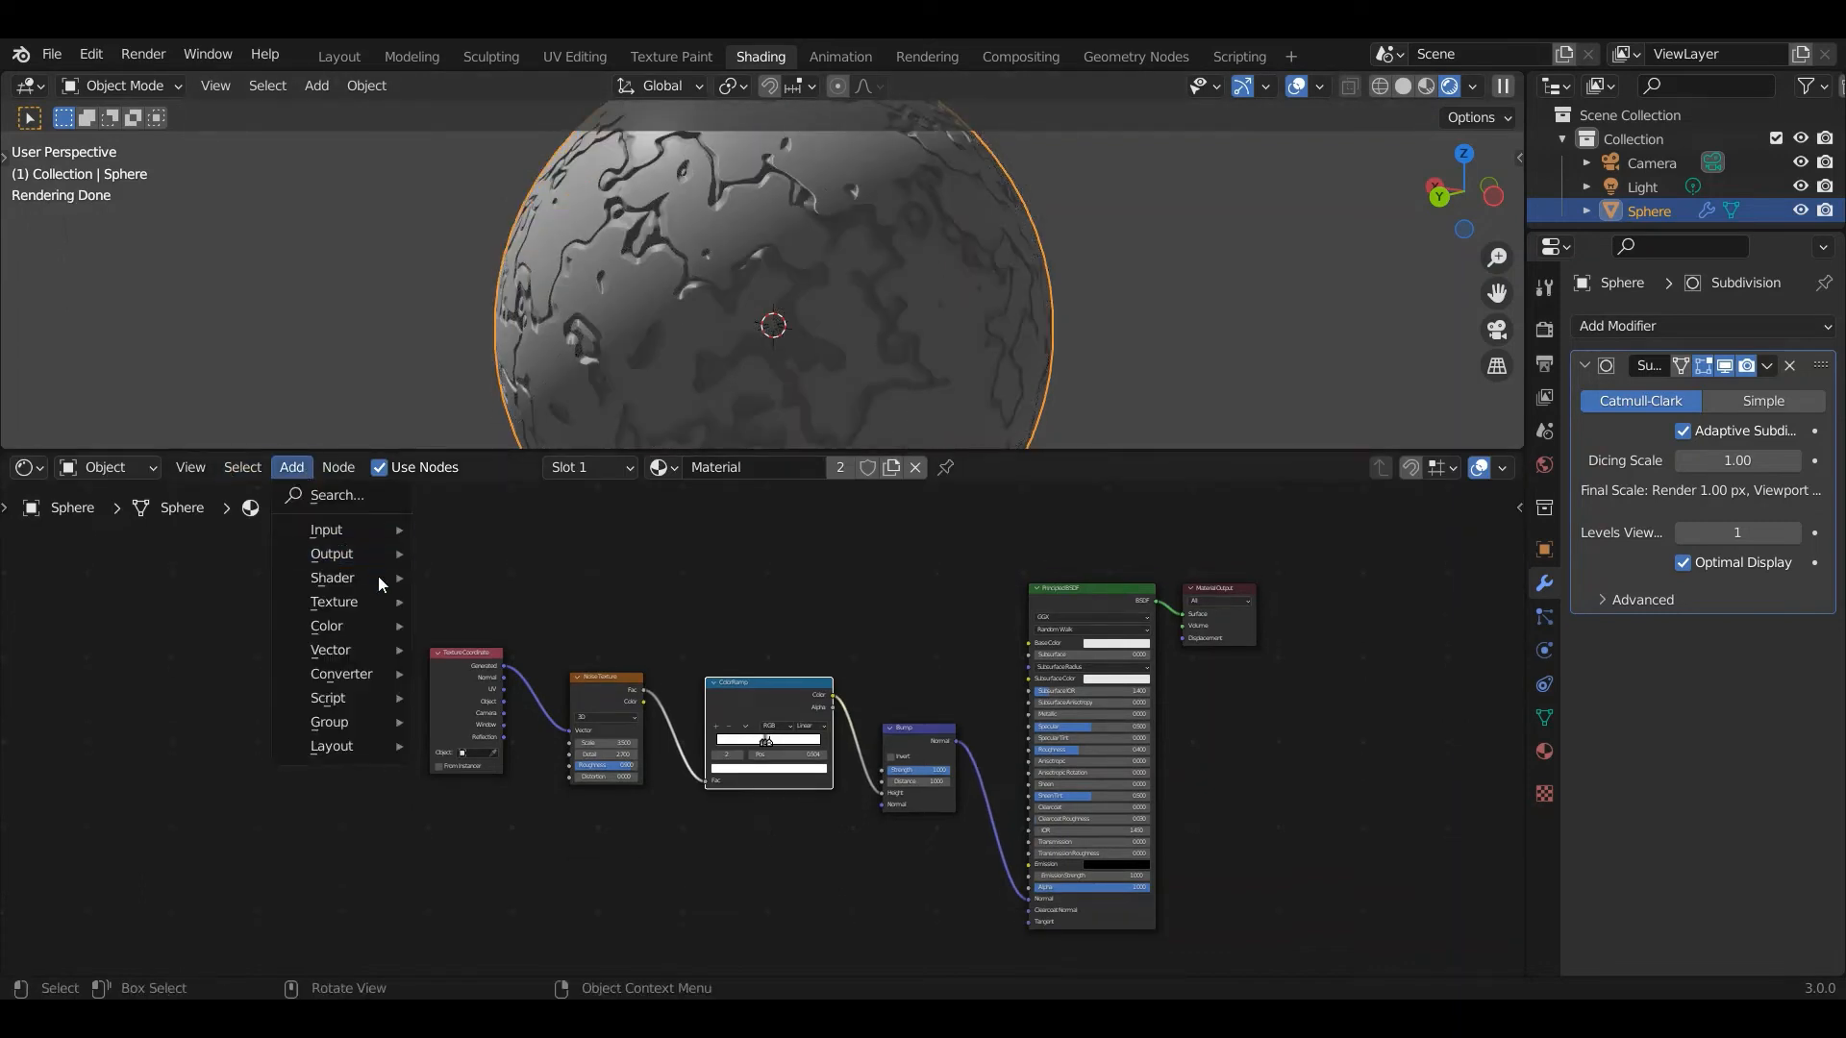
mouse_move(330, 650)
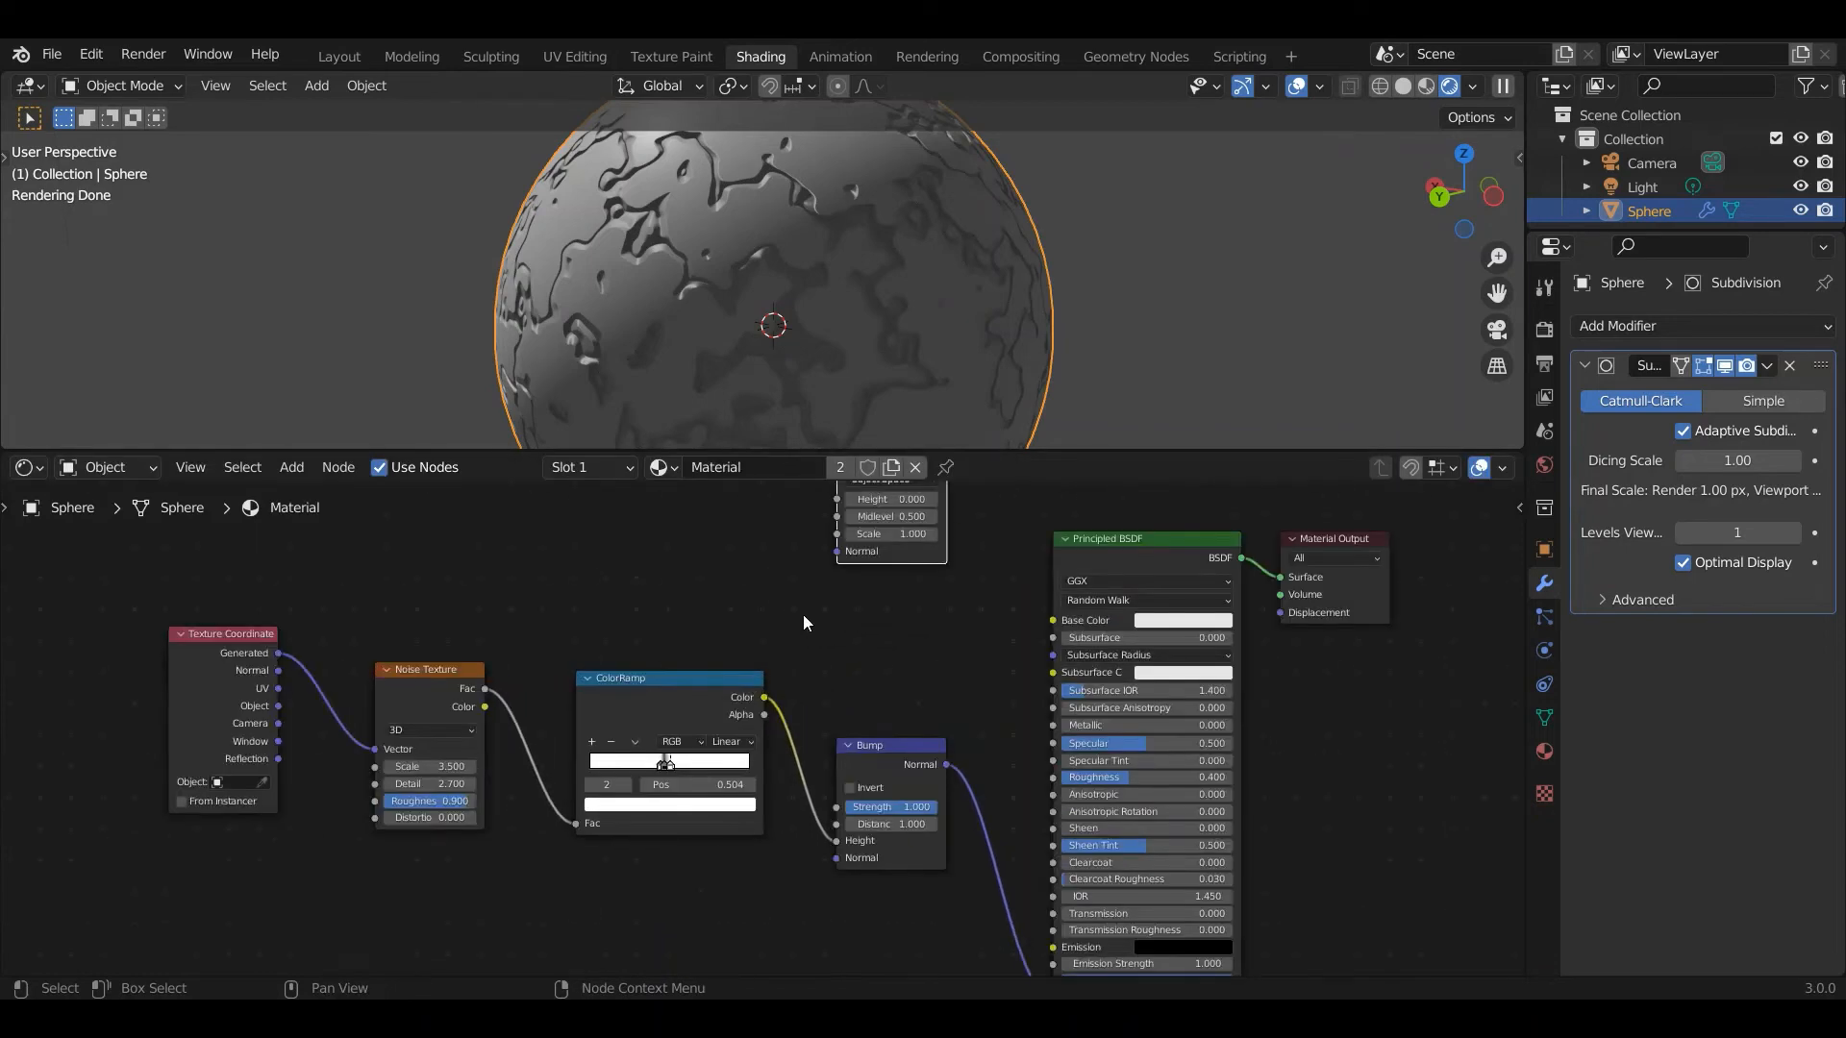
mouse_move(759, 726)
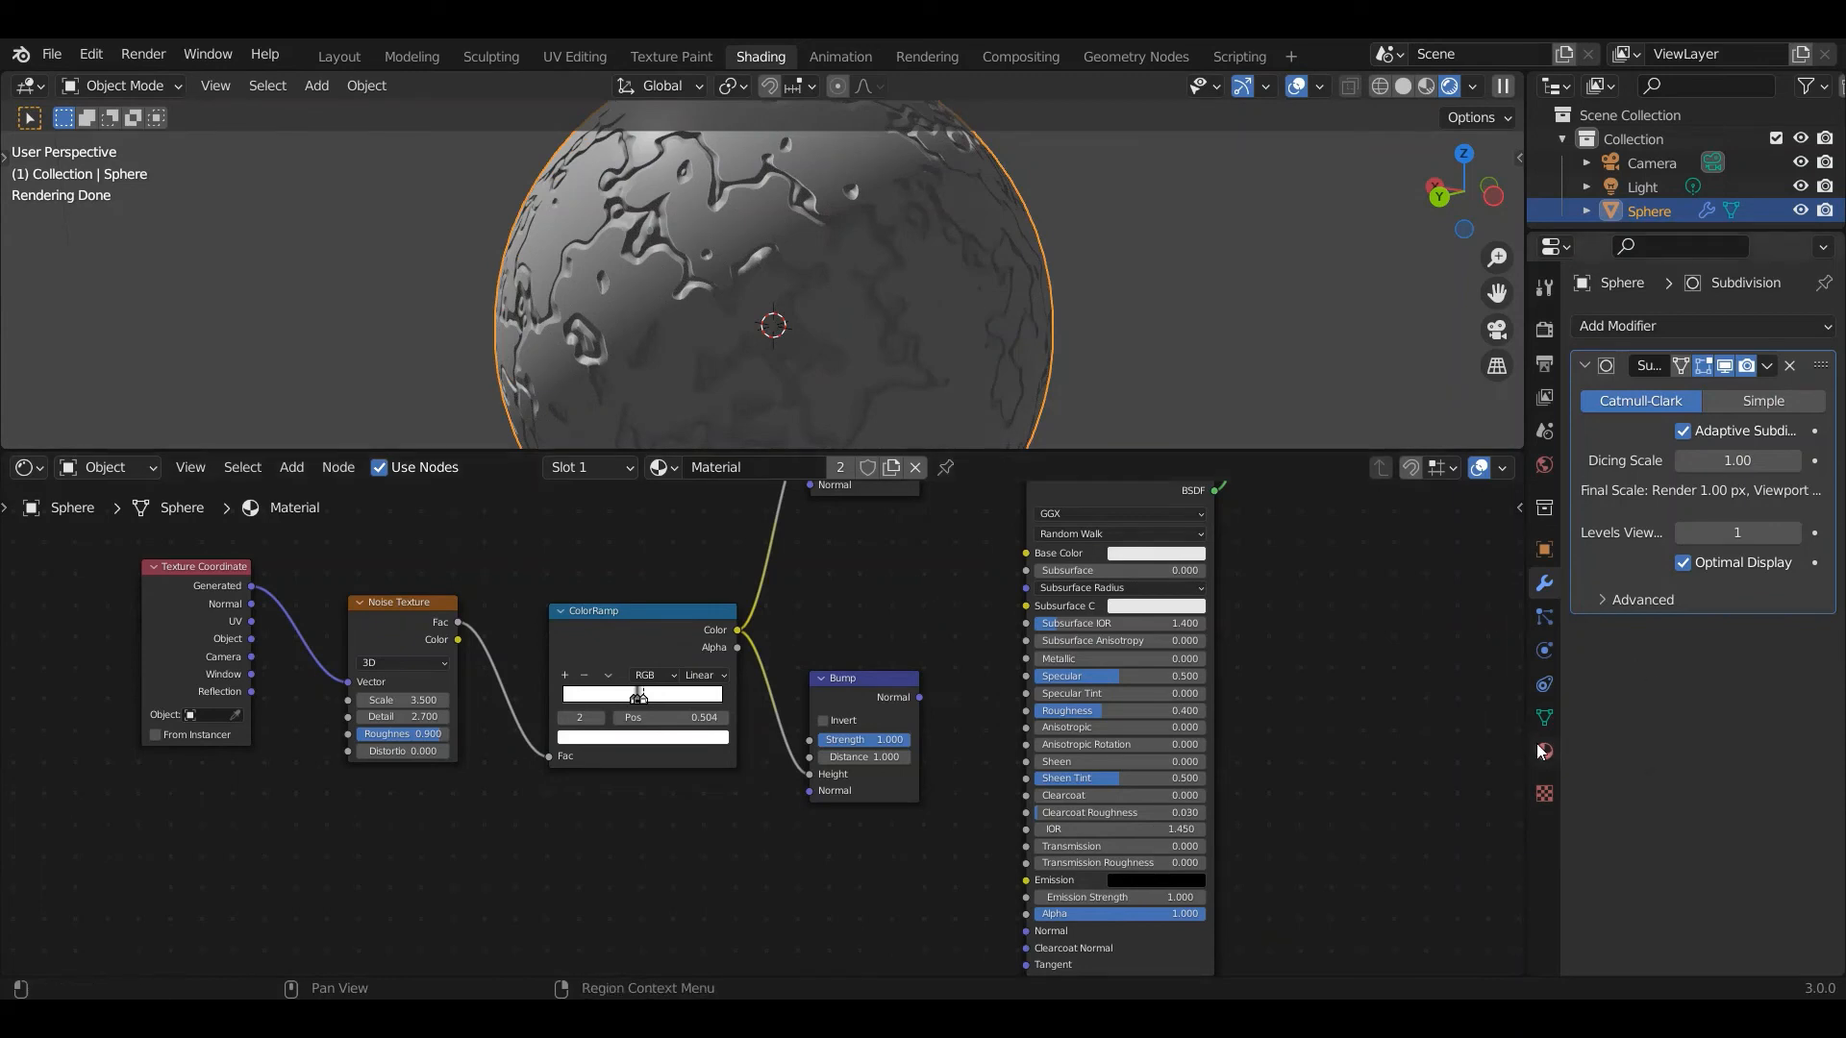
Change the material's Surface Displacement from Bump Only to Displacement Only
click(1543, 752)
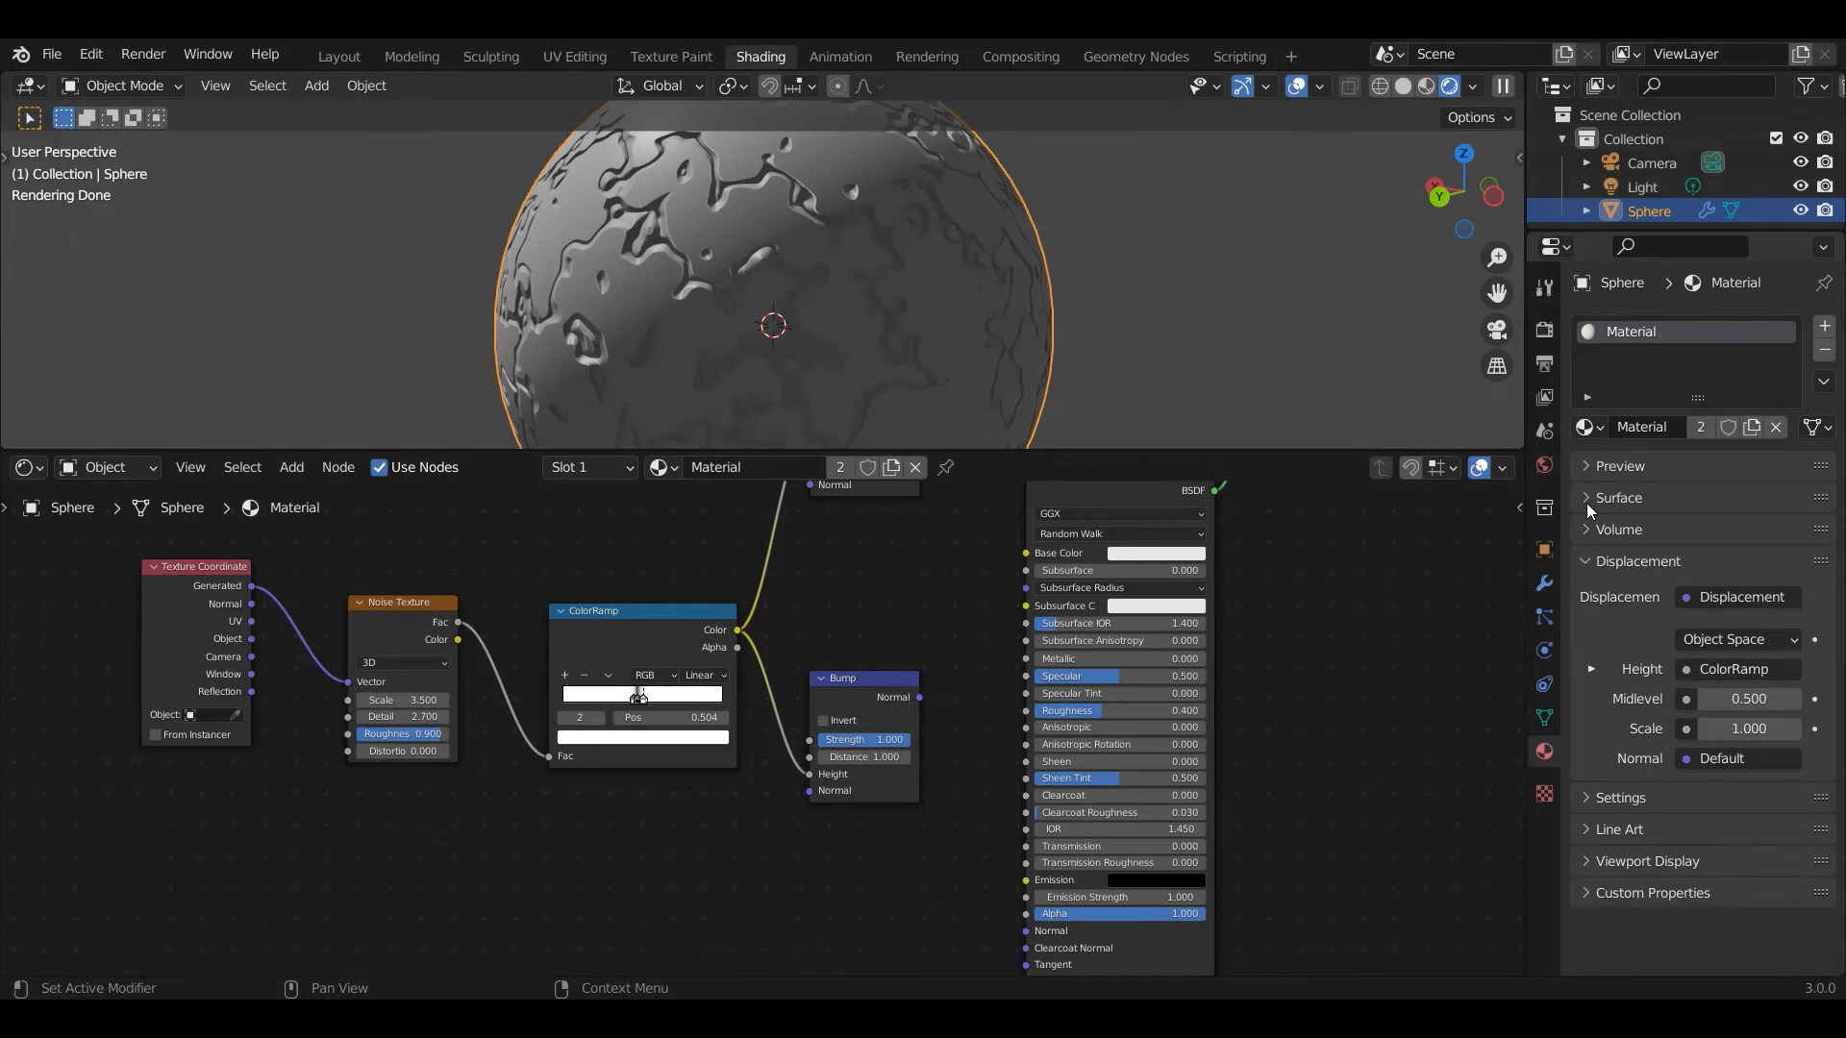
click(1618, 798)
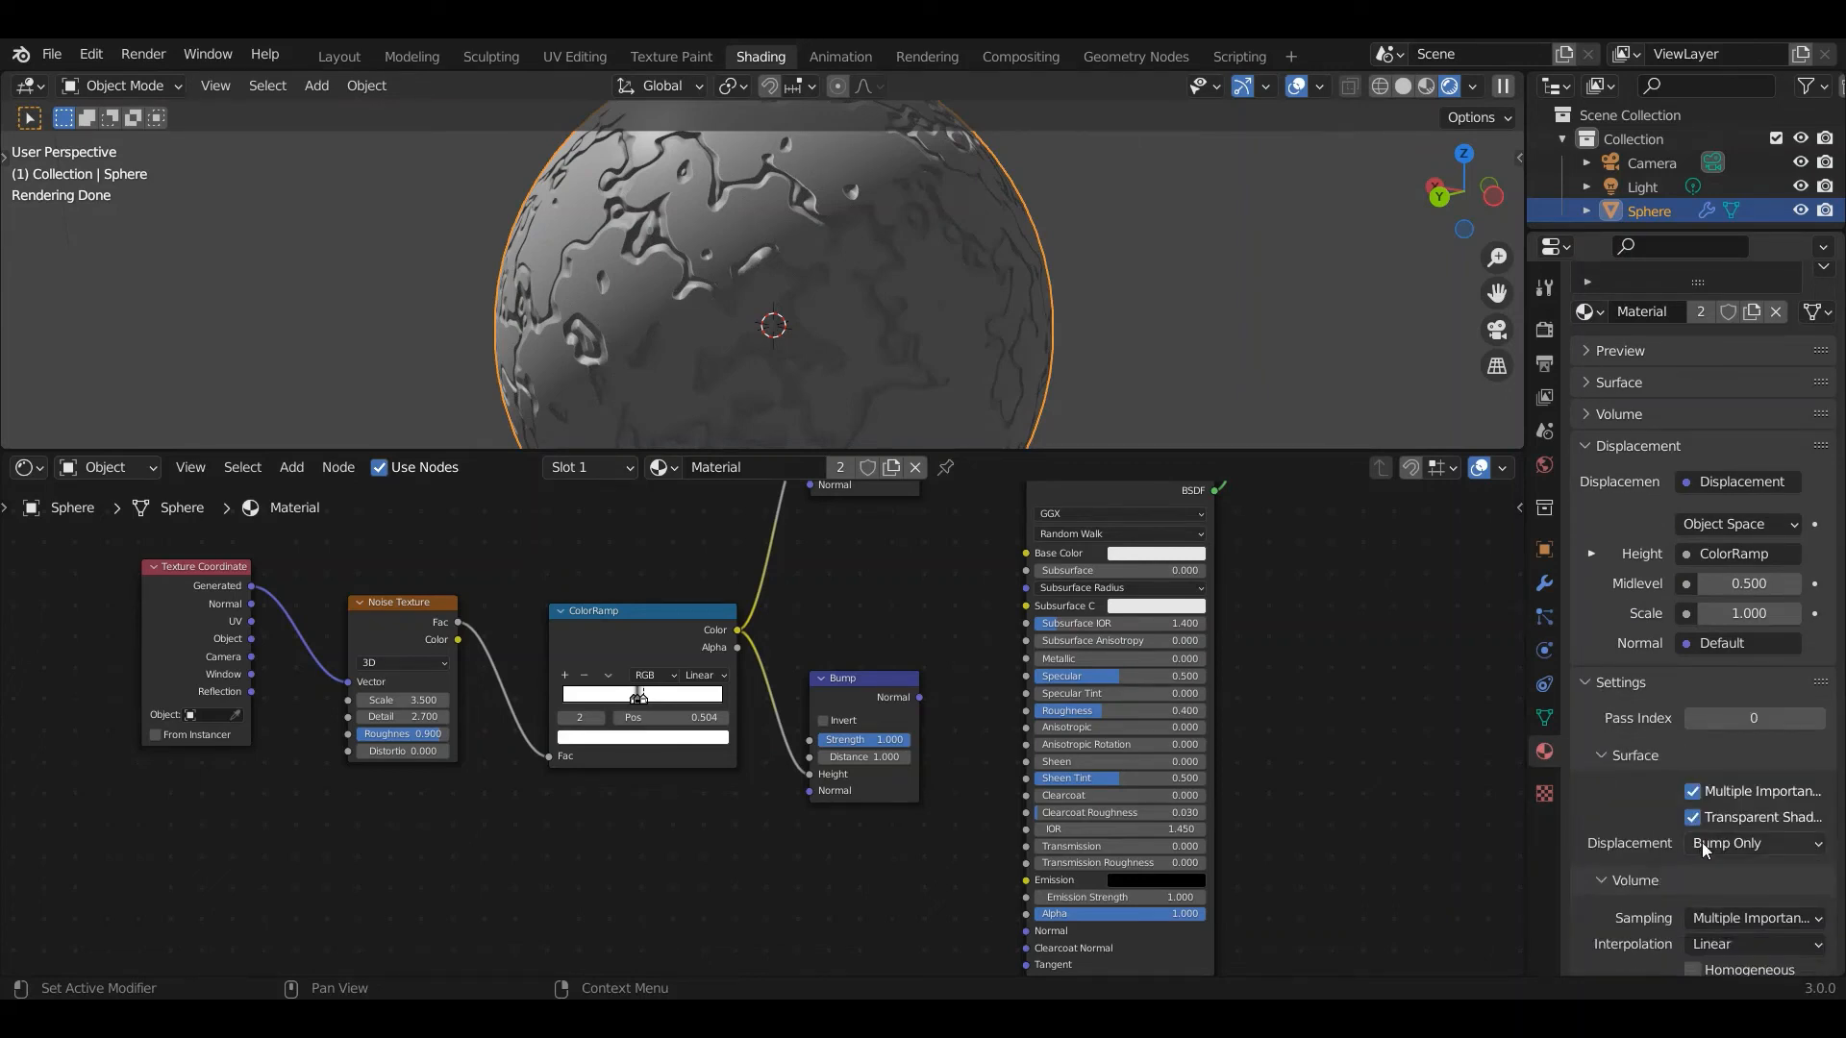
click(1752, 843)
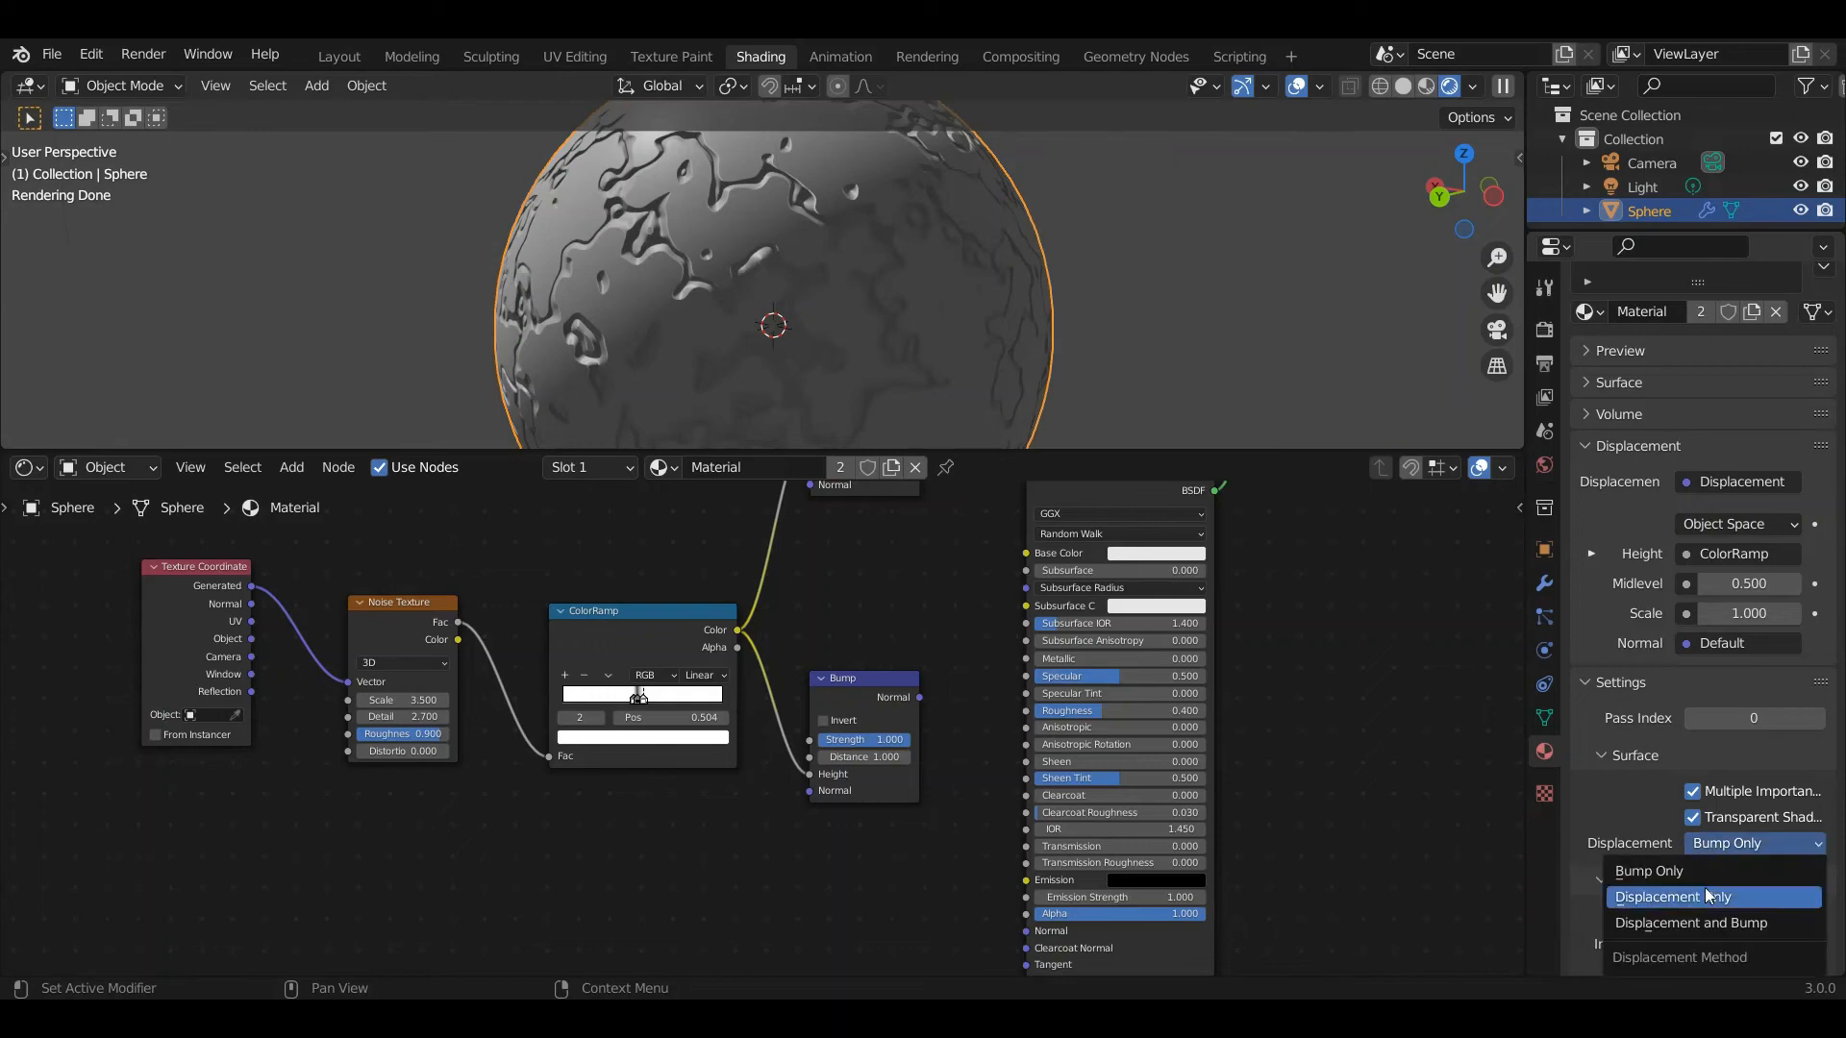
click(1672, 897)
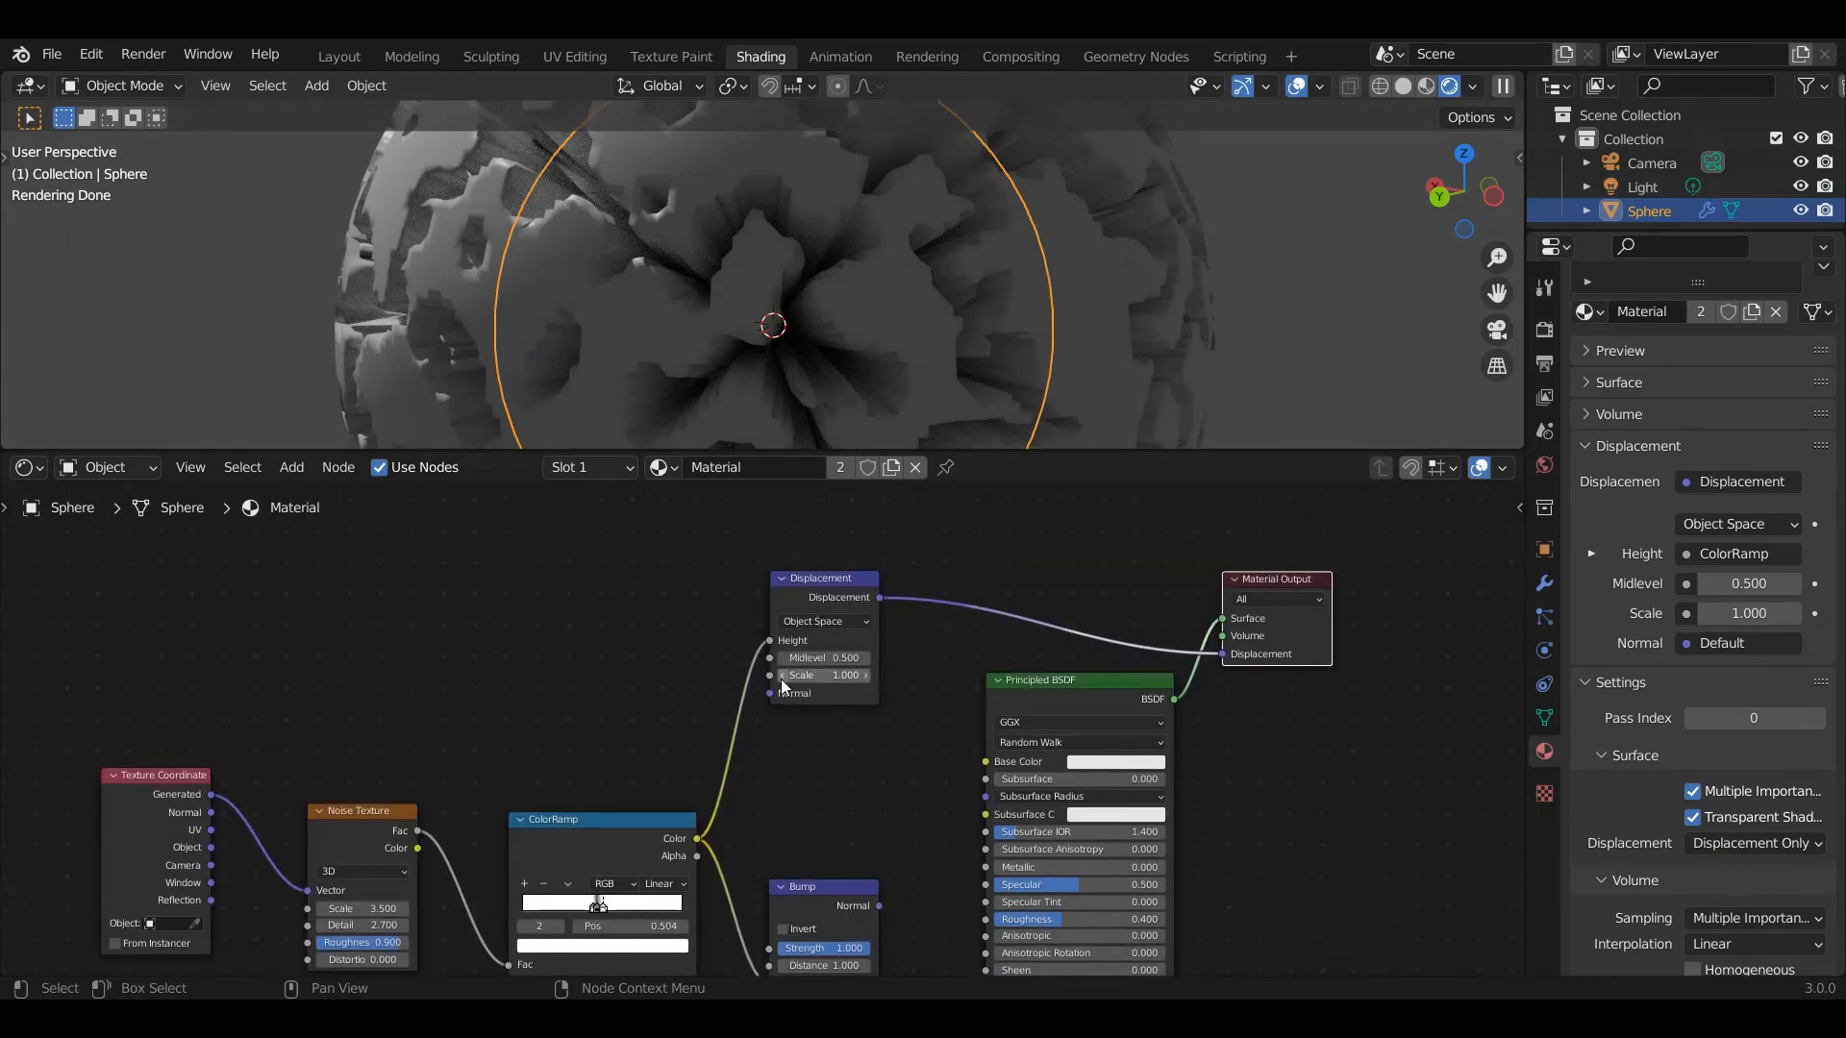
Set the Displacement node's Scale to 0.05
click(823, 675)
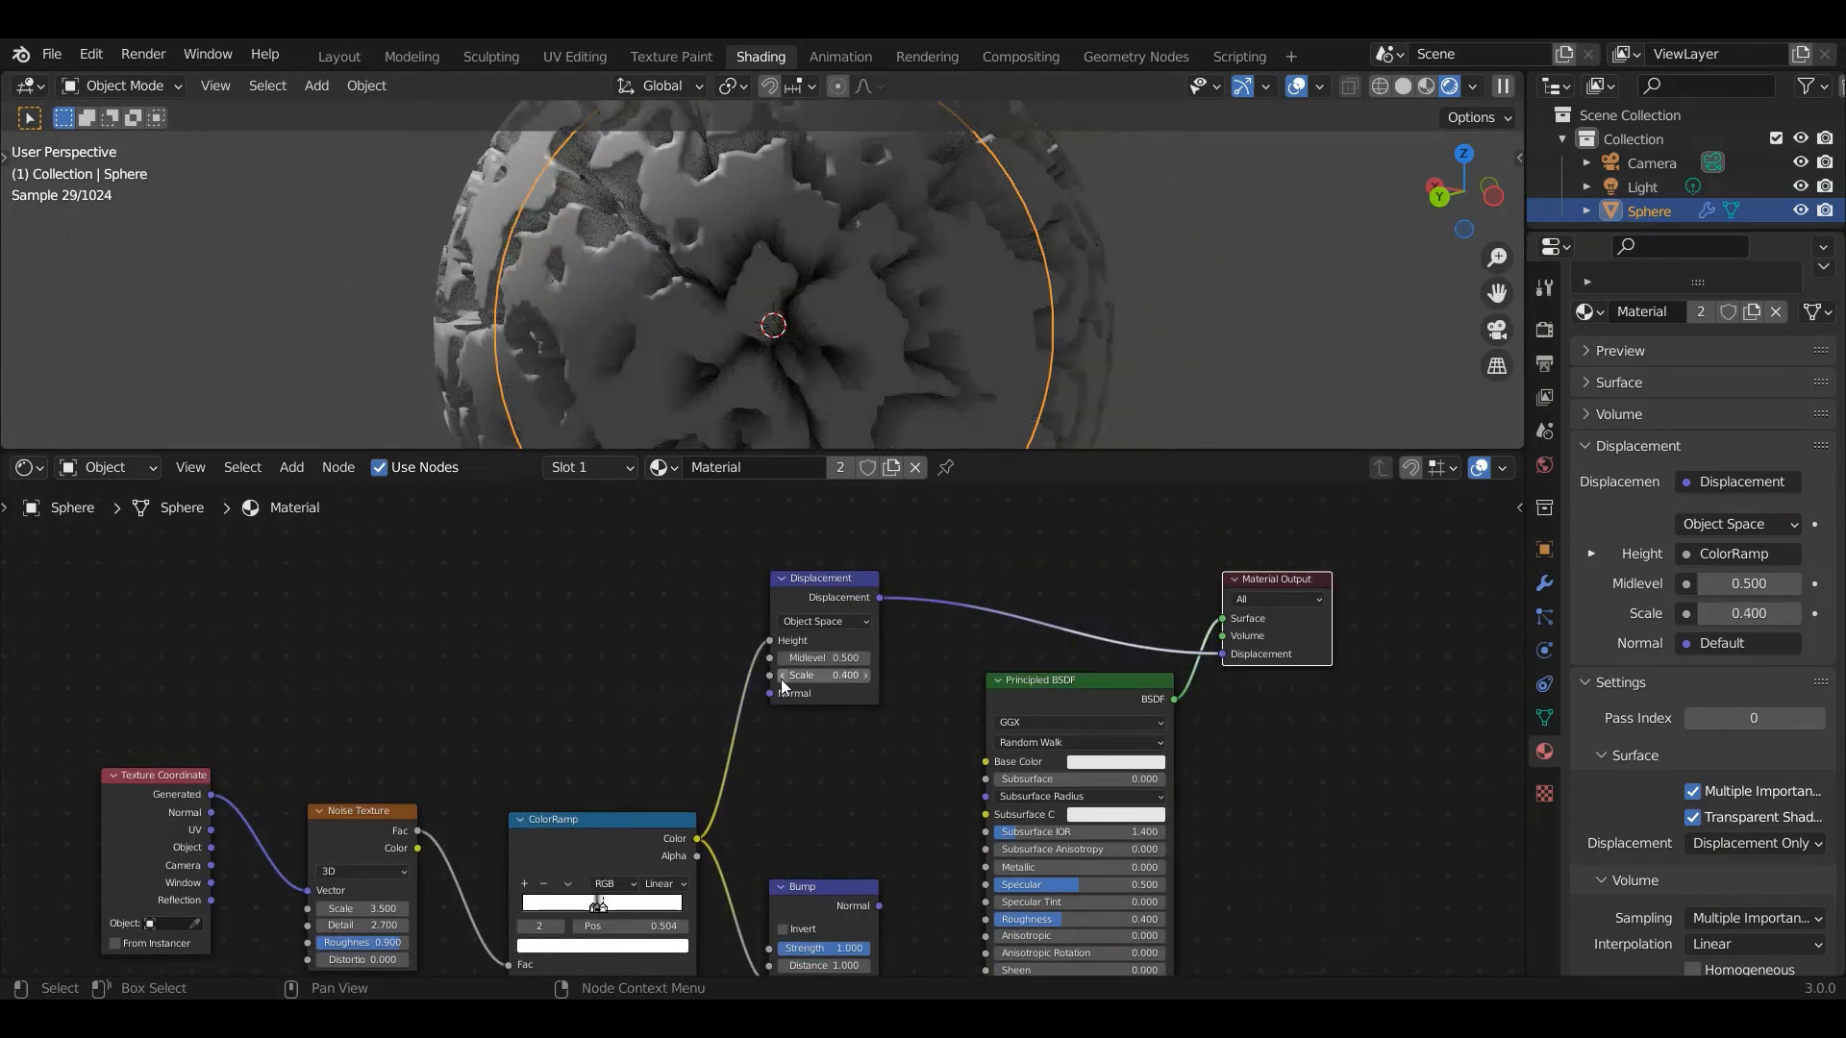
drag(845, 675, 807, 674)
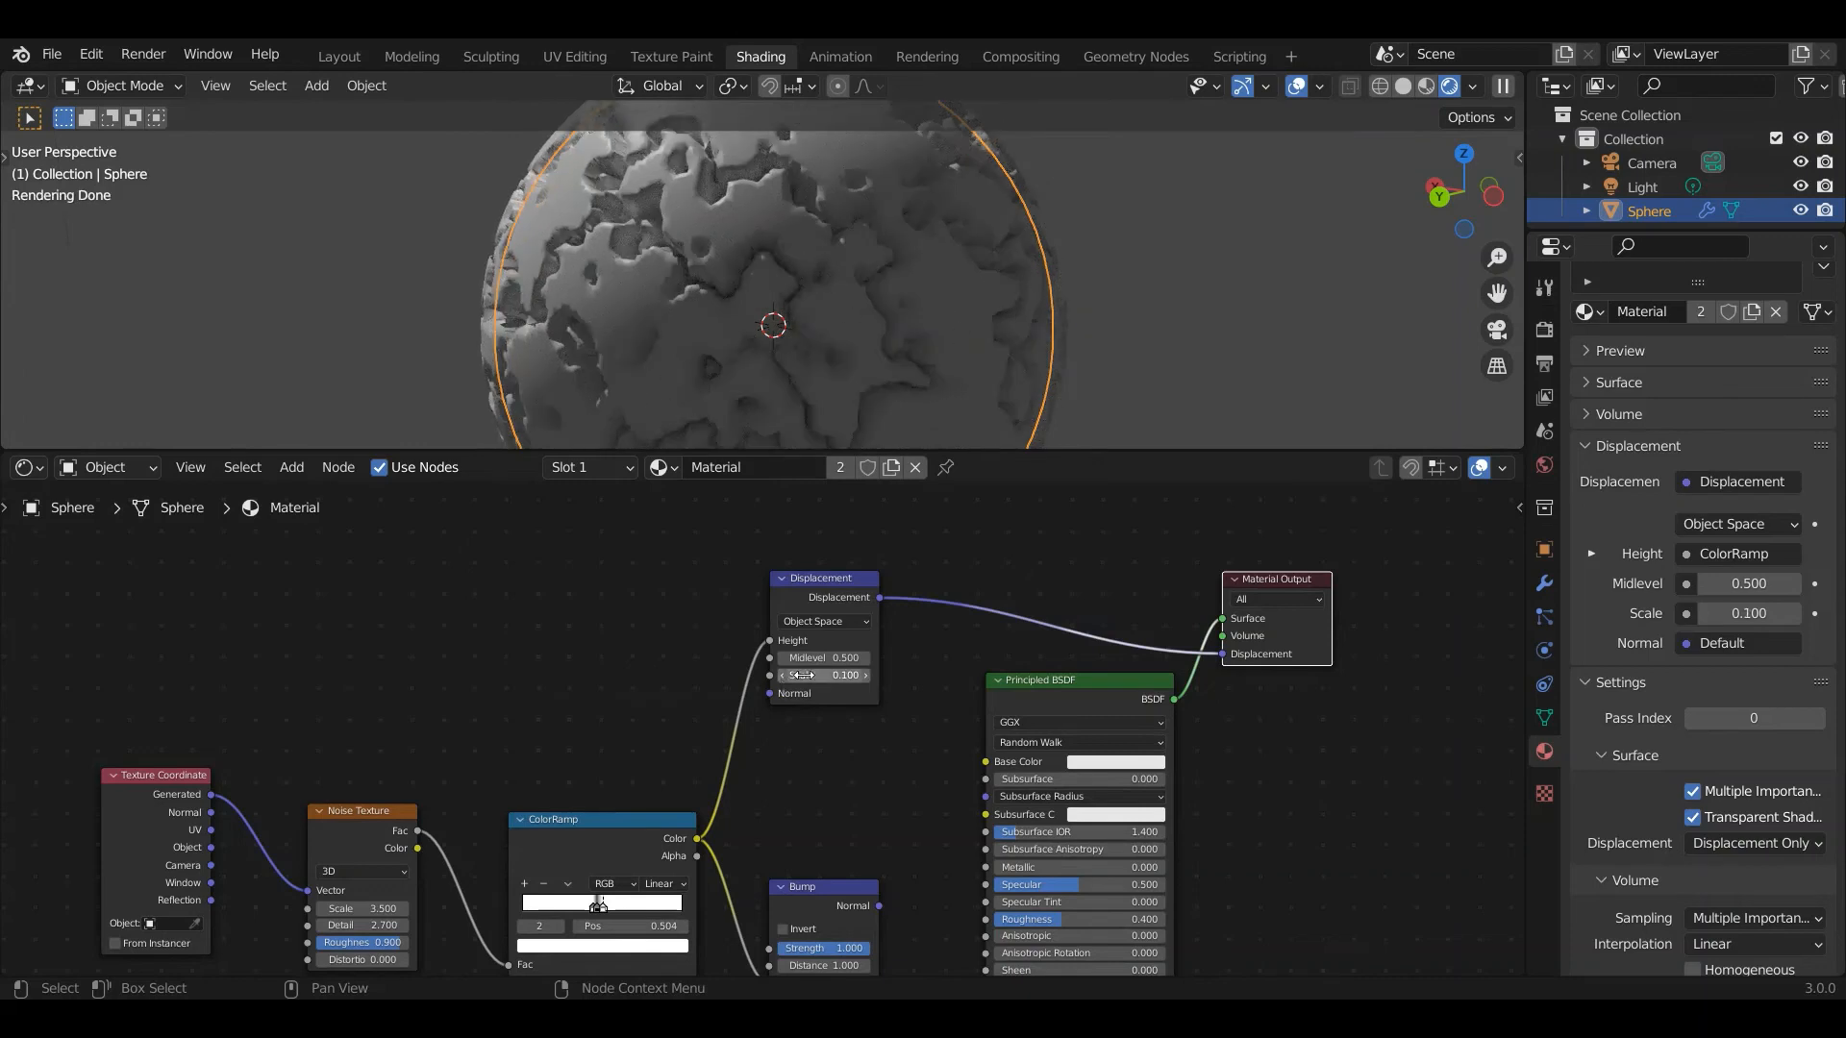
double_click(822, 675)
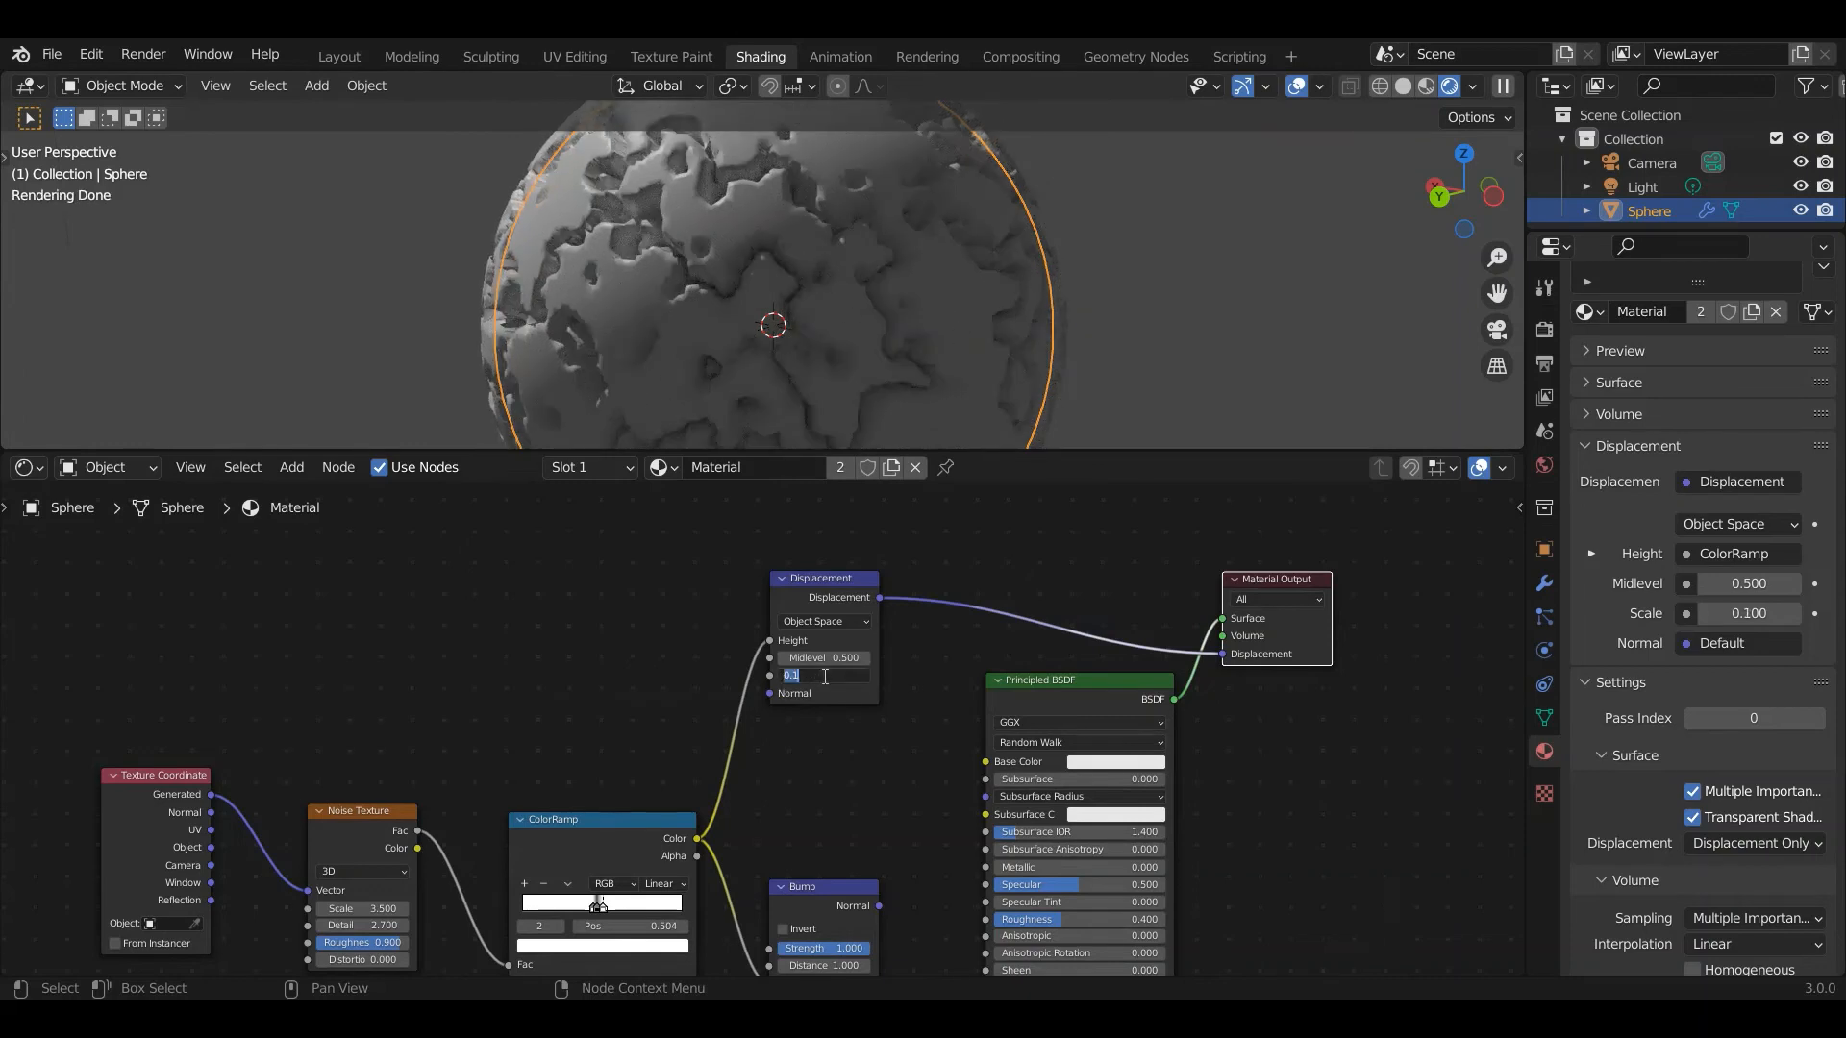
text(0.050)
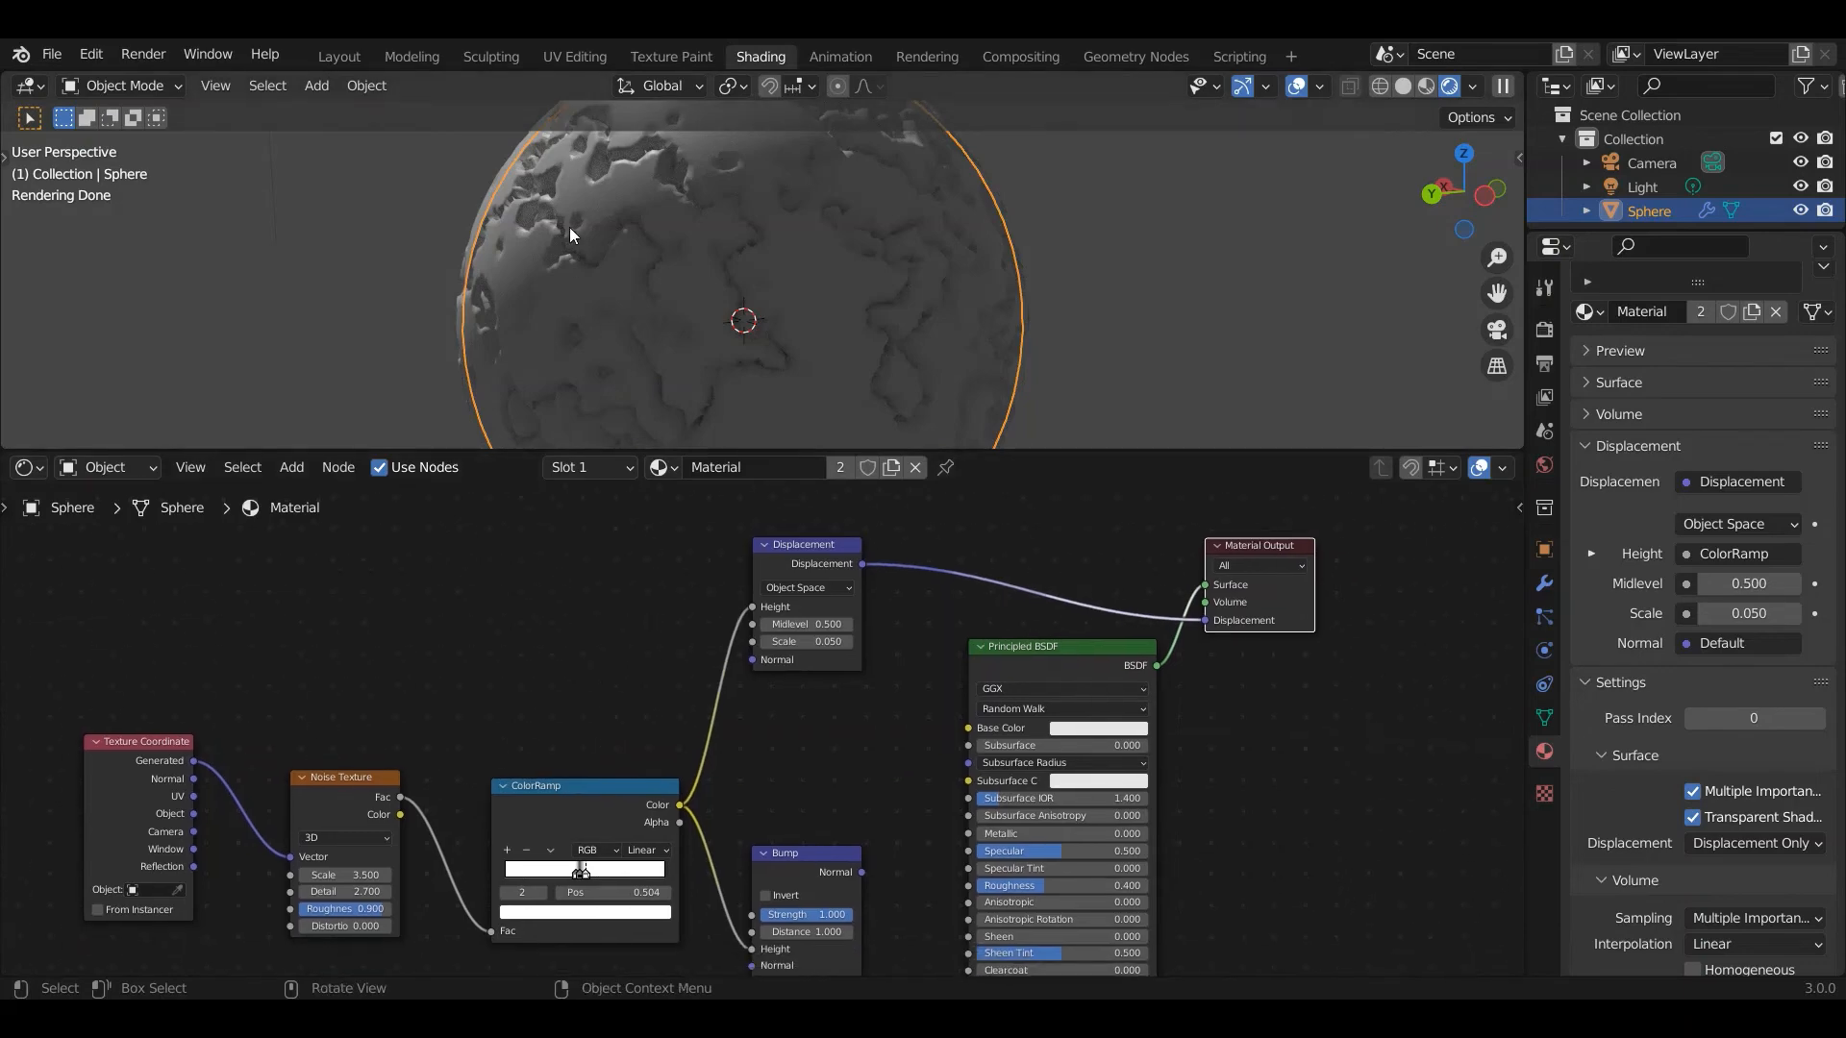
Orbit around the cracked sphere and expand the render Subdivision panel showing 1 px and 4 px dicing
drag(589, 235, 824, 153)
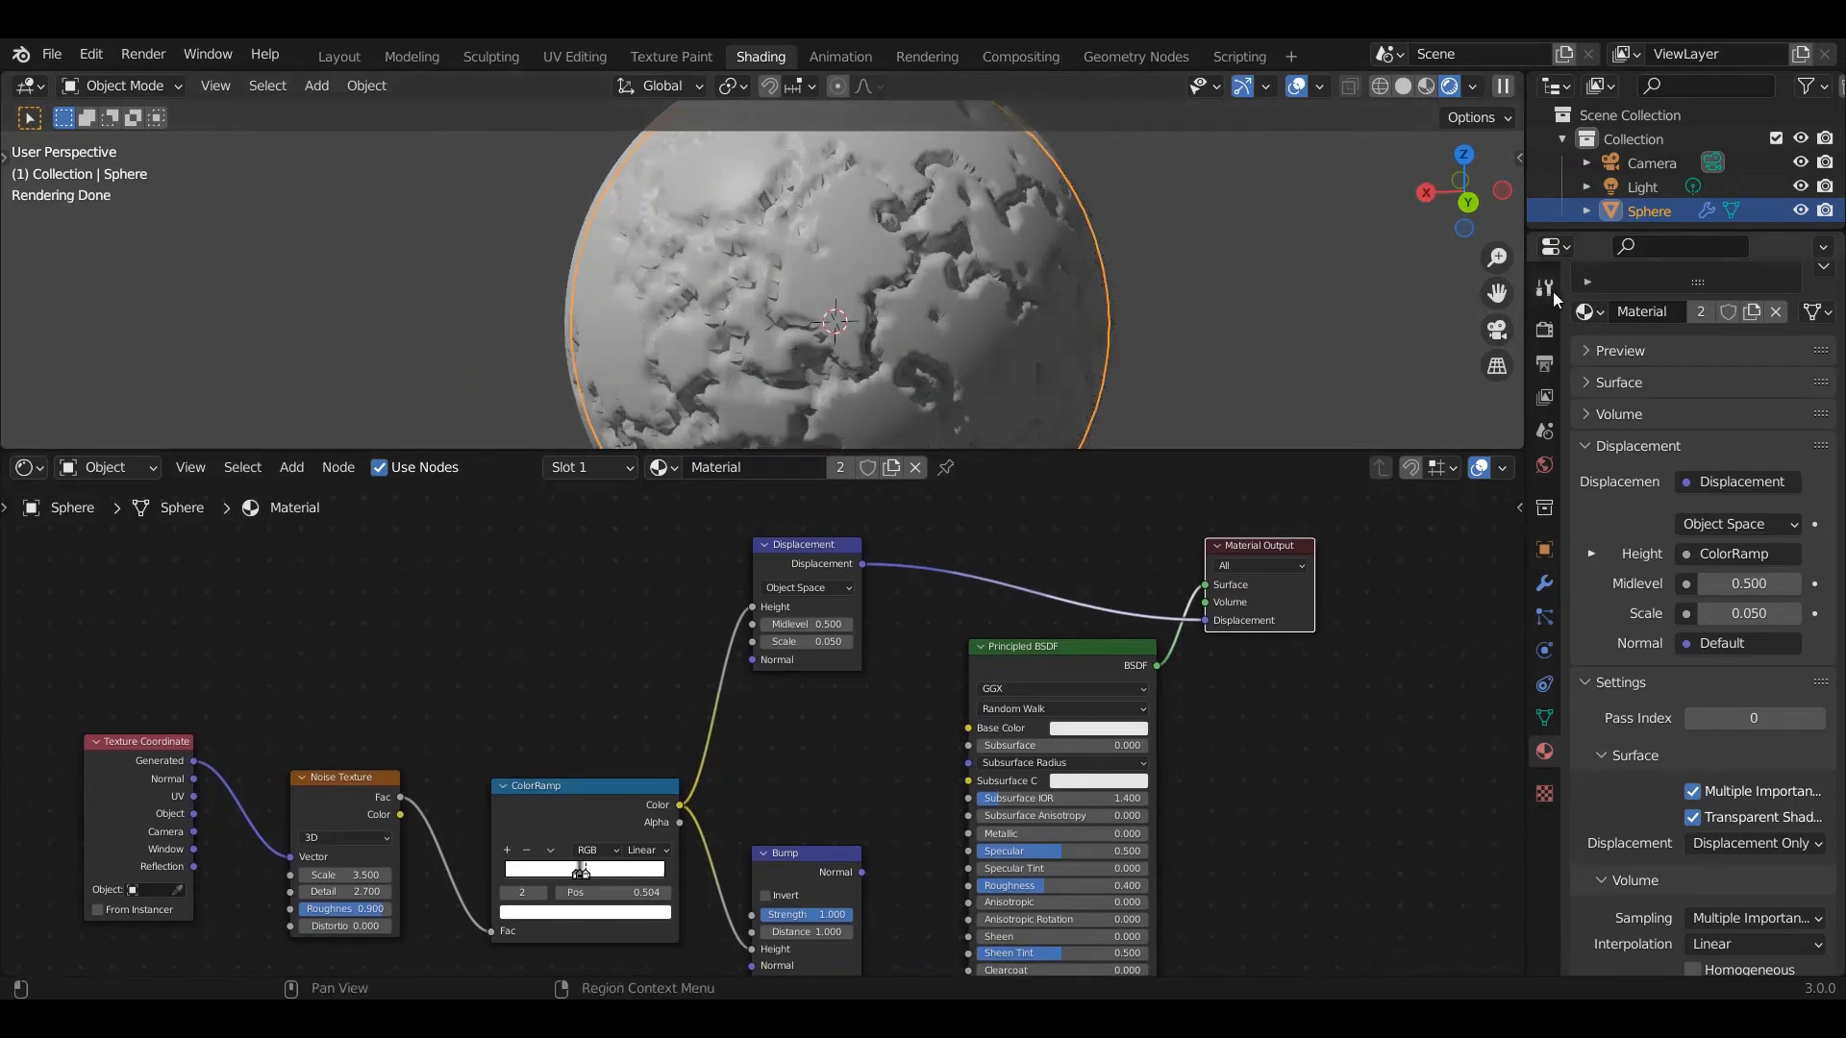
click(1544, 331)
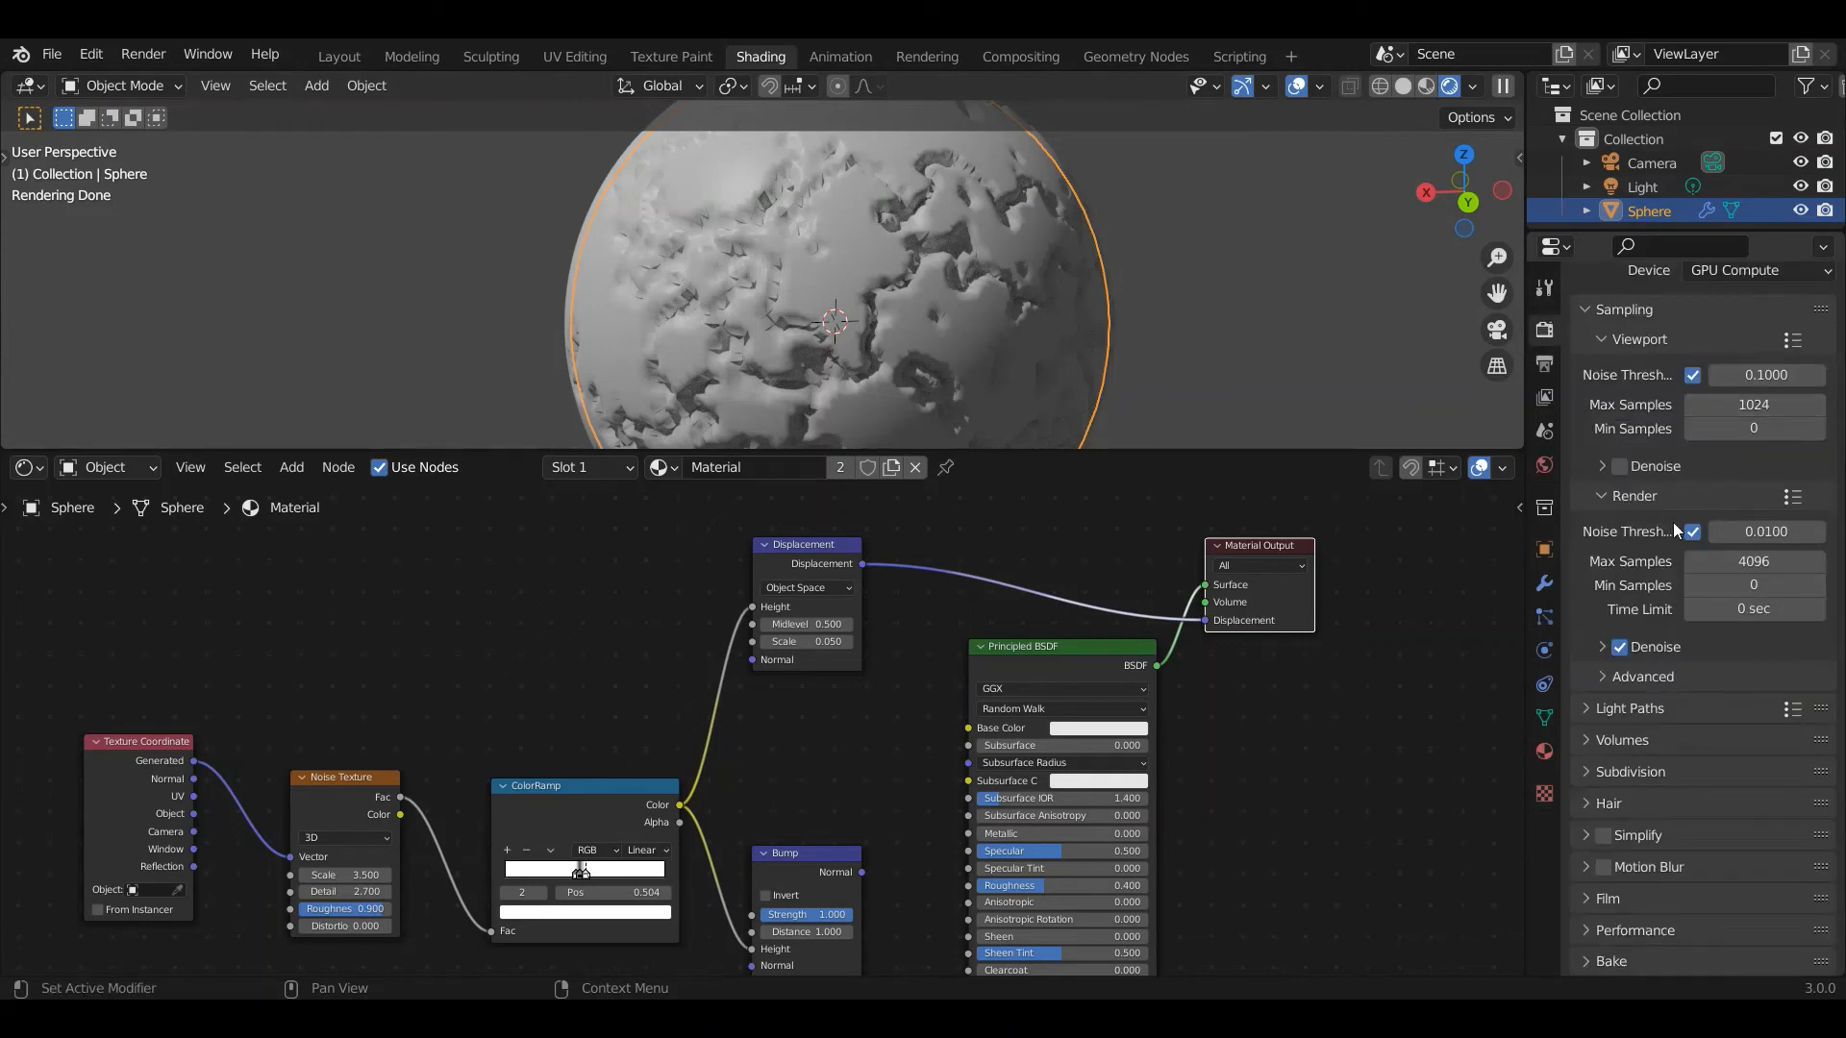
click(1591, 771)
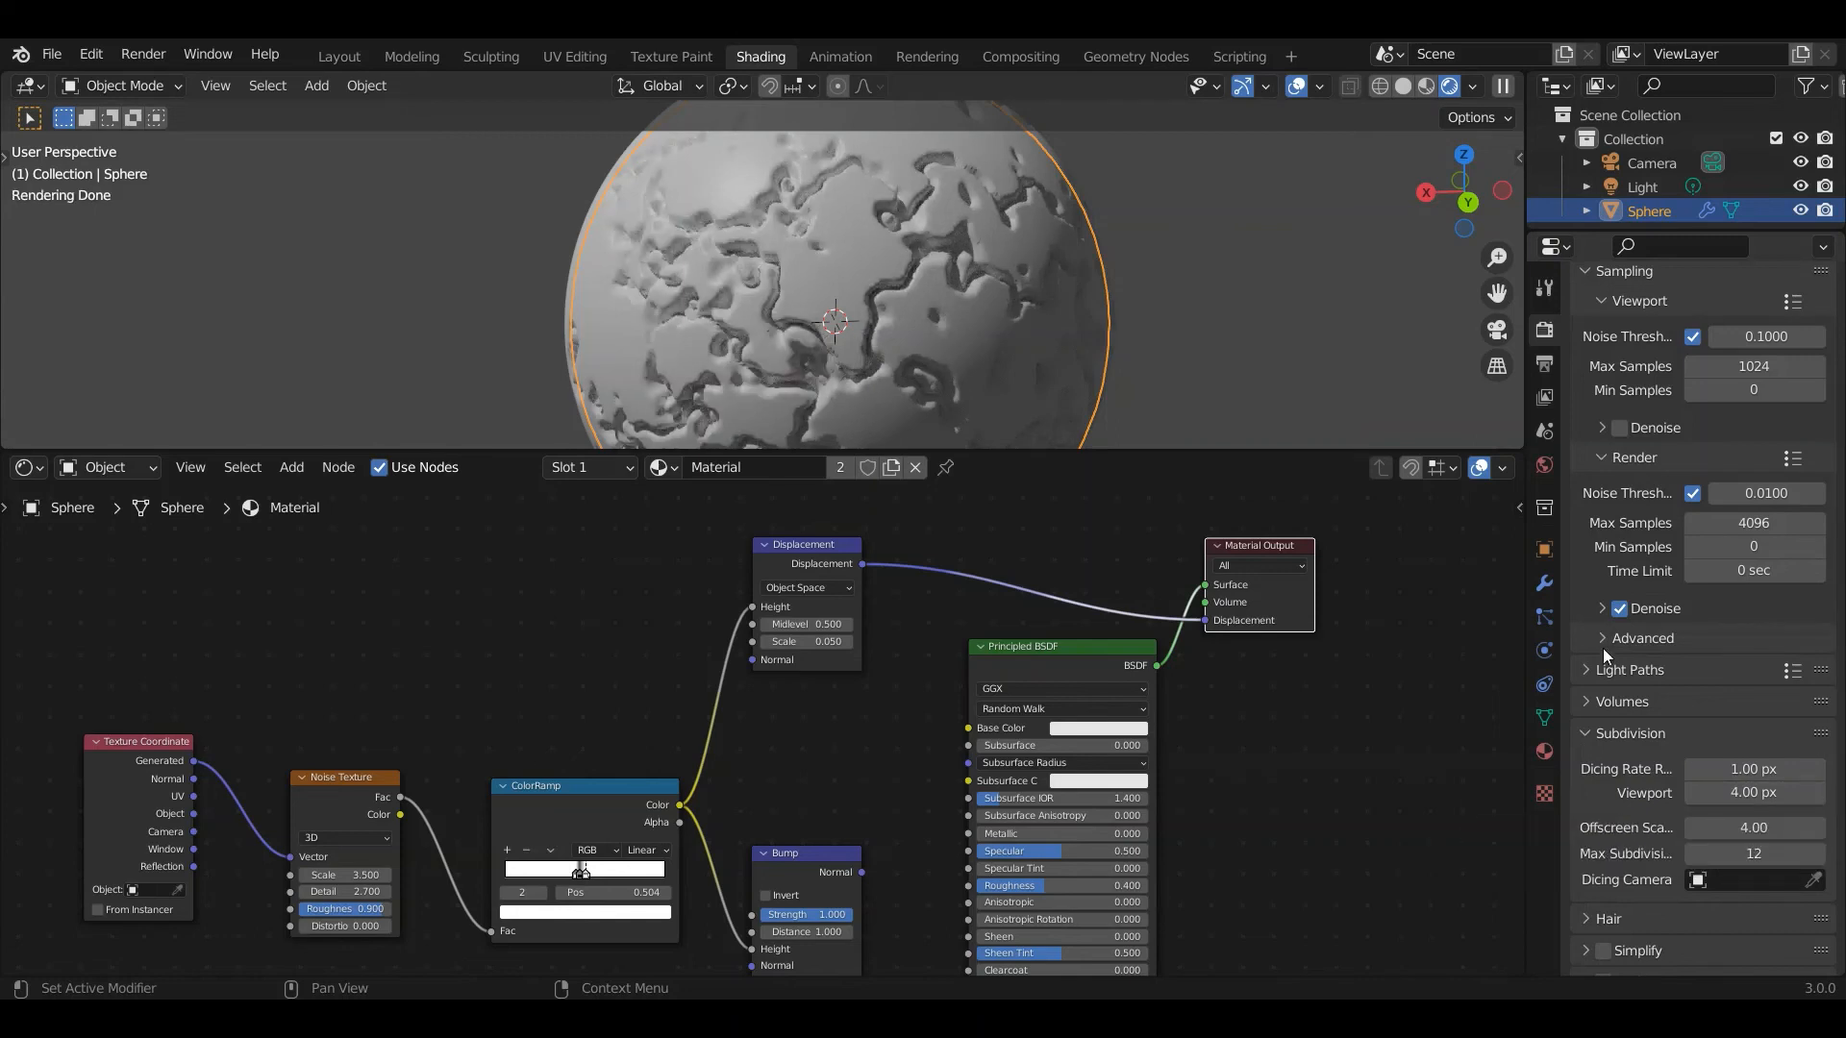
Raise the Subdivision Surface modifier's viewport level from 1 to 4
click(1543, 583)
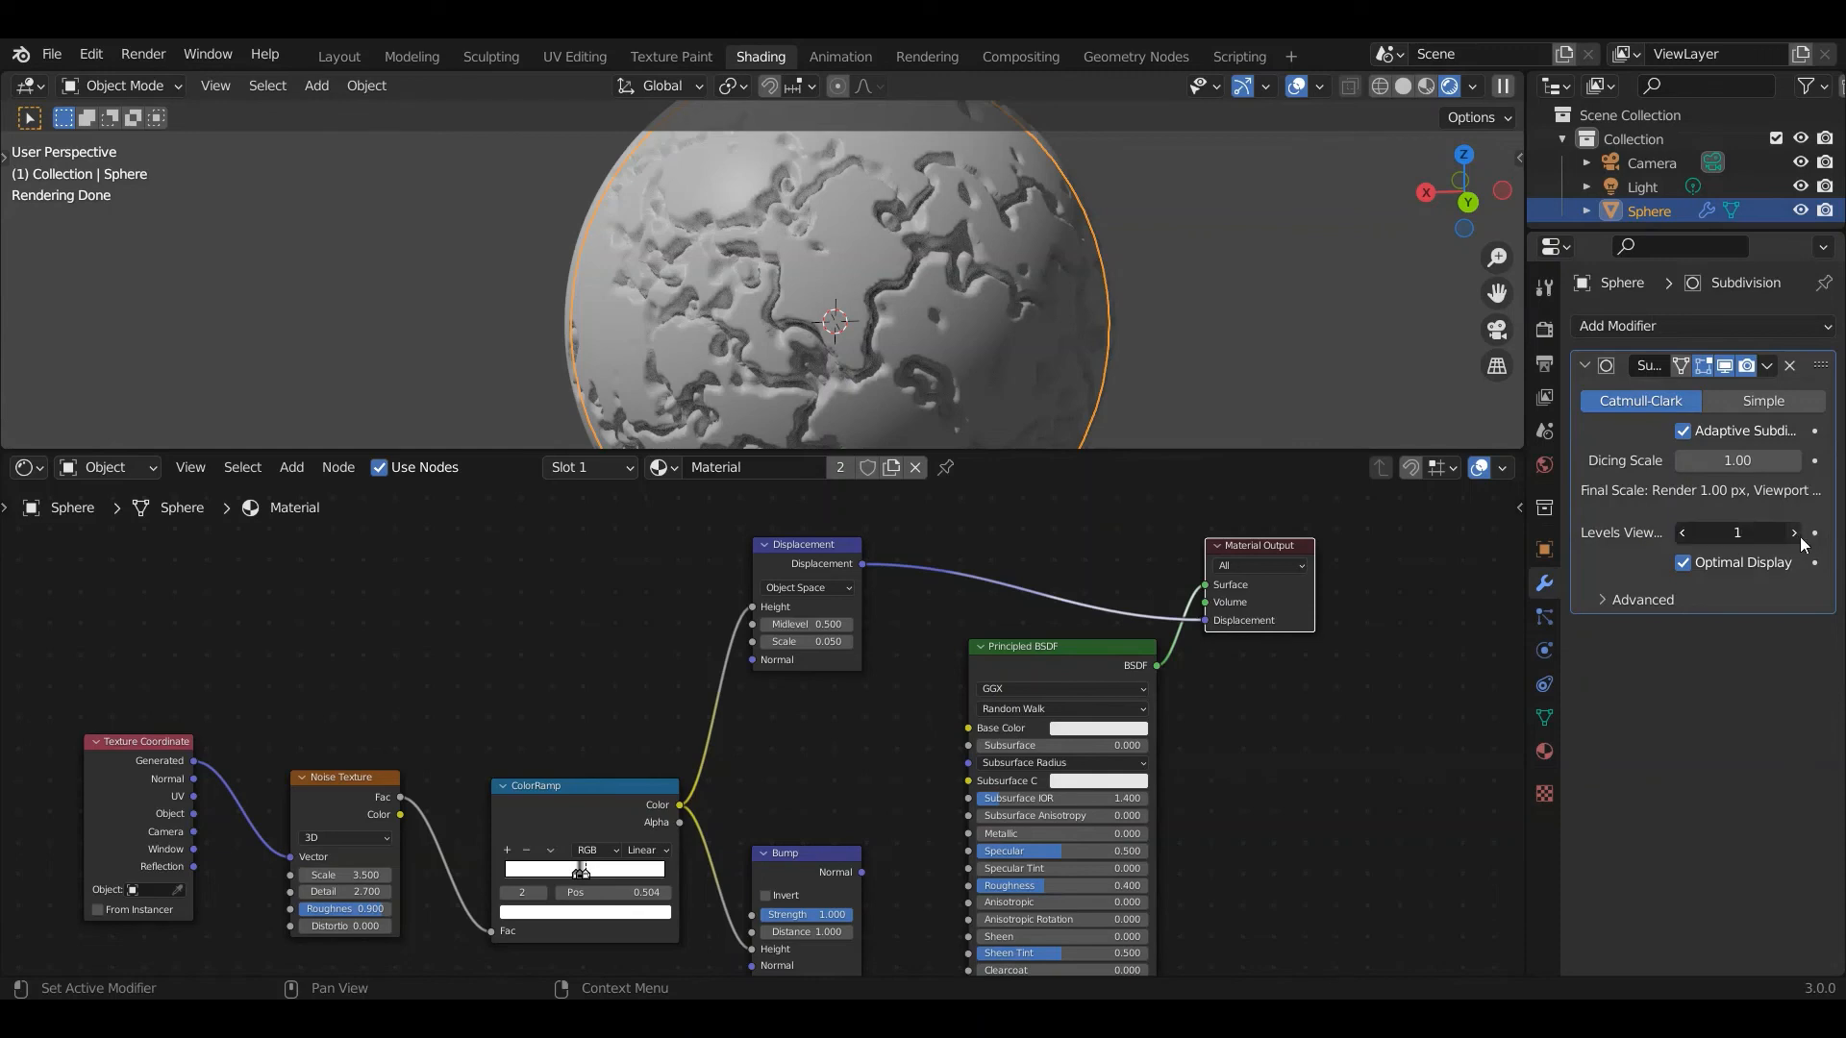
click(1794, 532)
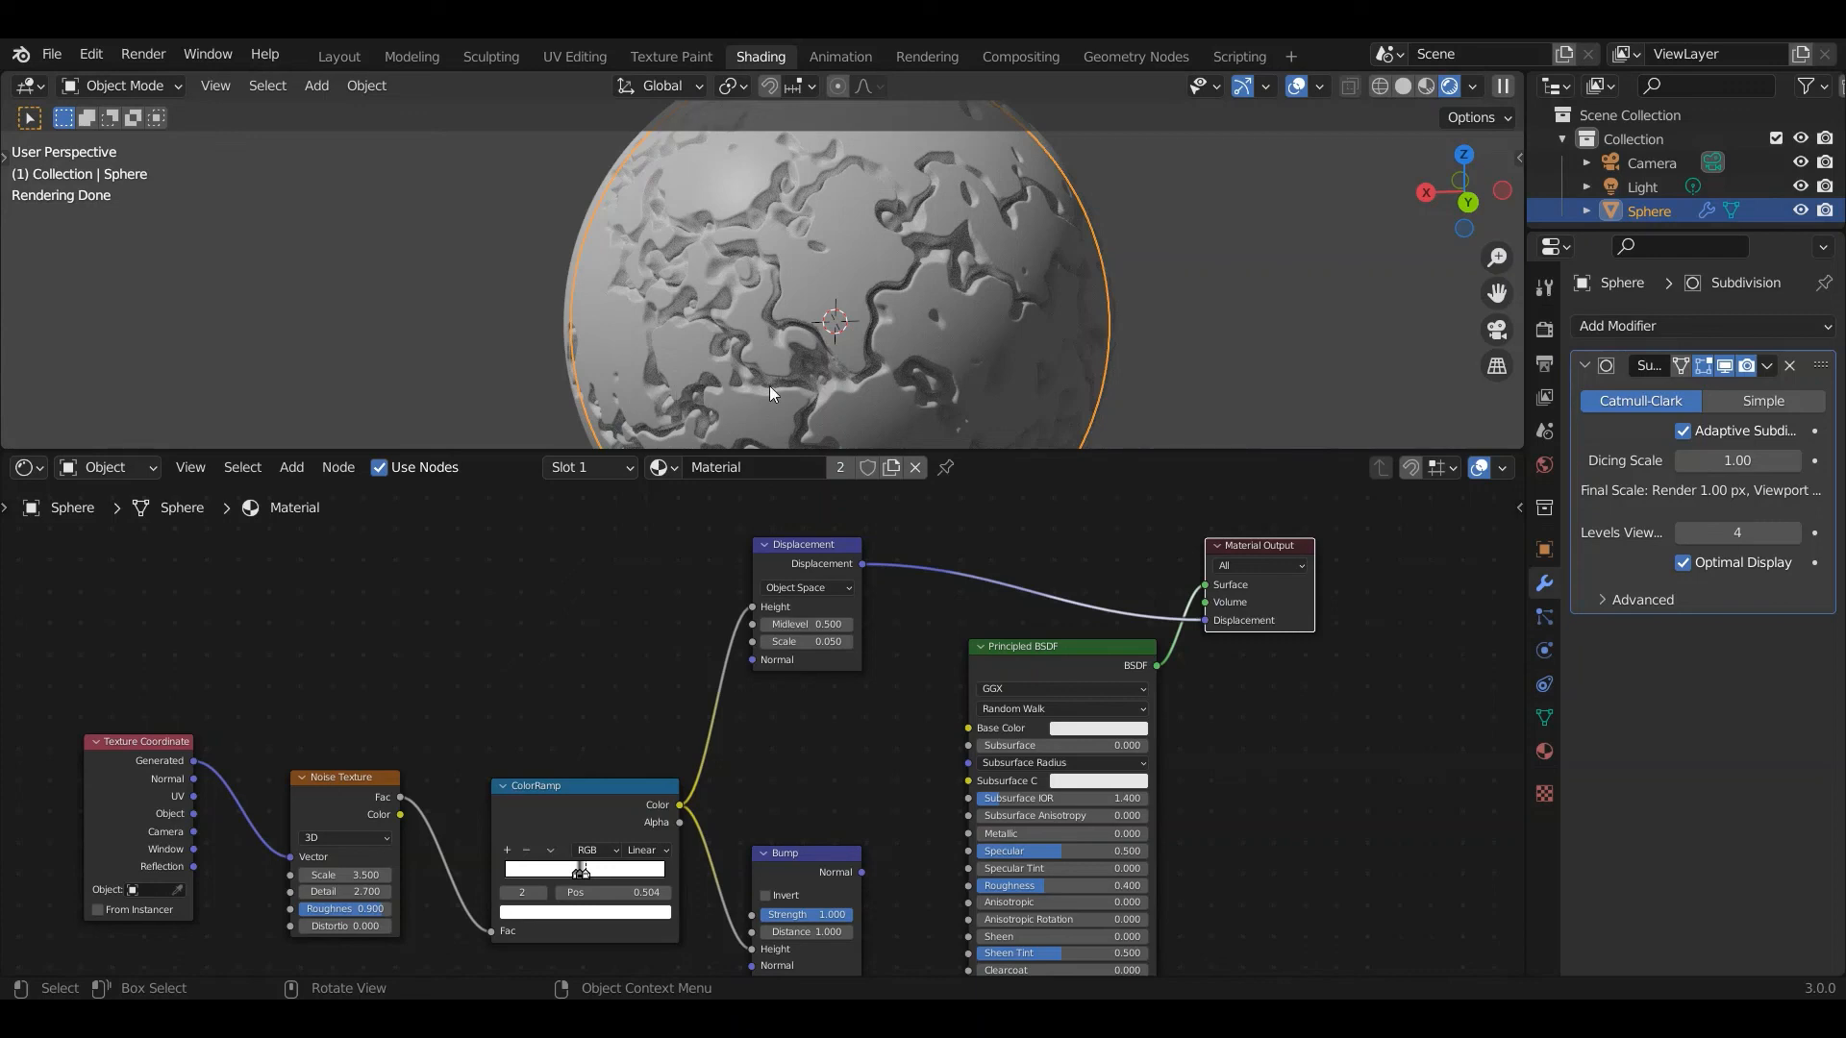
mouse_move(809, 373)
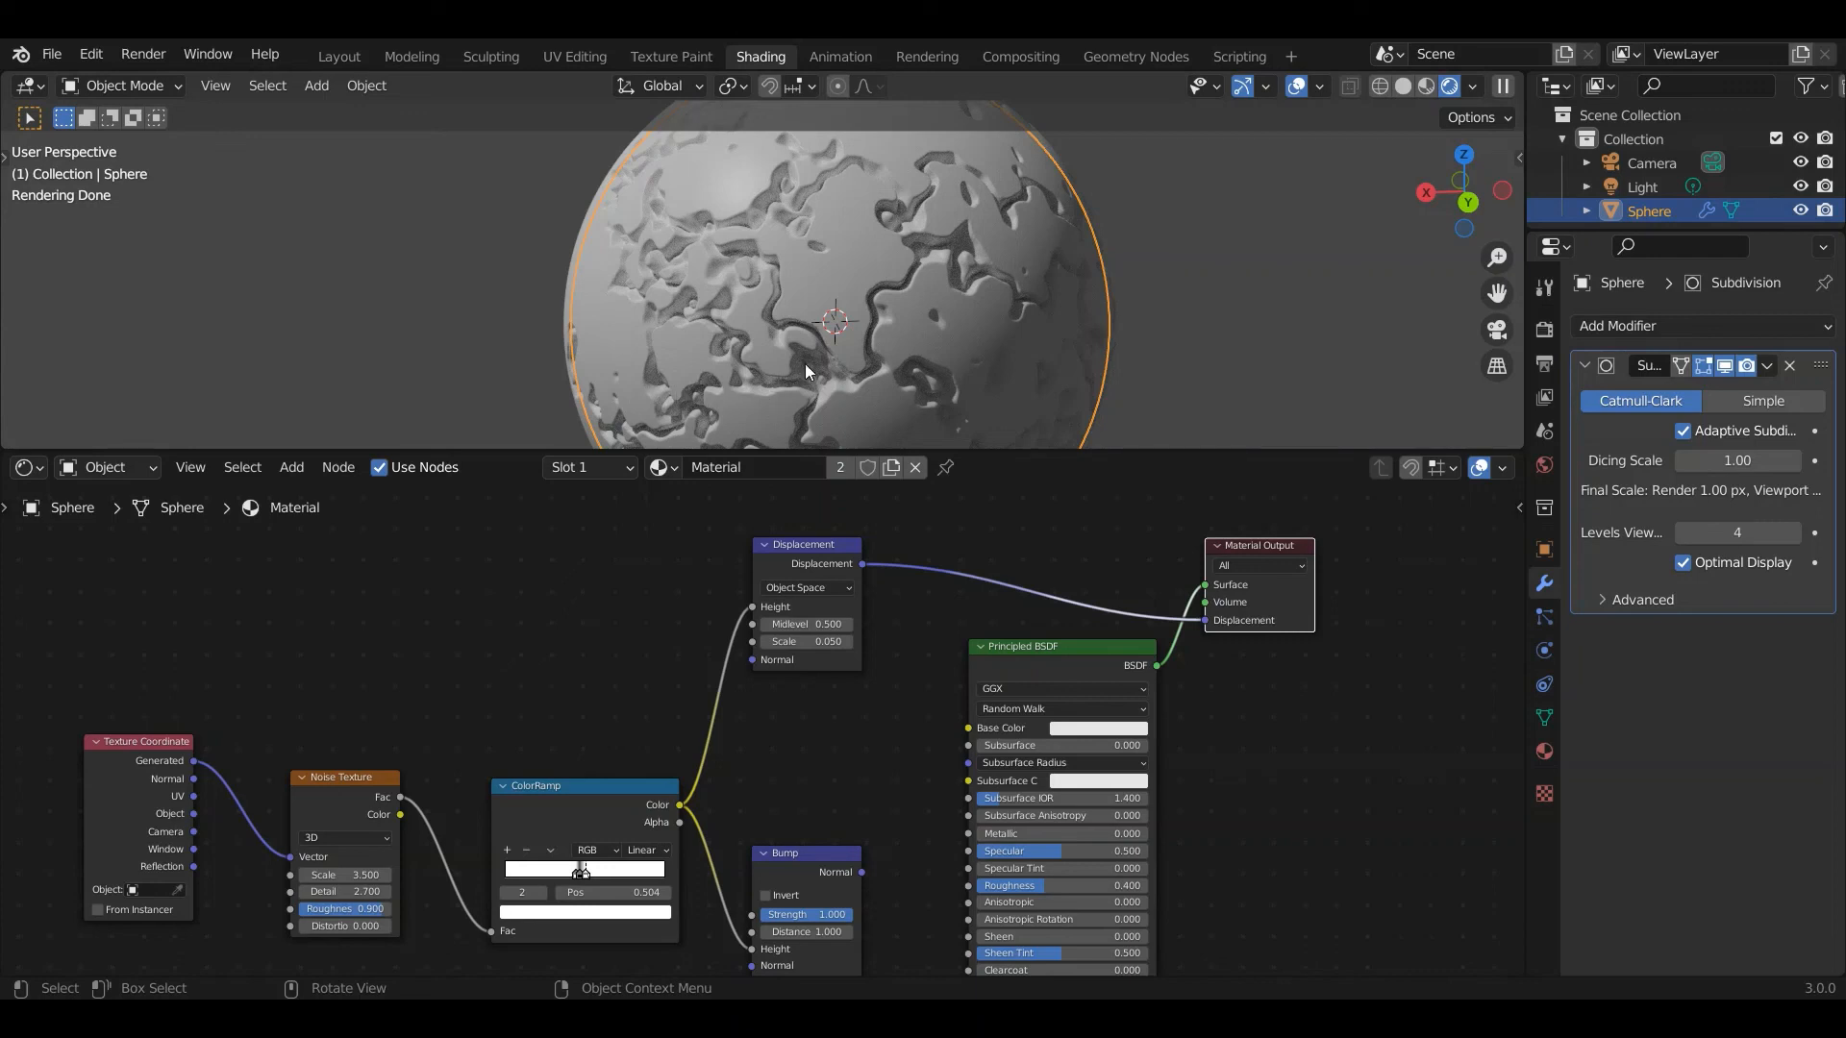
mouse_move(839, 362)
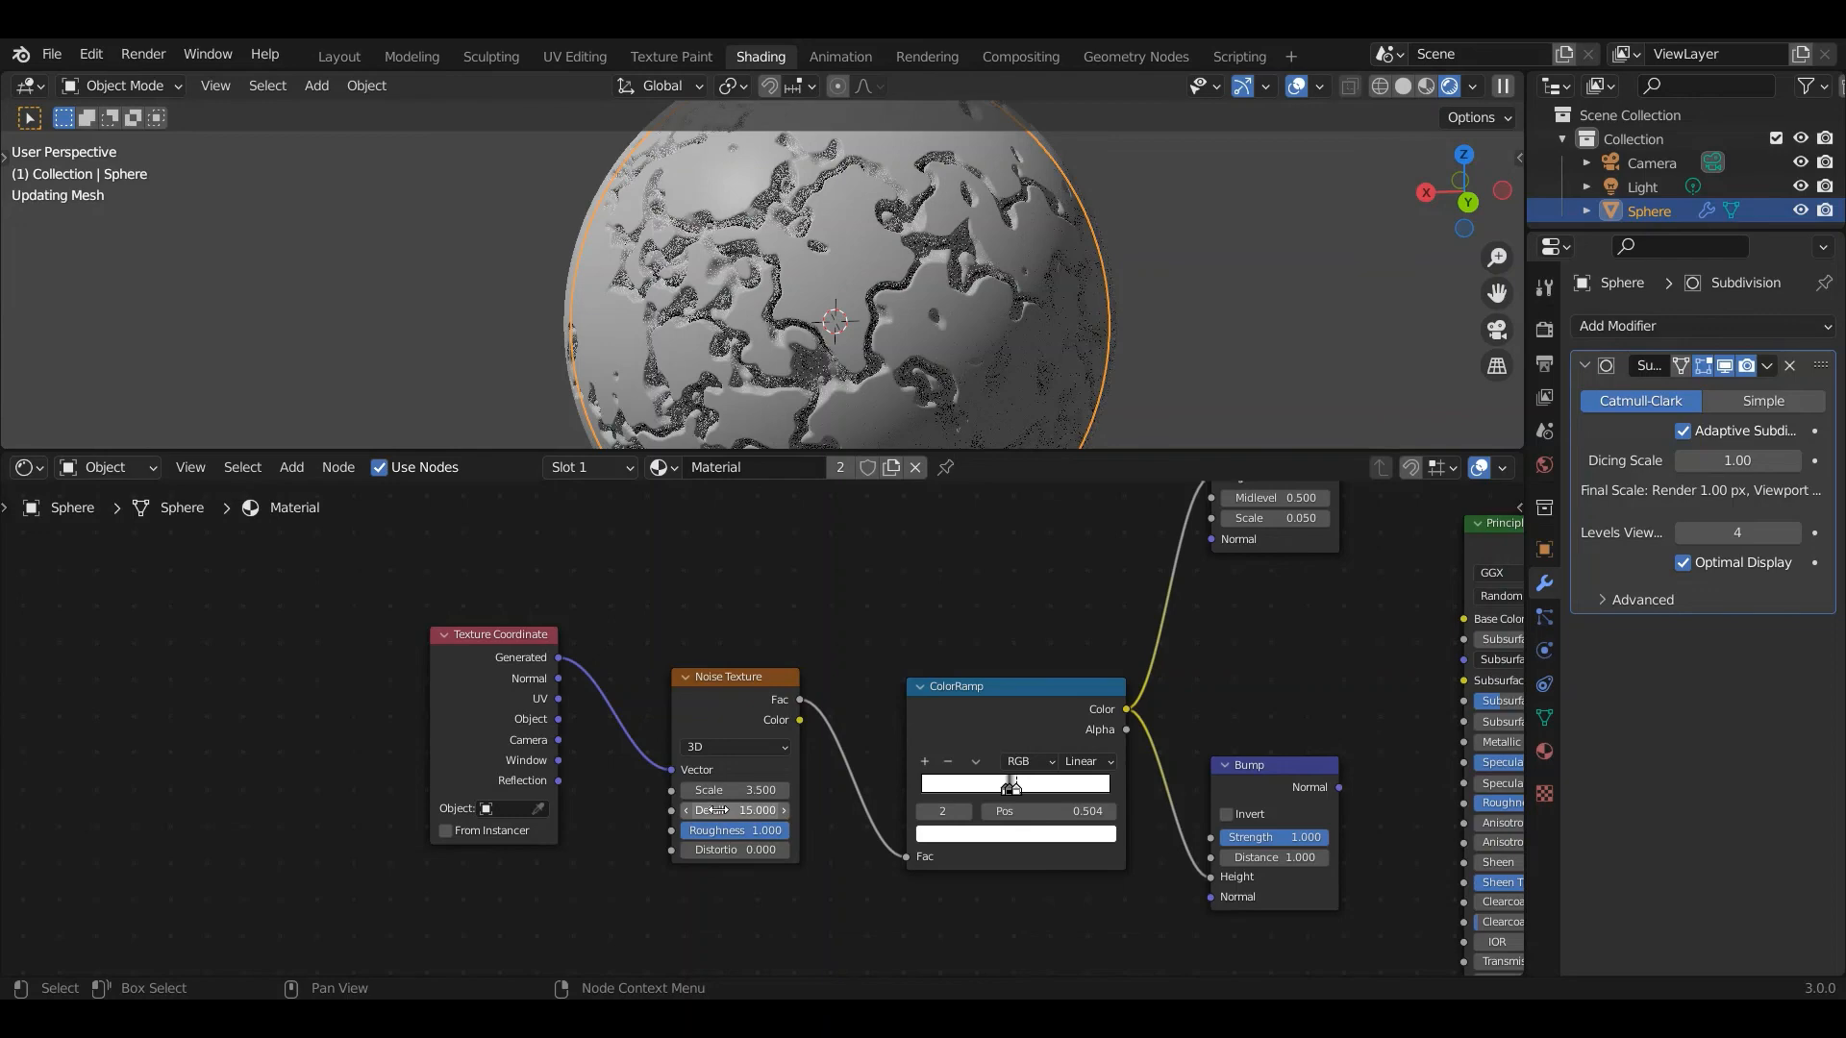
Drag the Noise Texture scale up to about 5.3
drag(733, 790, 777, 790)
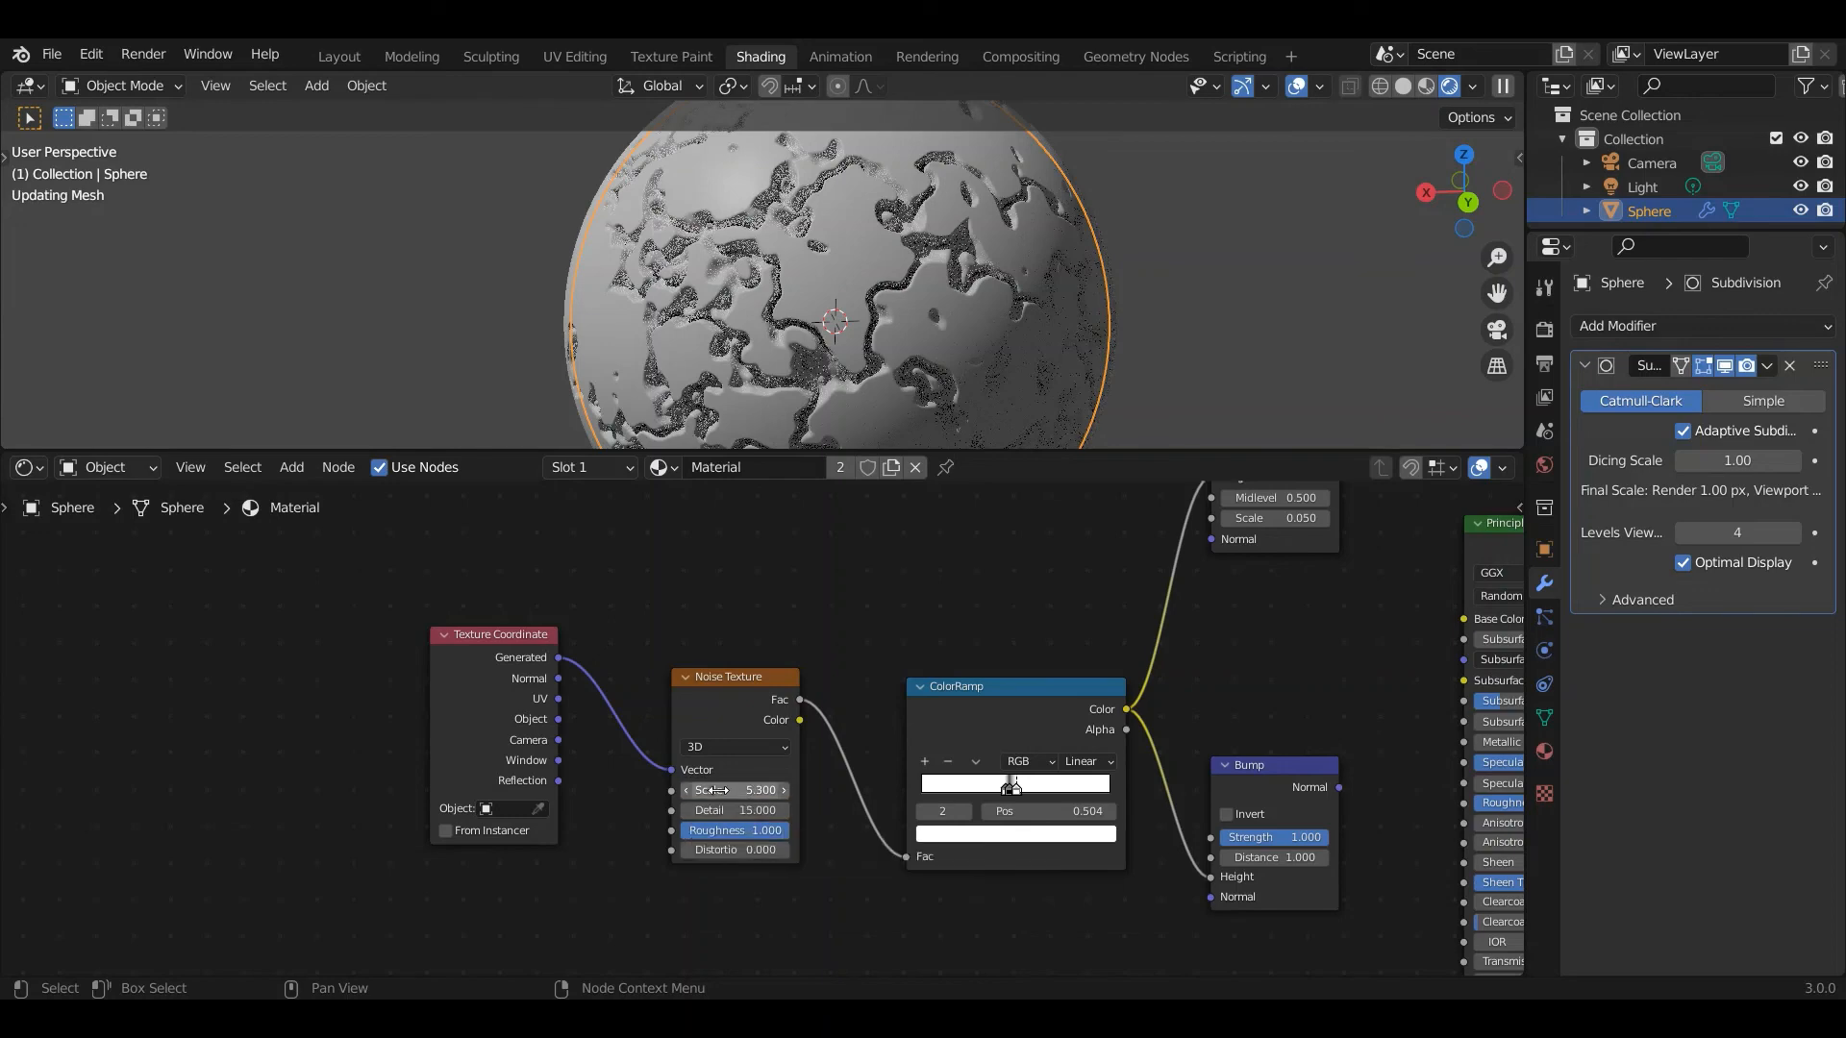